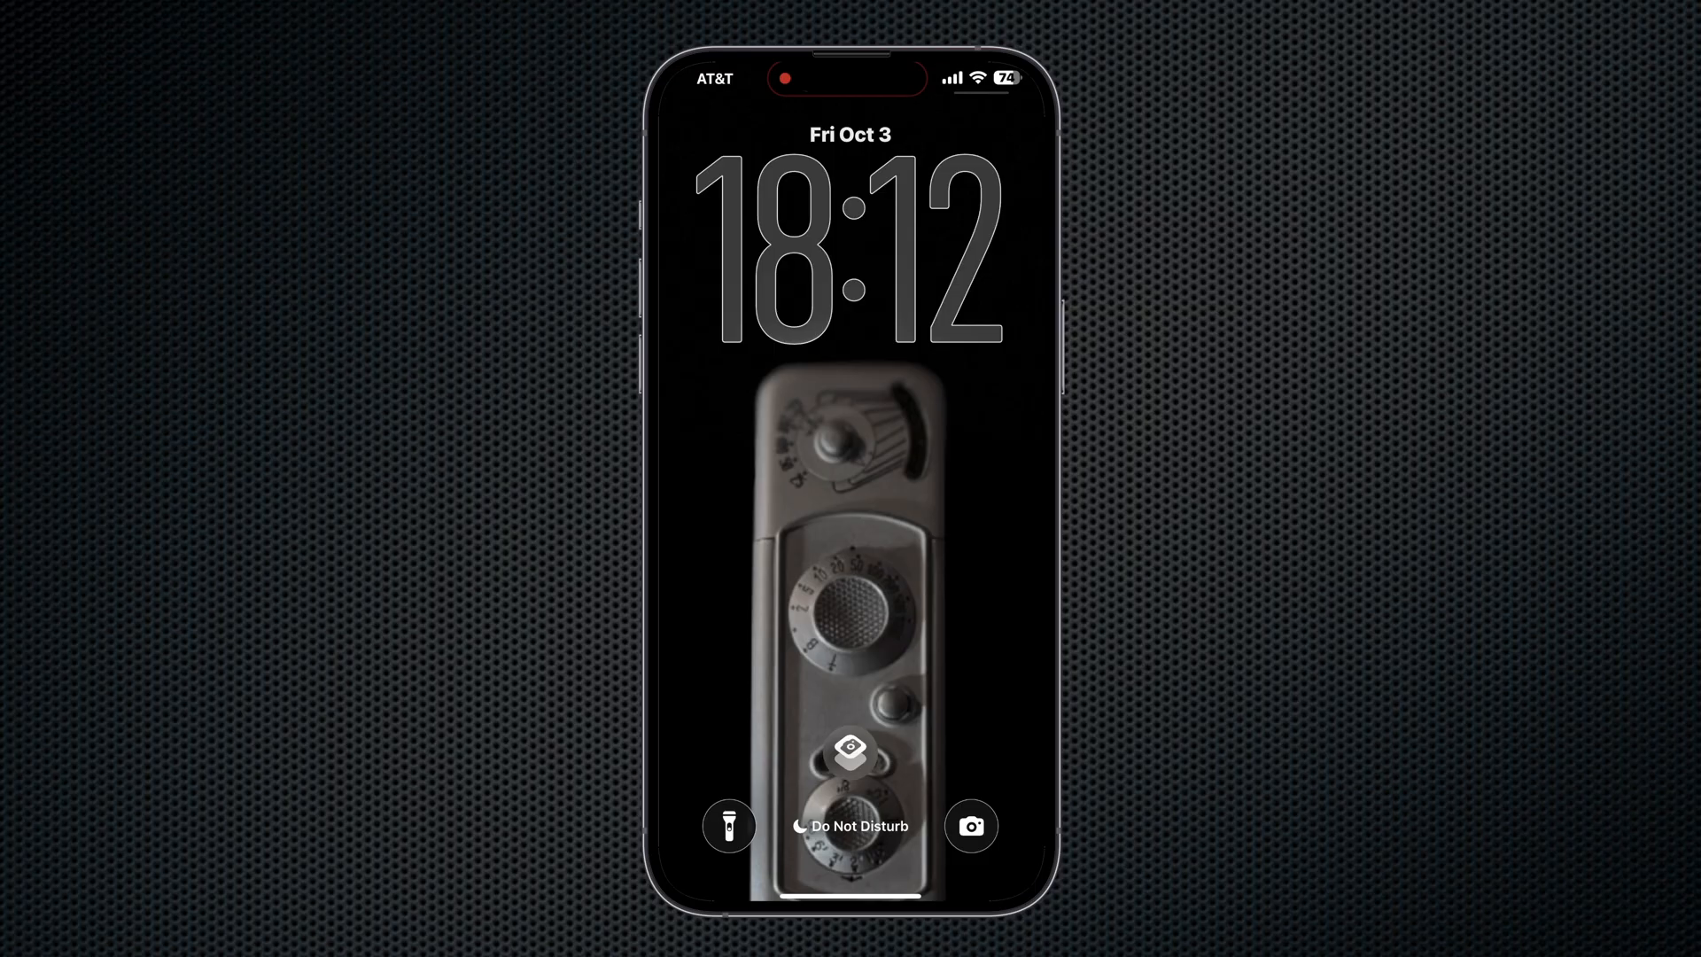
- Run Photo Note from the lock screen, photograph the checkpoint and keep it as a Thumbnail
left_click(971, 824)
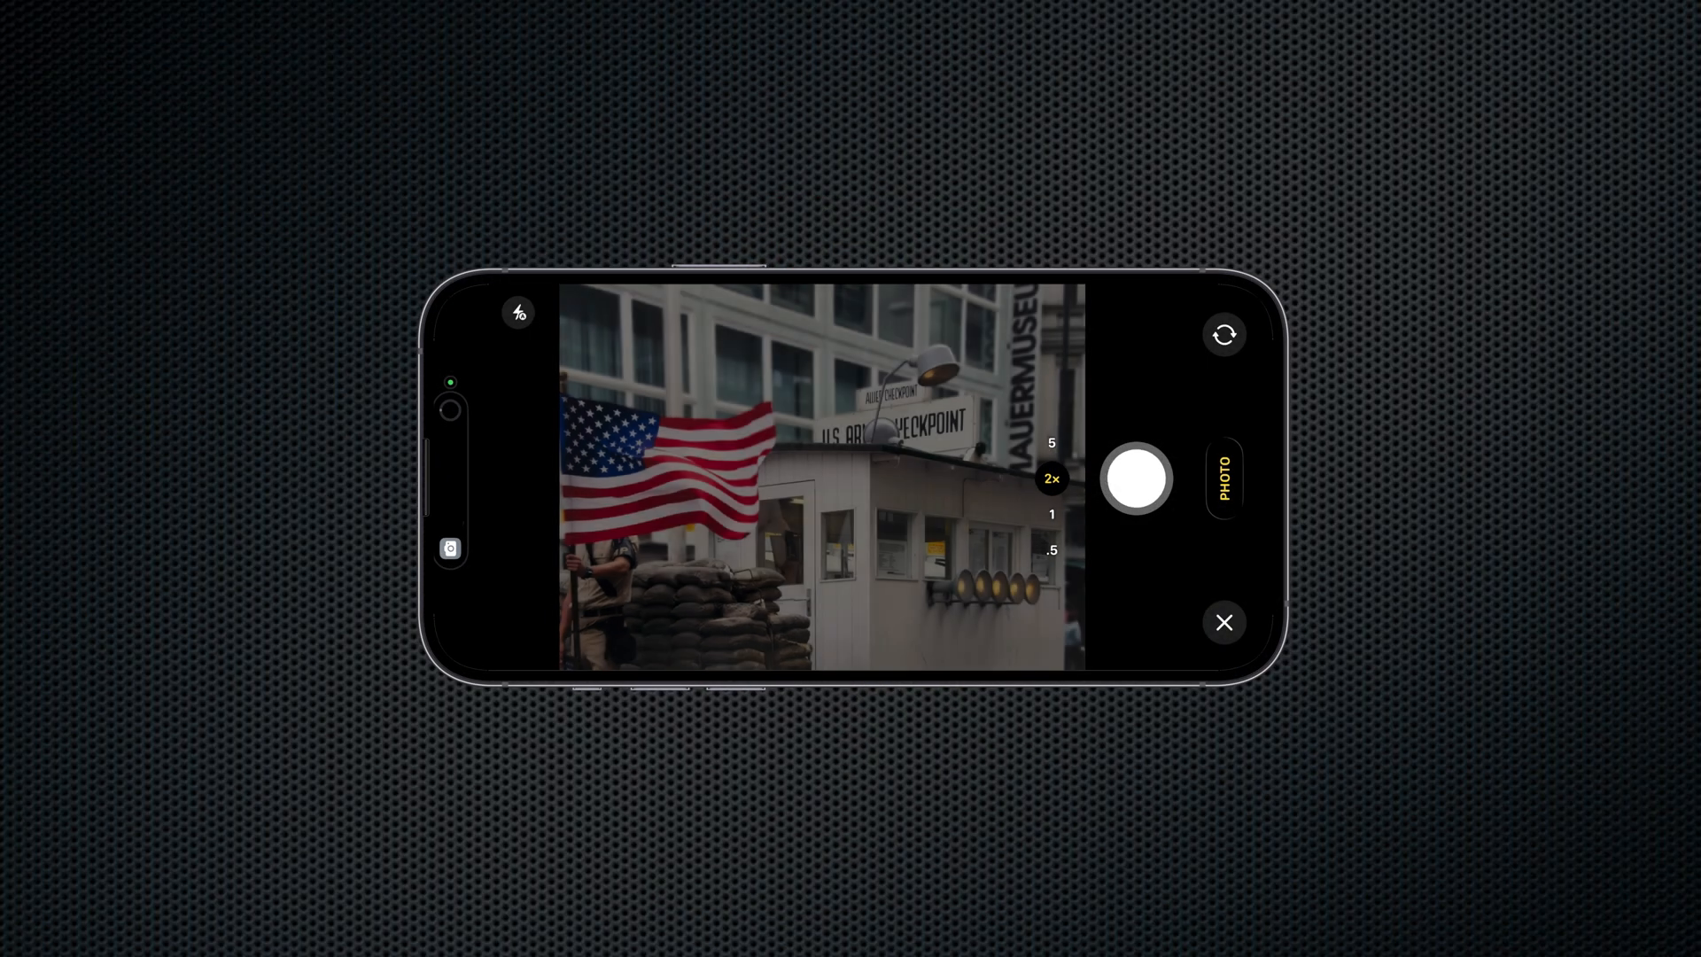
left_click(1138, 486)
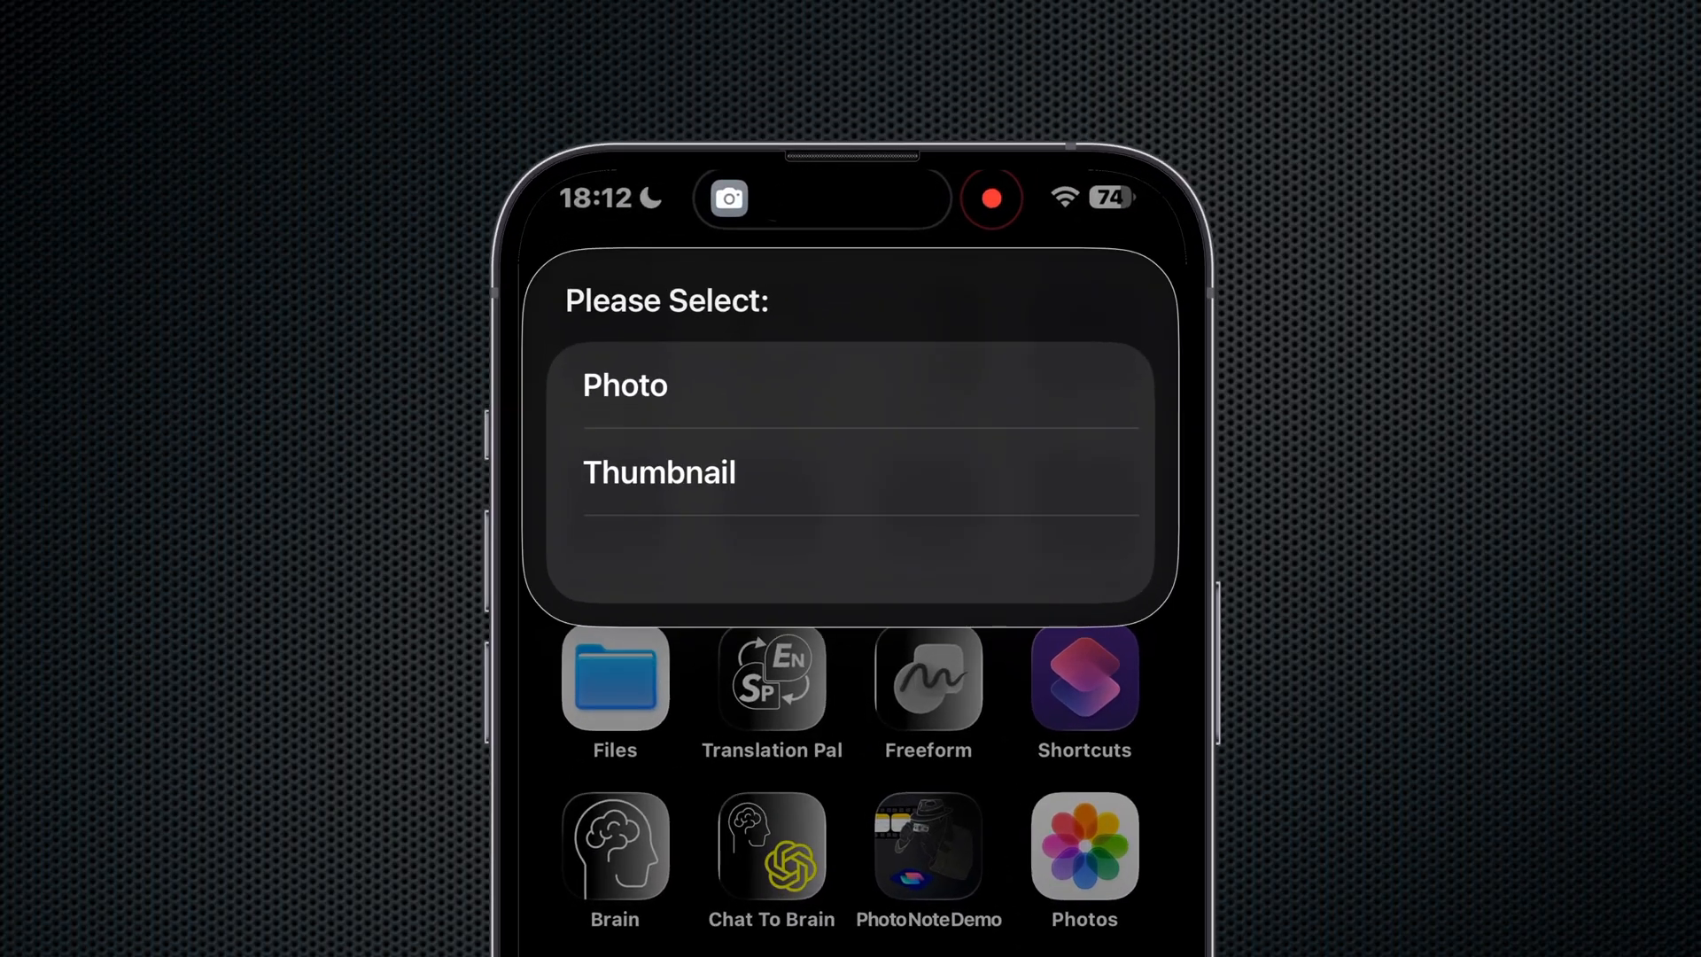
left_click(624, 385)
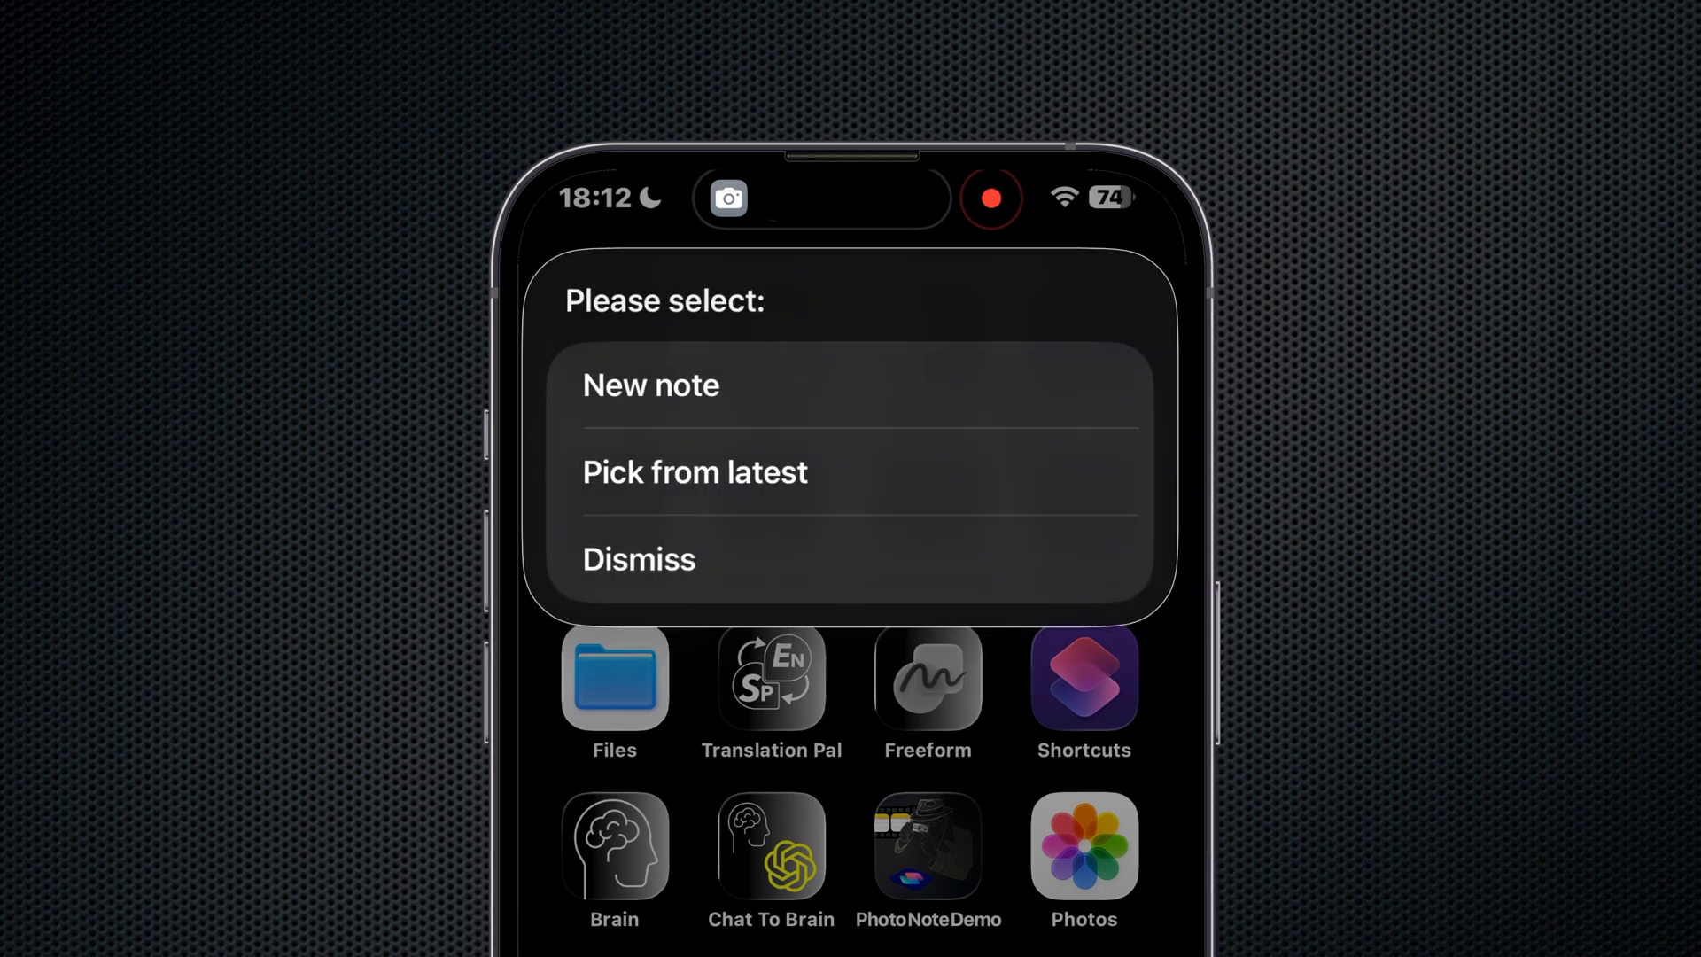
- Save it as a new note titled 'Meeting location' with the A-Spy tag
left_click(652, 385)
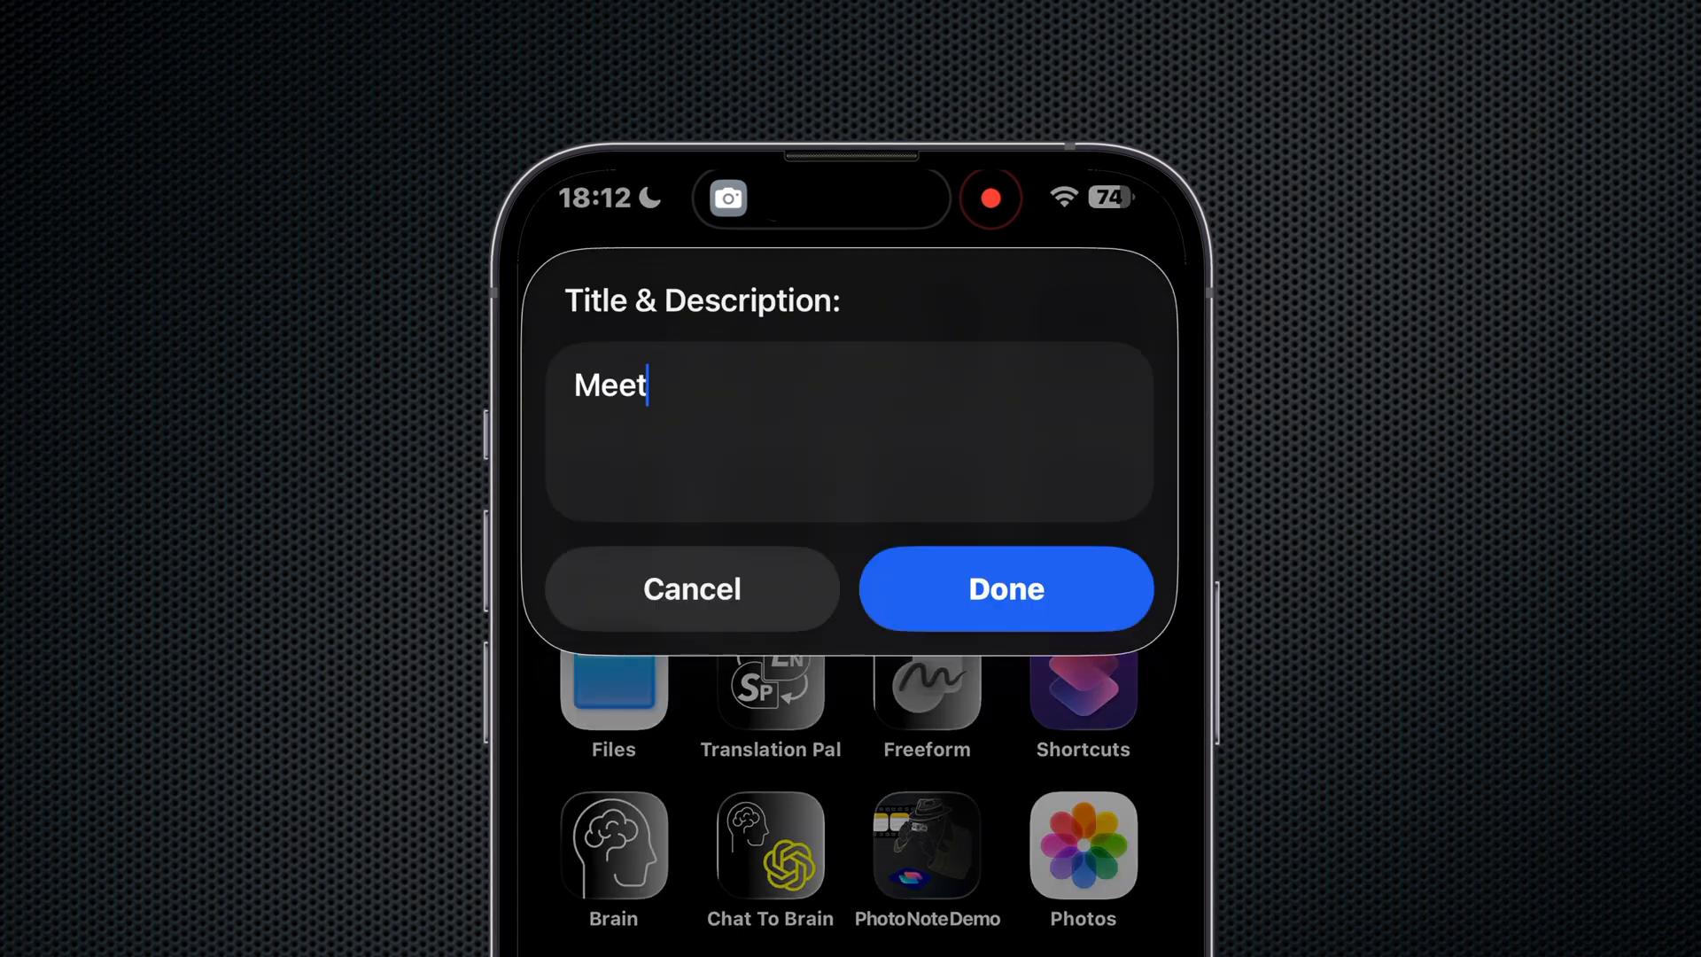
type("ing location")
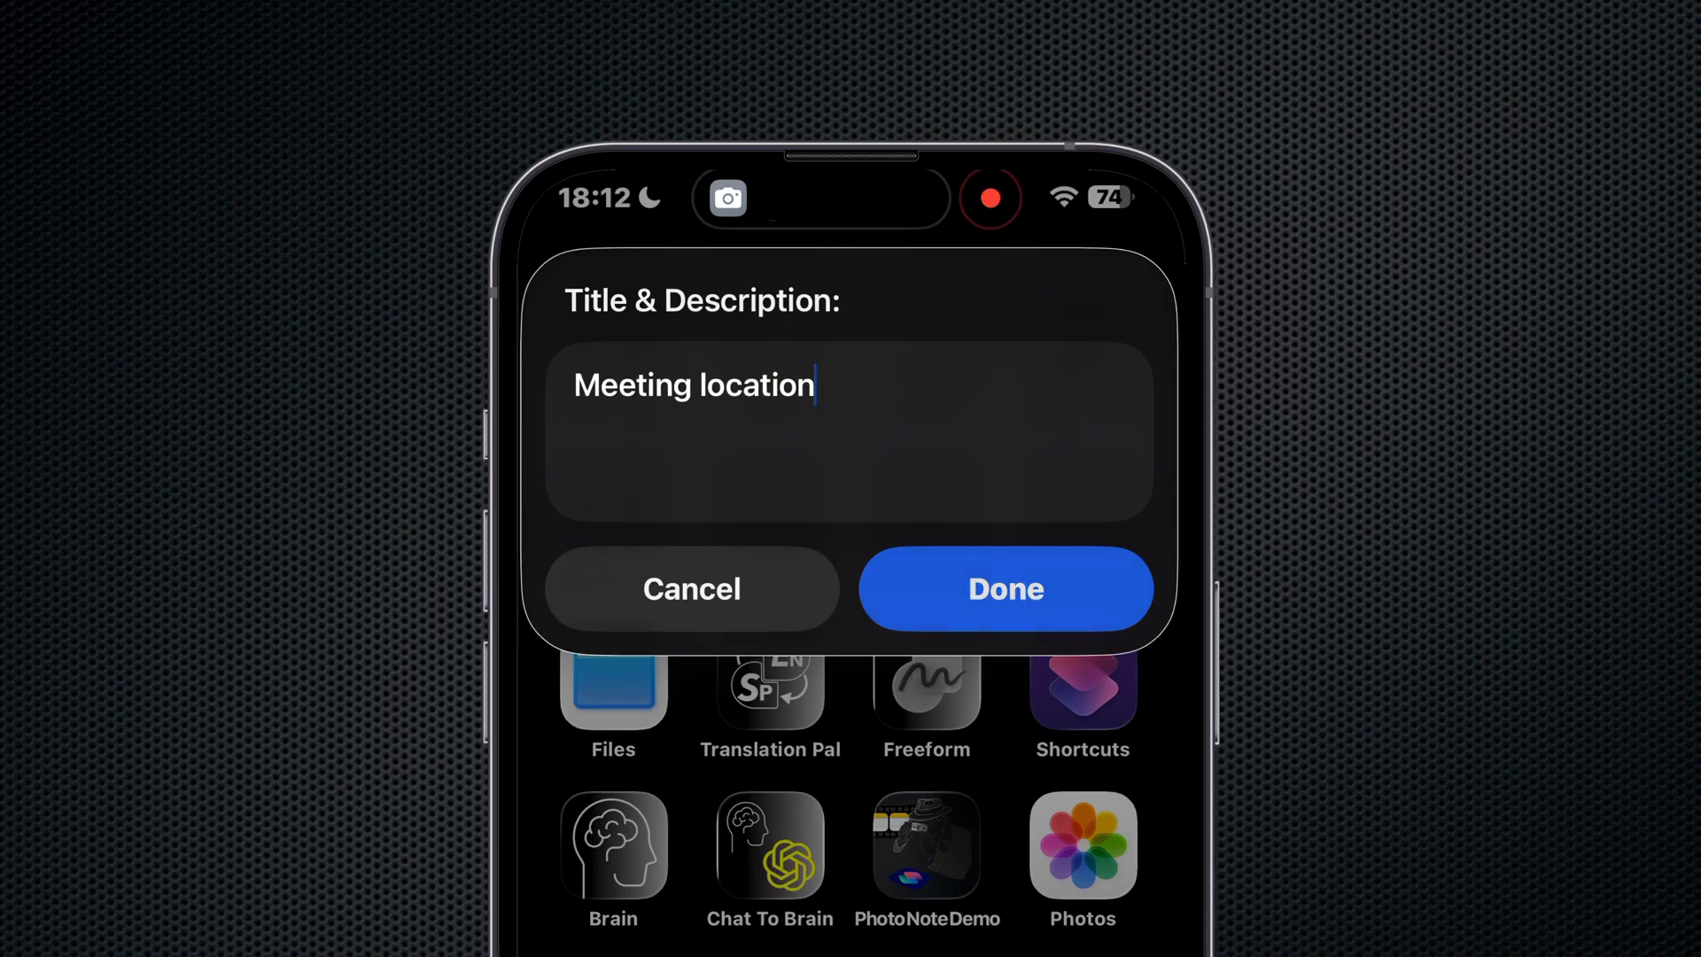
left_click(1004, 588)
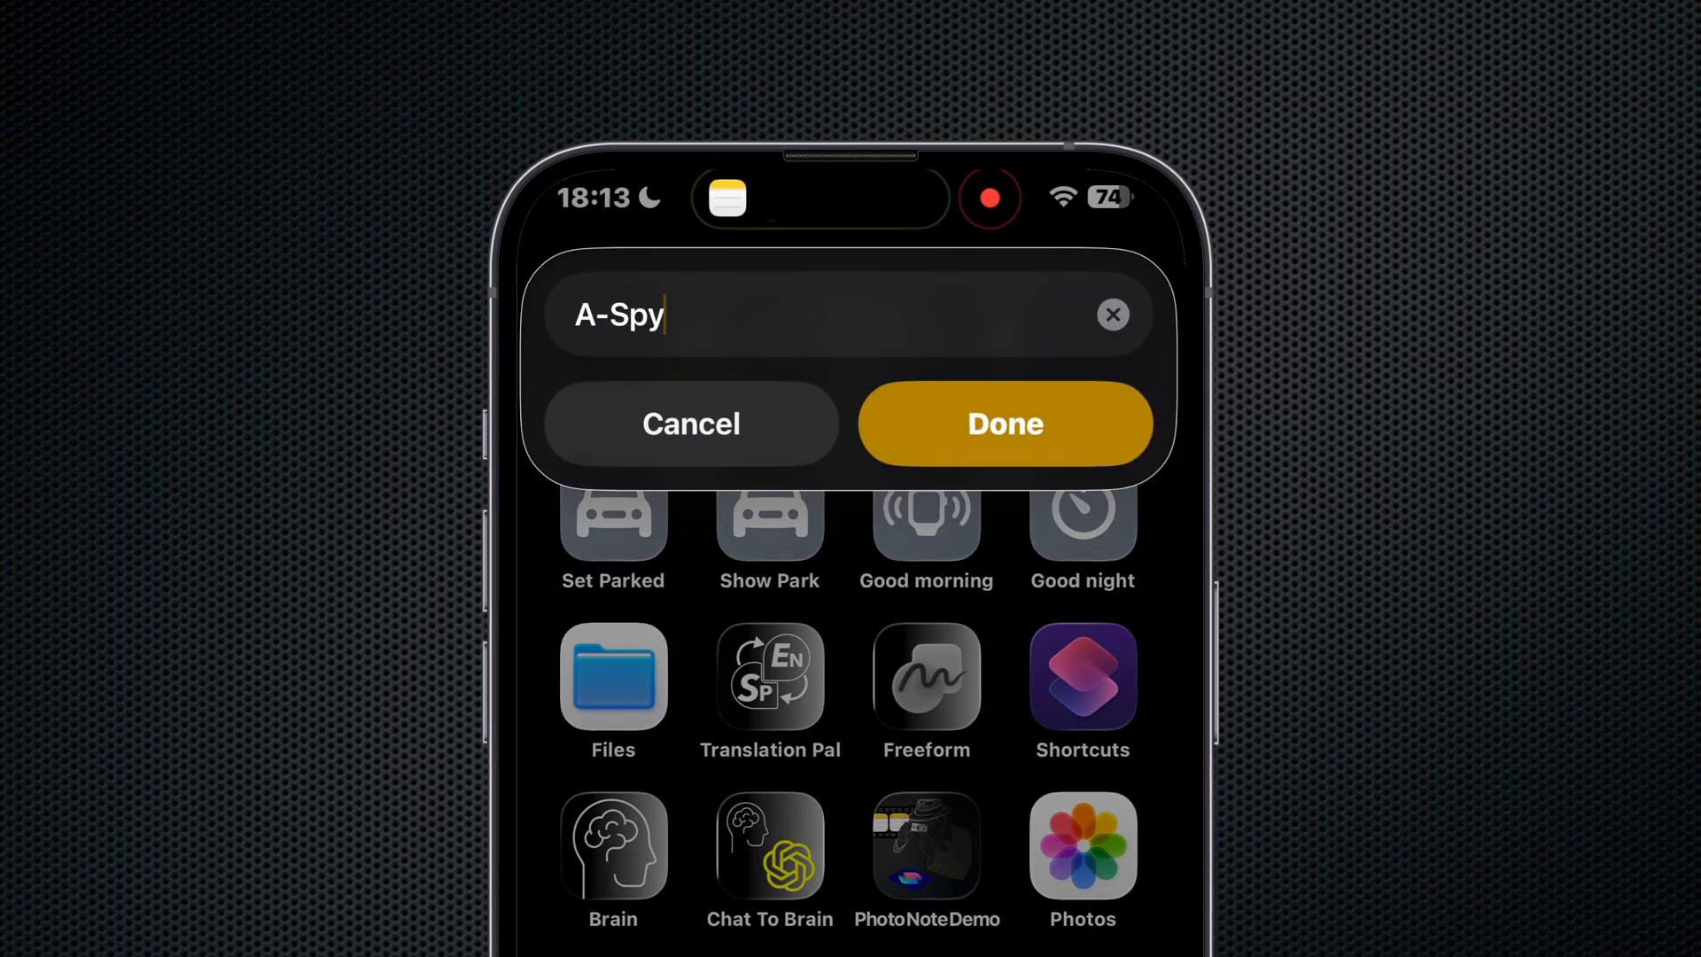
left_click(1005, 424)
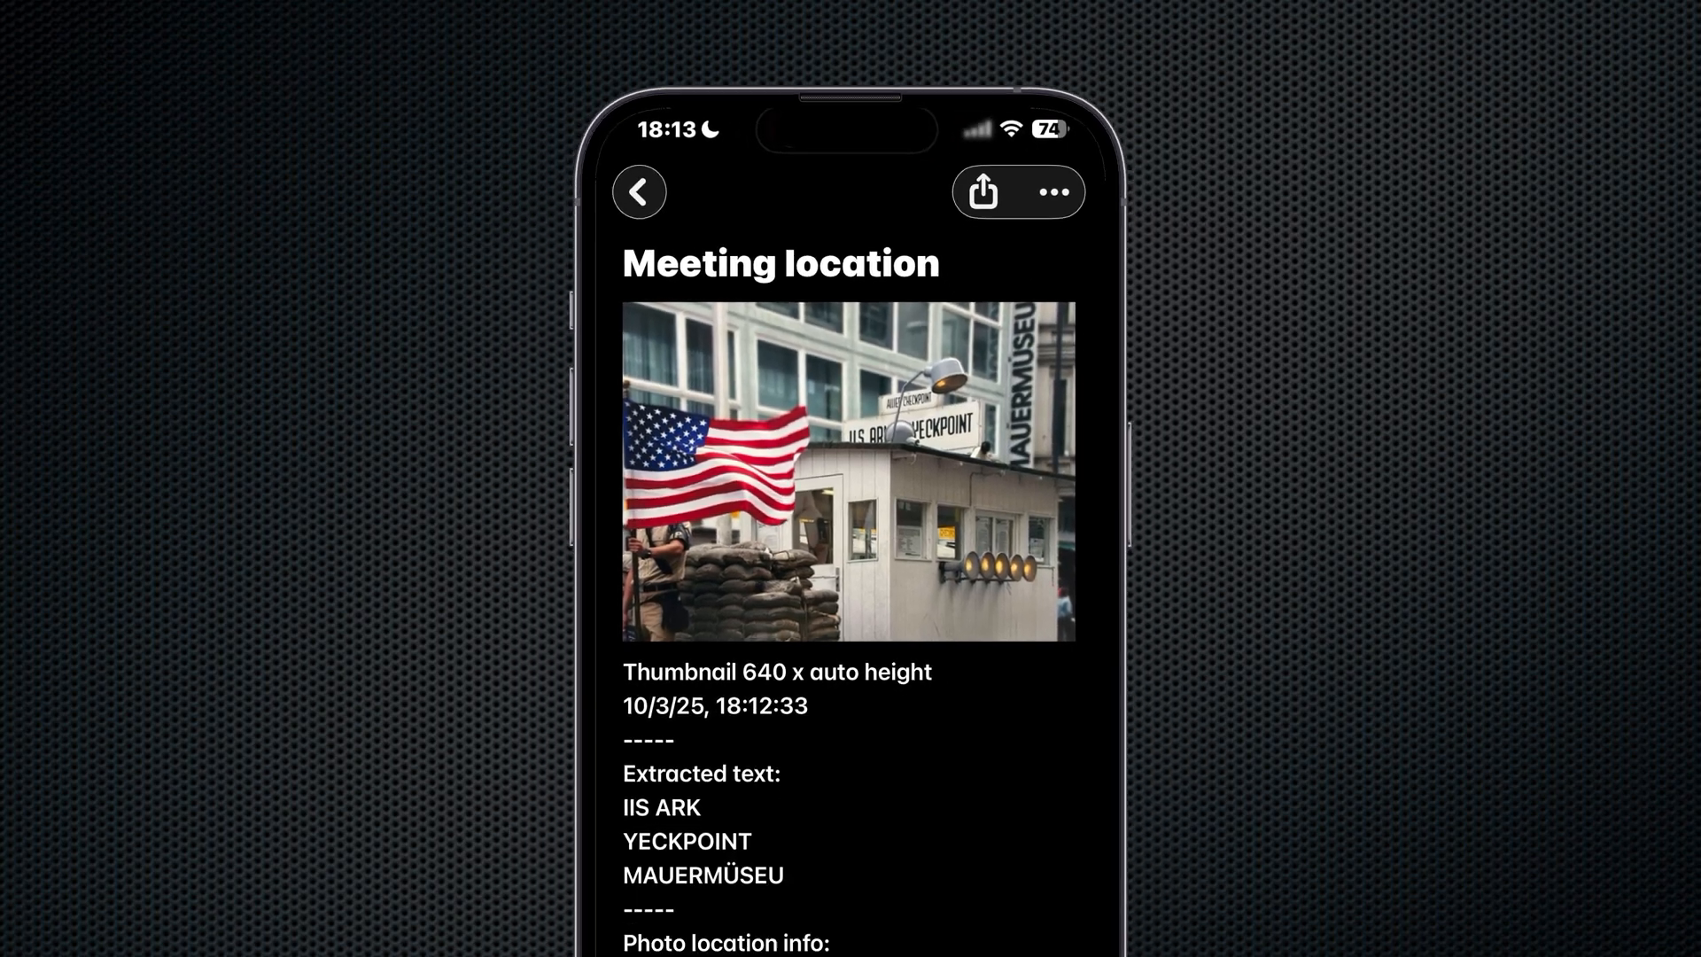
scroll("down", 3)
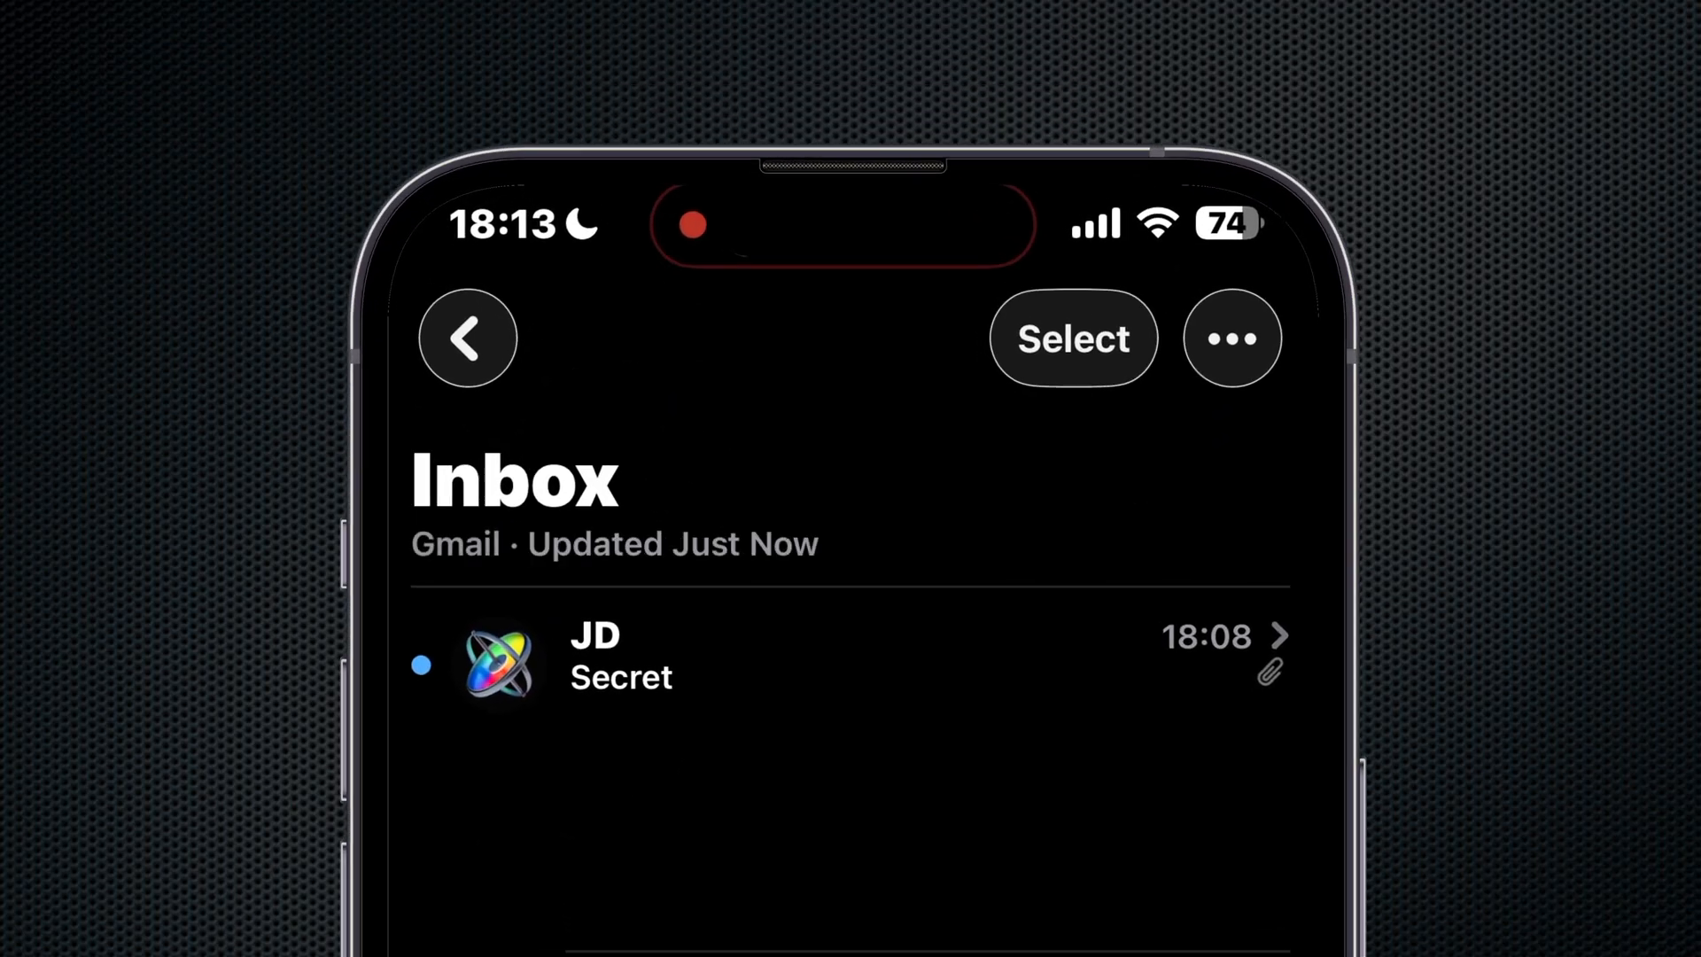
- Share the sign picture attached to the Secret email to the Photo Note Demo shortcut
left_click(620, 676)
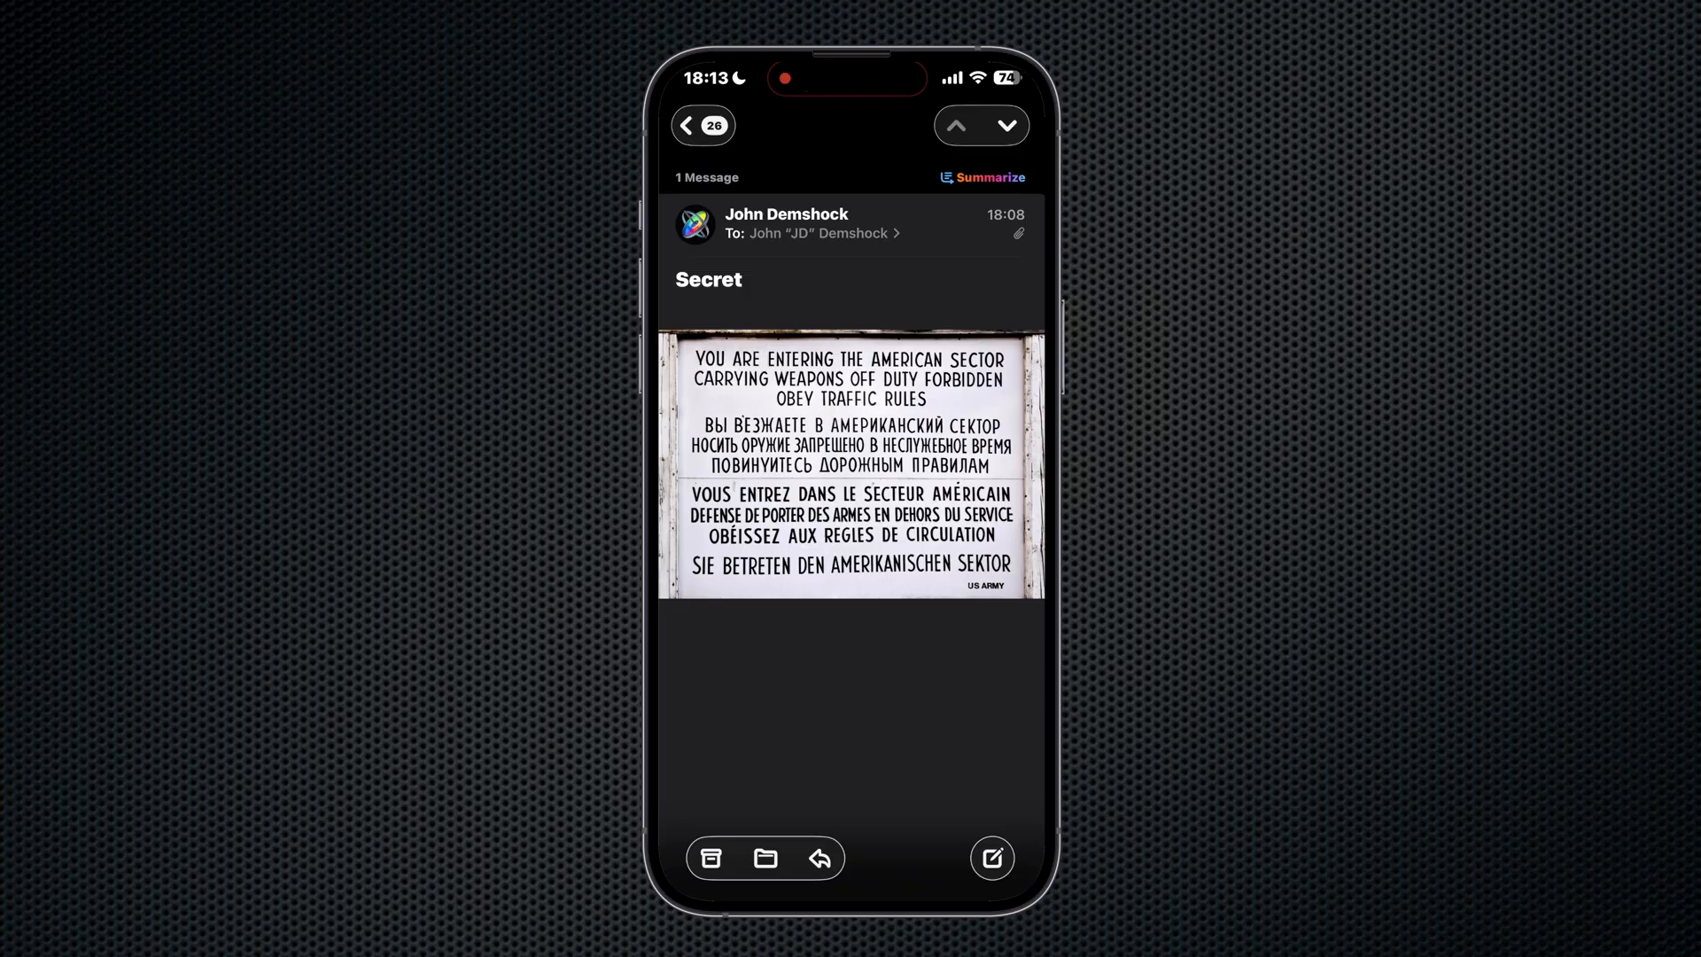
left_click(848, 468)
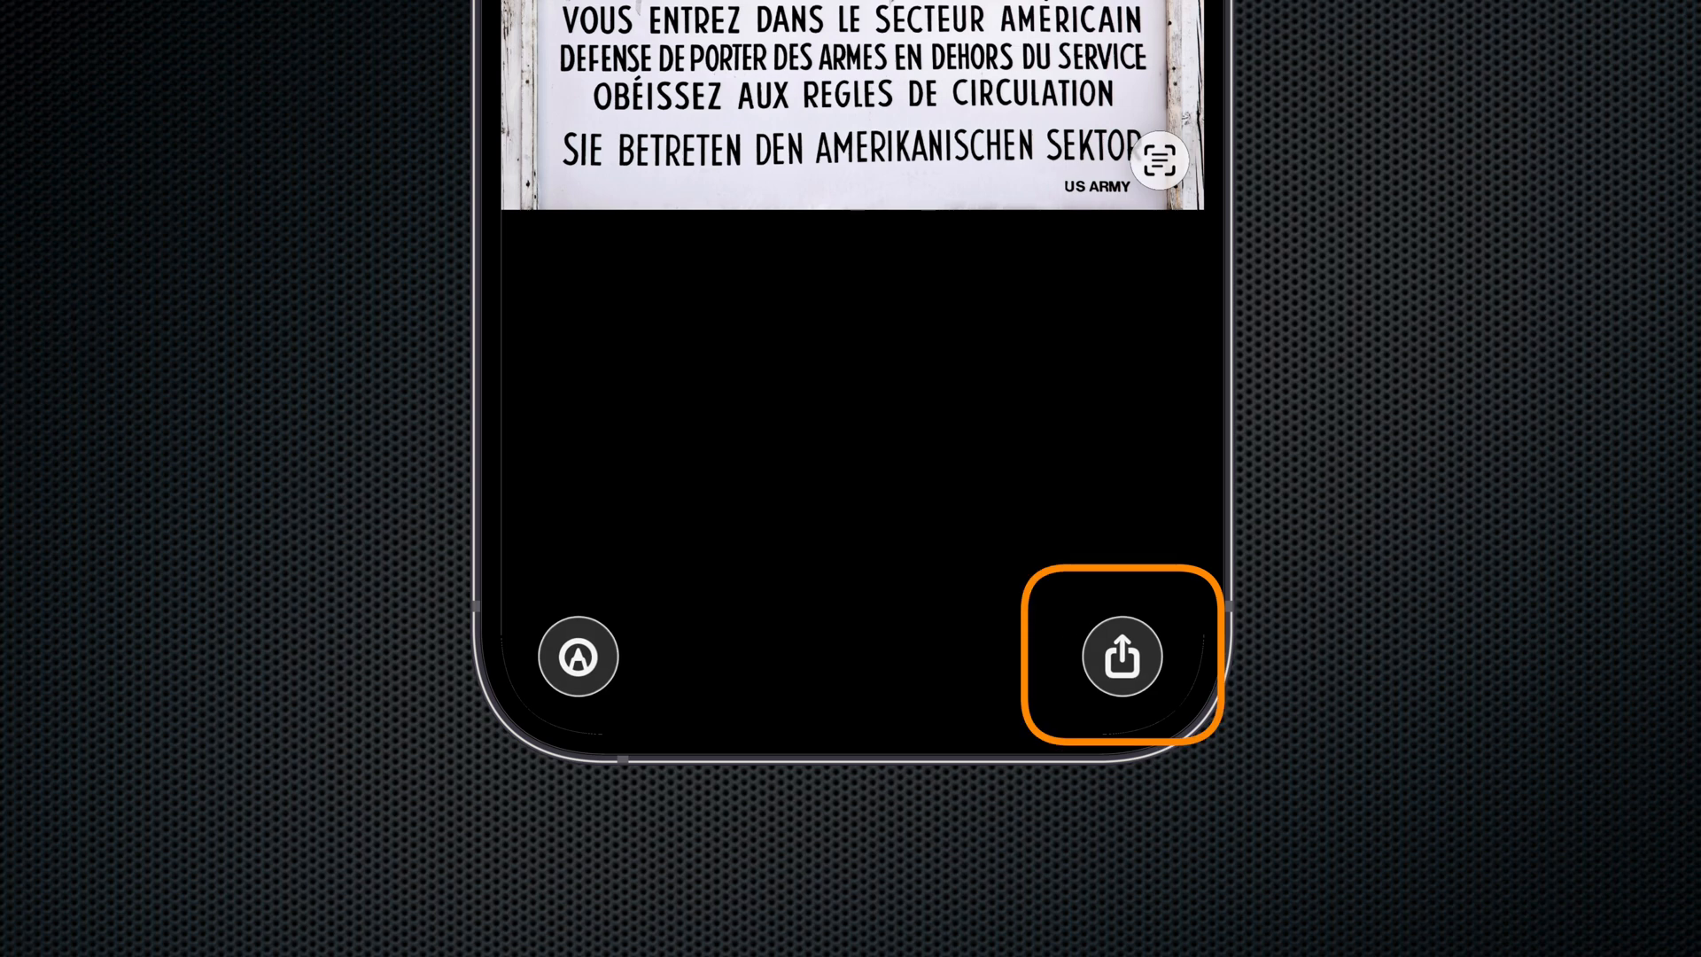
left_click(1120, 655)
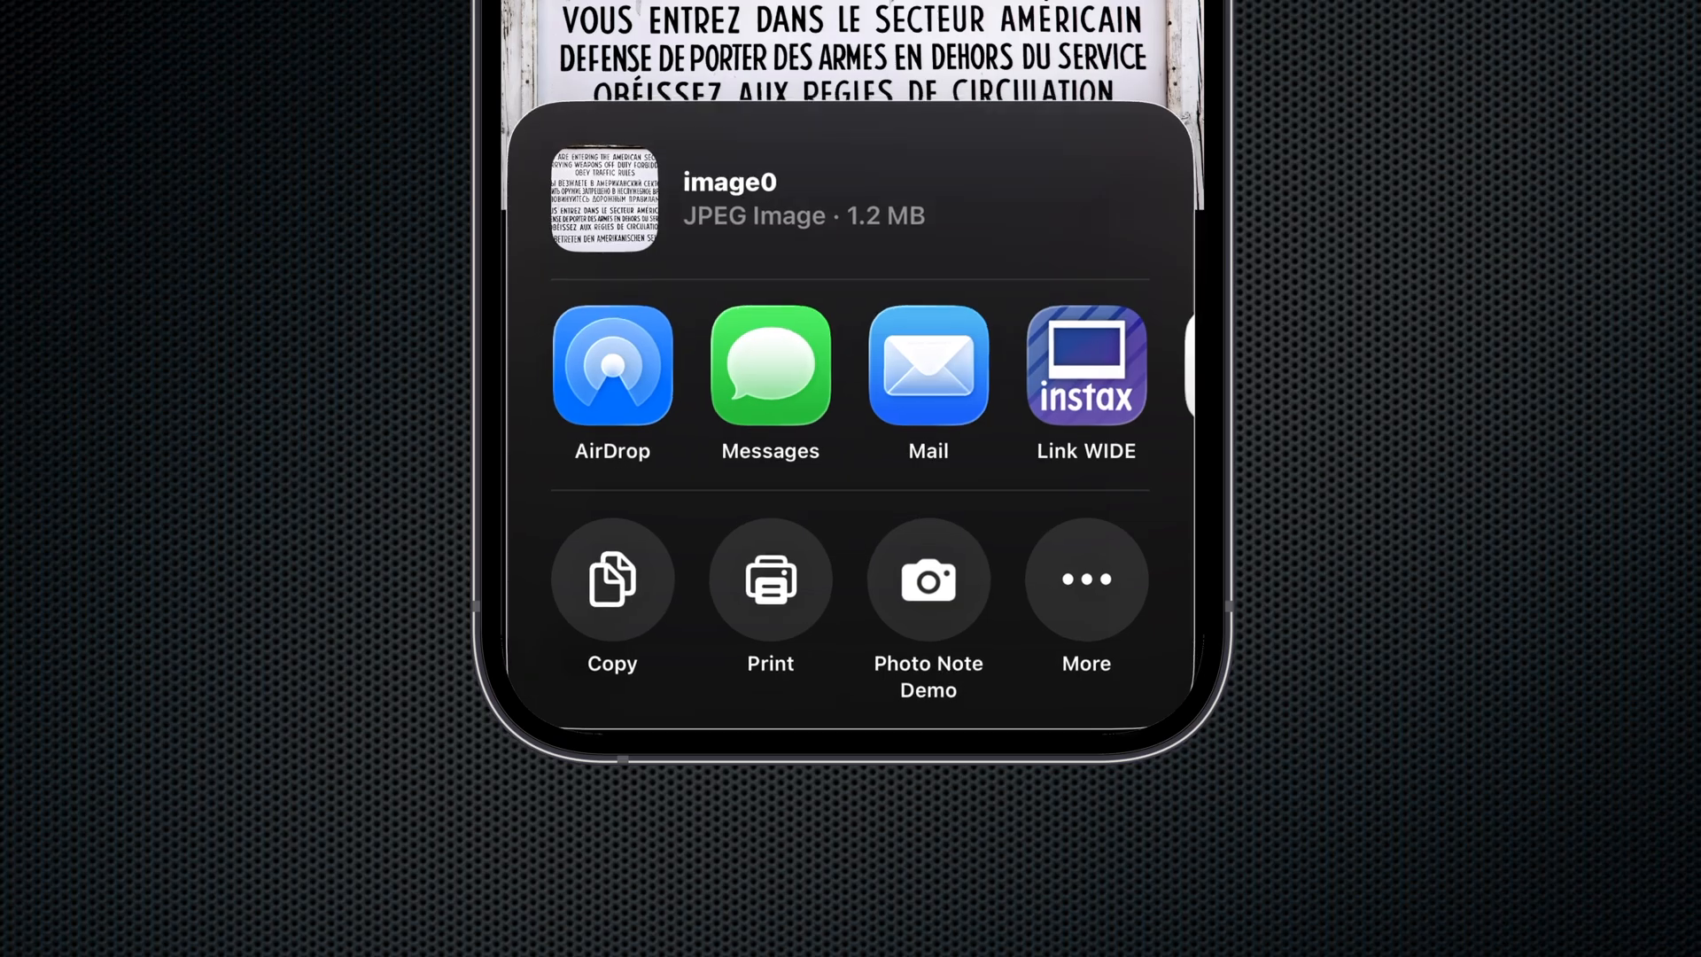
left_click(928, 579)
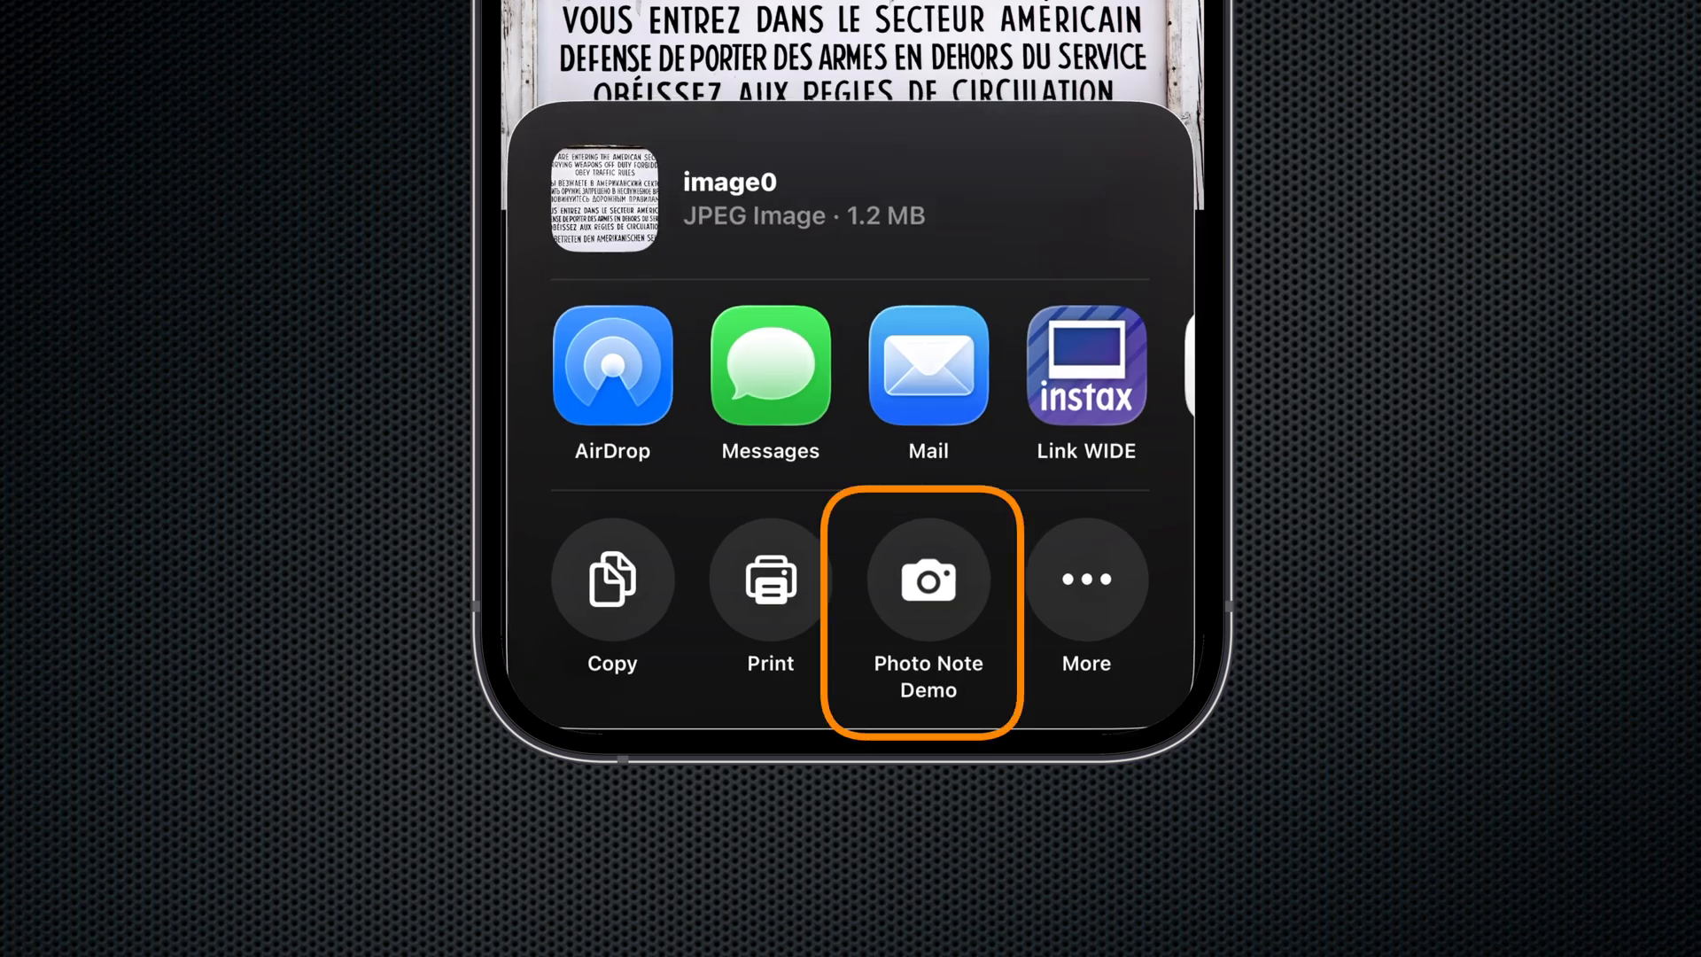
left_click(928, 579)
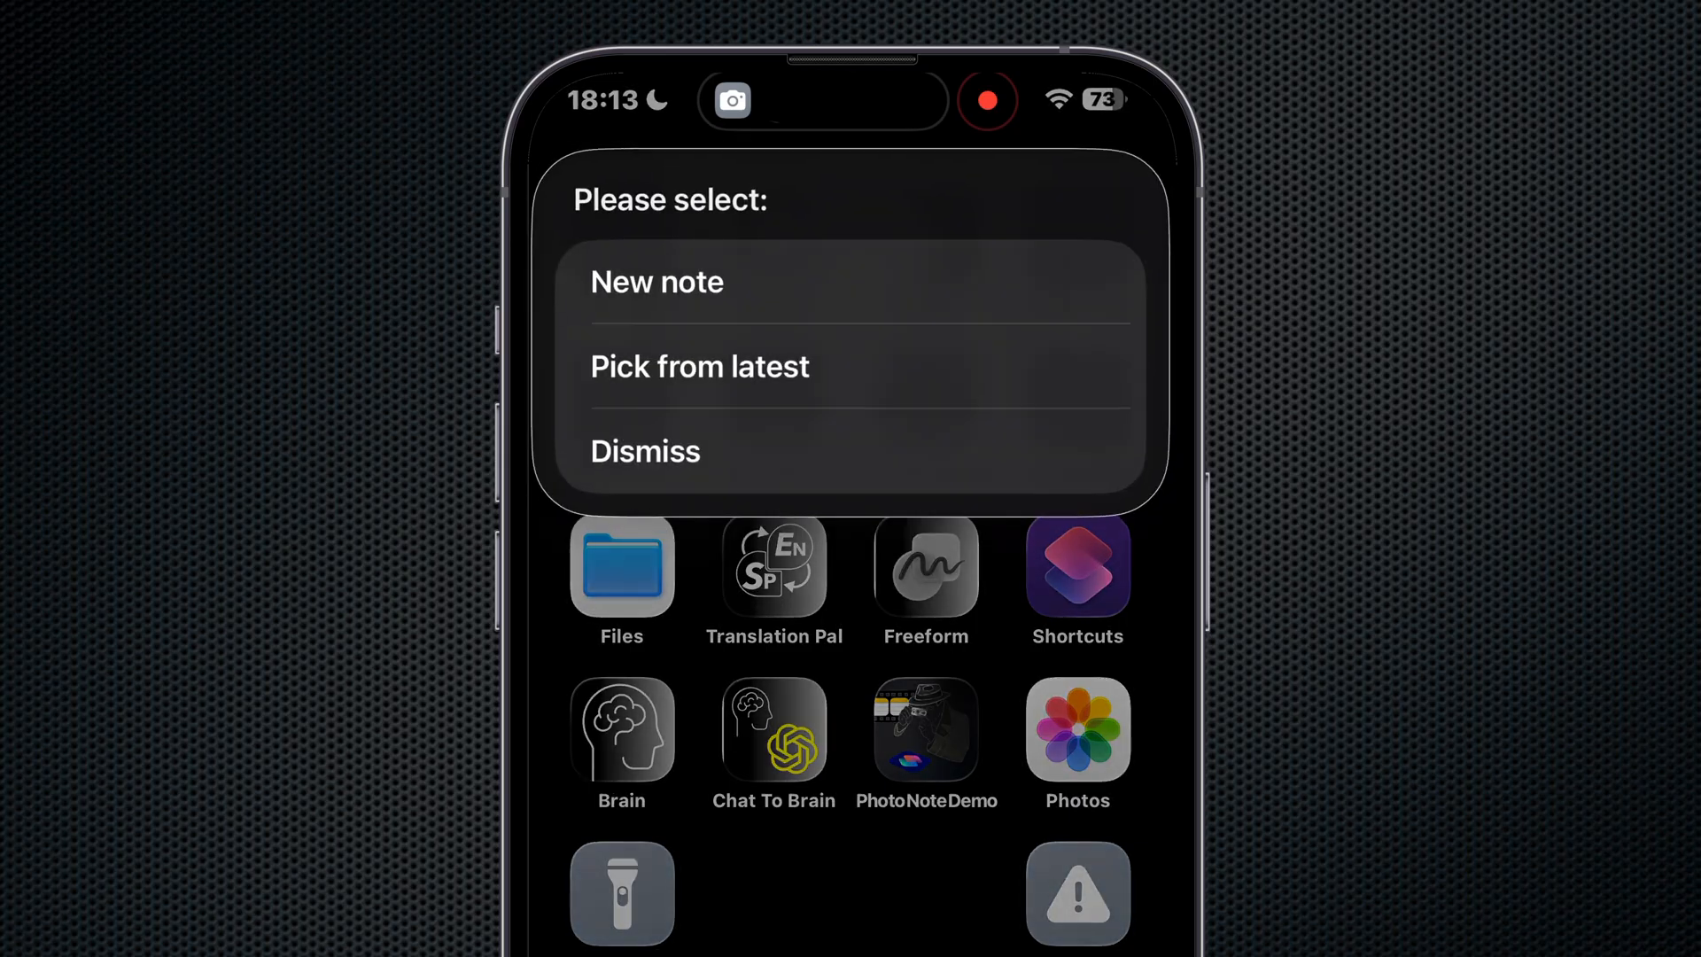
- Pick from the latest notes and acknowledge the photo-copied-to-clipboard alert
left_click(698, 367)
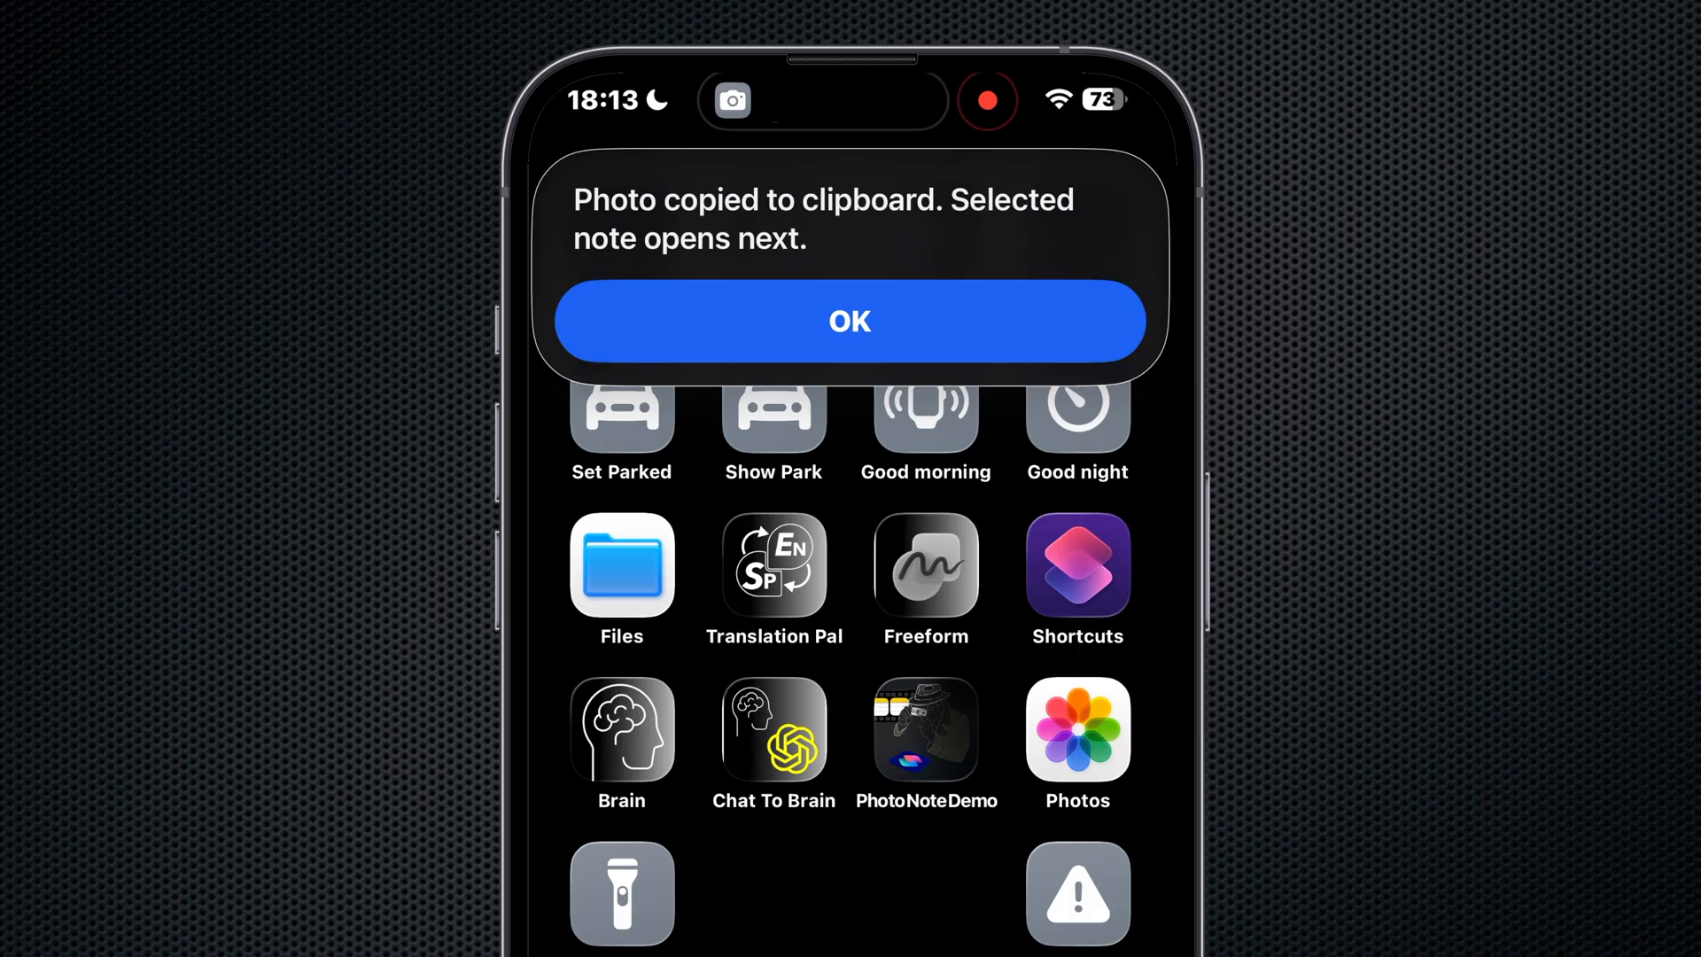
left_click(851, 320)
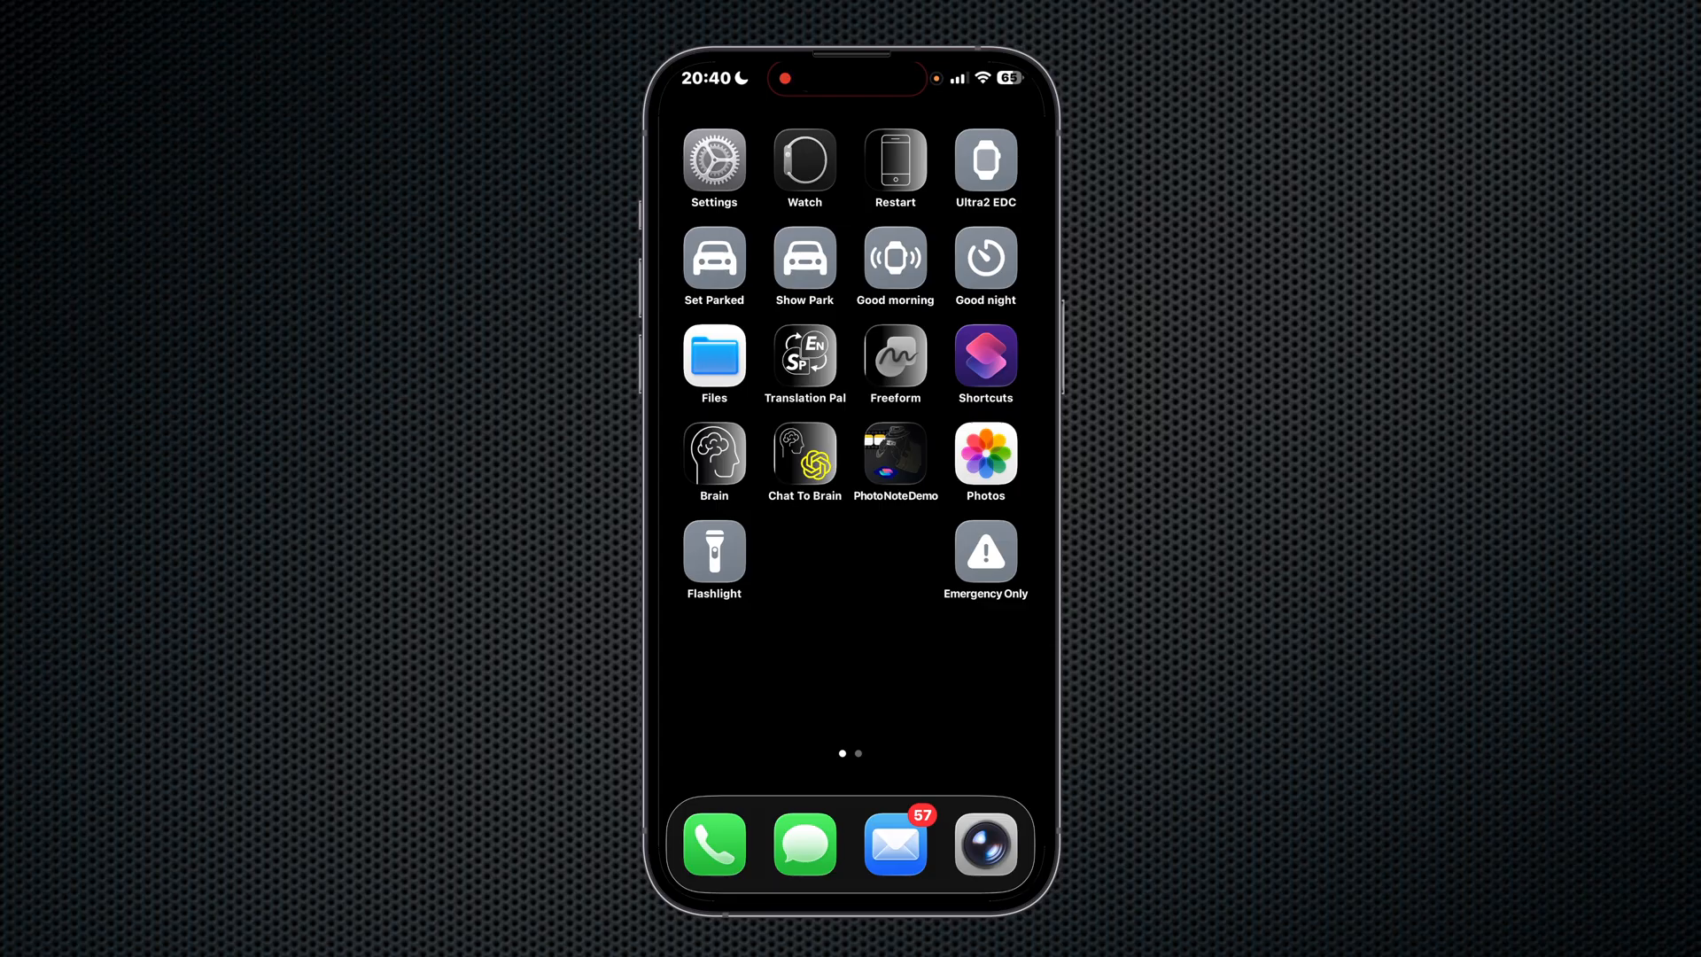
- Share the US Army Checkpoint photo from Photos to Photo Note and allow deleting the original
left_click(985, 453)
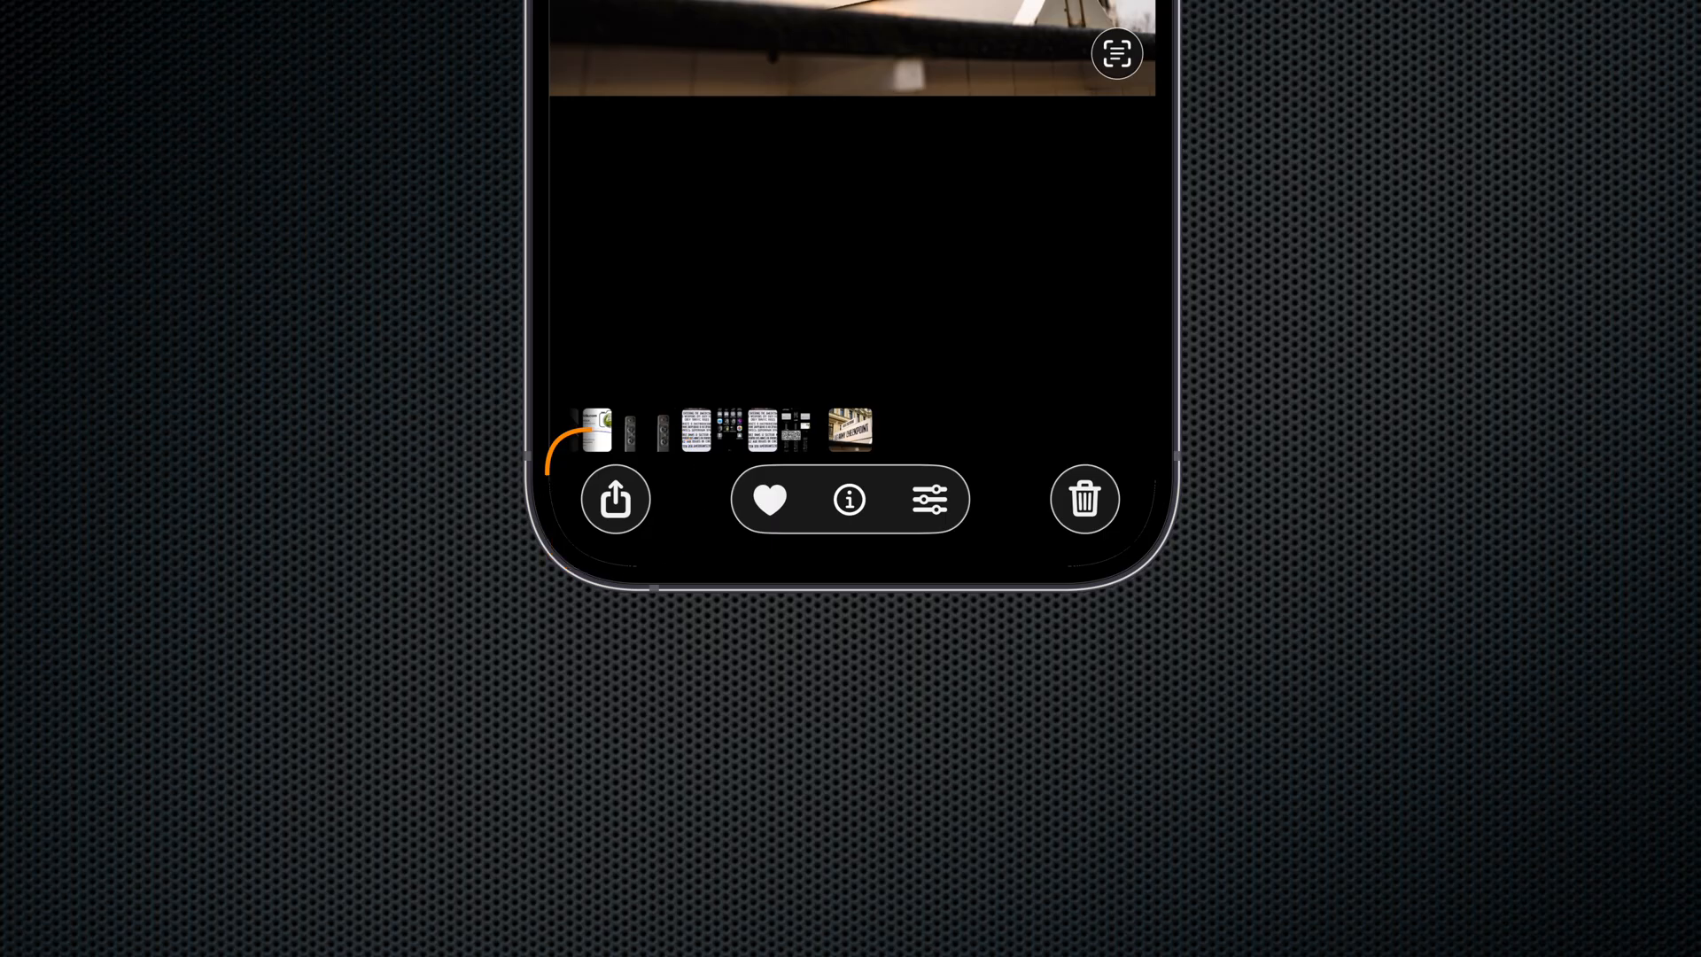
left_click(615, 500)
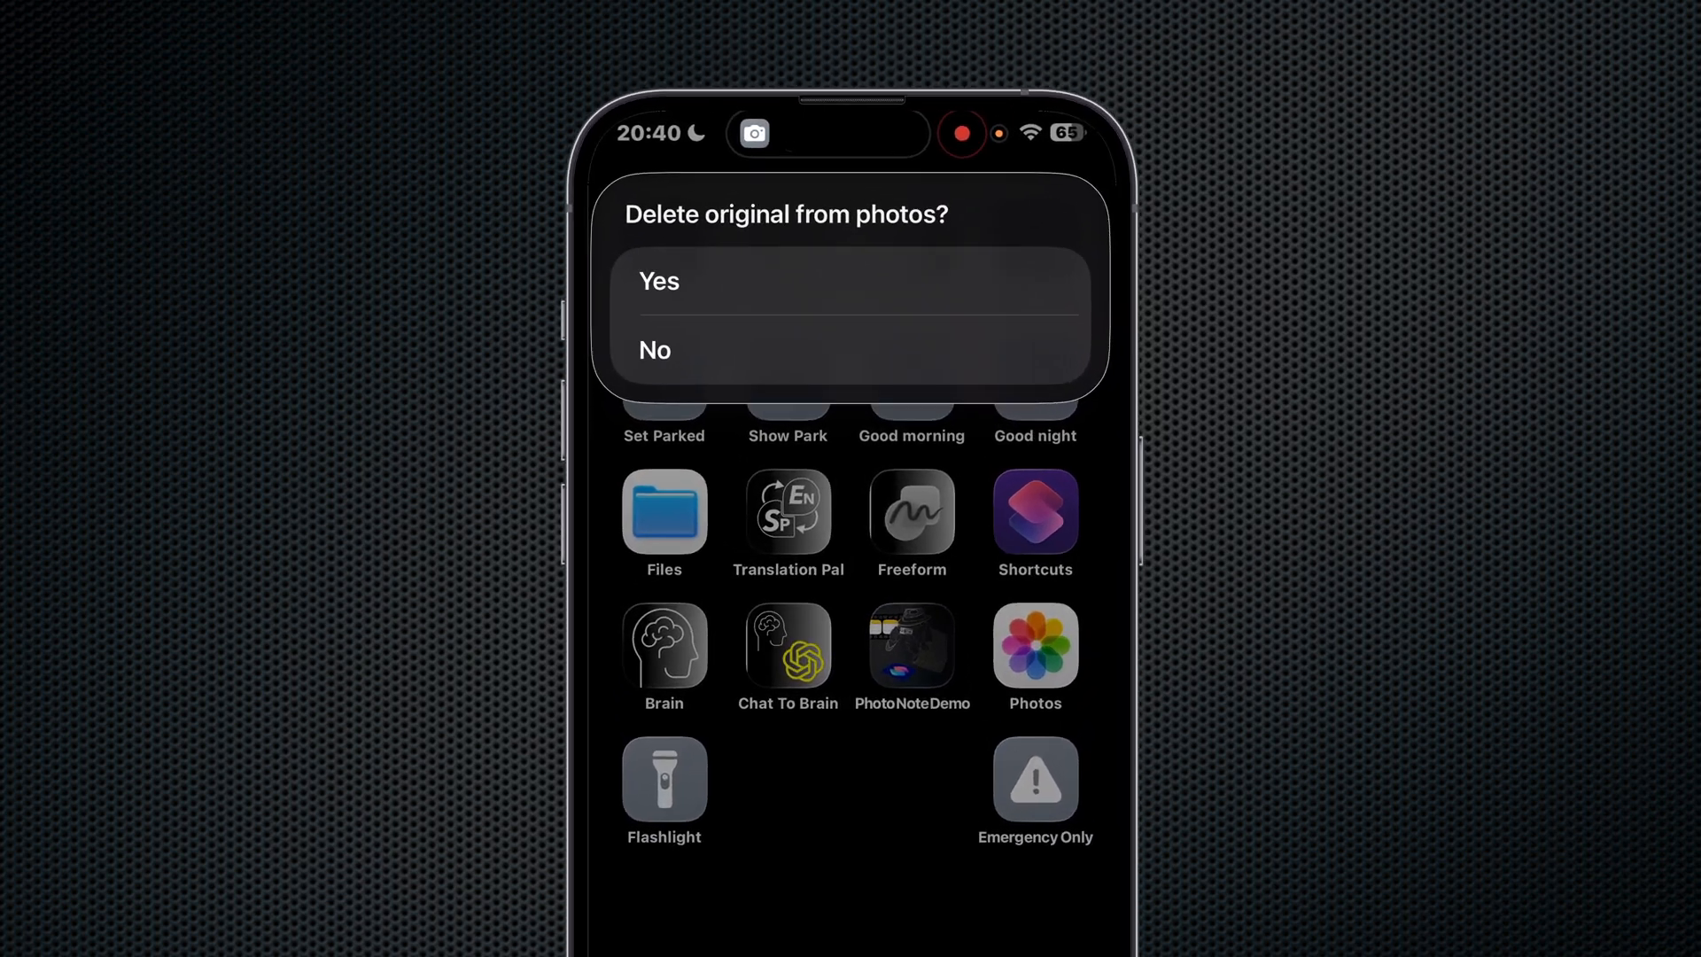
left_click(659, 281)
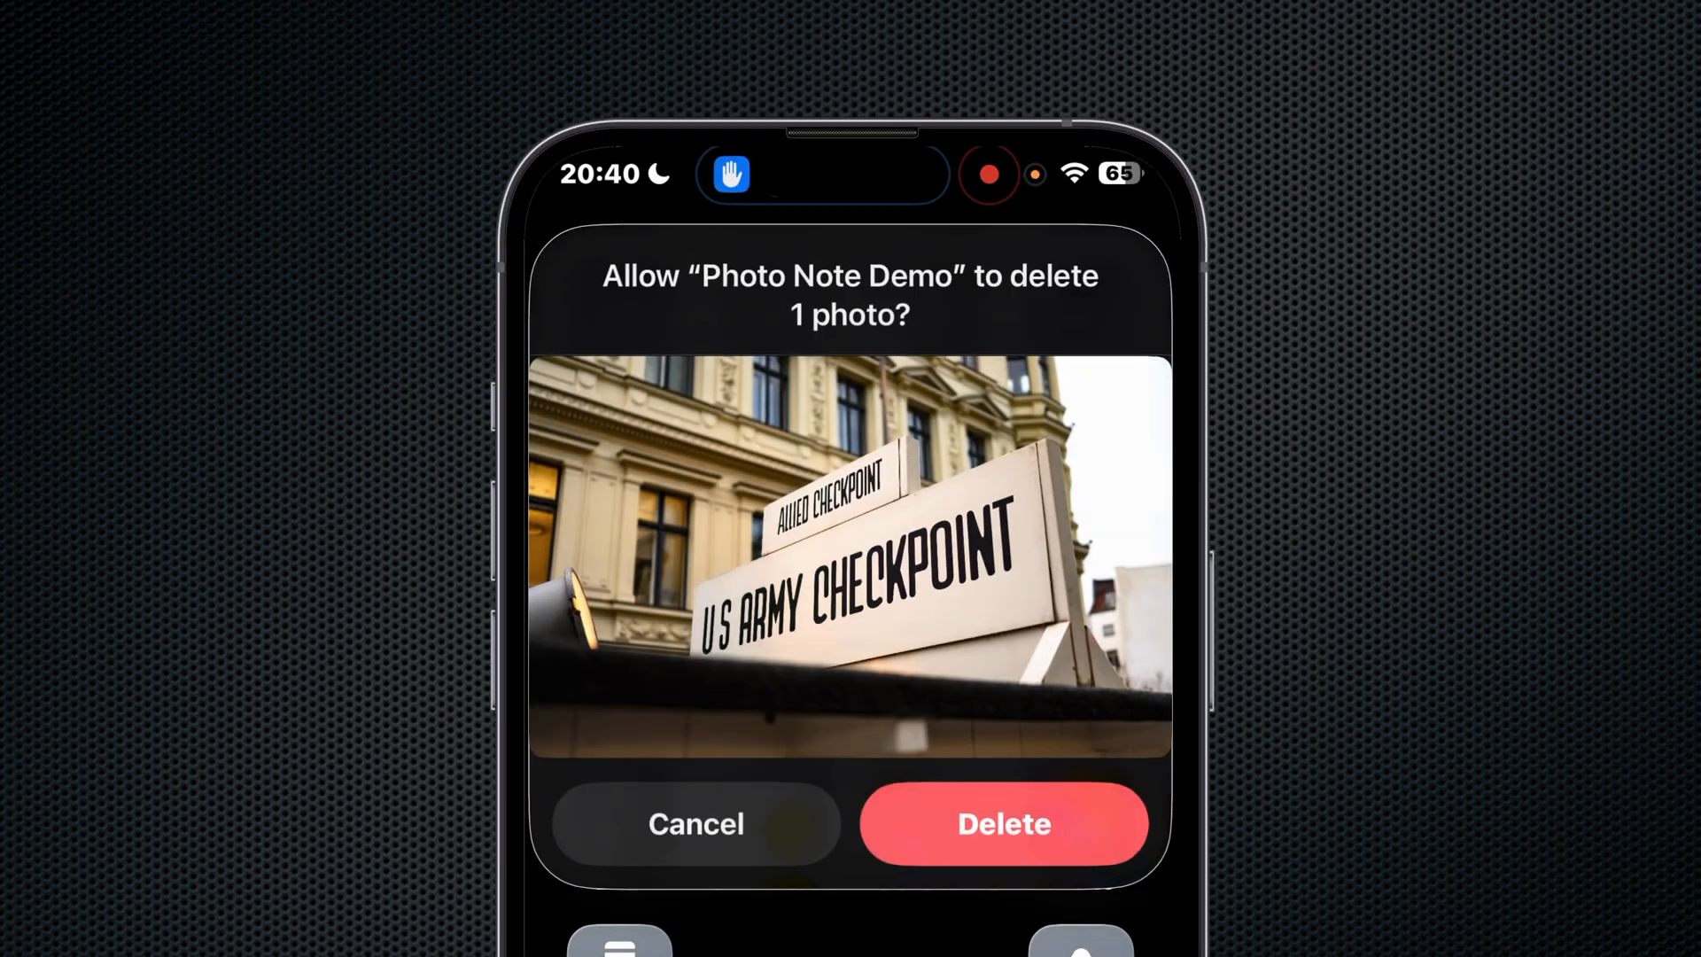
left_click(1002, 822)
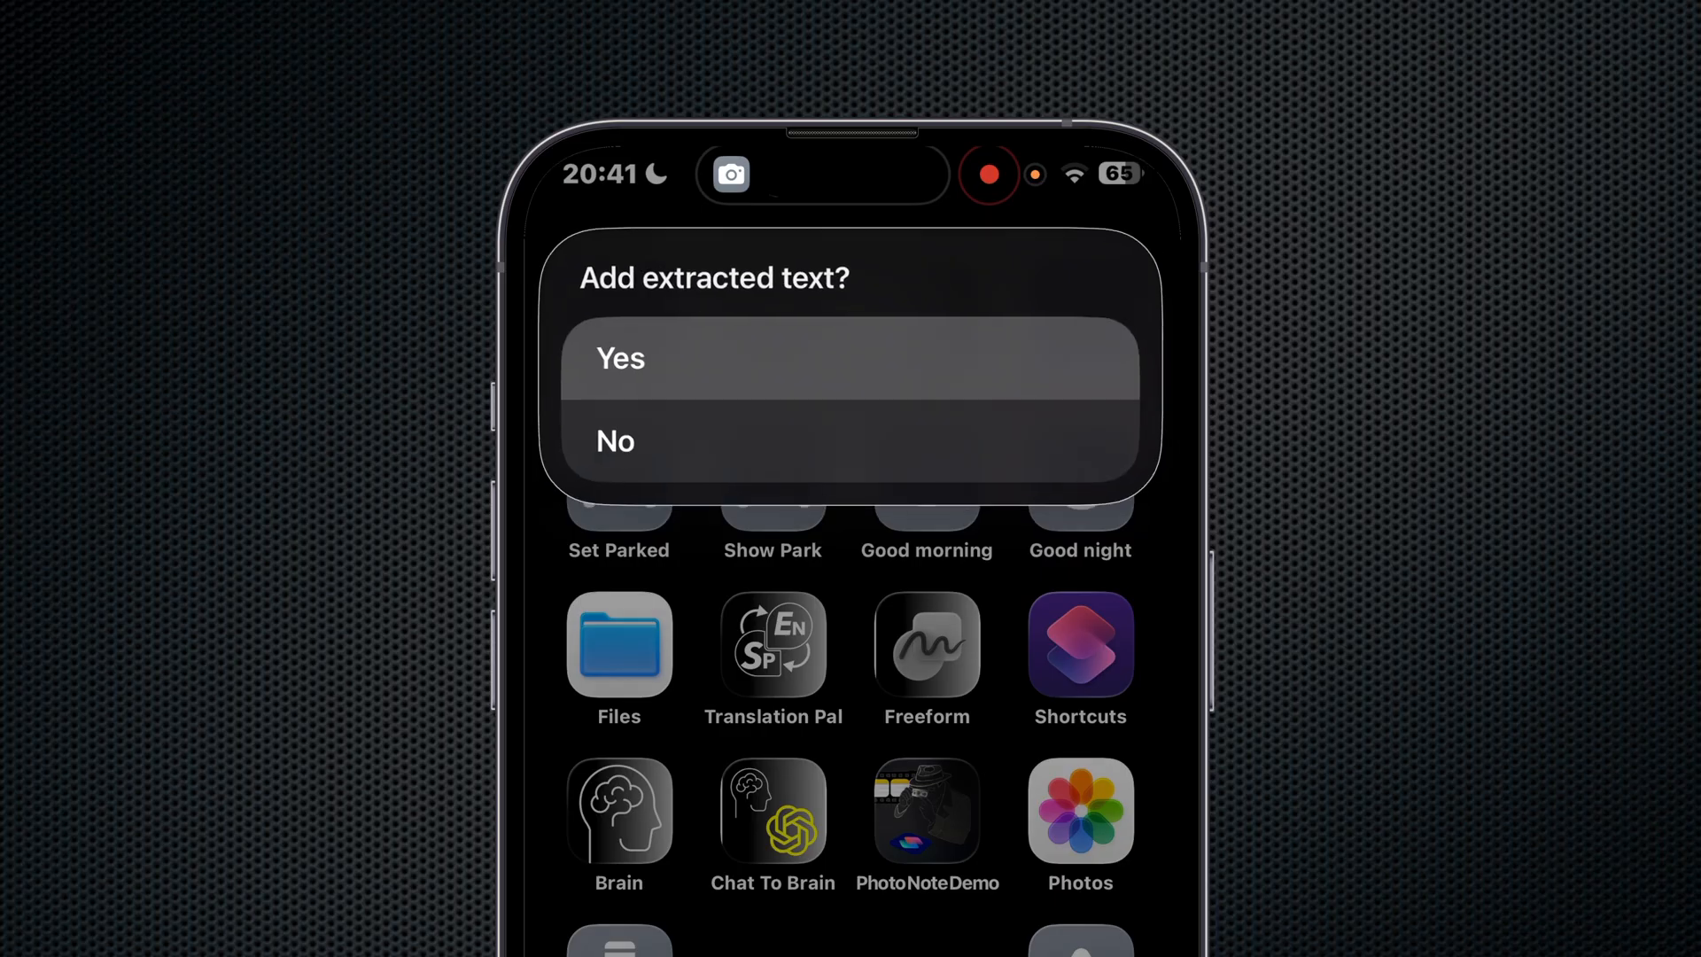
- Add the extracted text, append to the recent Meeting location note, review it and return to the Notes list
left_click(848, 358)
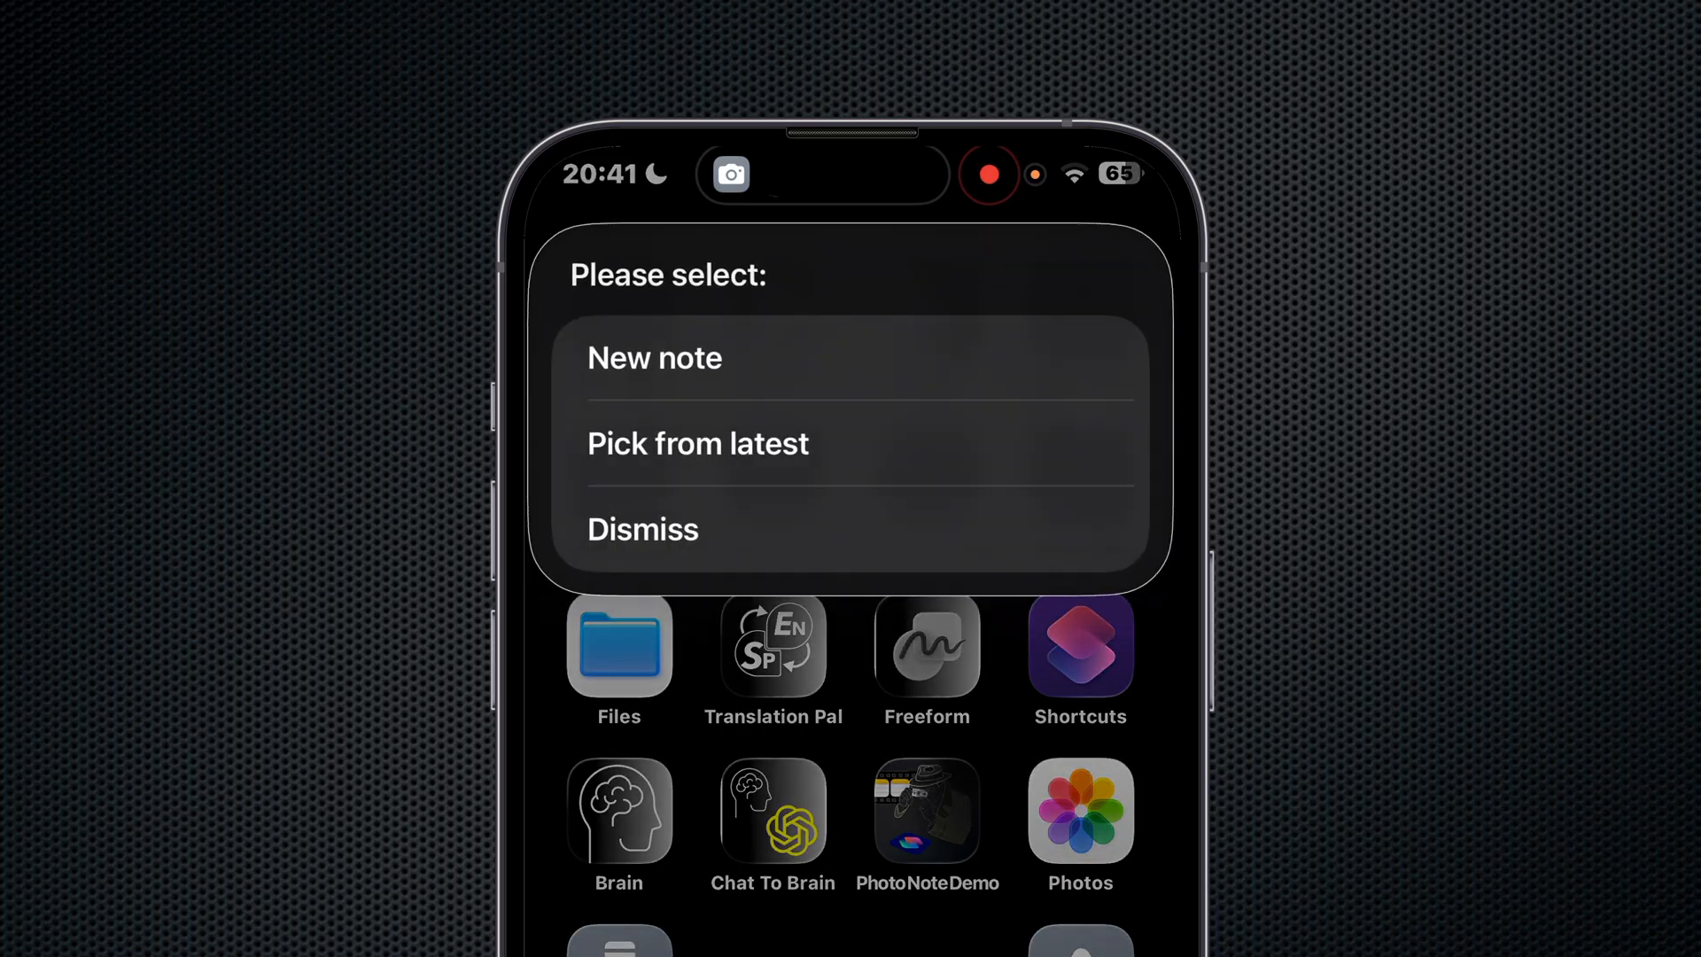
left_click(698, 443)
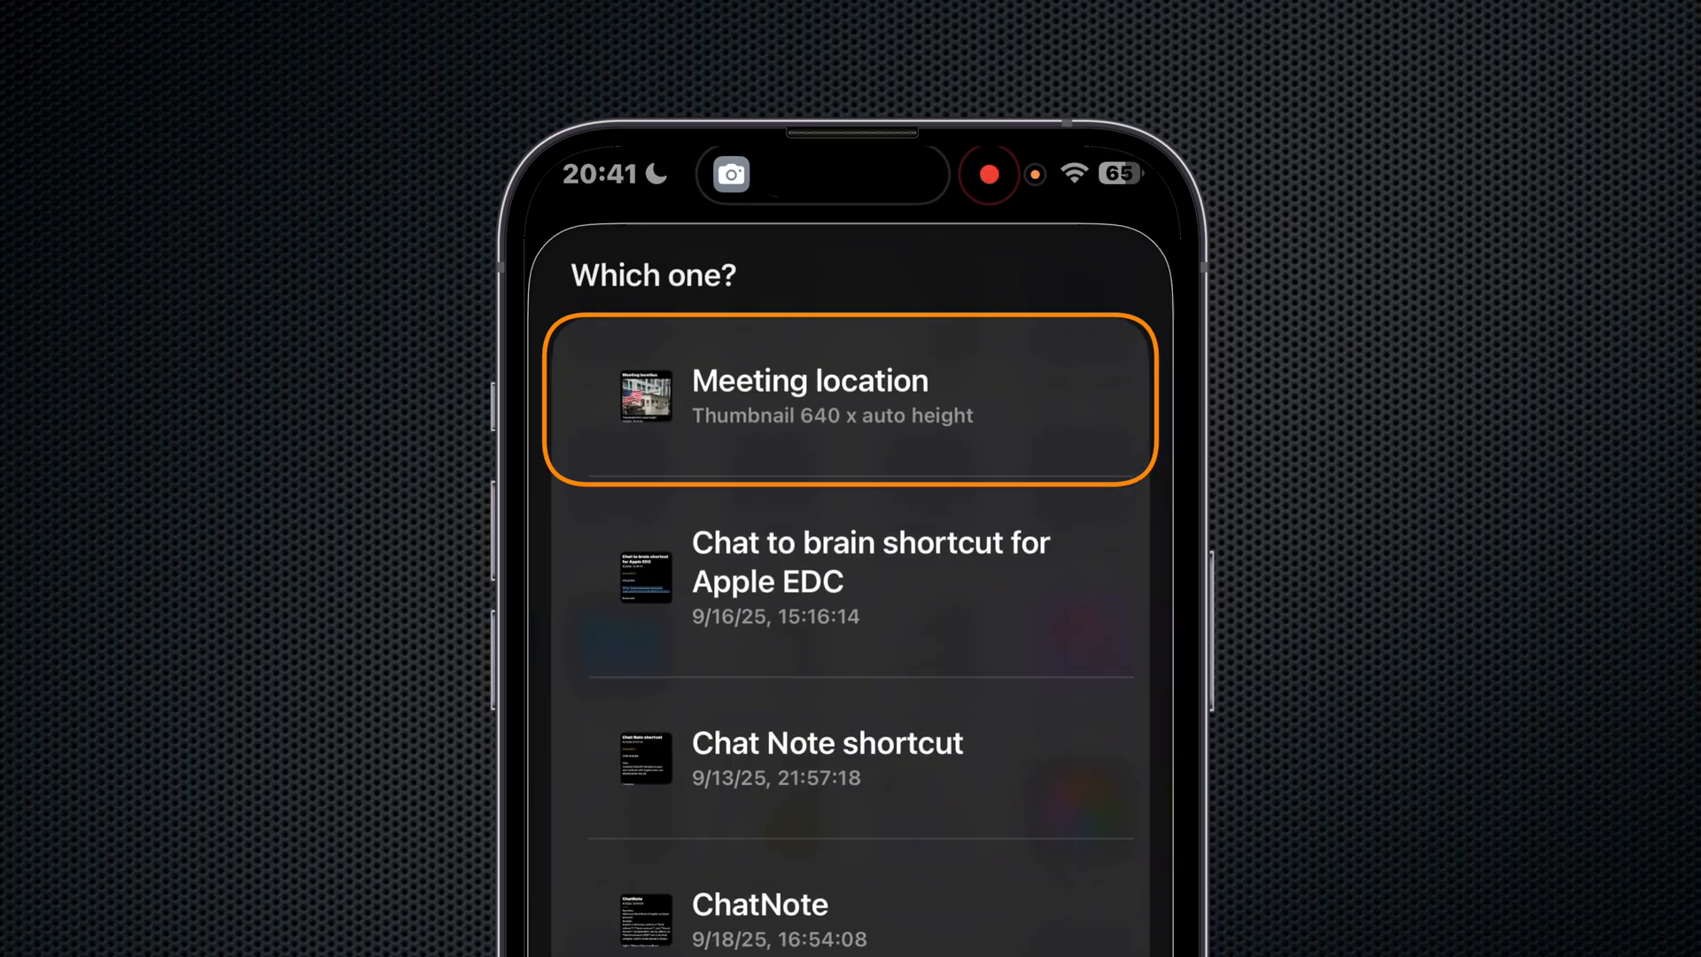
left_click(849, 397)
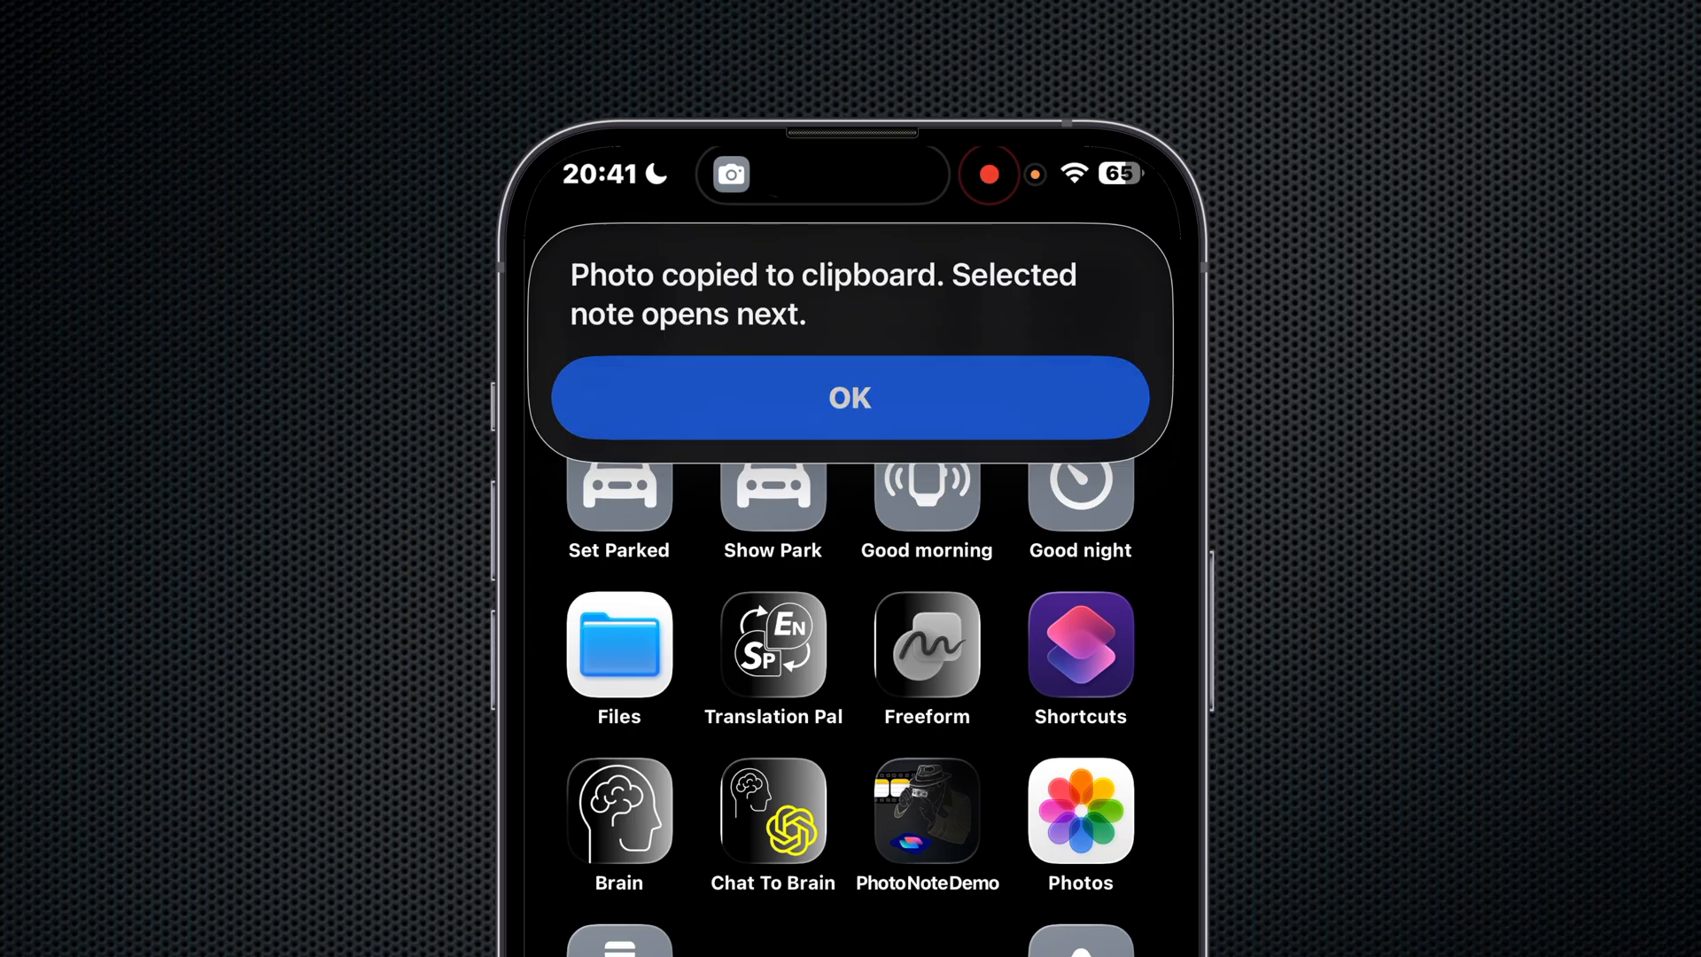
left_click(850, 397)
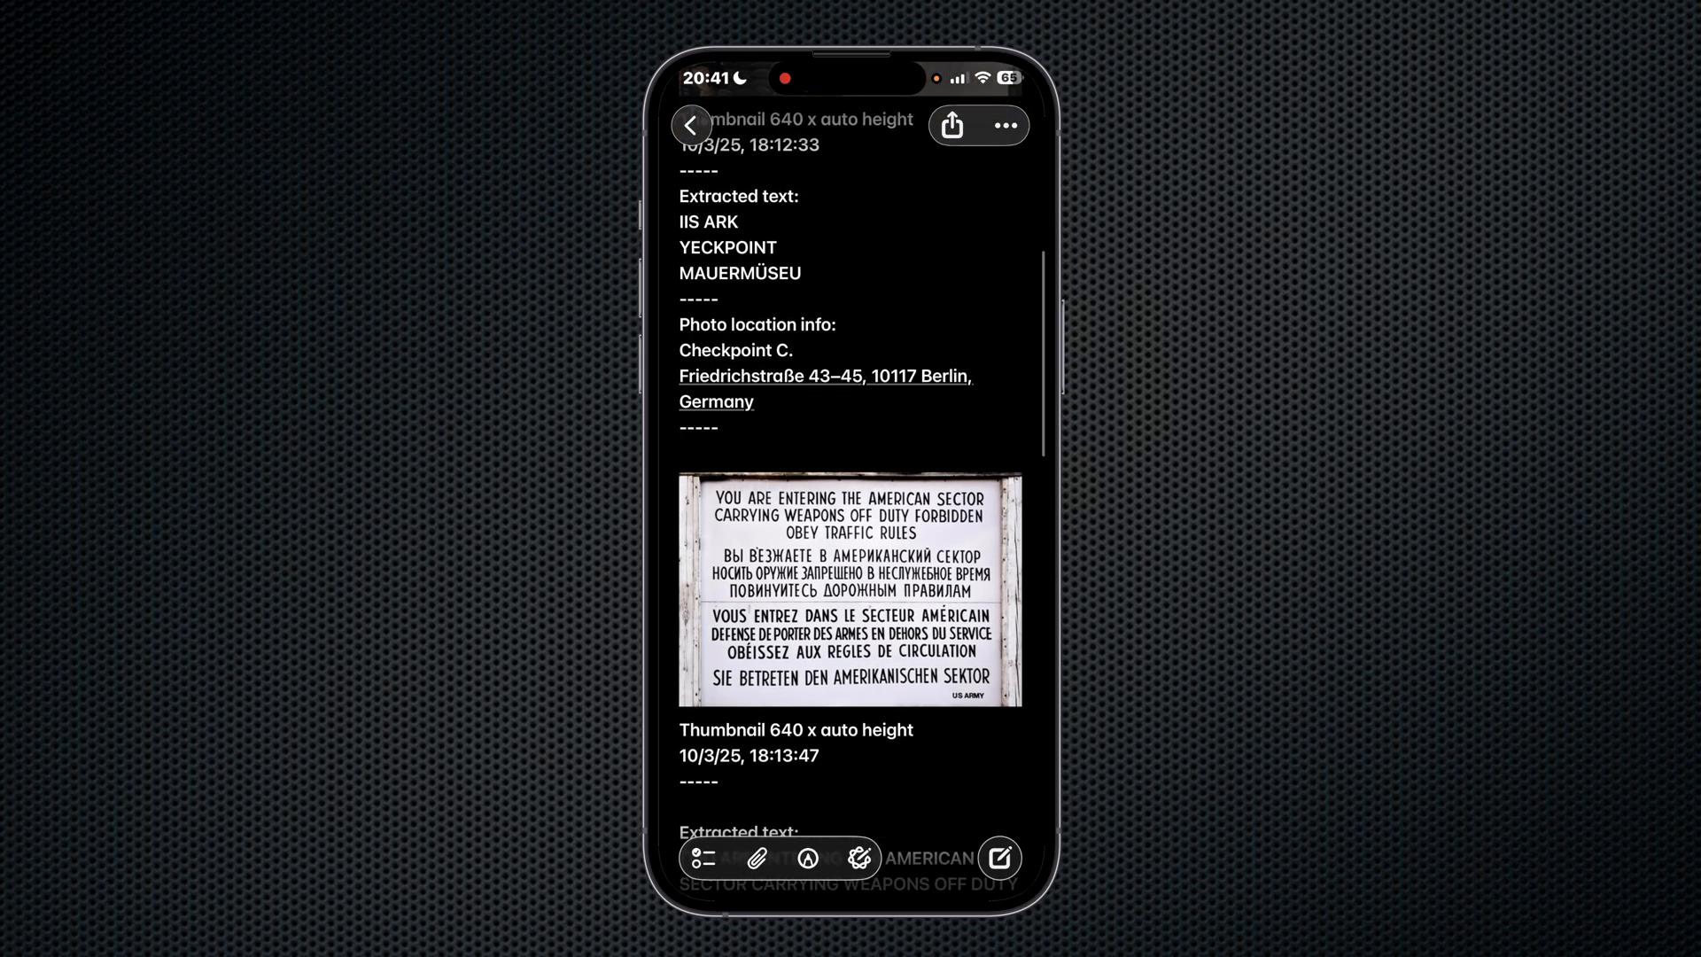
scroll("down", 3)
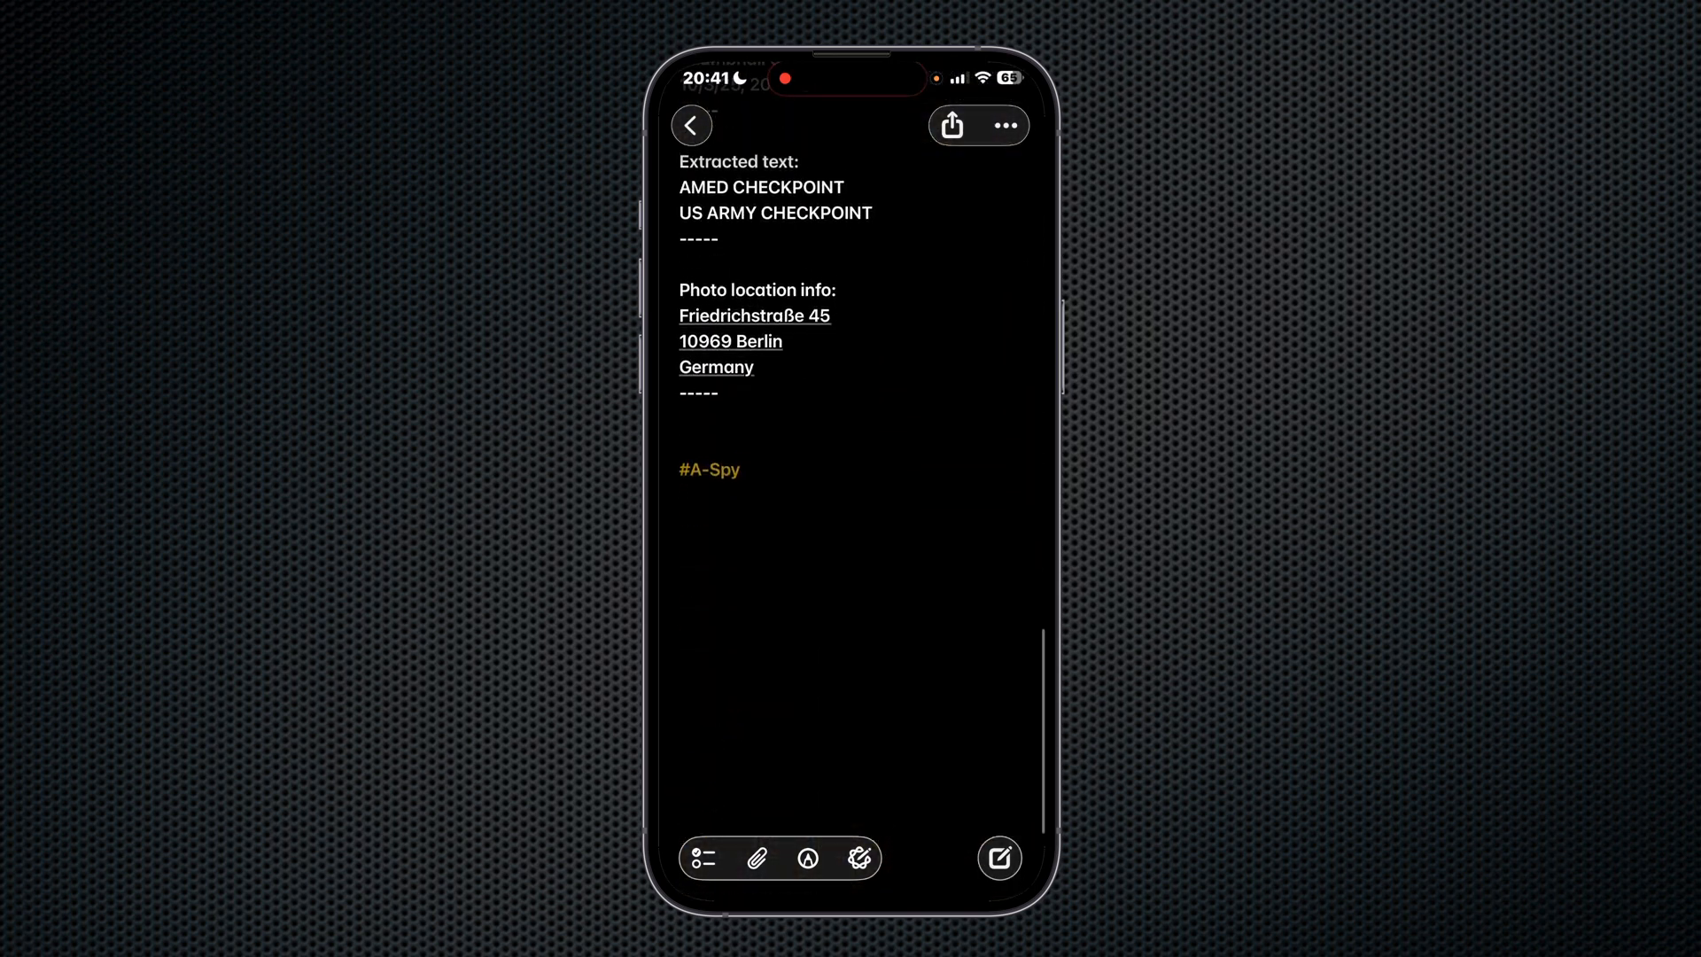
left_click(691, 124)
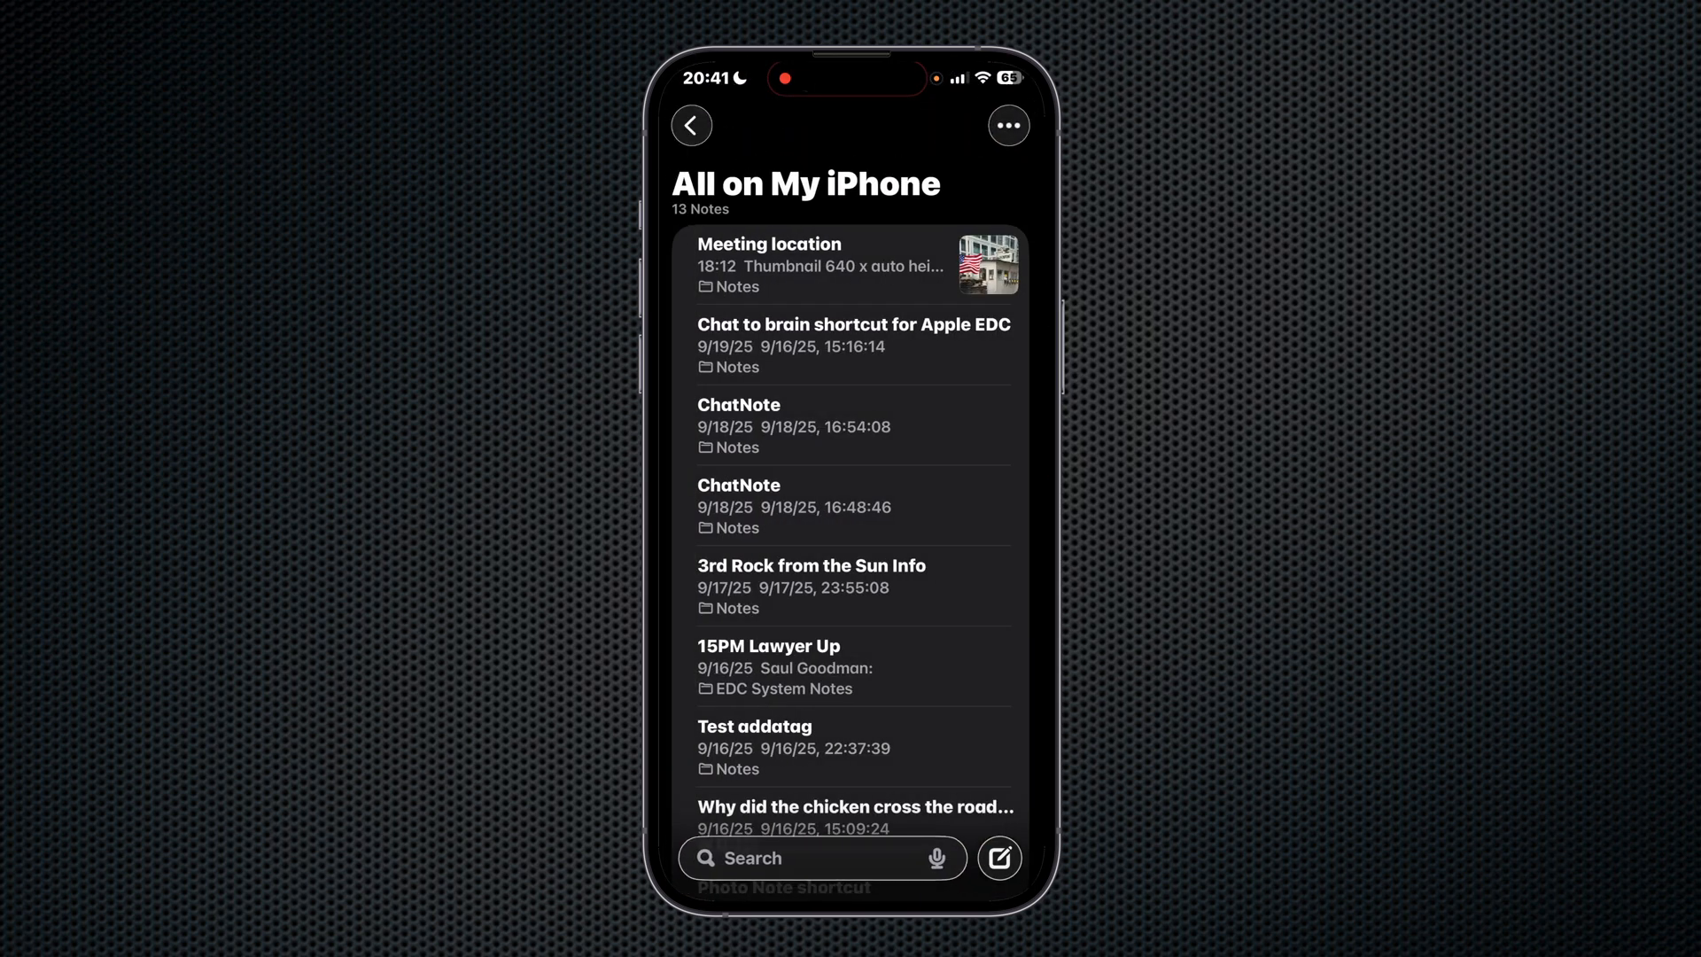
left_click(804, 262)
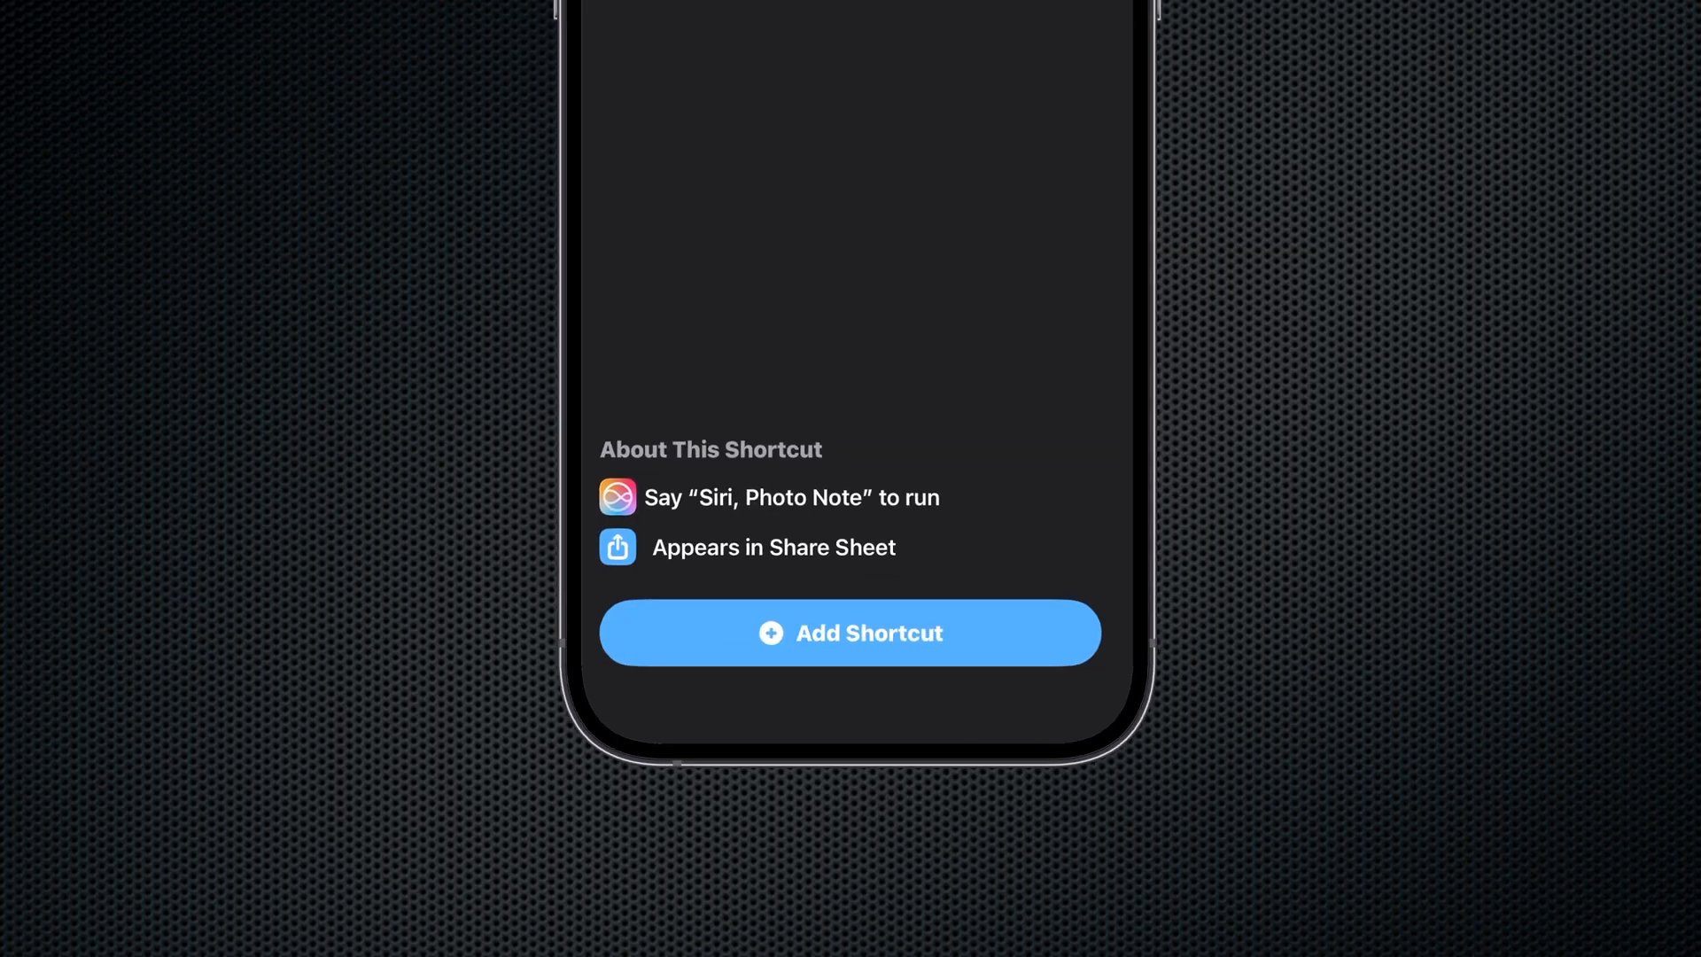
- Add the shortcut to the library as Photo Note 1 and return to All Shortcuts
left_click(850, 632)
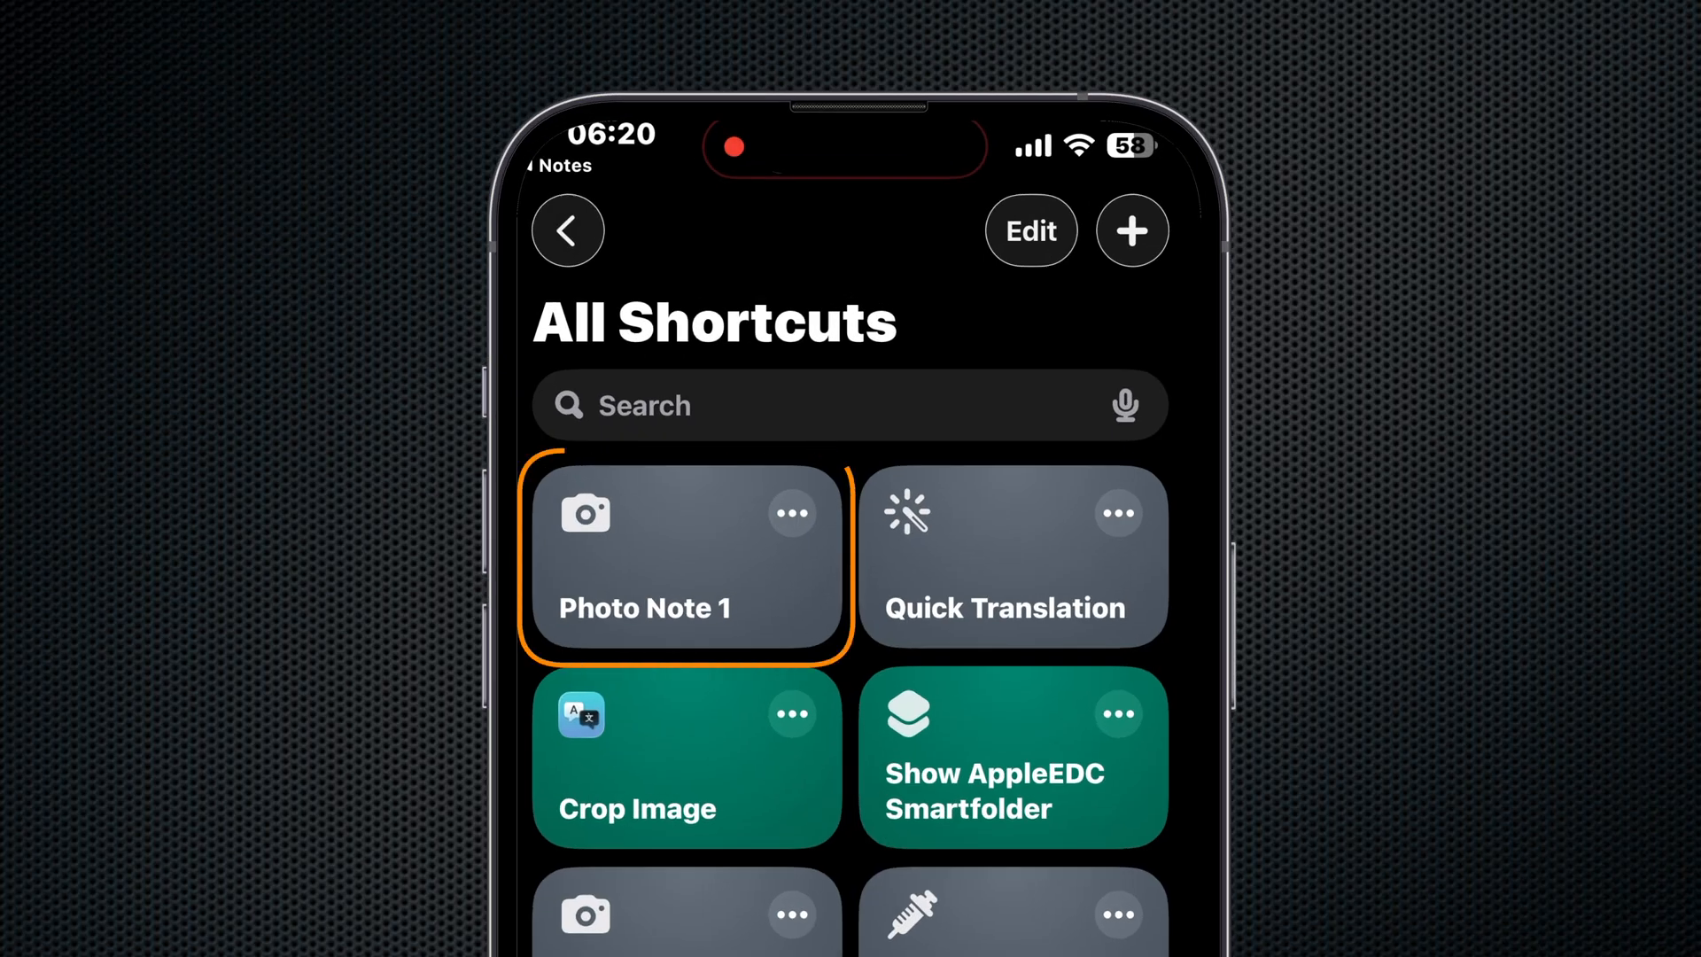
left_click(930, 840)
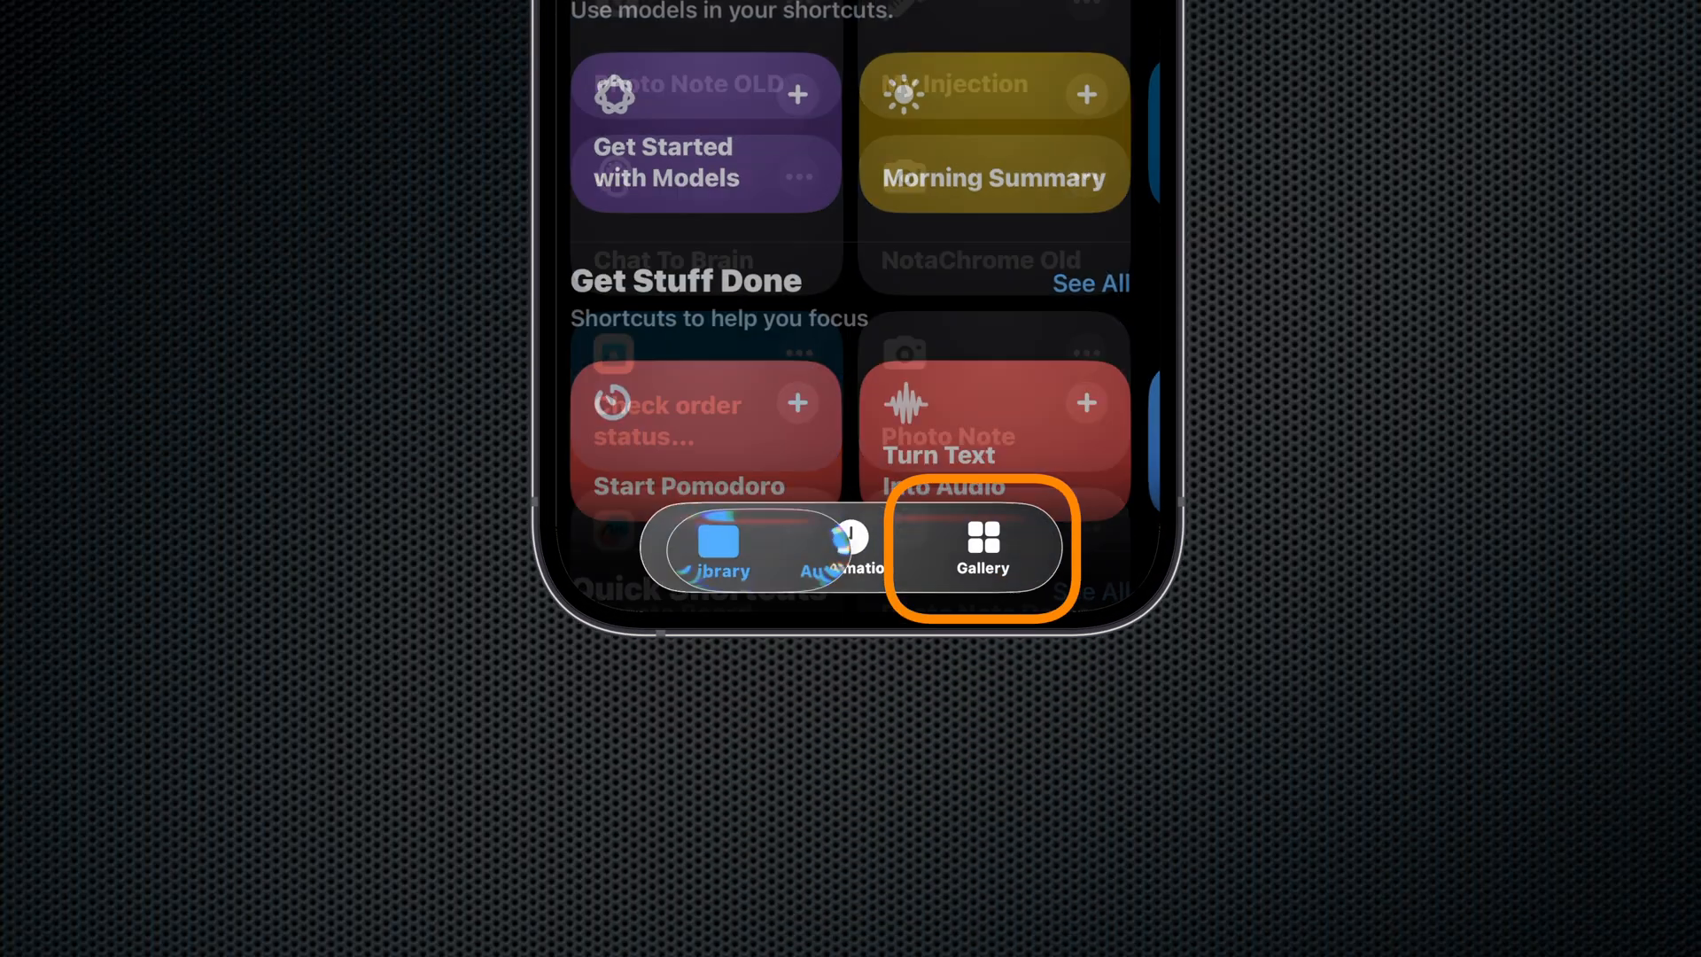
left_click(720, 547)
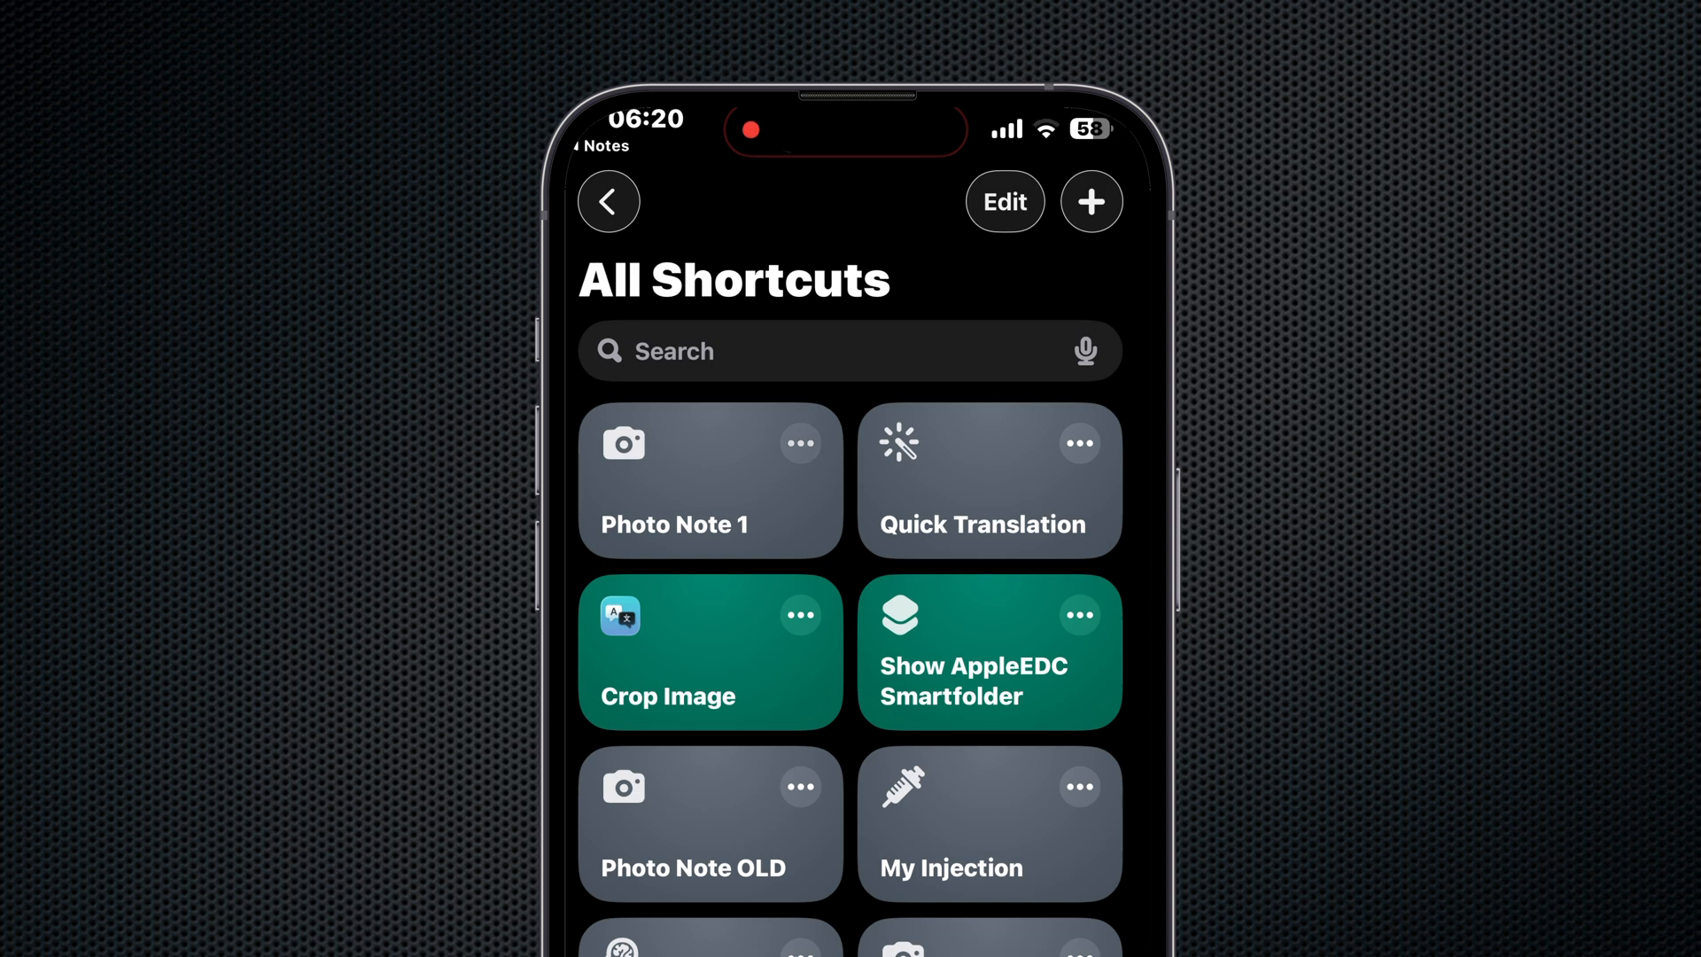
- Open Photo Note 1 in the editor, glance at its rename options and scroll through its actions
left_click(799, 443)
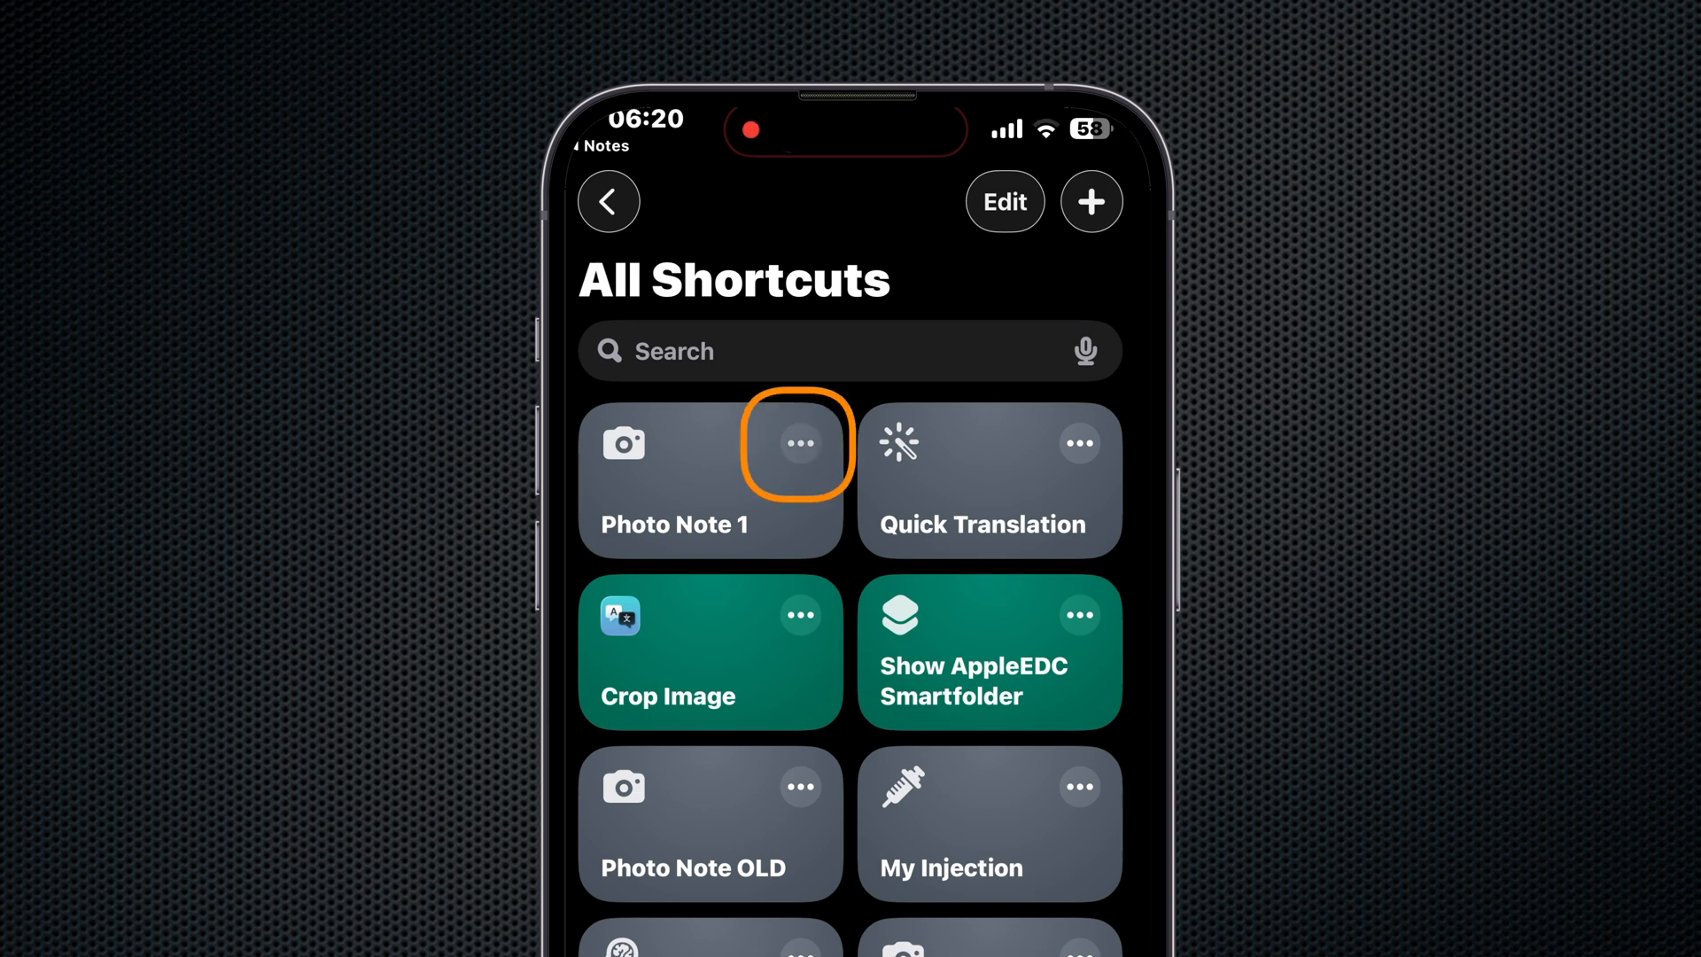
left_click(799, 443)
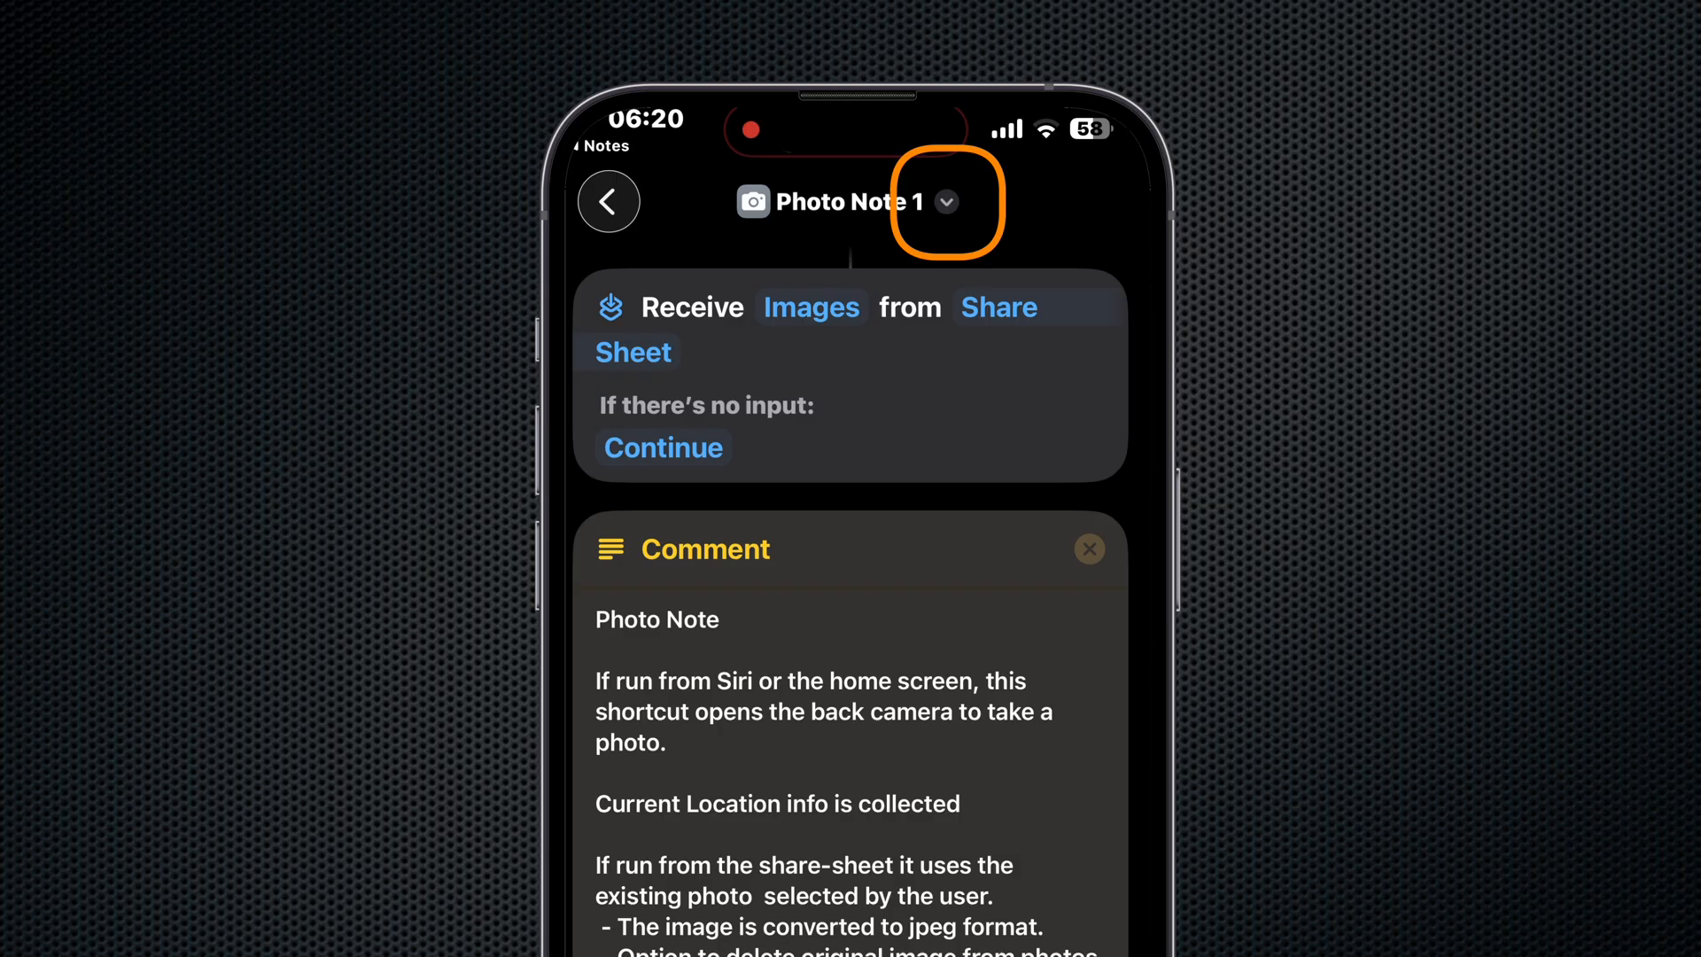
left_click(946, 202)
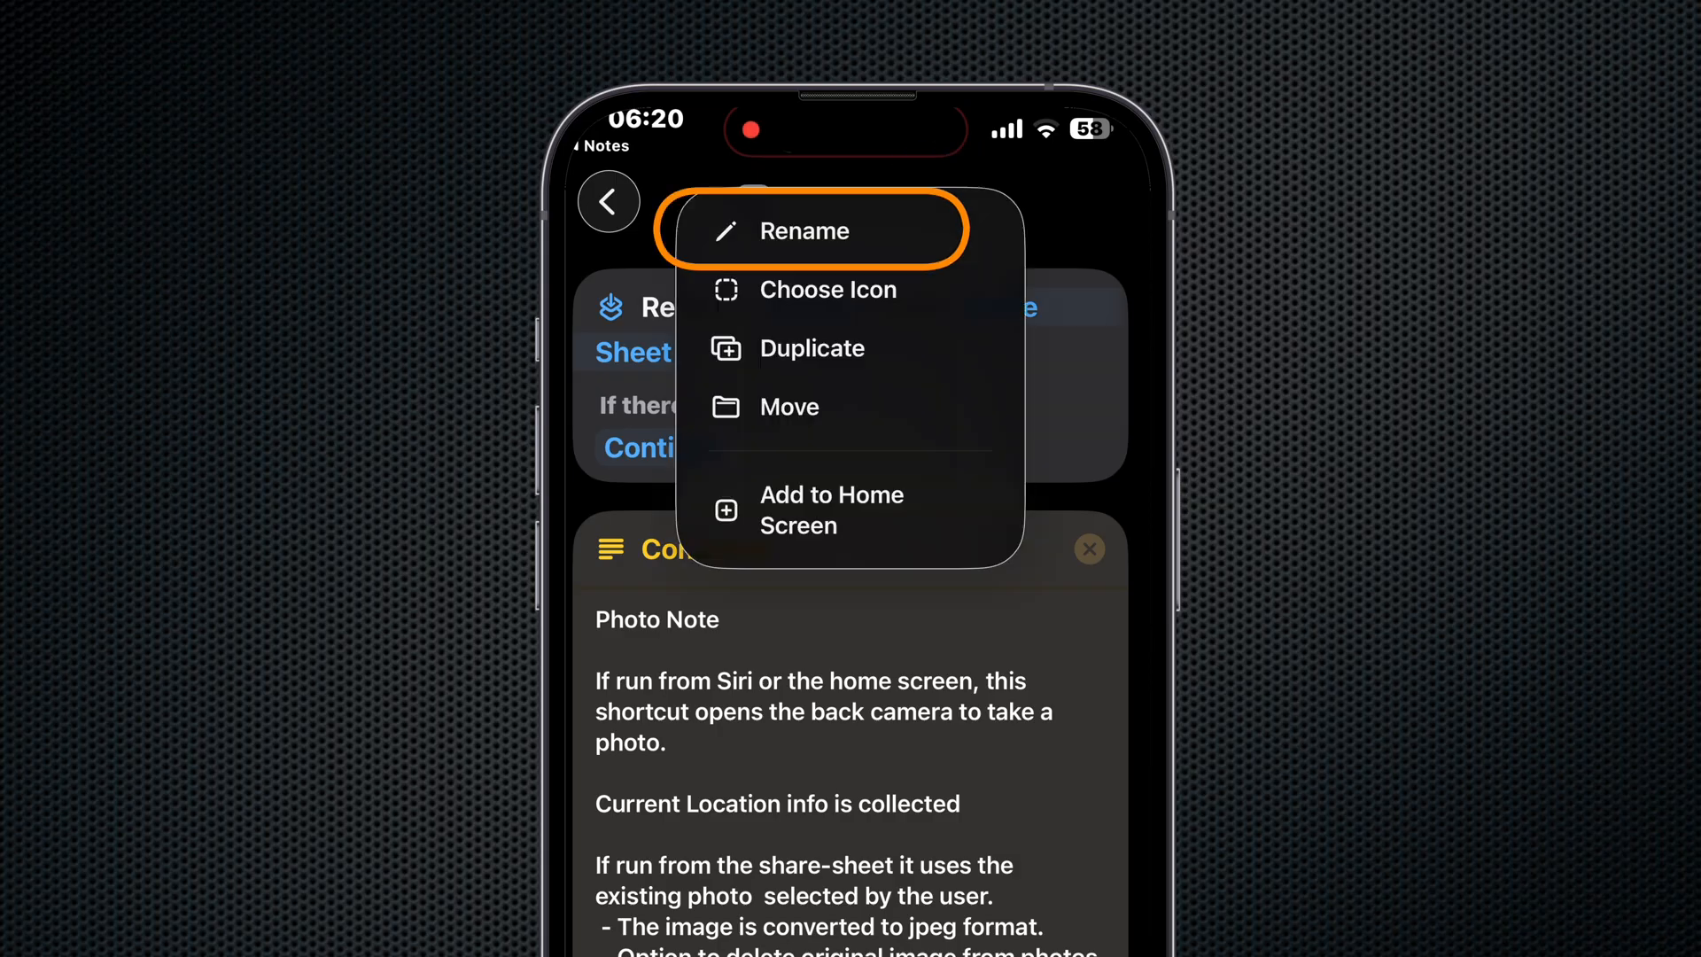
left_click(804, 231)
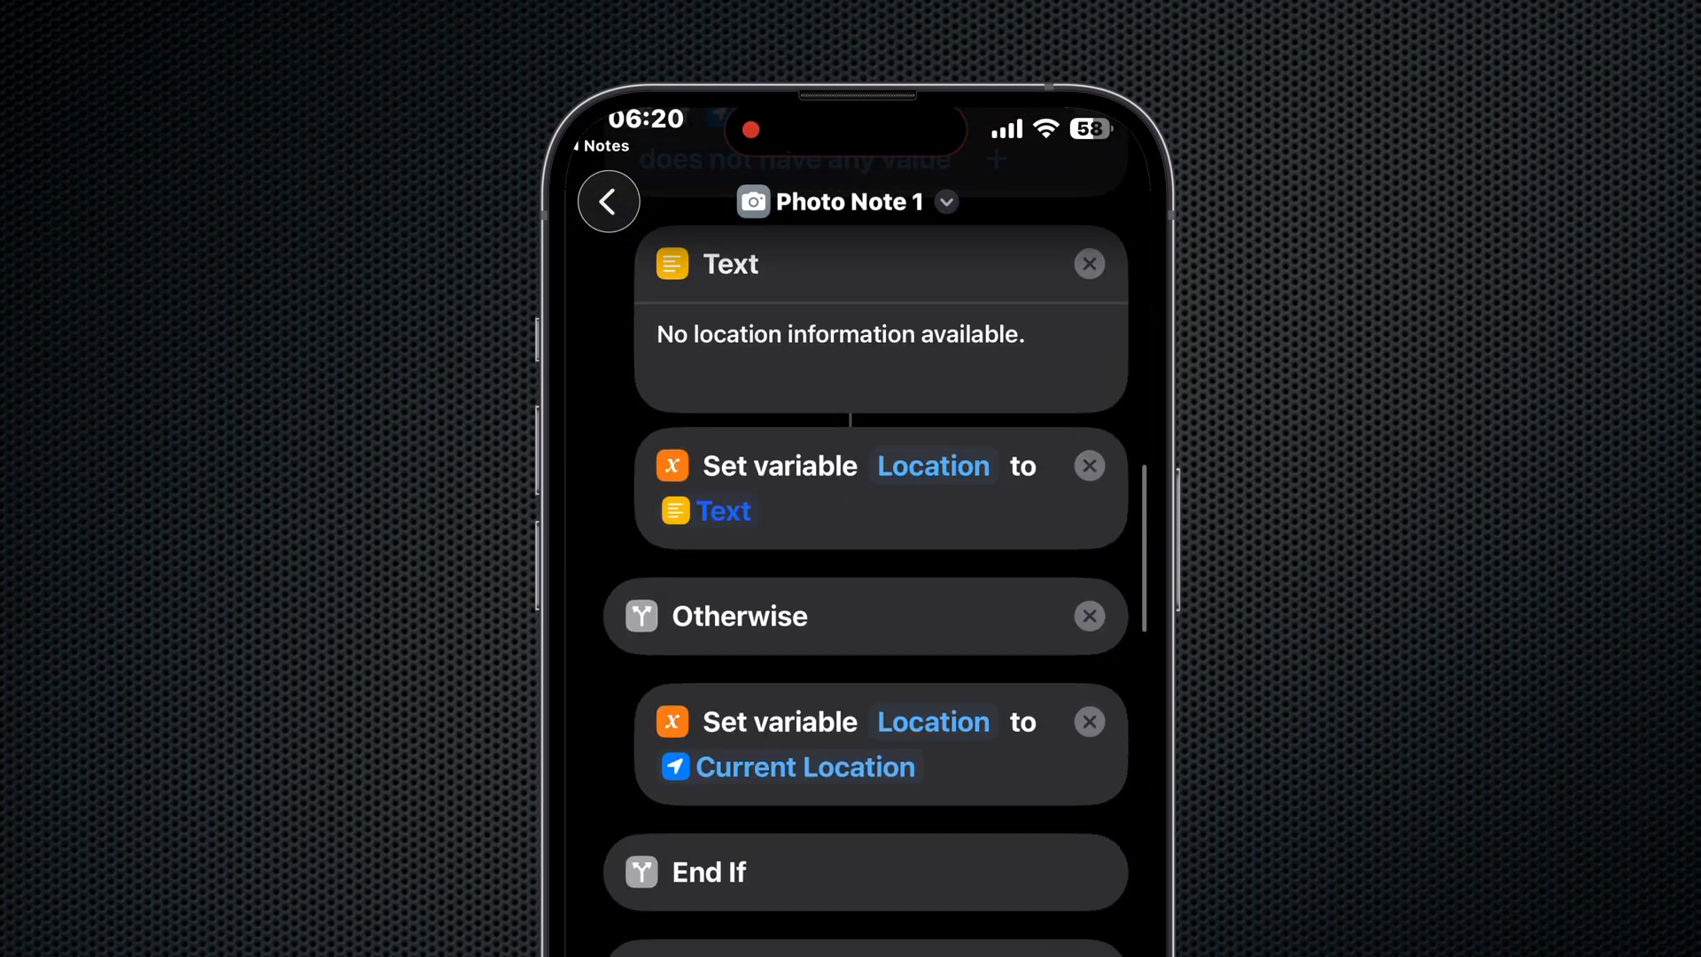
scroll("down", 3)
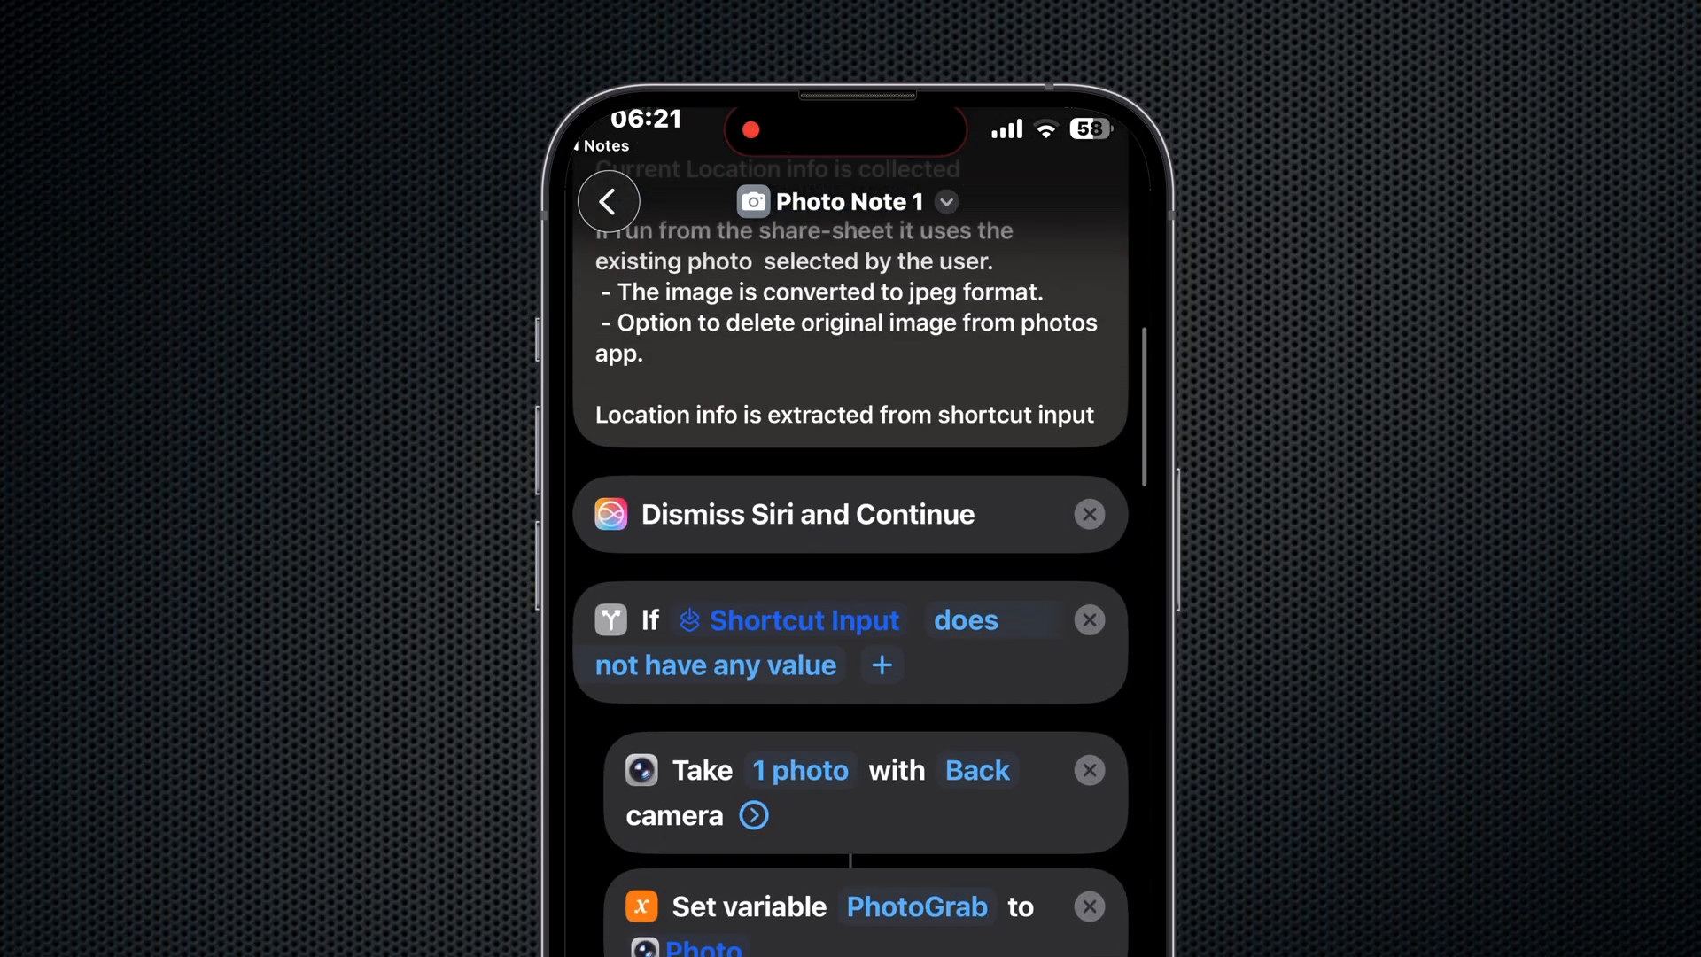
scroll("down", 3)
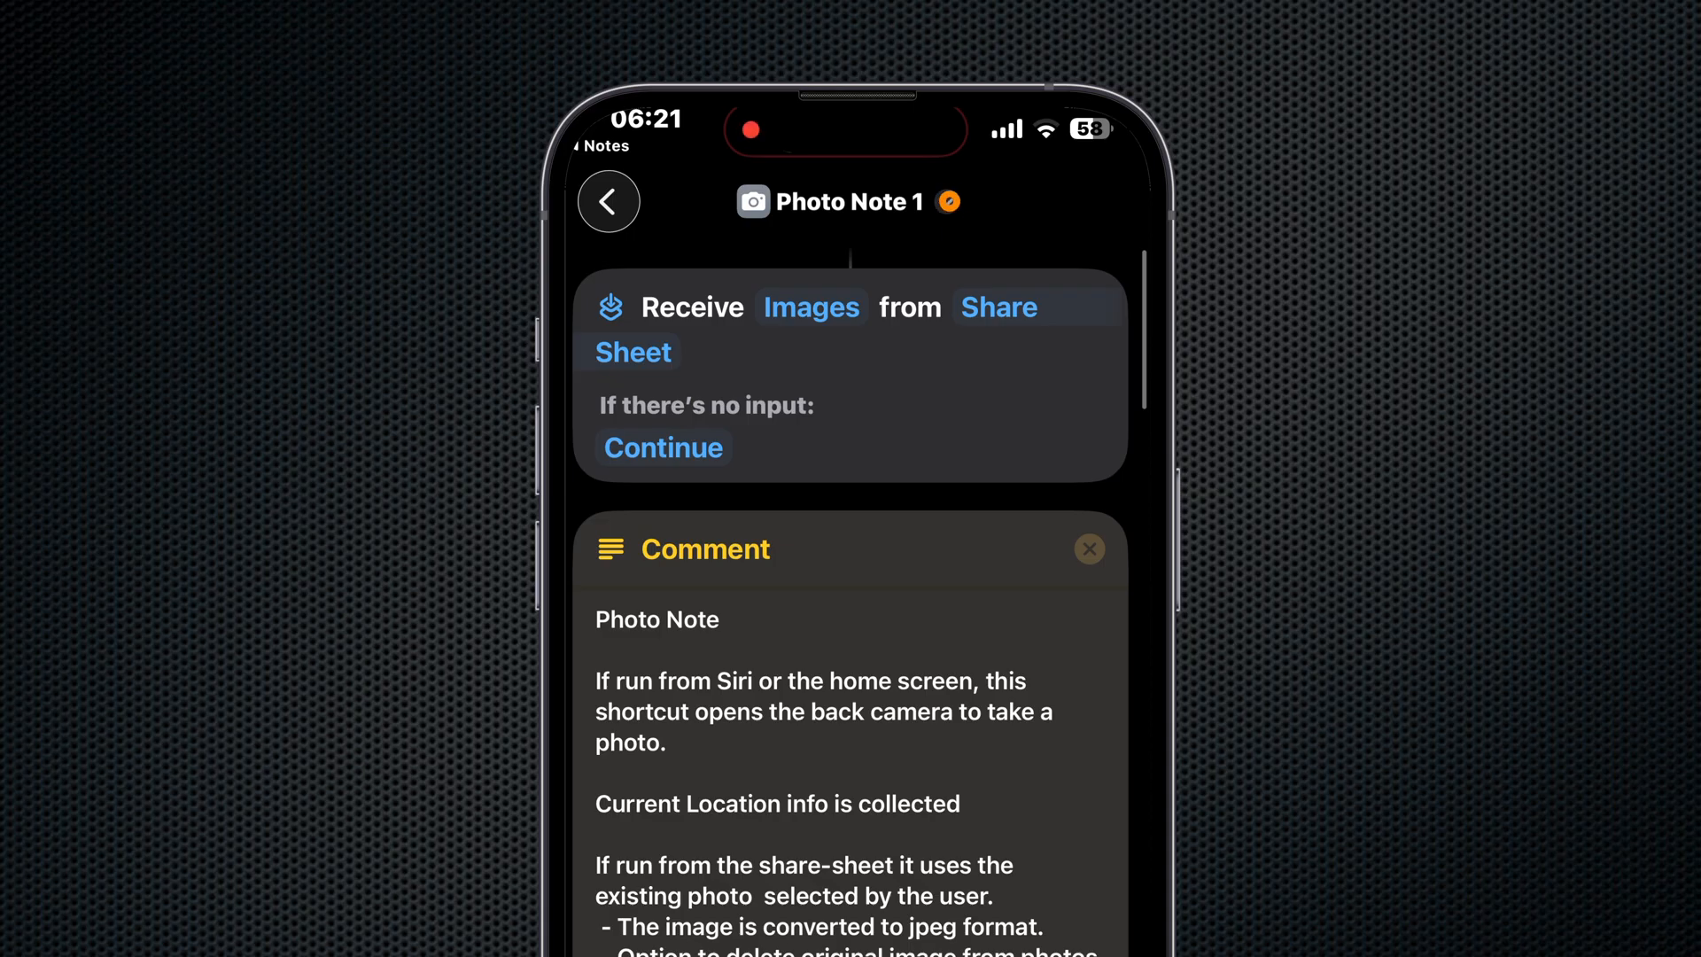
- Add Photo Note 1 to the Home Screen and run it from its new icon
left_click(849, 200)
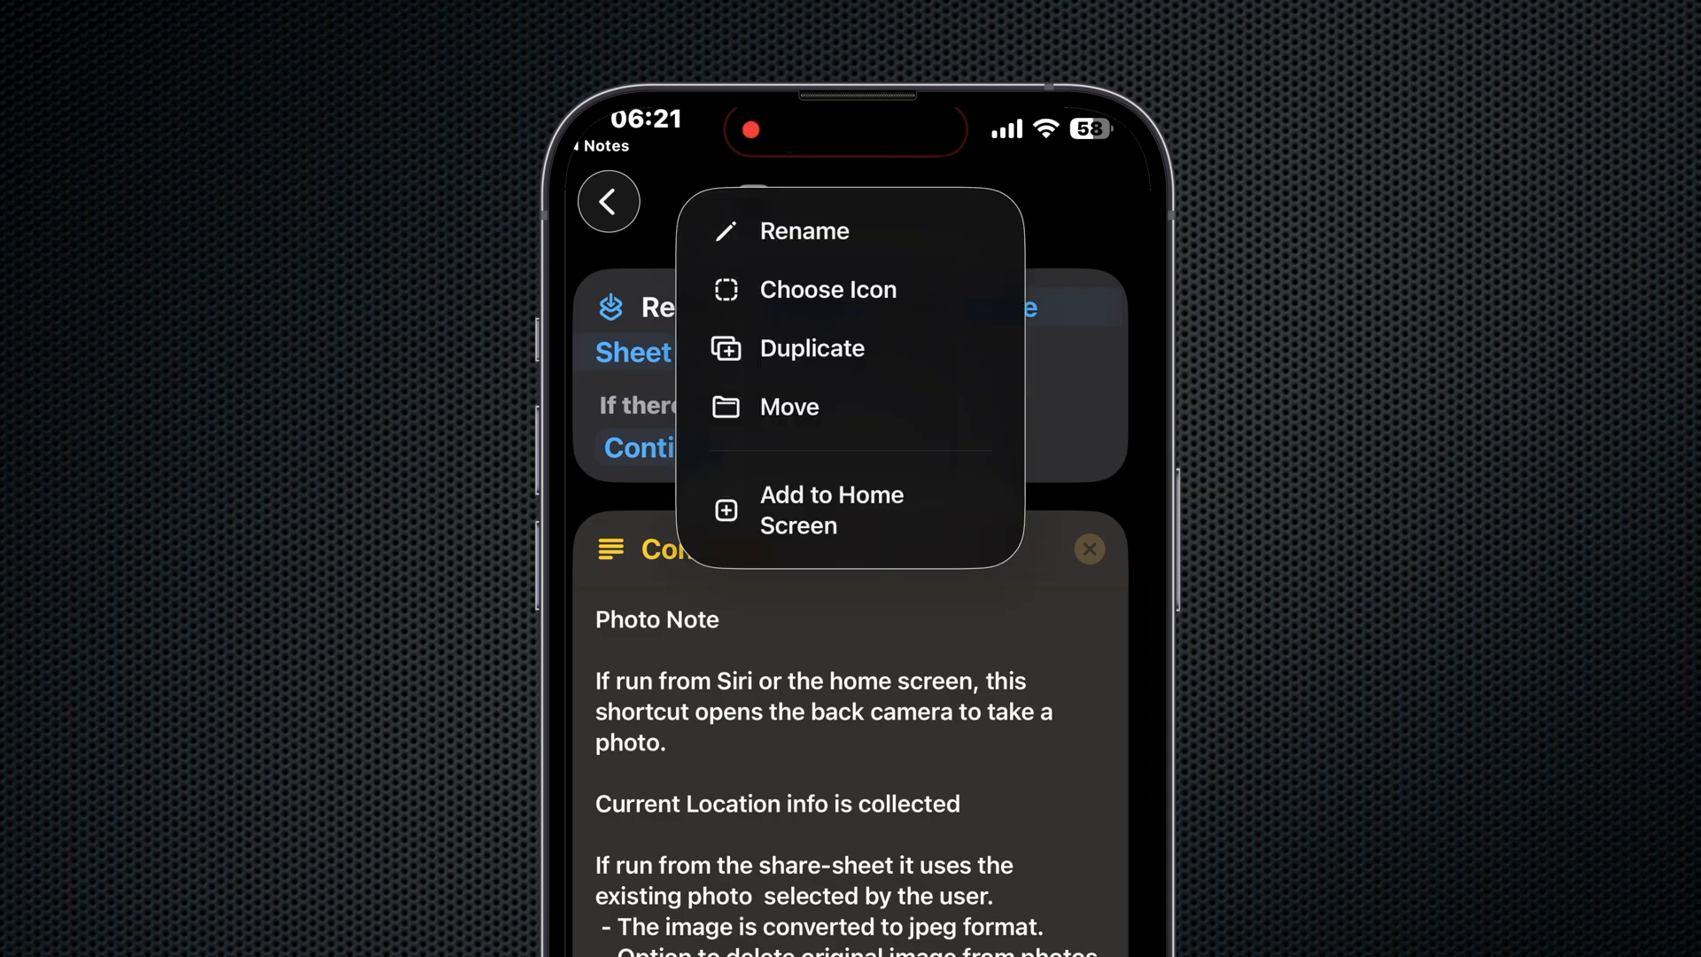
left_click(832, 510)
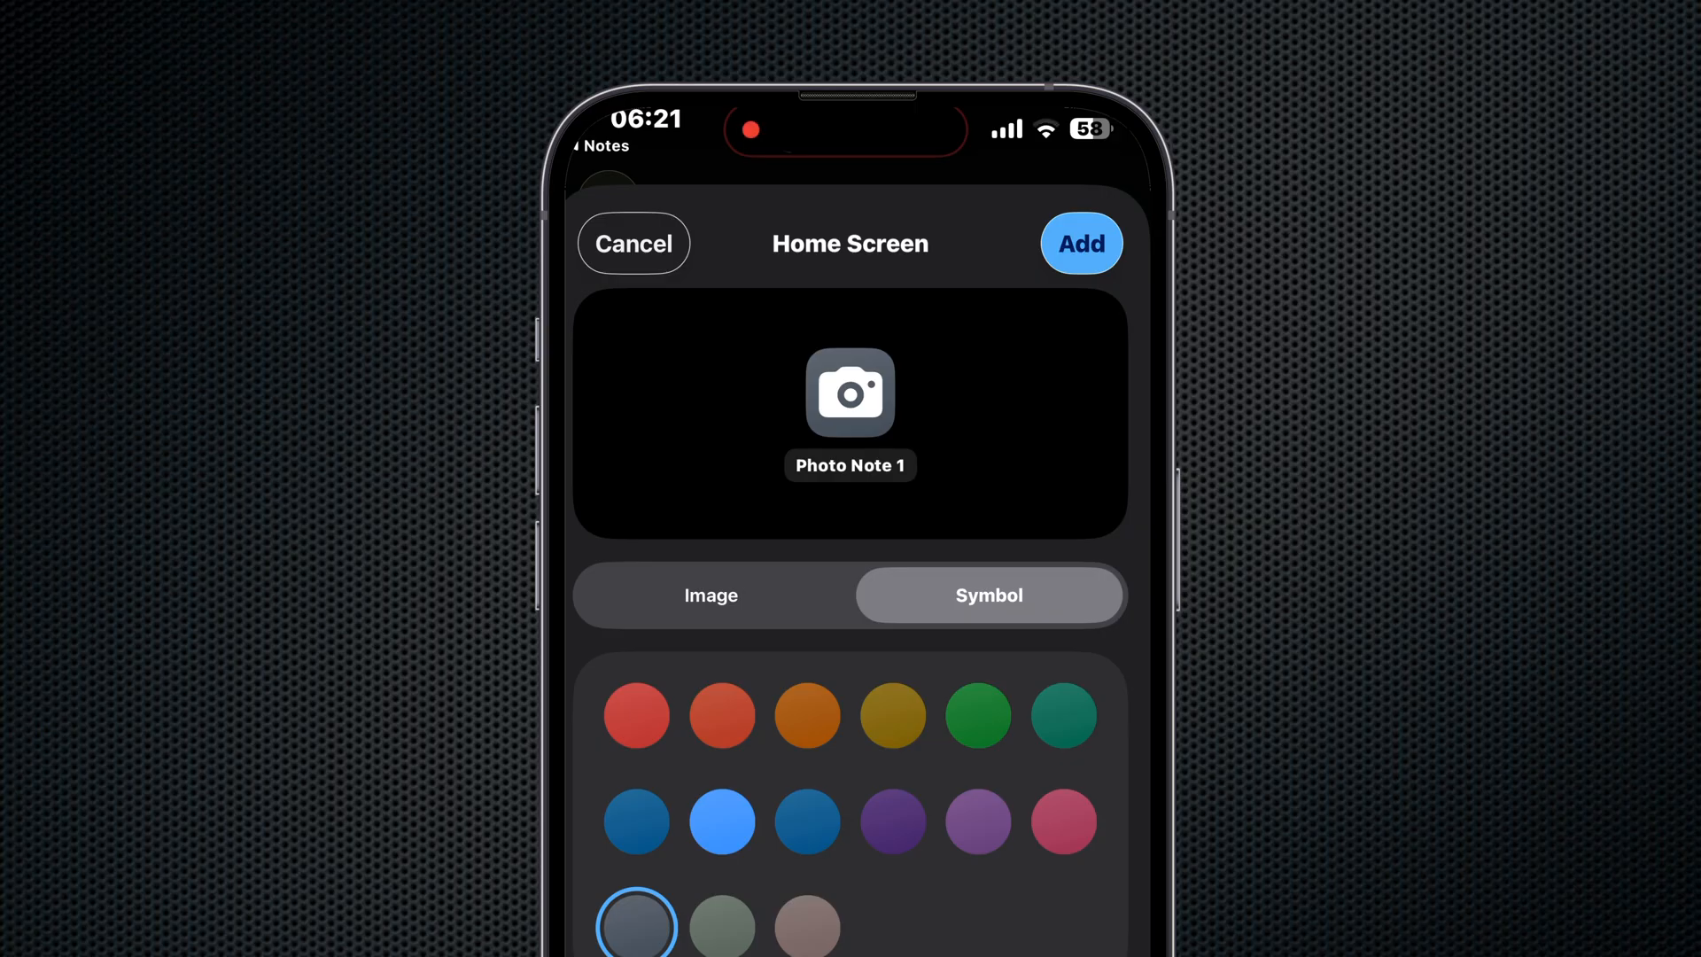
left_click(711, 595)
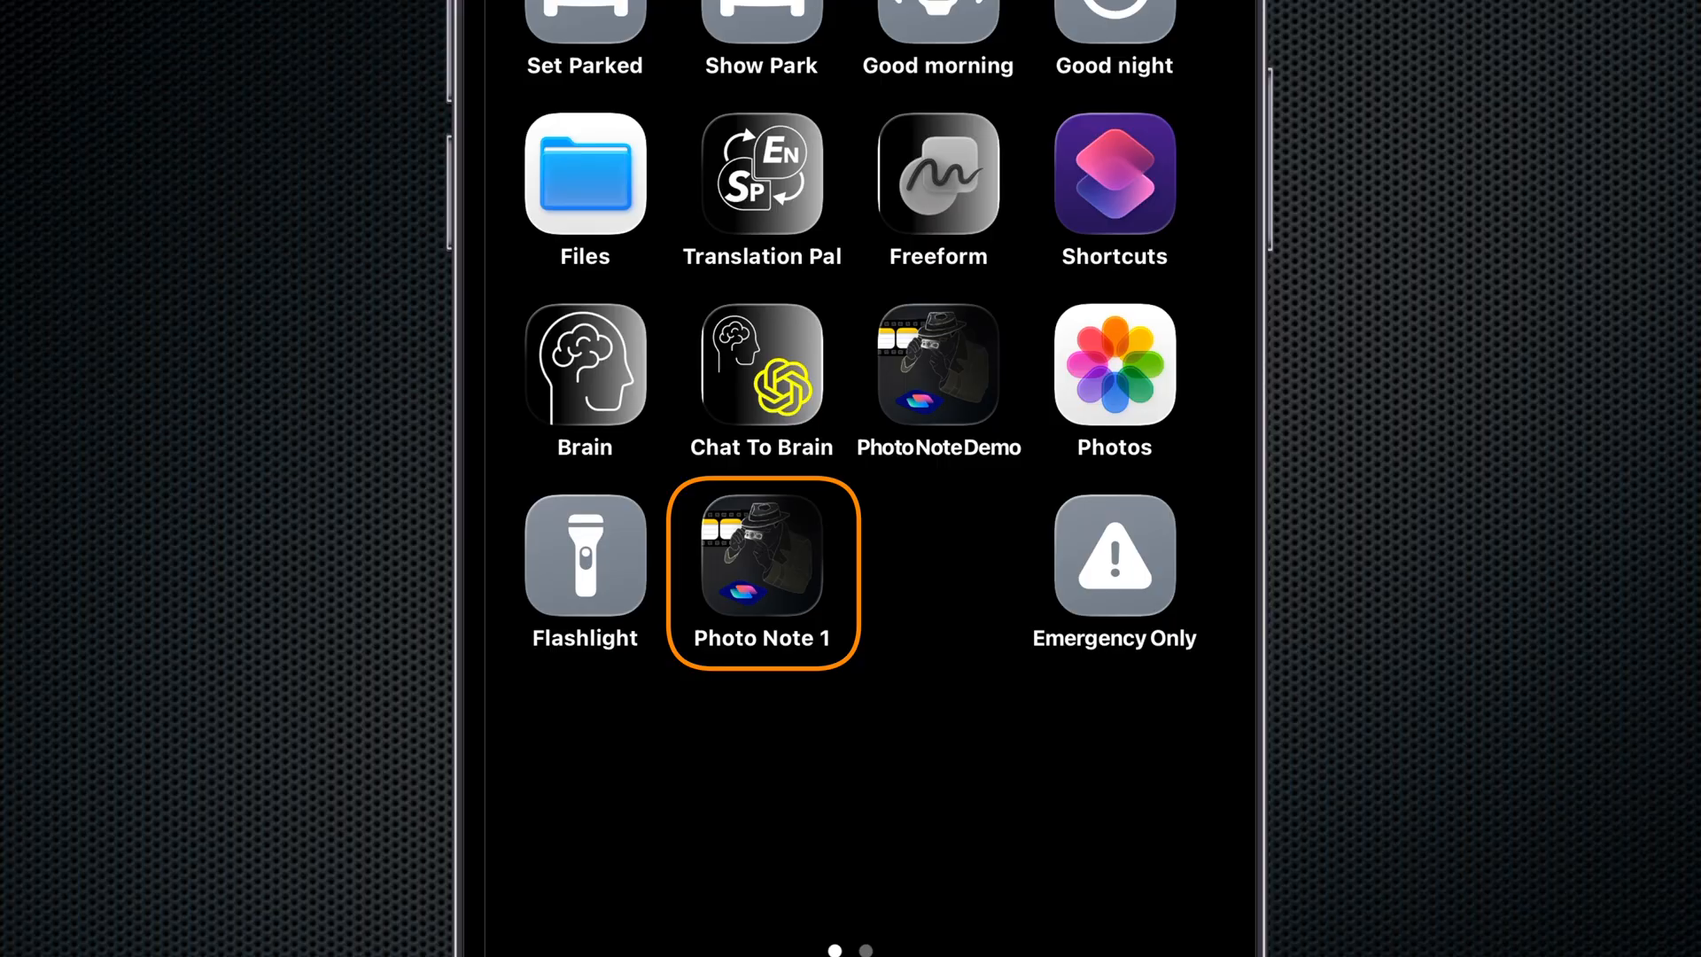
left_click(762, 556)
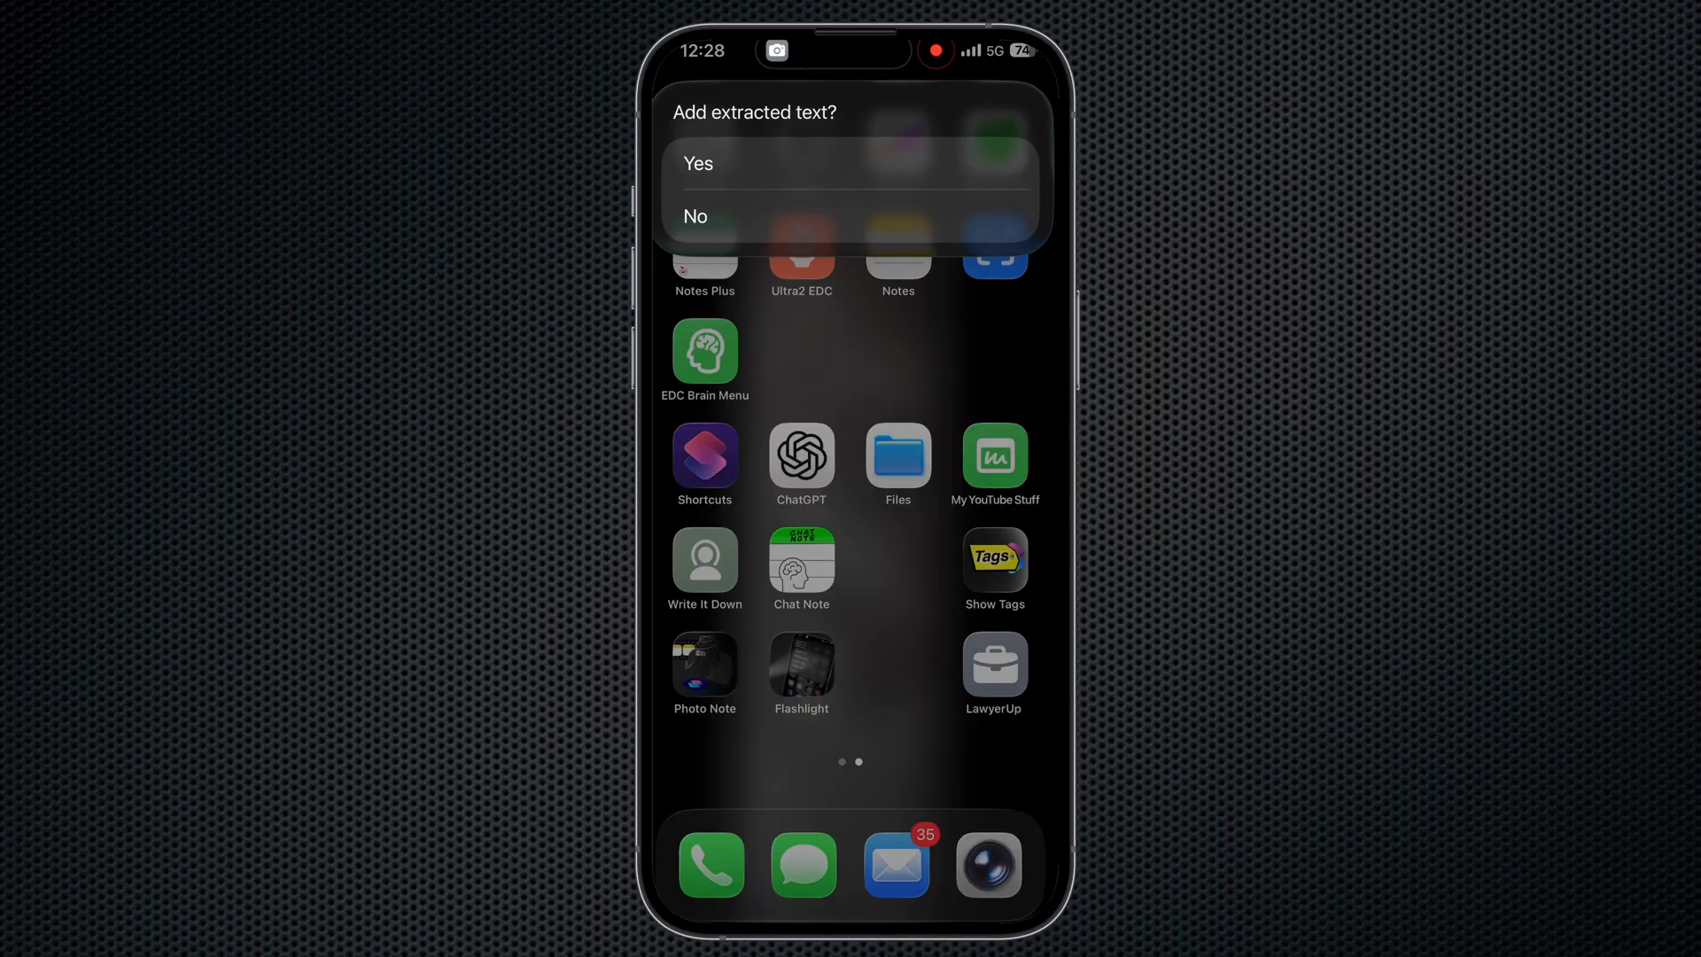
- Answer the 'Add extracted text?' prompt of the Home Screen run
left_click(698, 163)
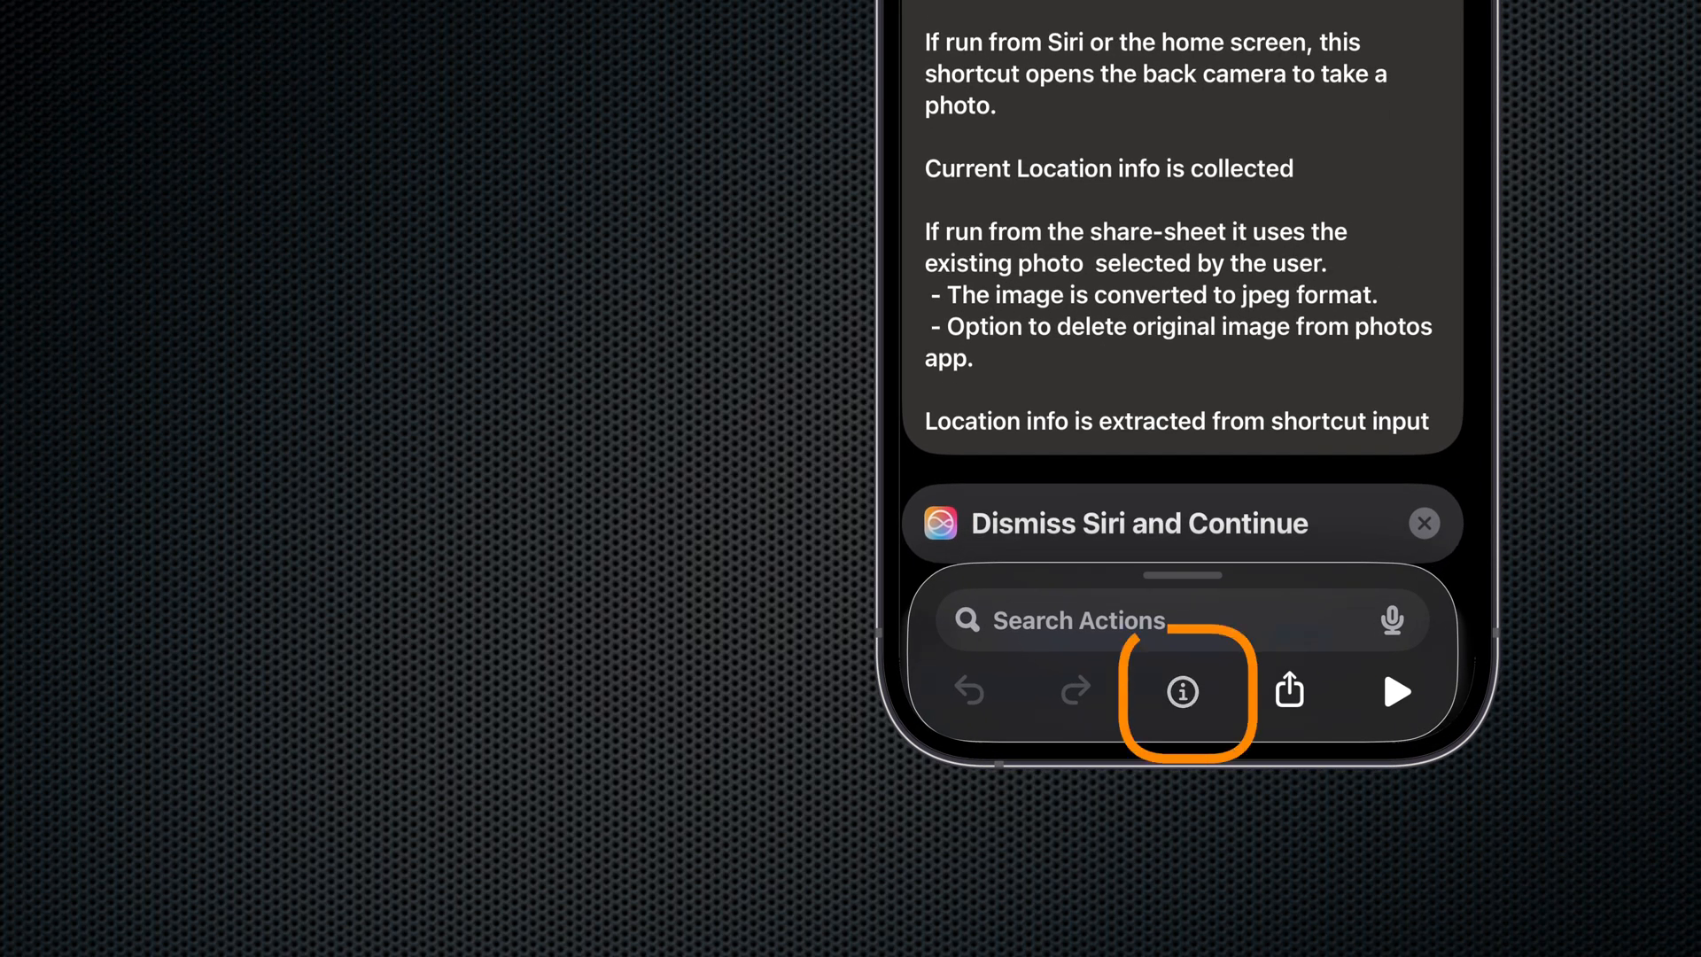
- Show the shortcut's details and expand Get current location to reveal its Best precision setting
left_click(1182, 691)
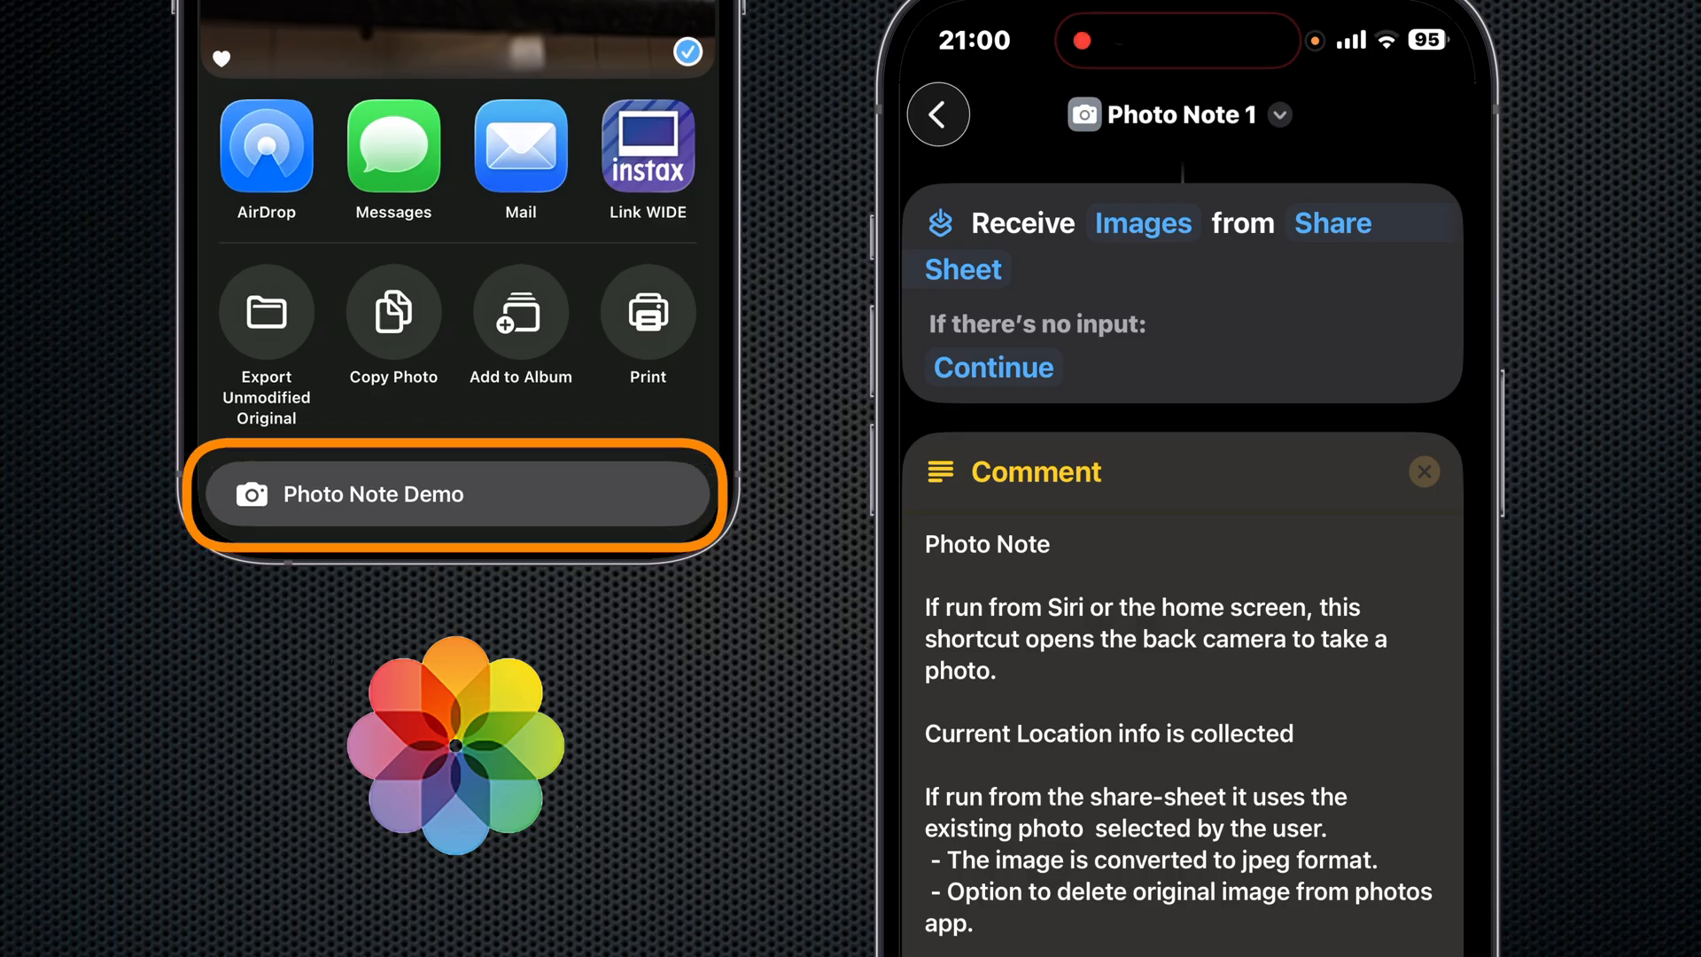
left_click(457, 495)
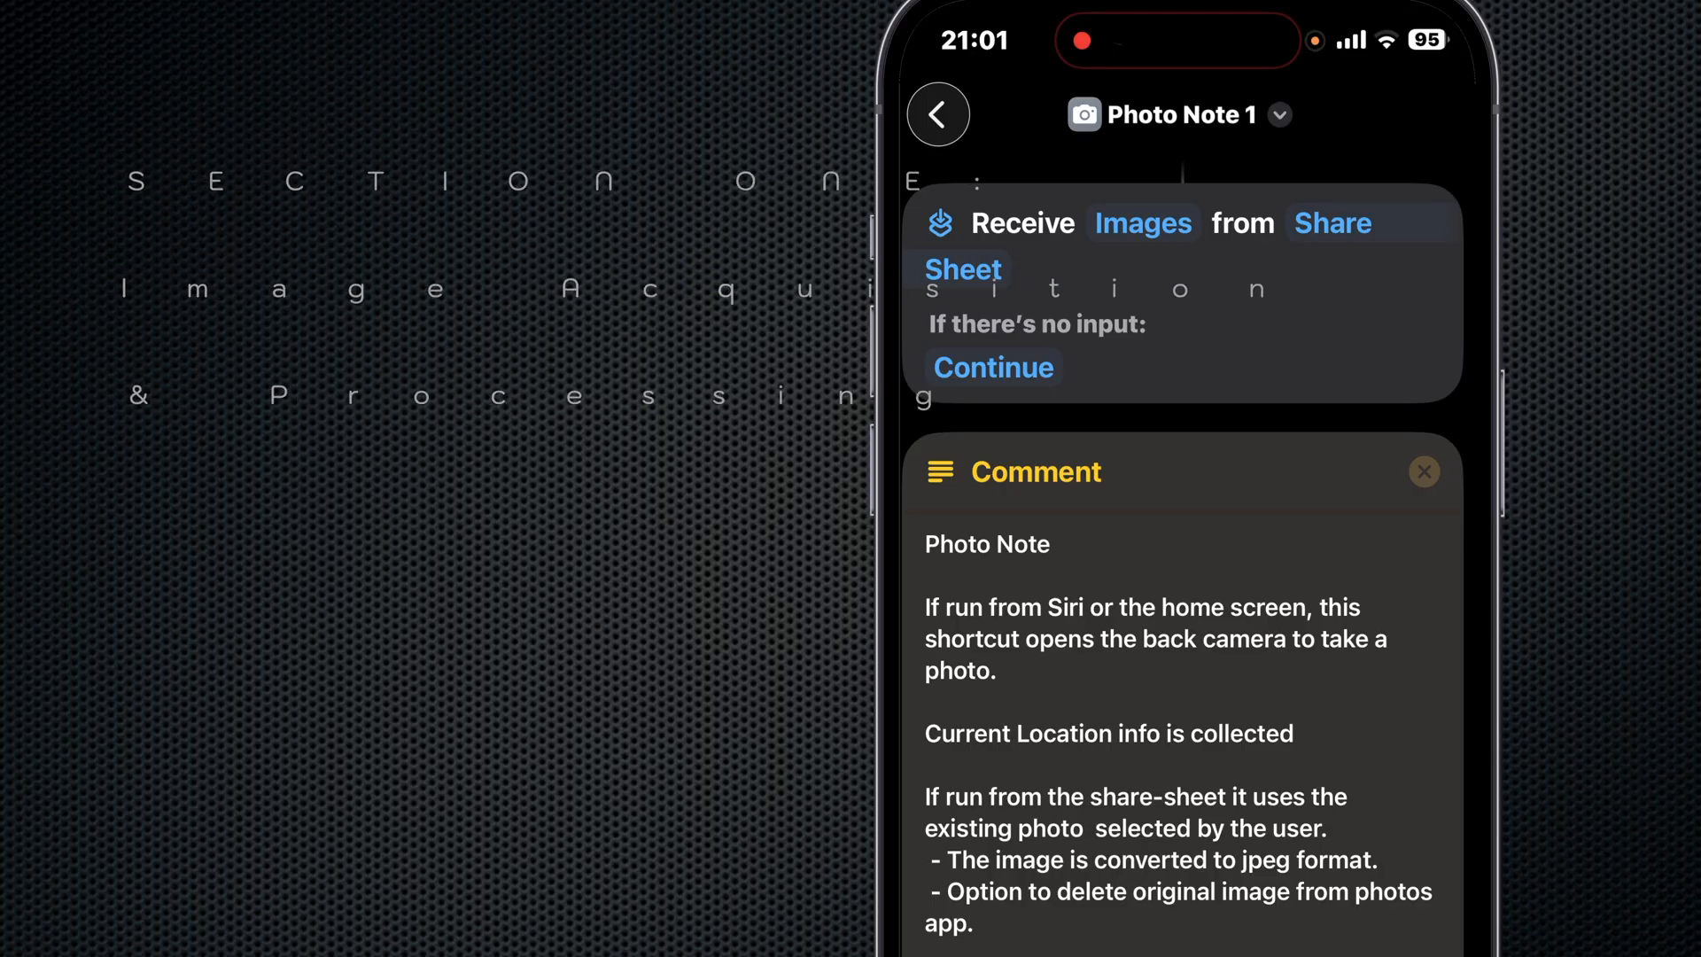
scroll("down", 3)
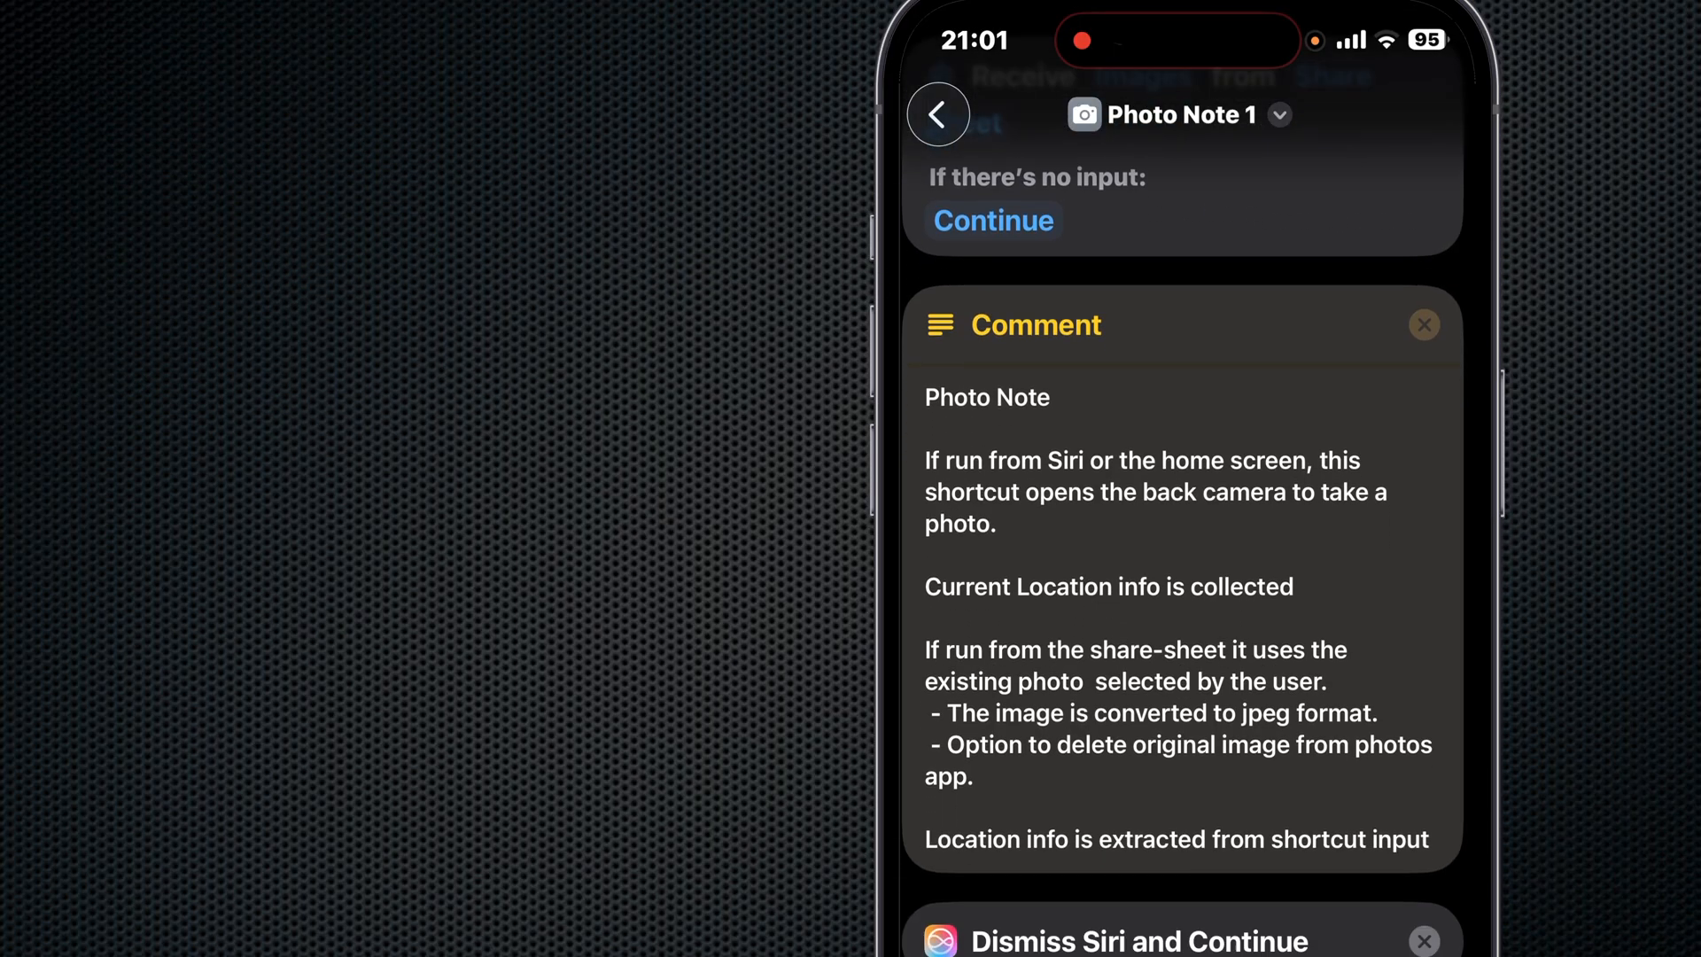
scroll("down", 3)
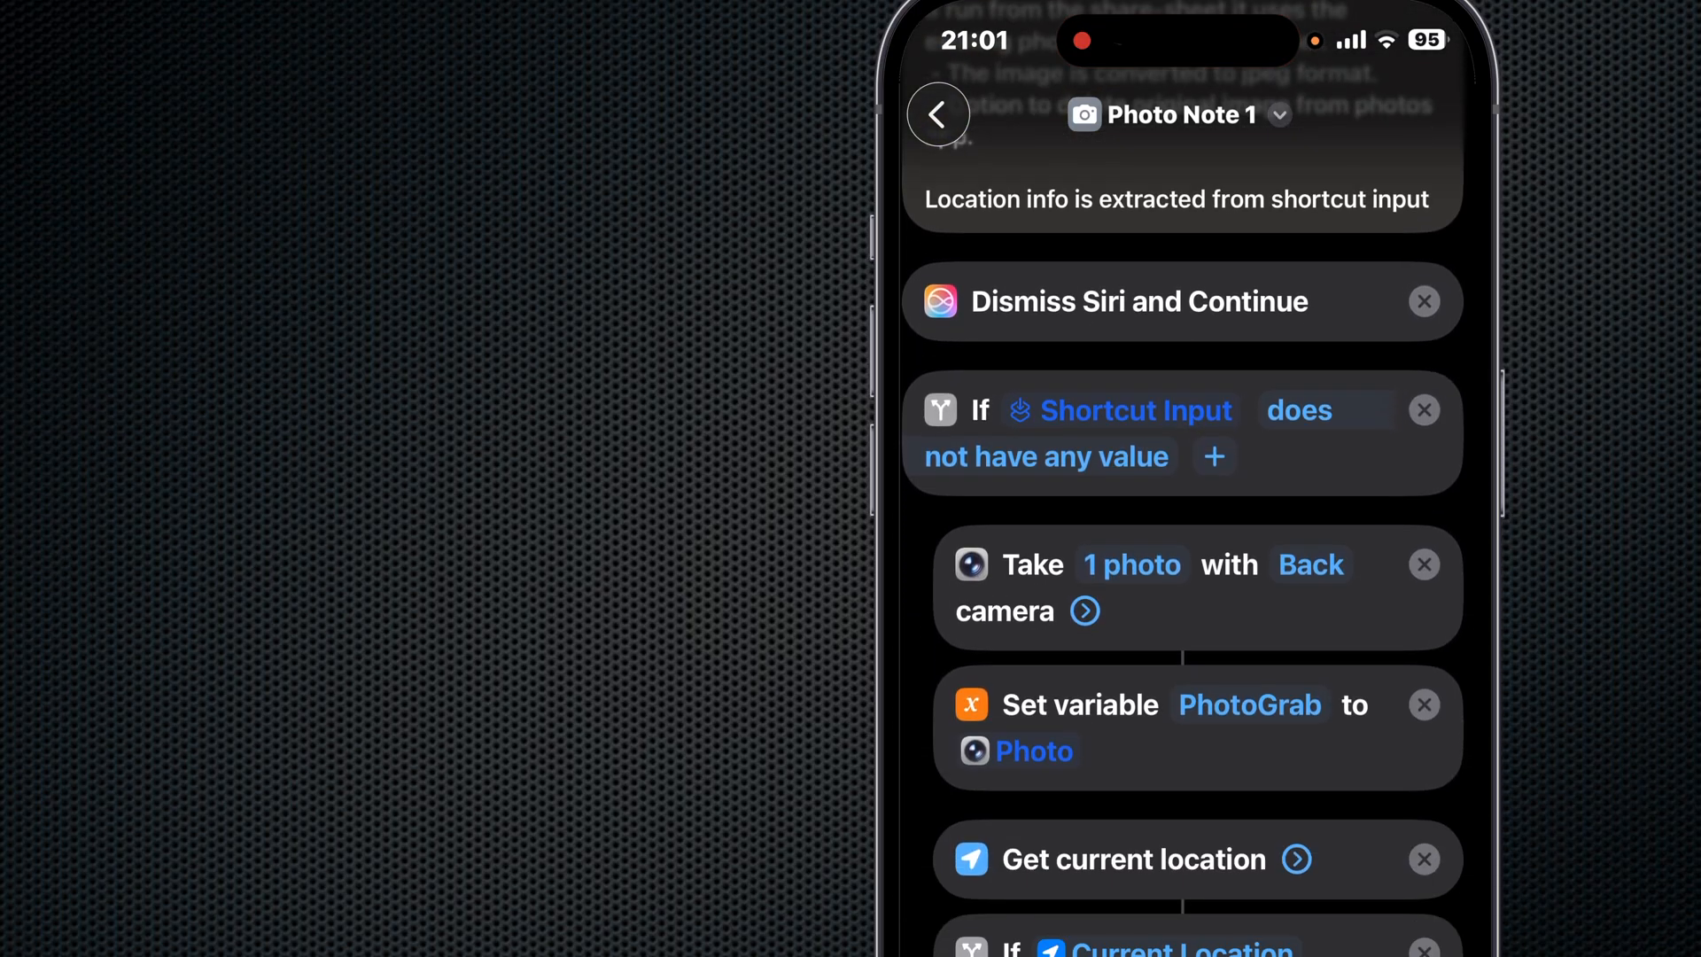
scroll("down", 3)
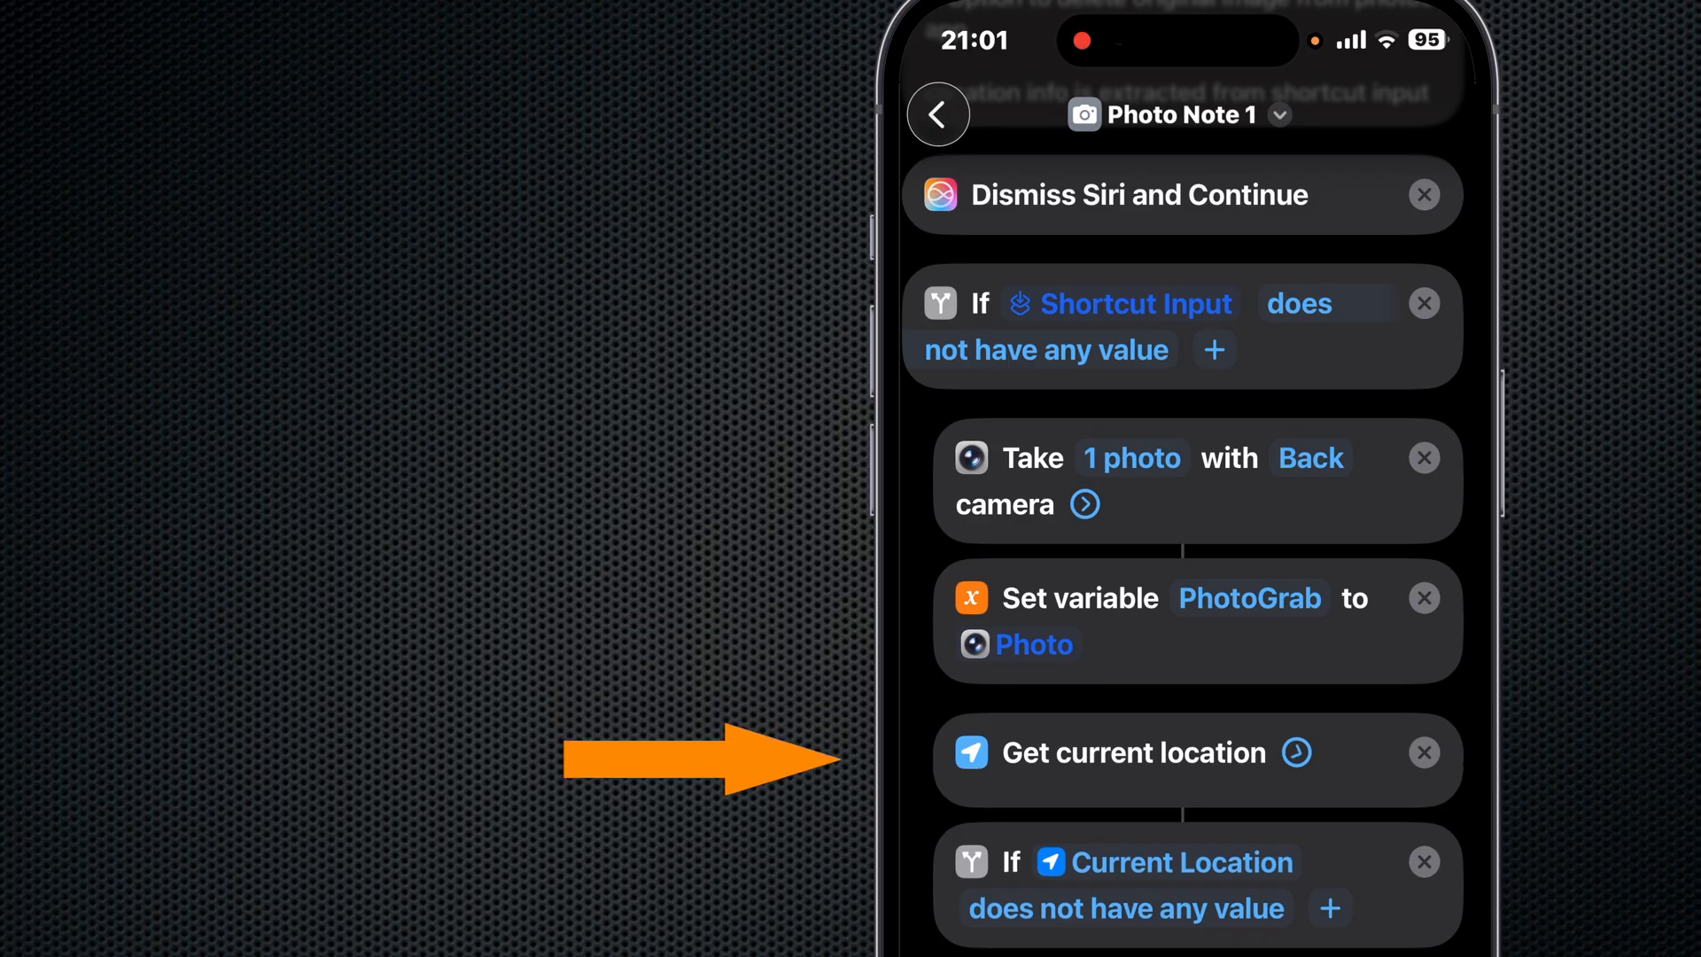
left_click(1296, 751)
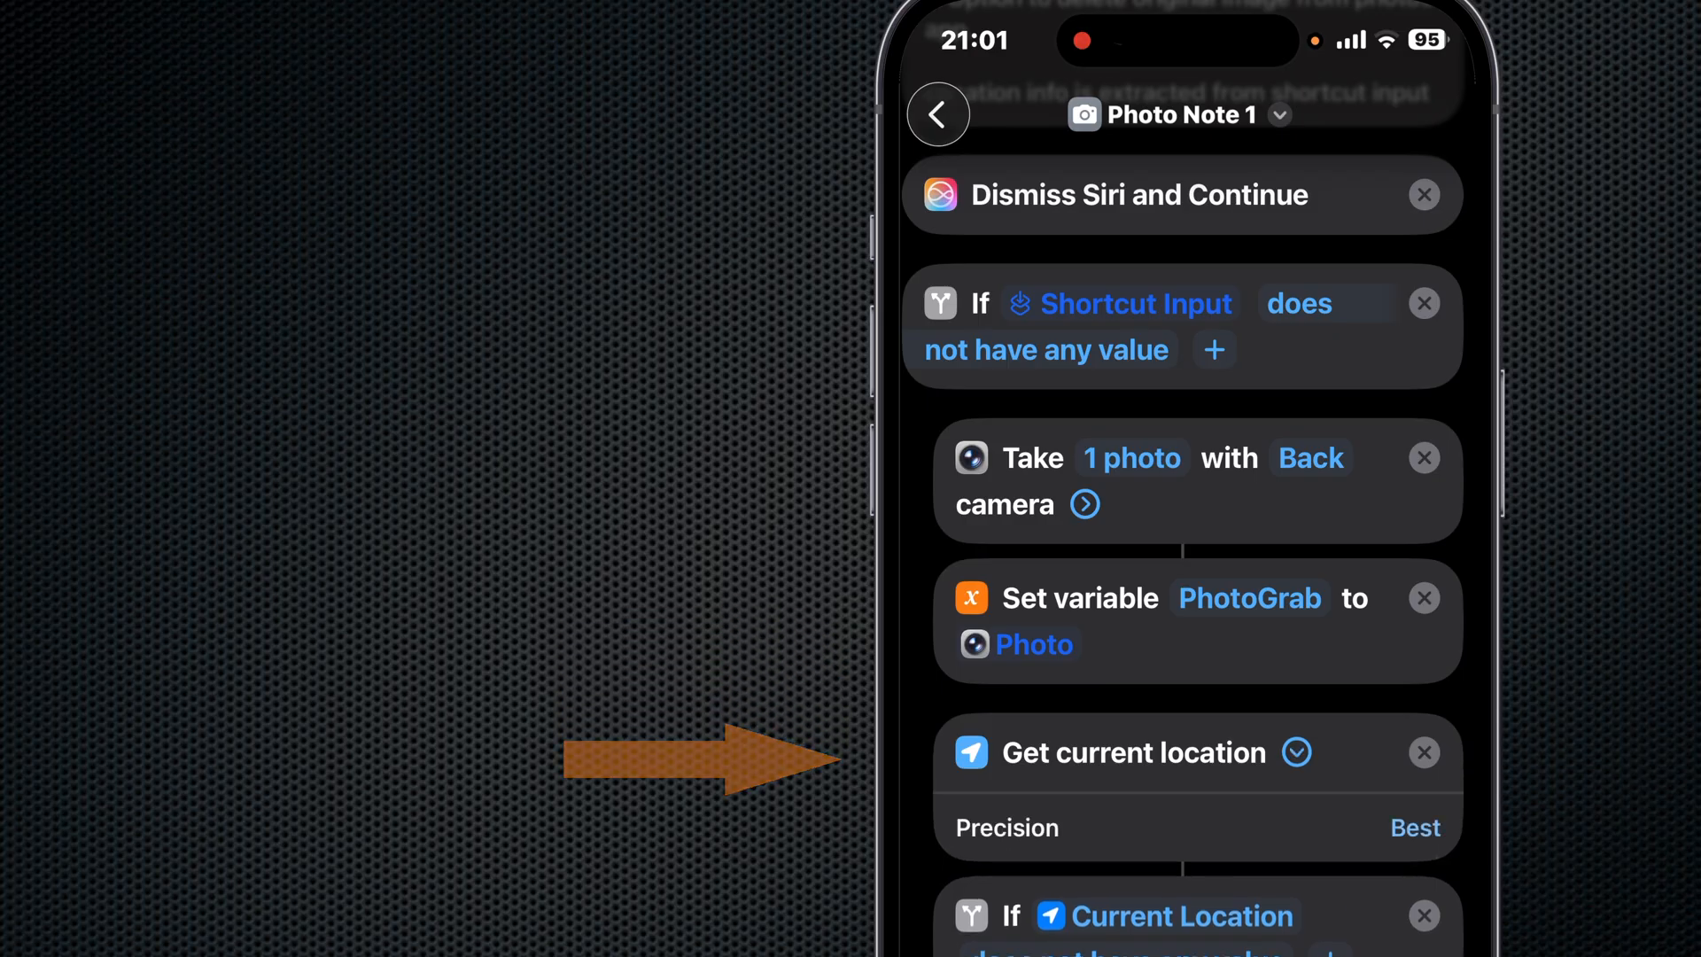
- Scroll through the If/Otherwise location branches, photo storing and home-screen steps
scroll("down", 3)
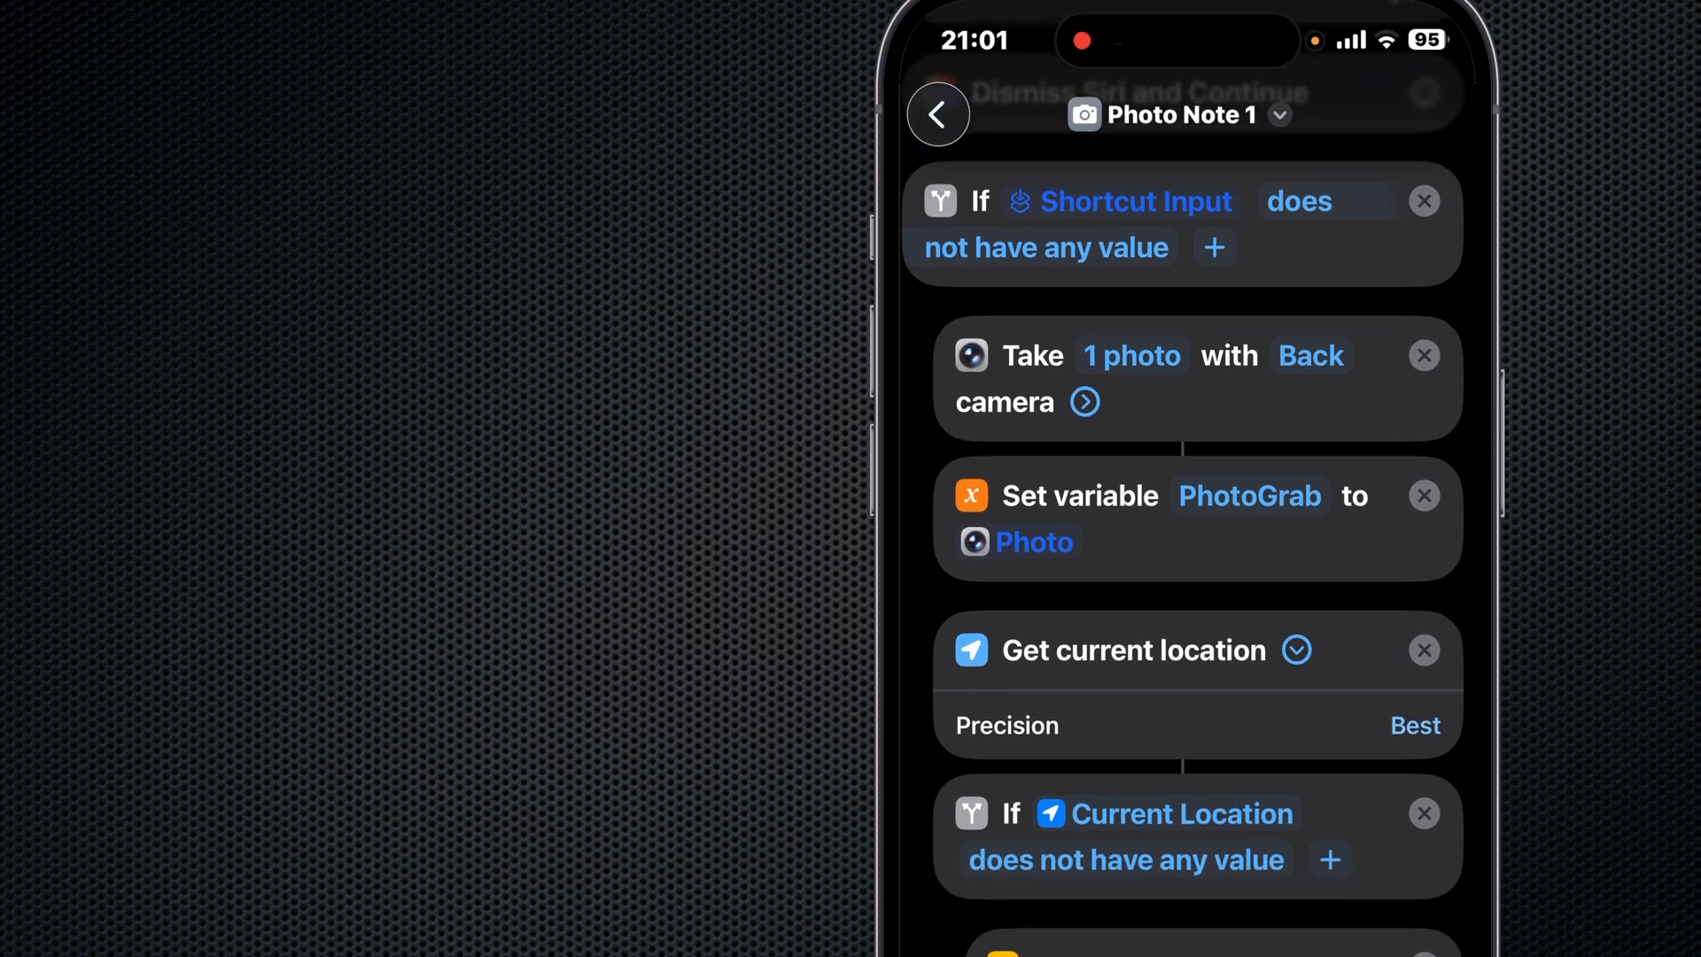
scroll("down", 3)
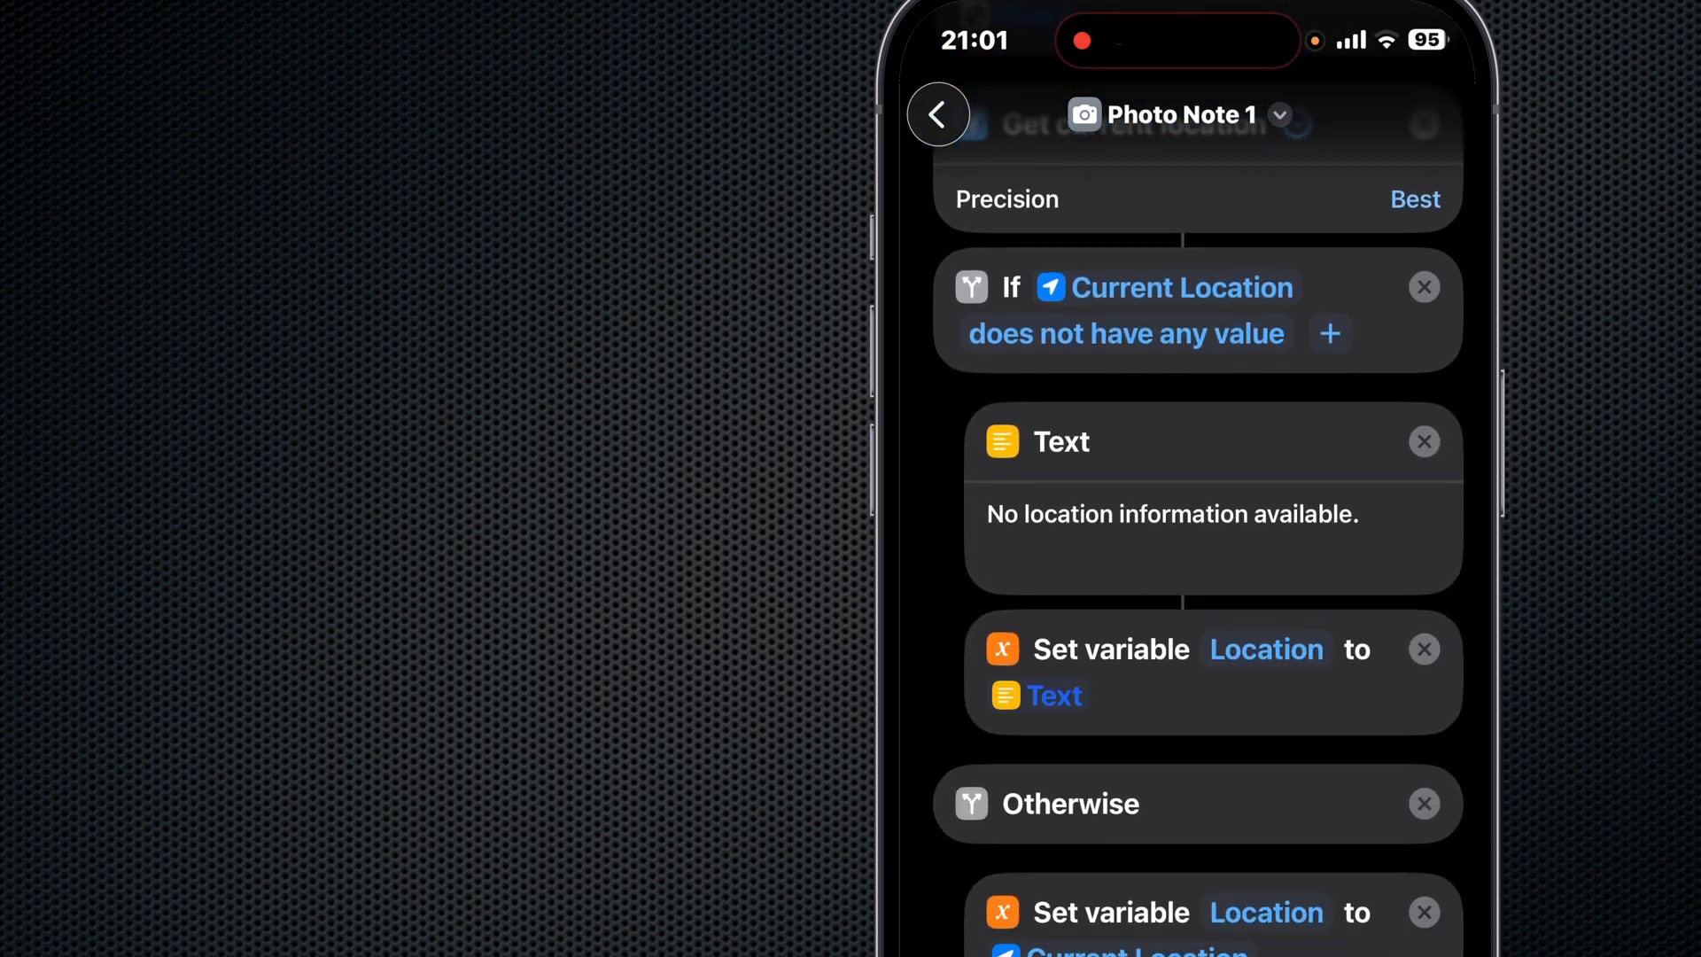
scroll("down", 3)
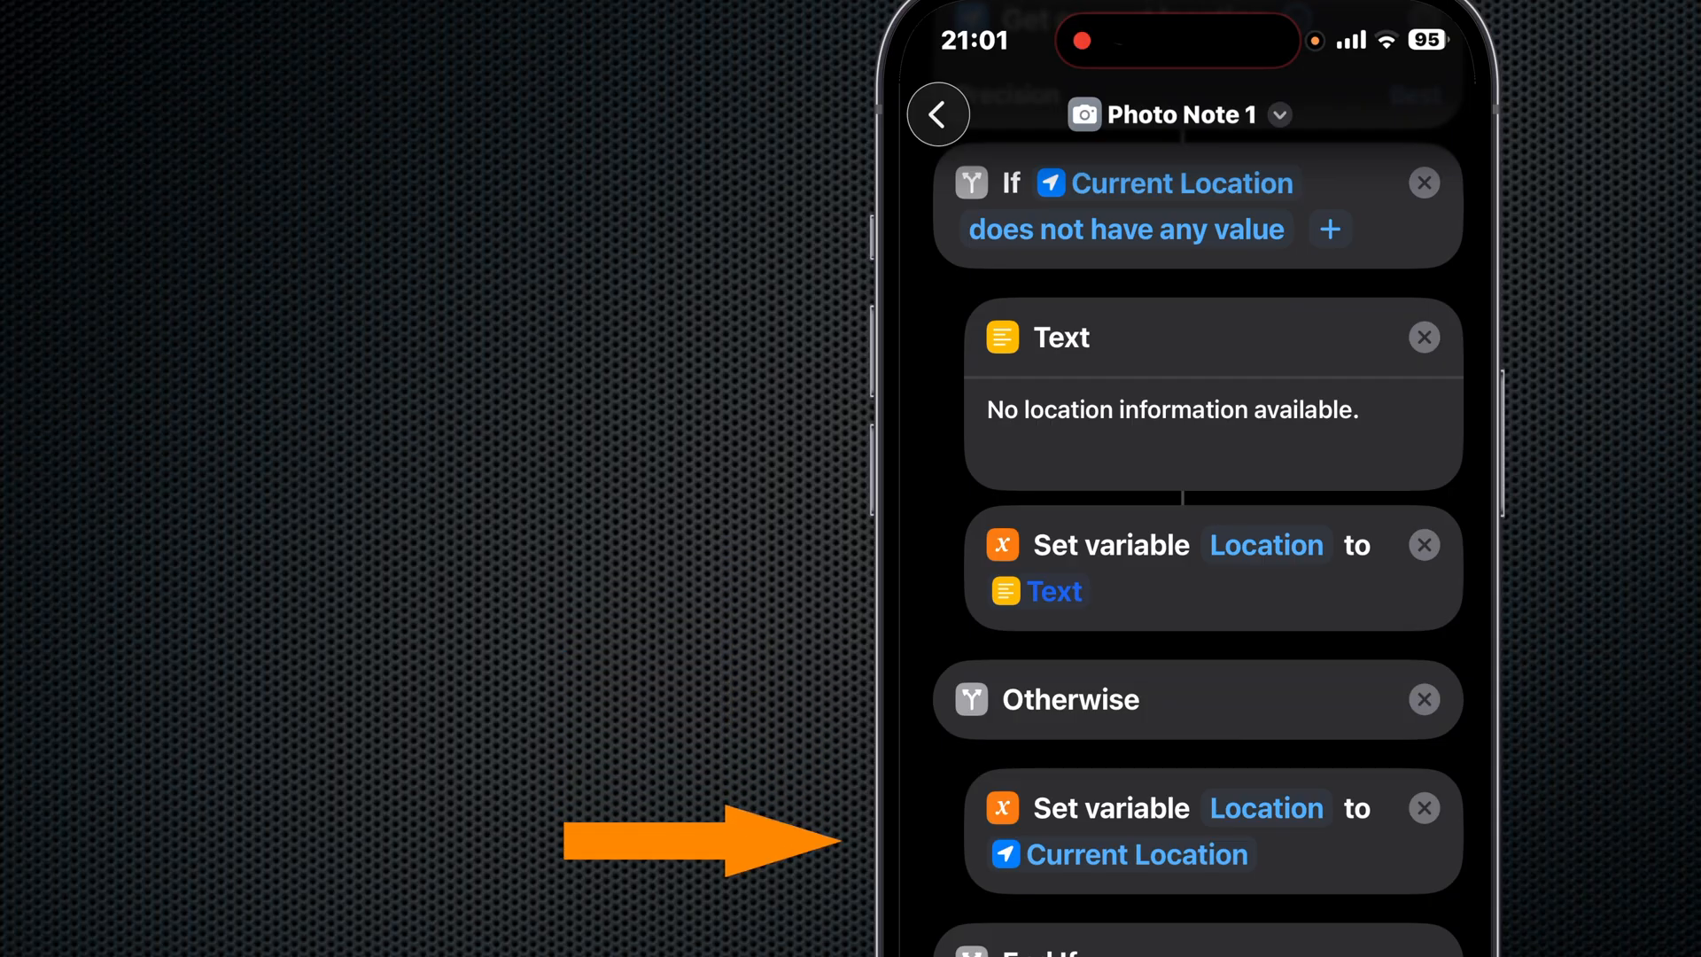
scroll("down", 3)
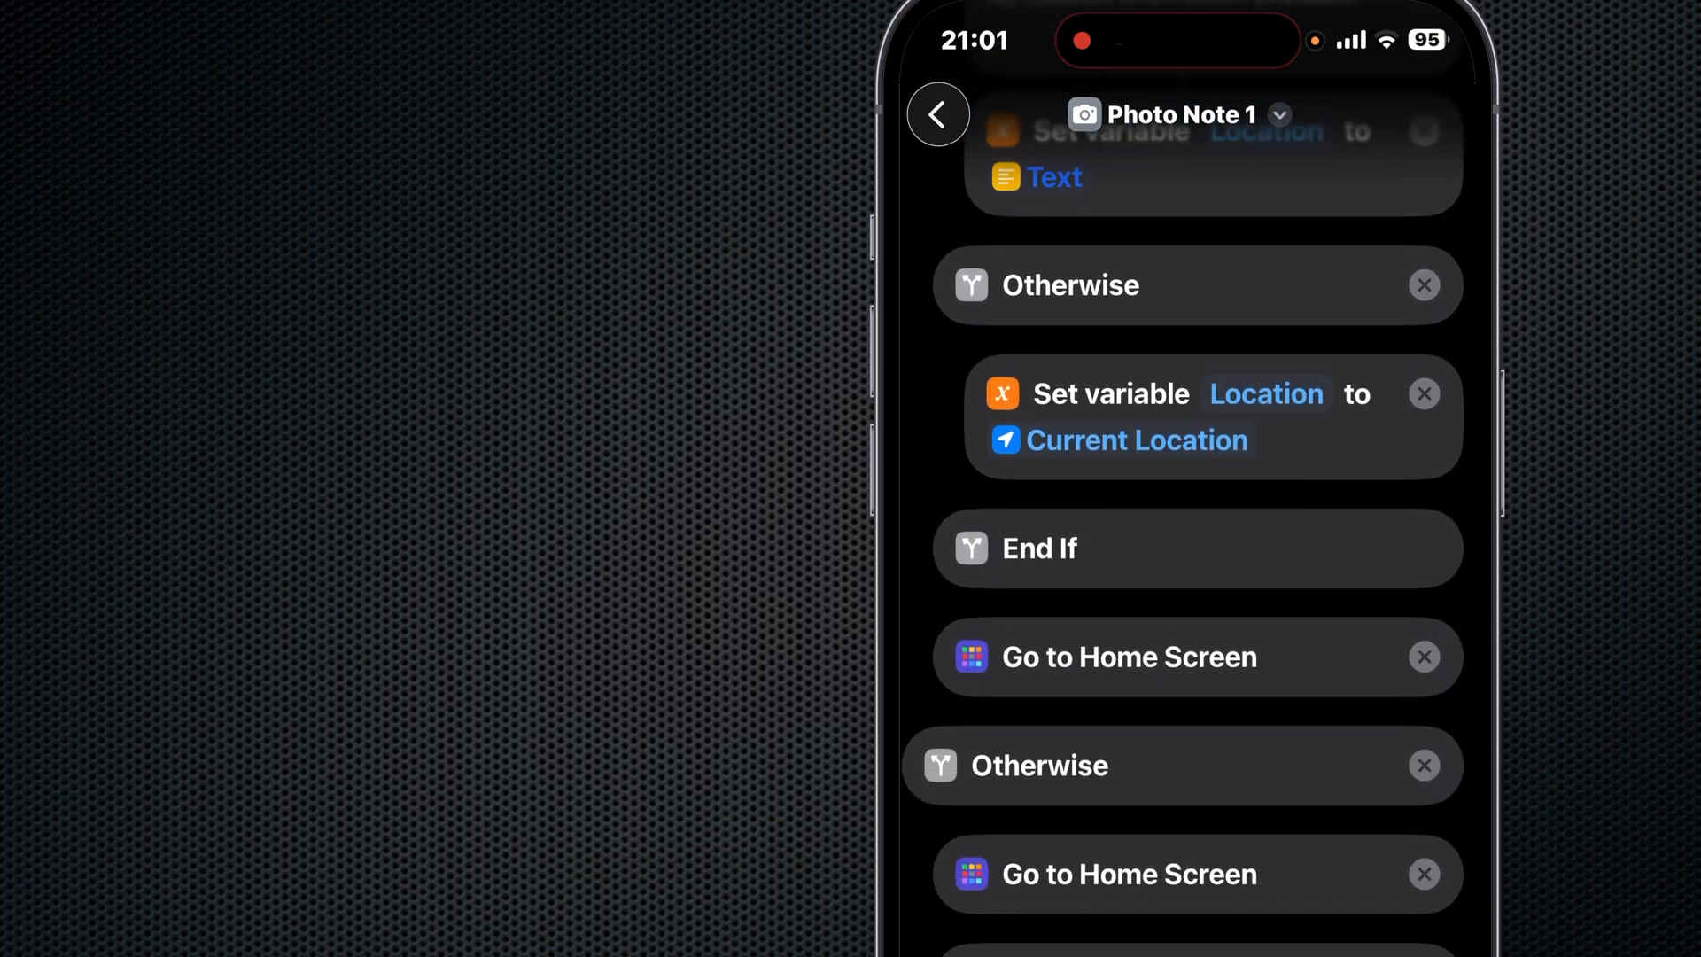
scroll("down", 3)
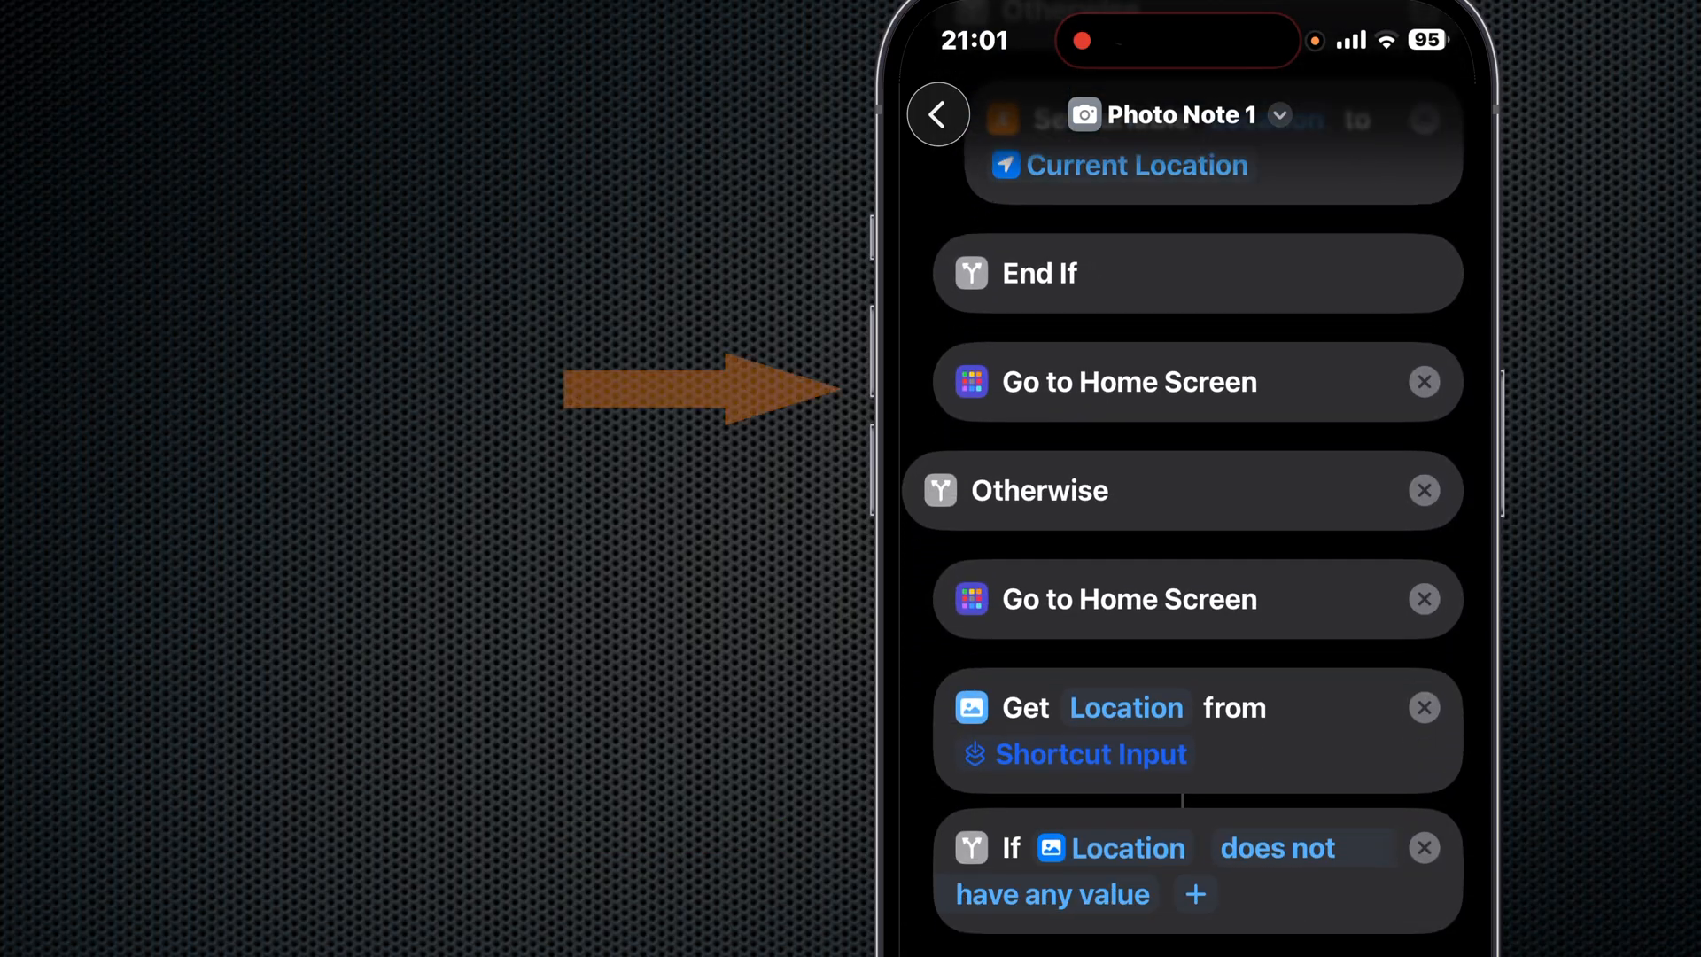
scroll("down", 3)
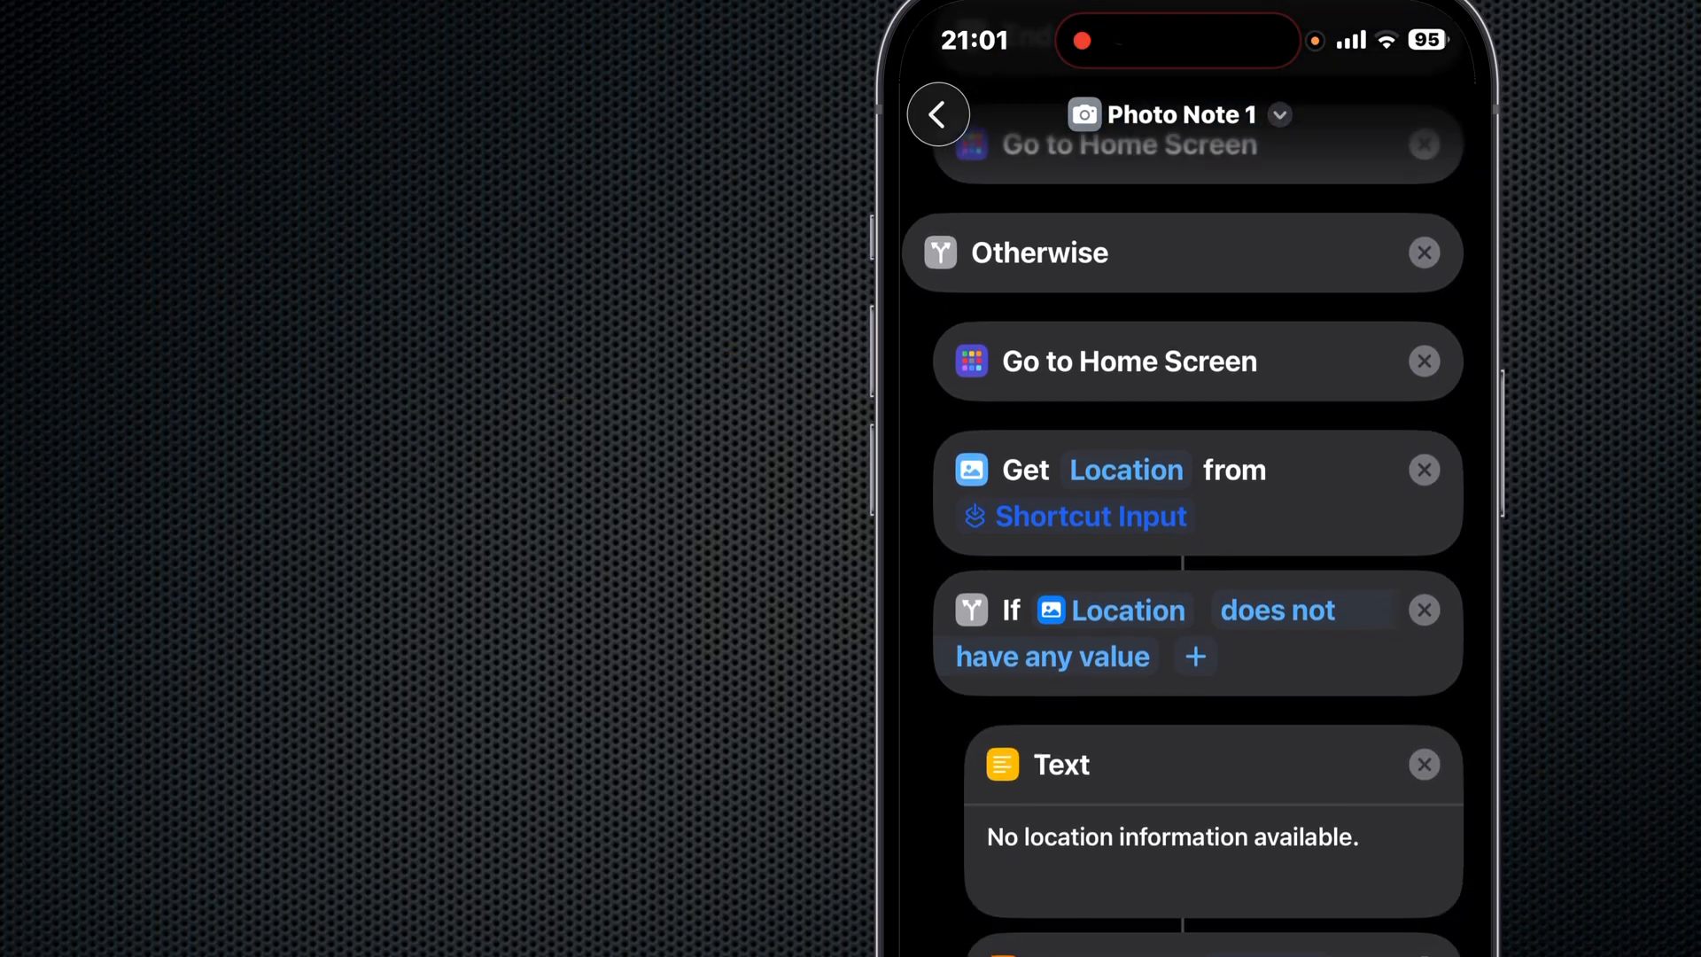
scroll("down", 3)
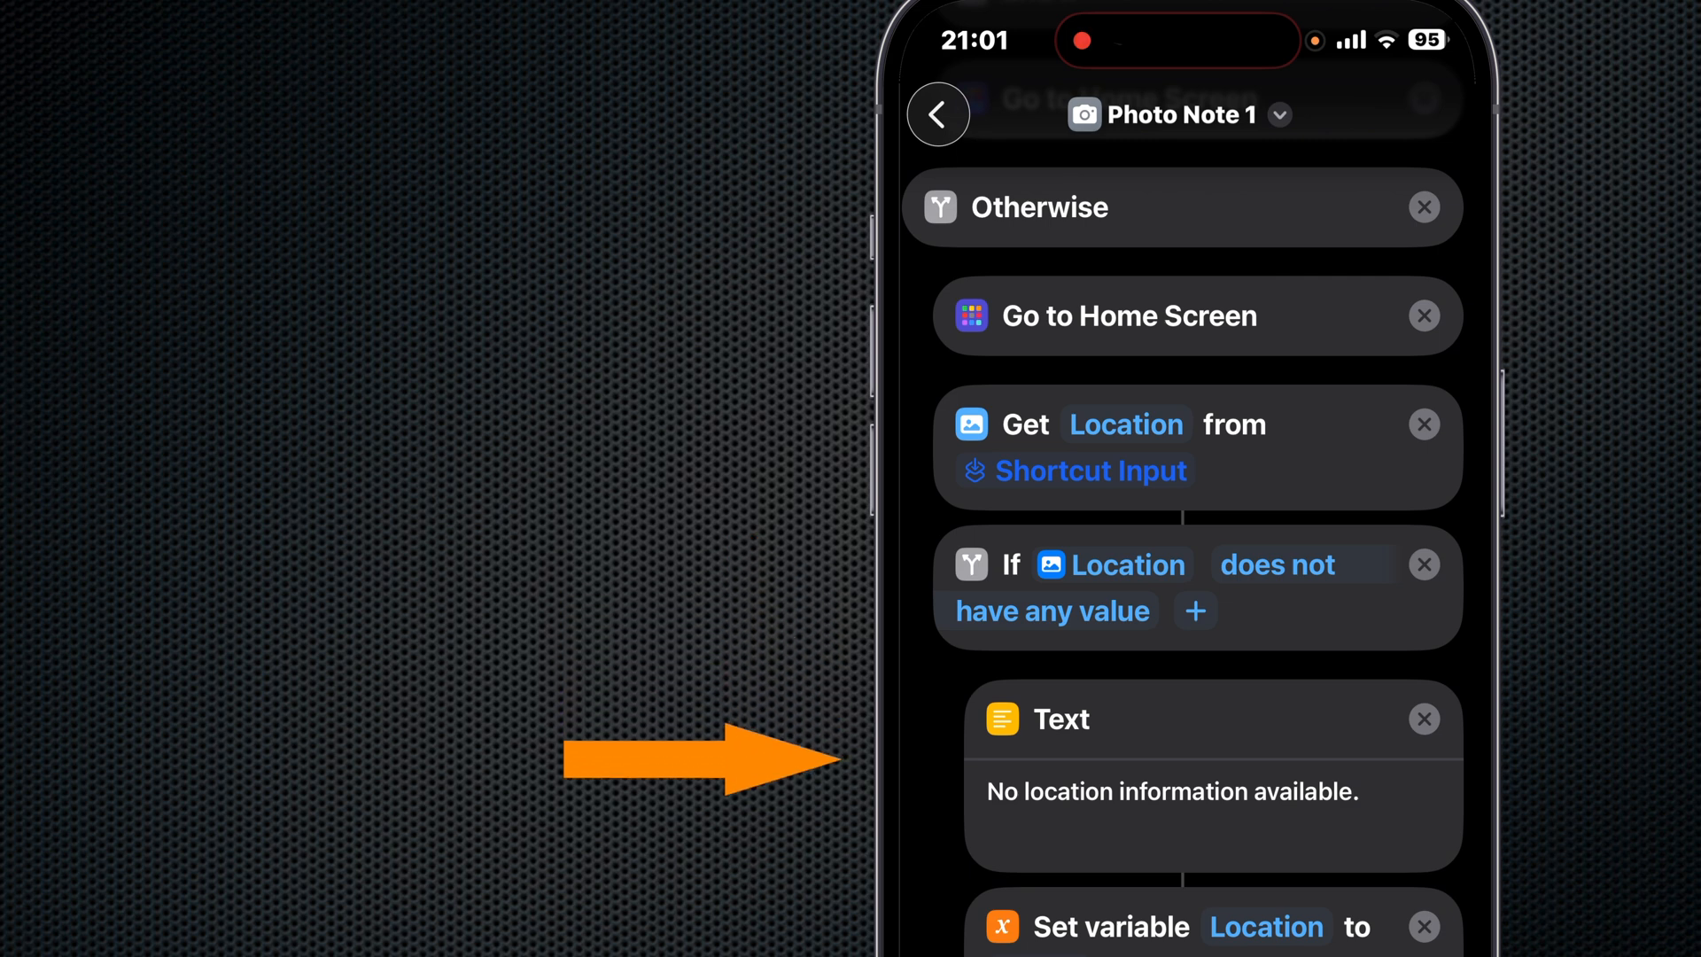
scroll("down", 3)
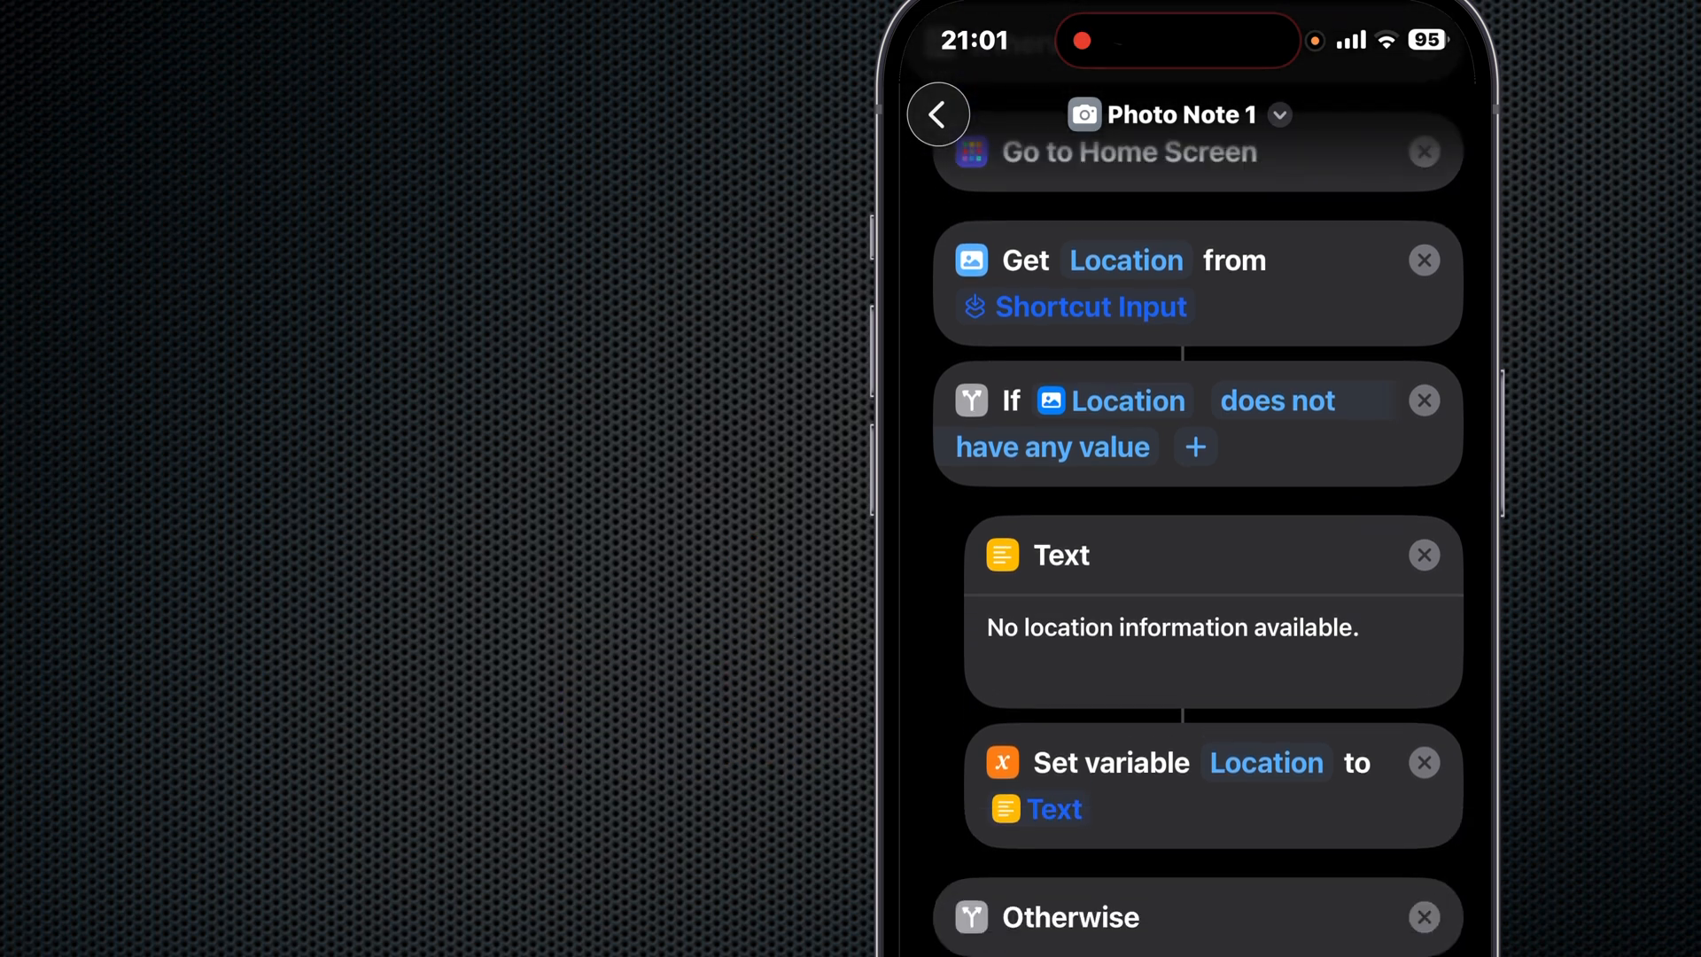
scroll("down", 3)
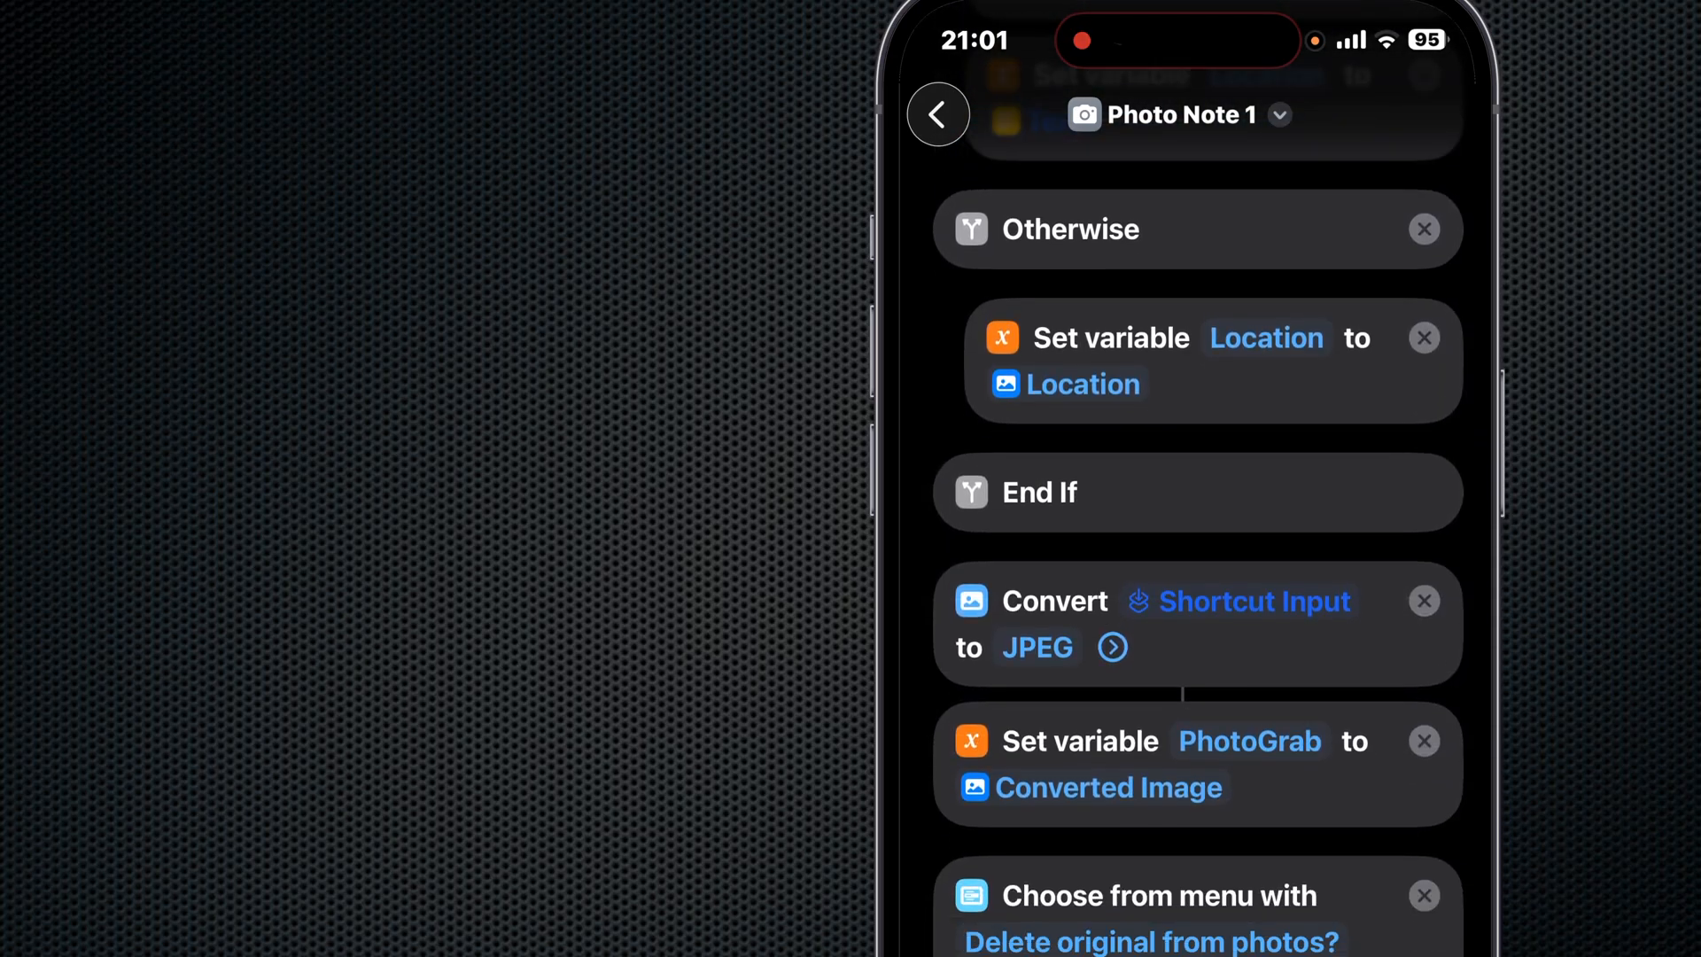
scroll("down", 3)
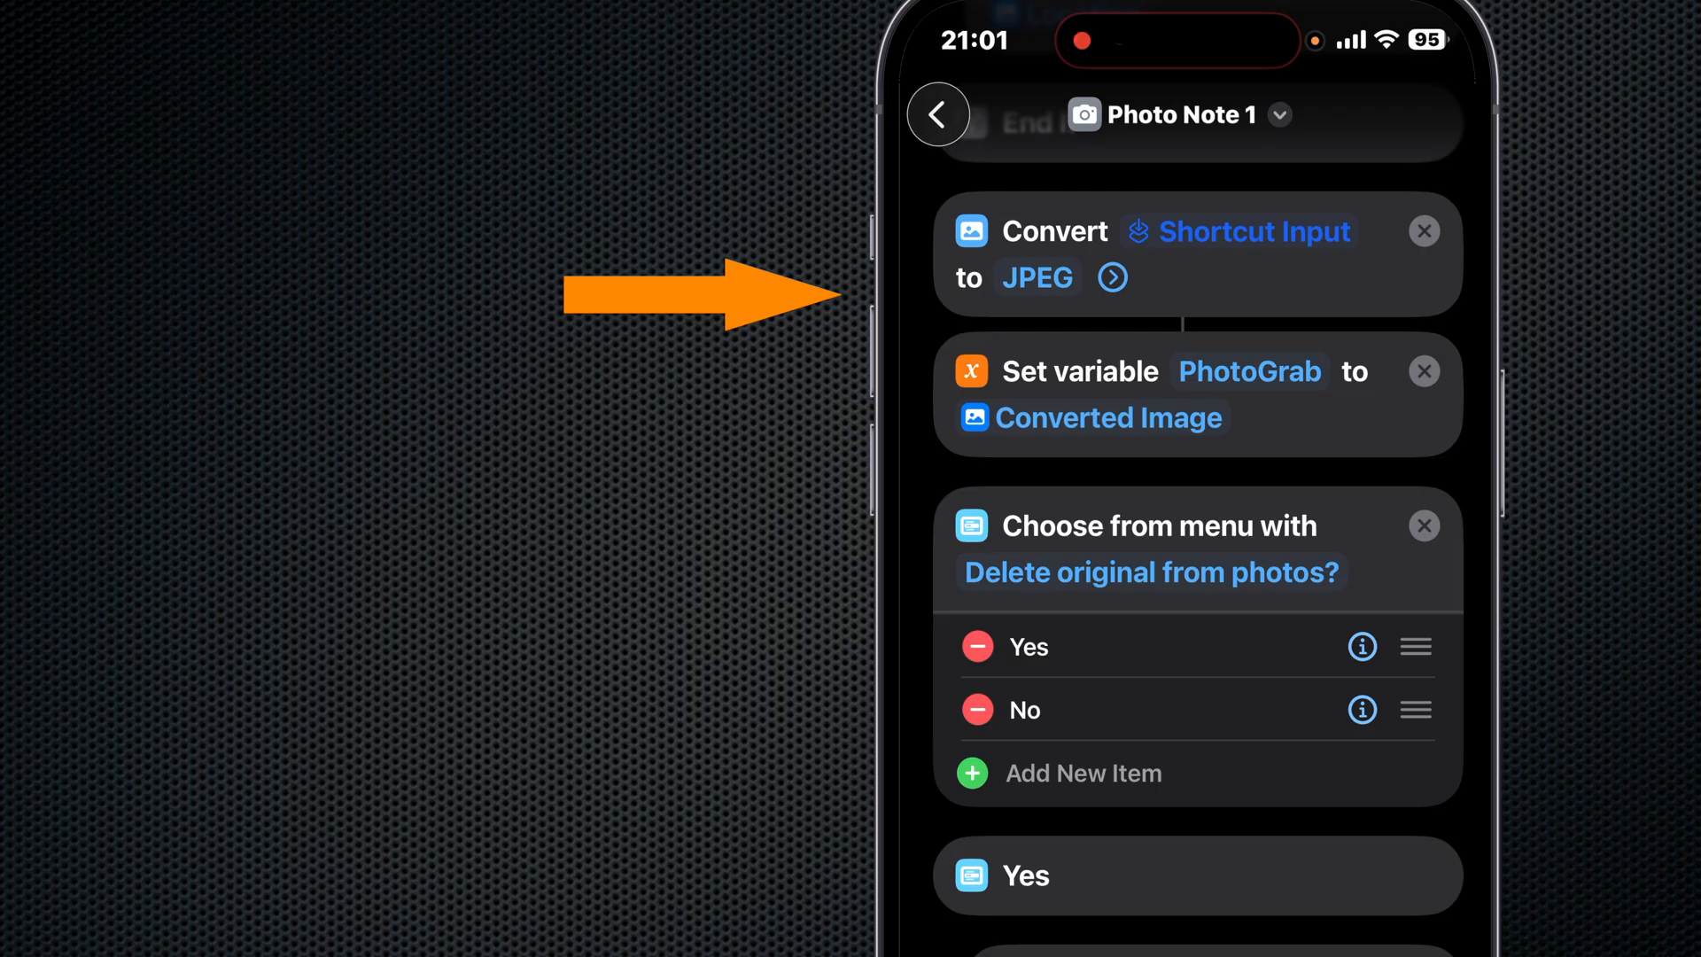
left_click(1112, 276)
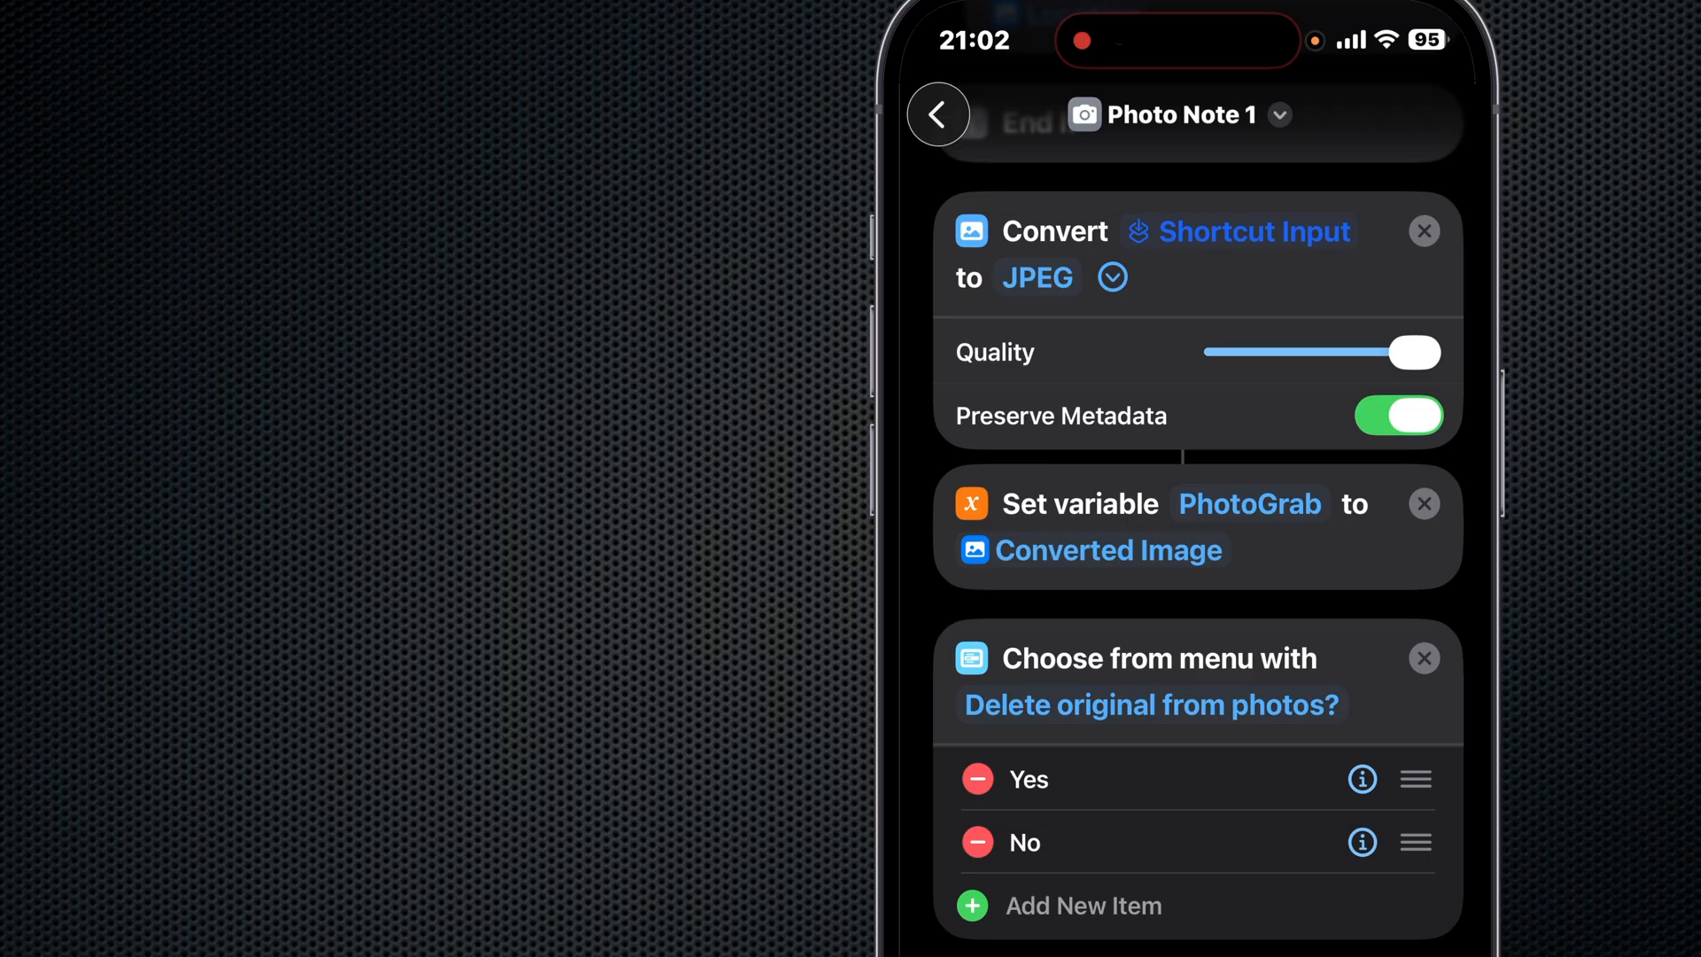
scroll("down", 3)
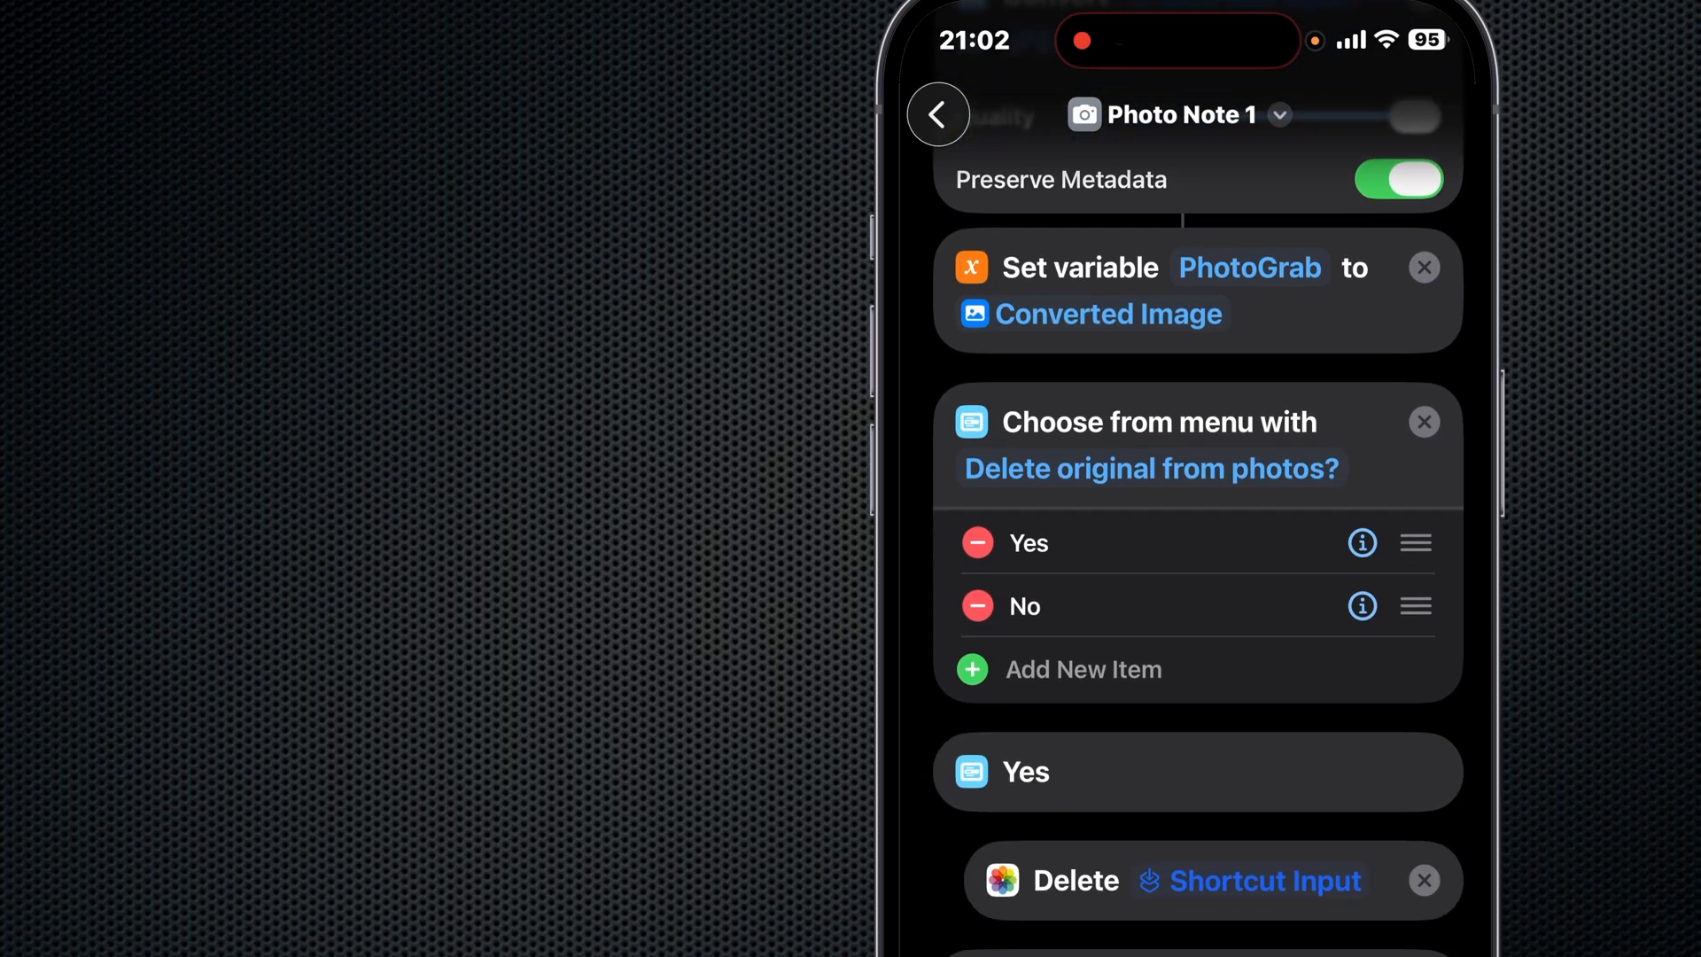
scroll("down", 3)
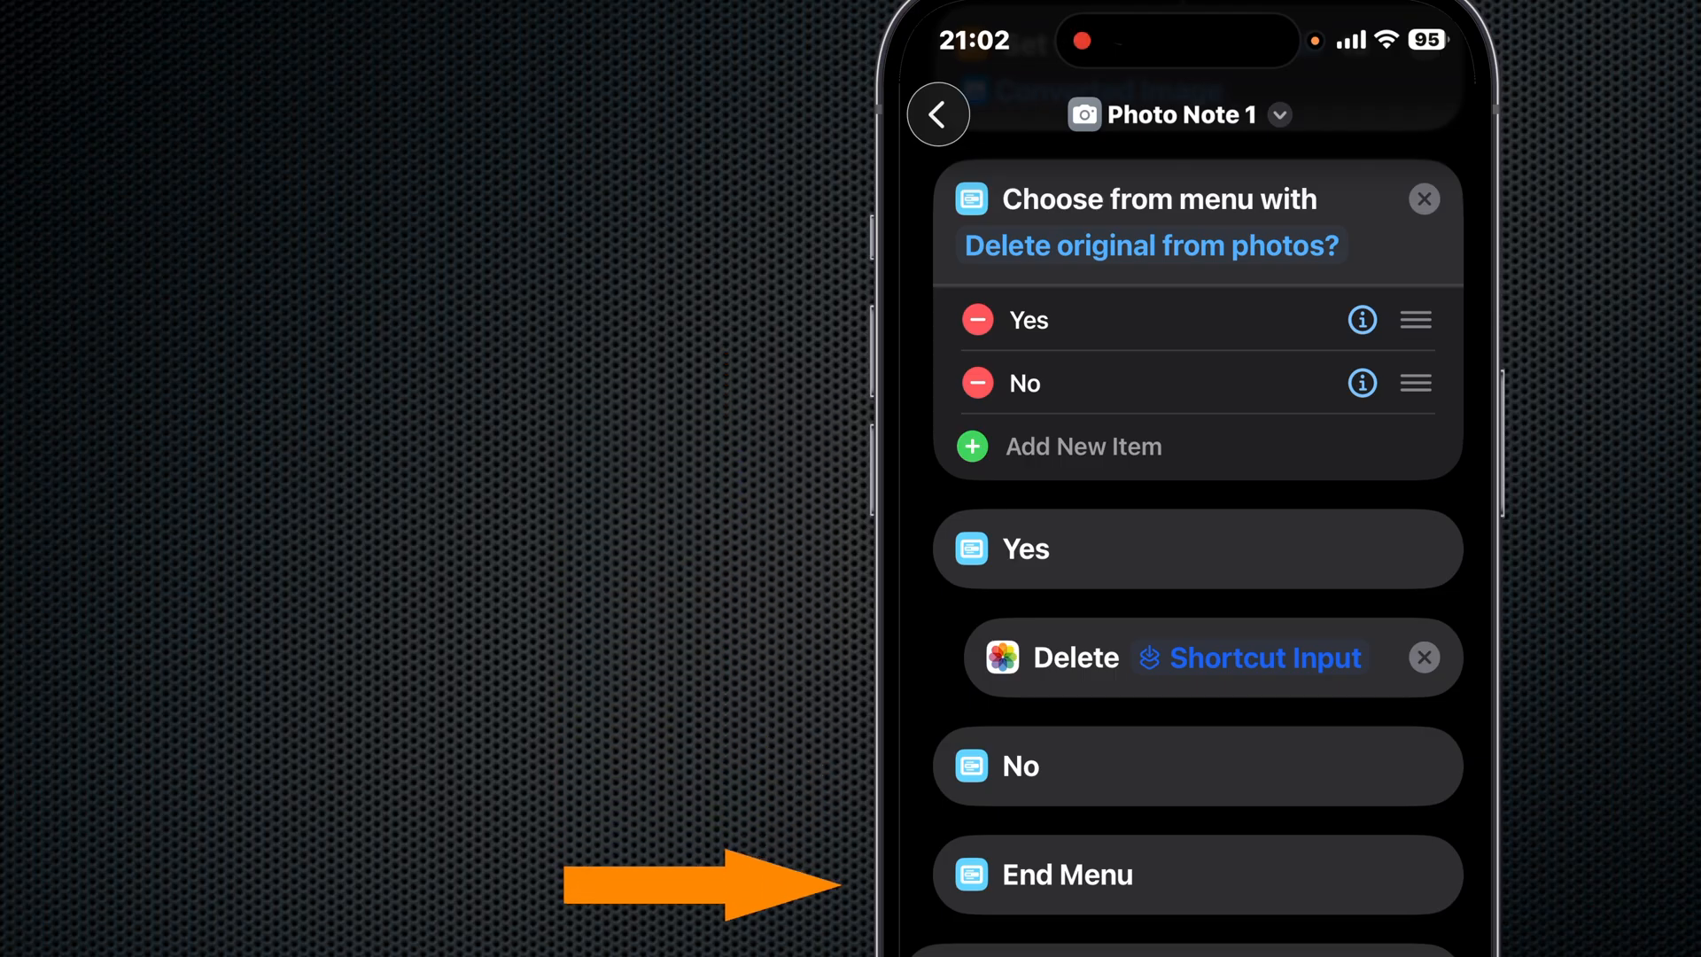
scroll("down", 3)
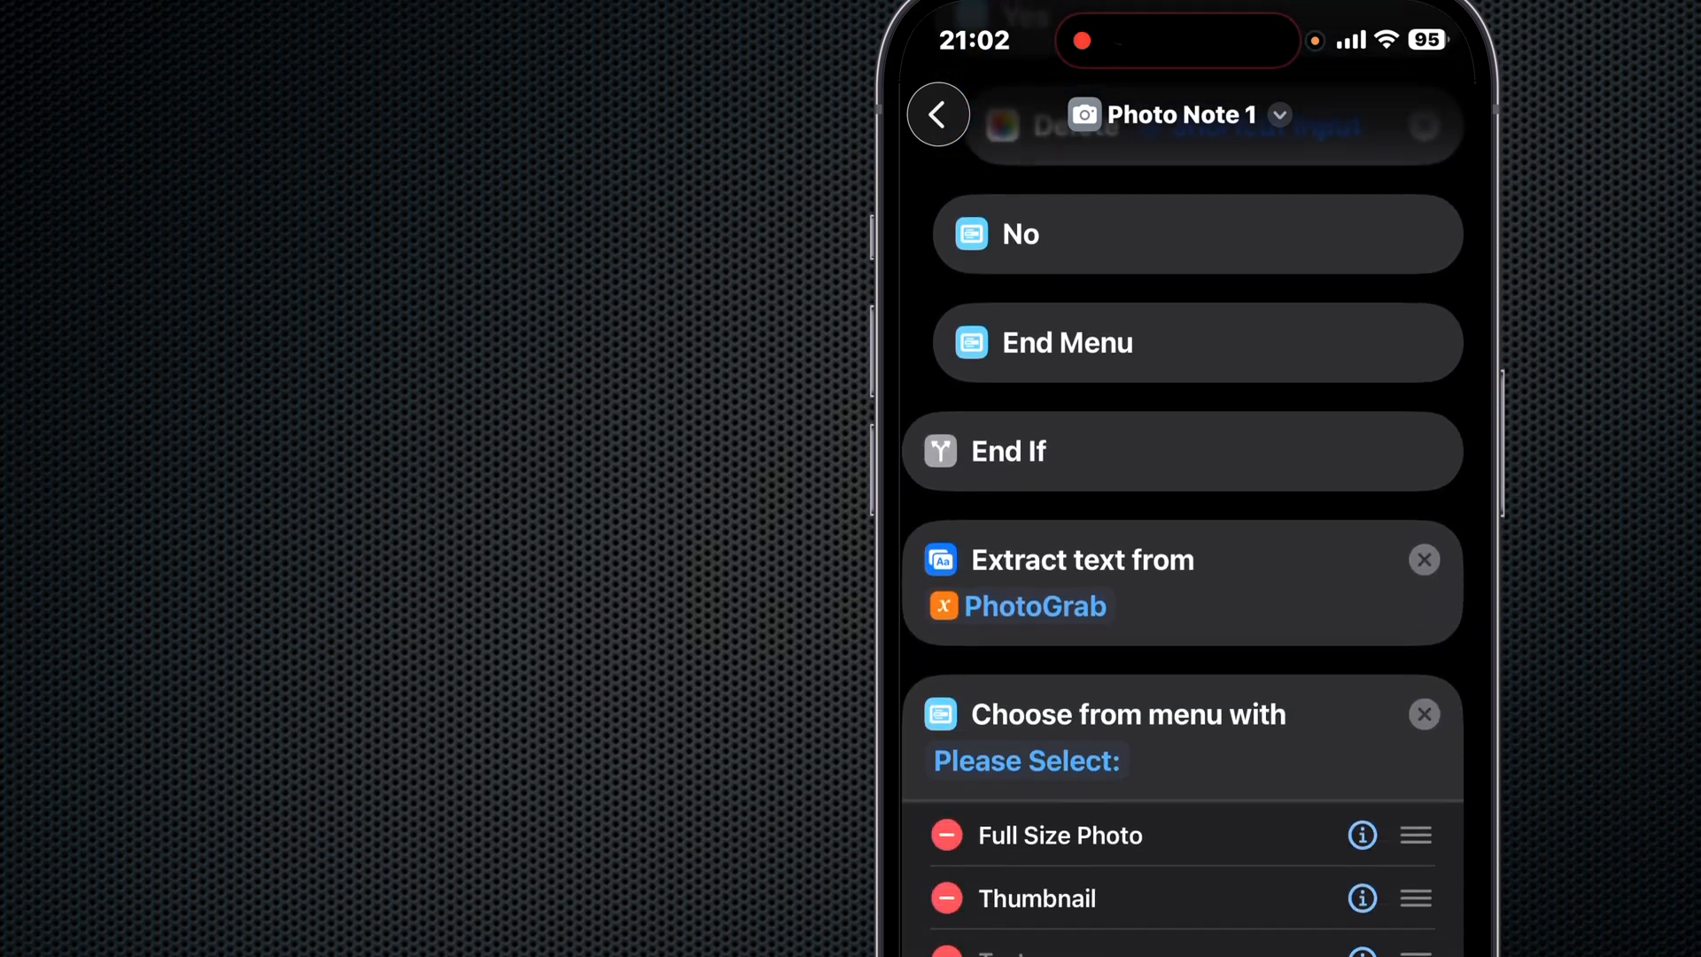
- Scroll through the Full Size Photo and Thumbnail cases, with Resize 640 × Auto Height setting Content and Description
scroll("down", 3)
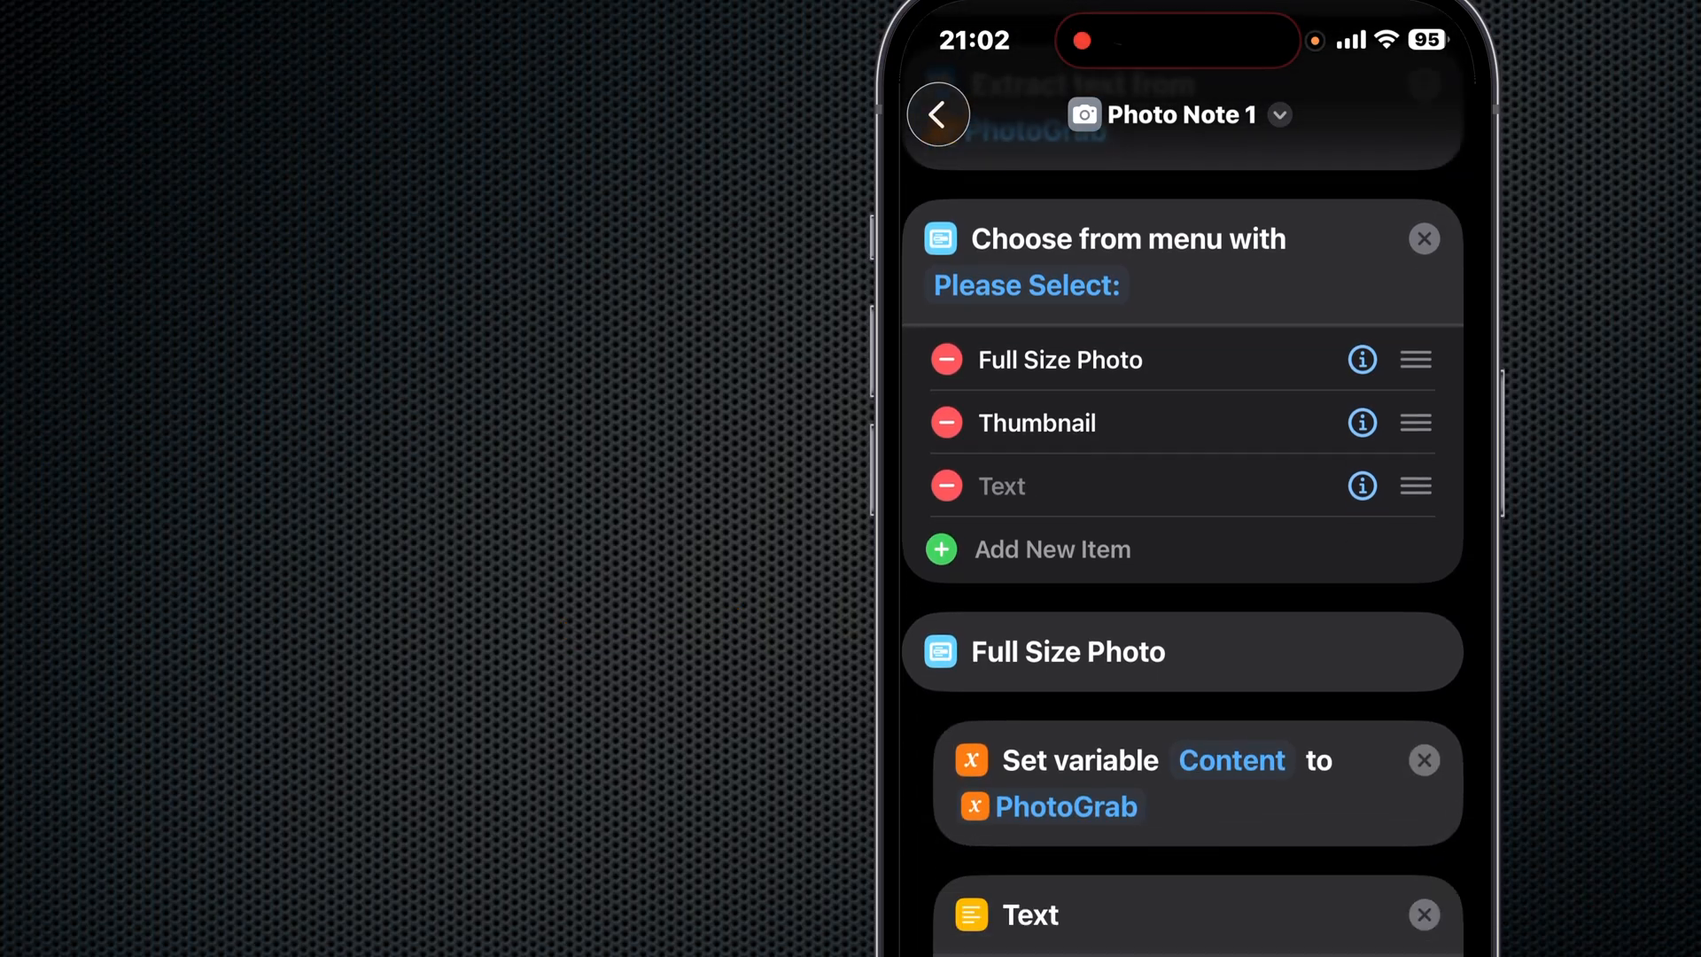
scroll("down", 3)
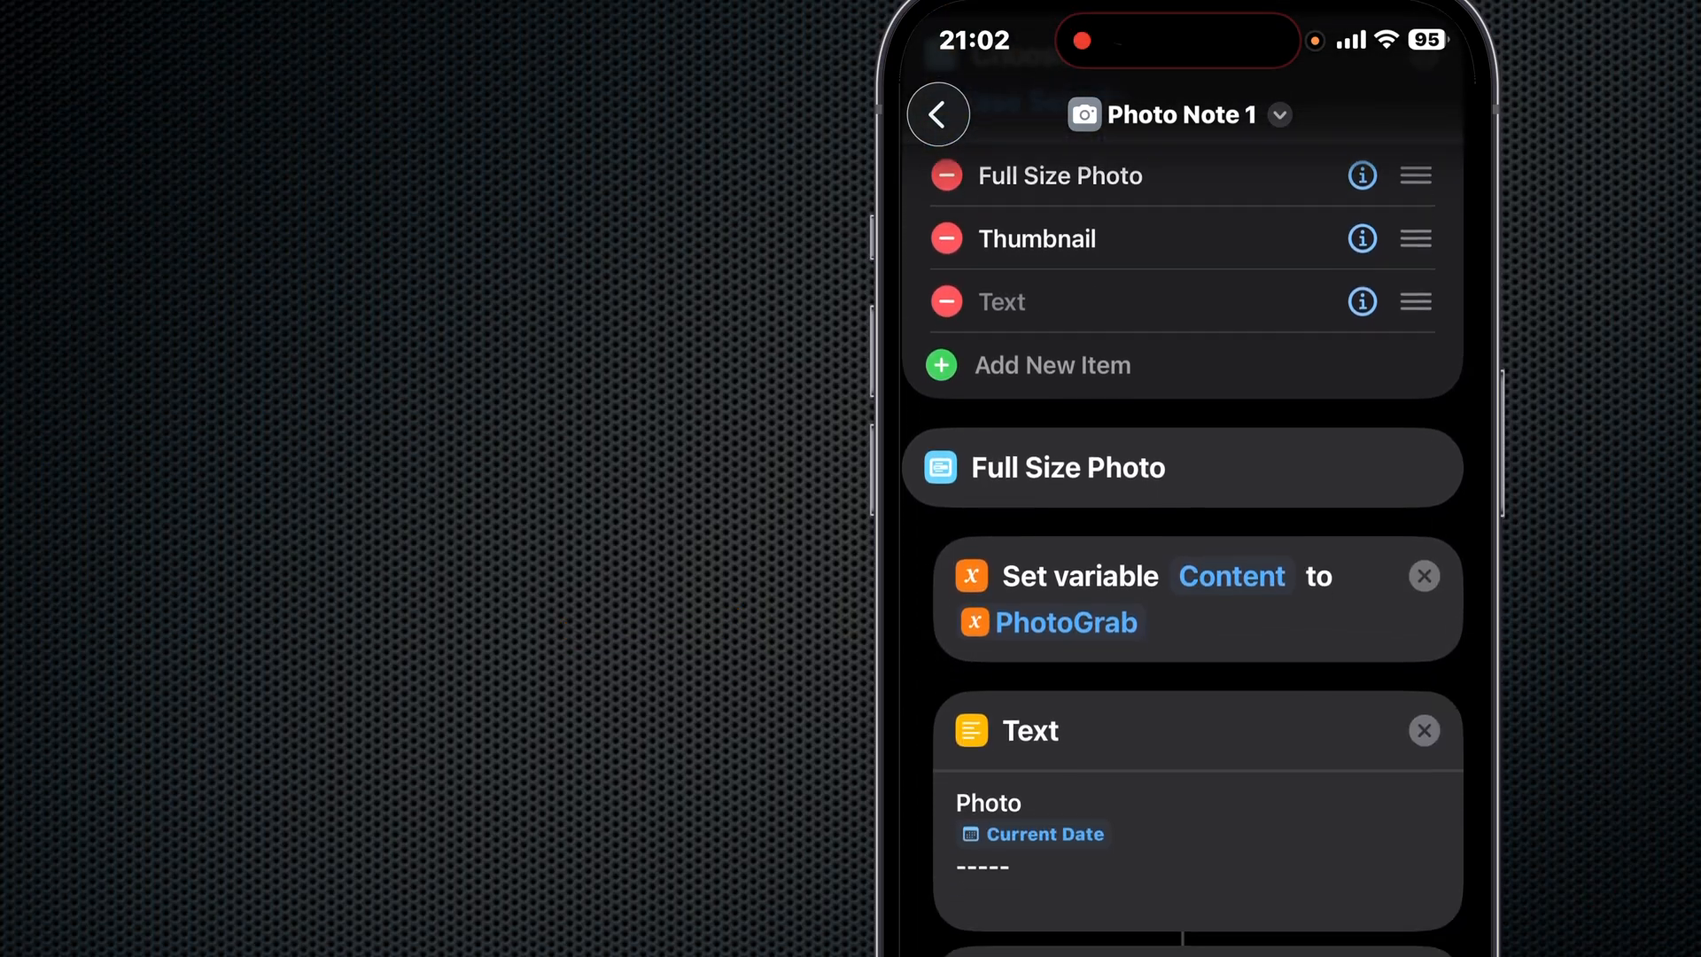
scroll("down", 3)
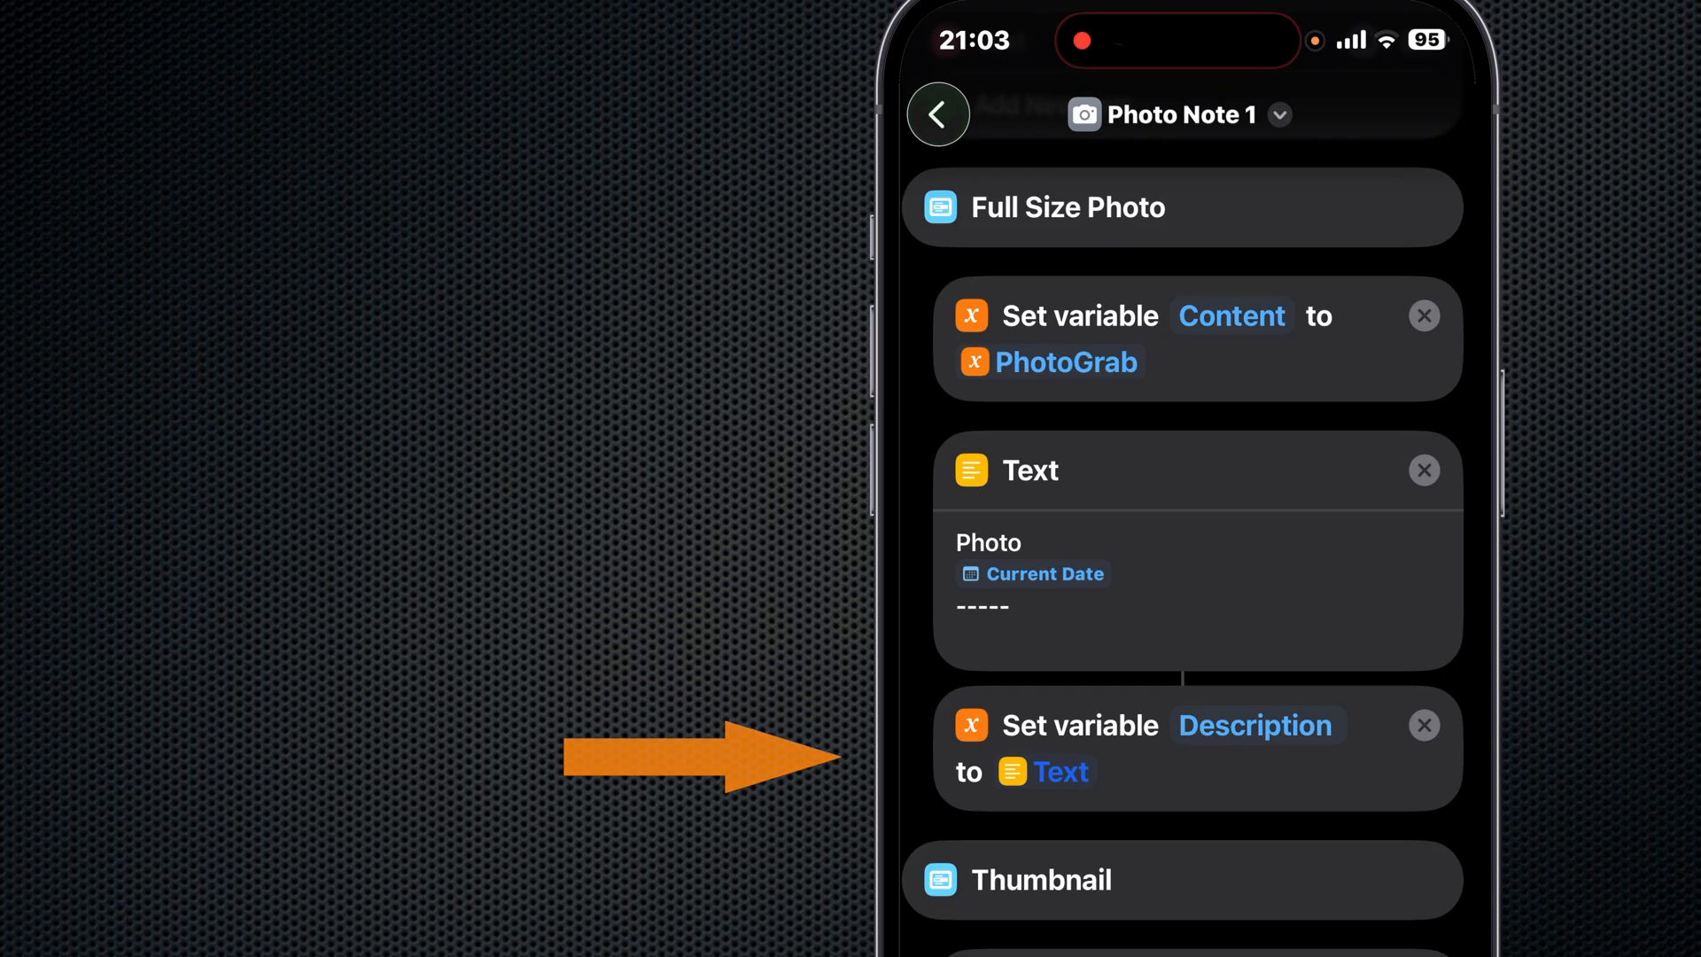
scroll("down", 3)
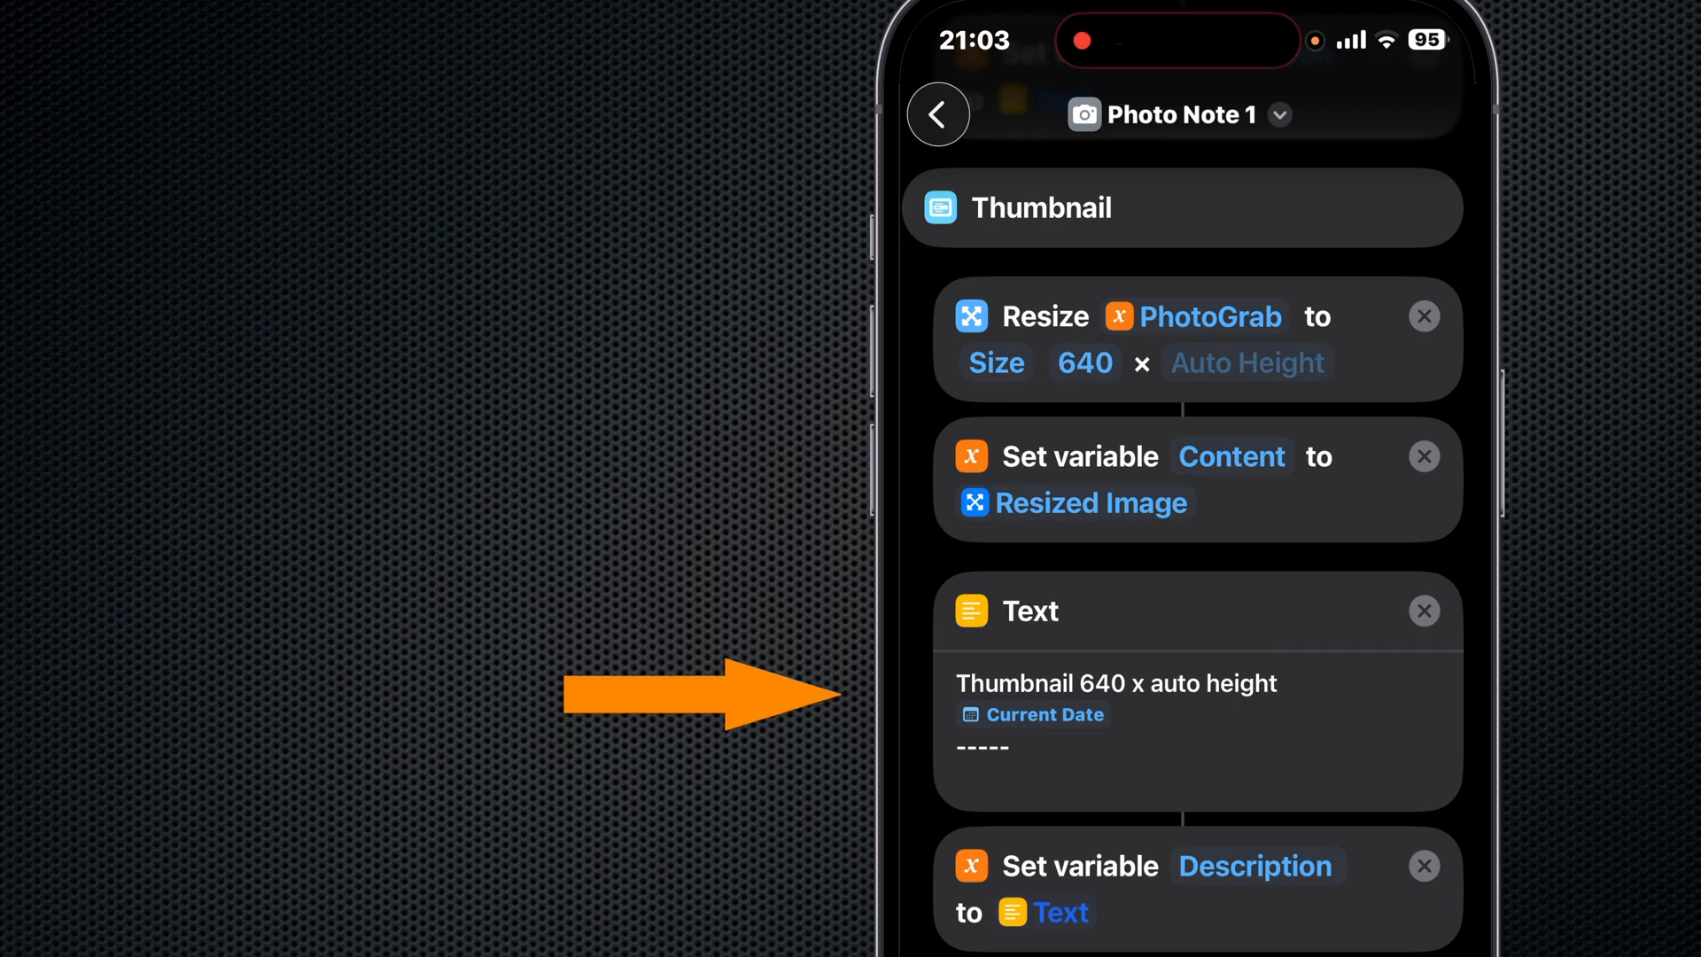
scroll("down", 3)
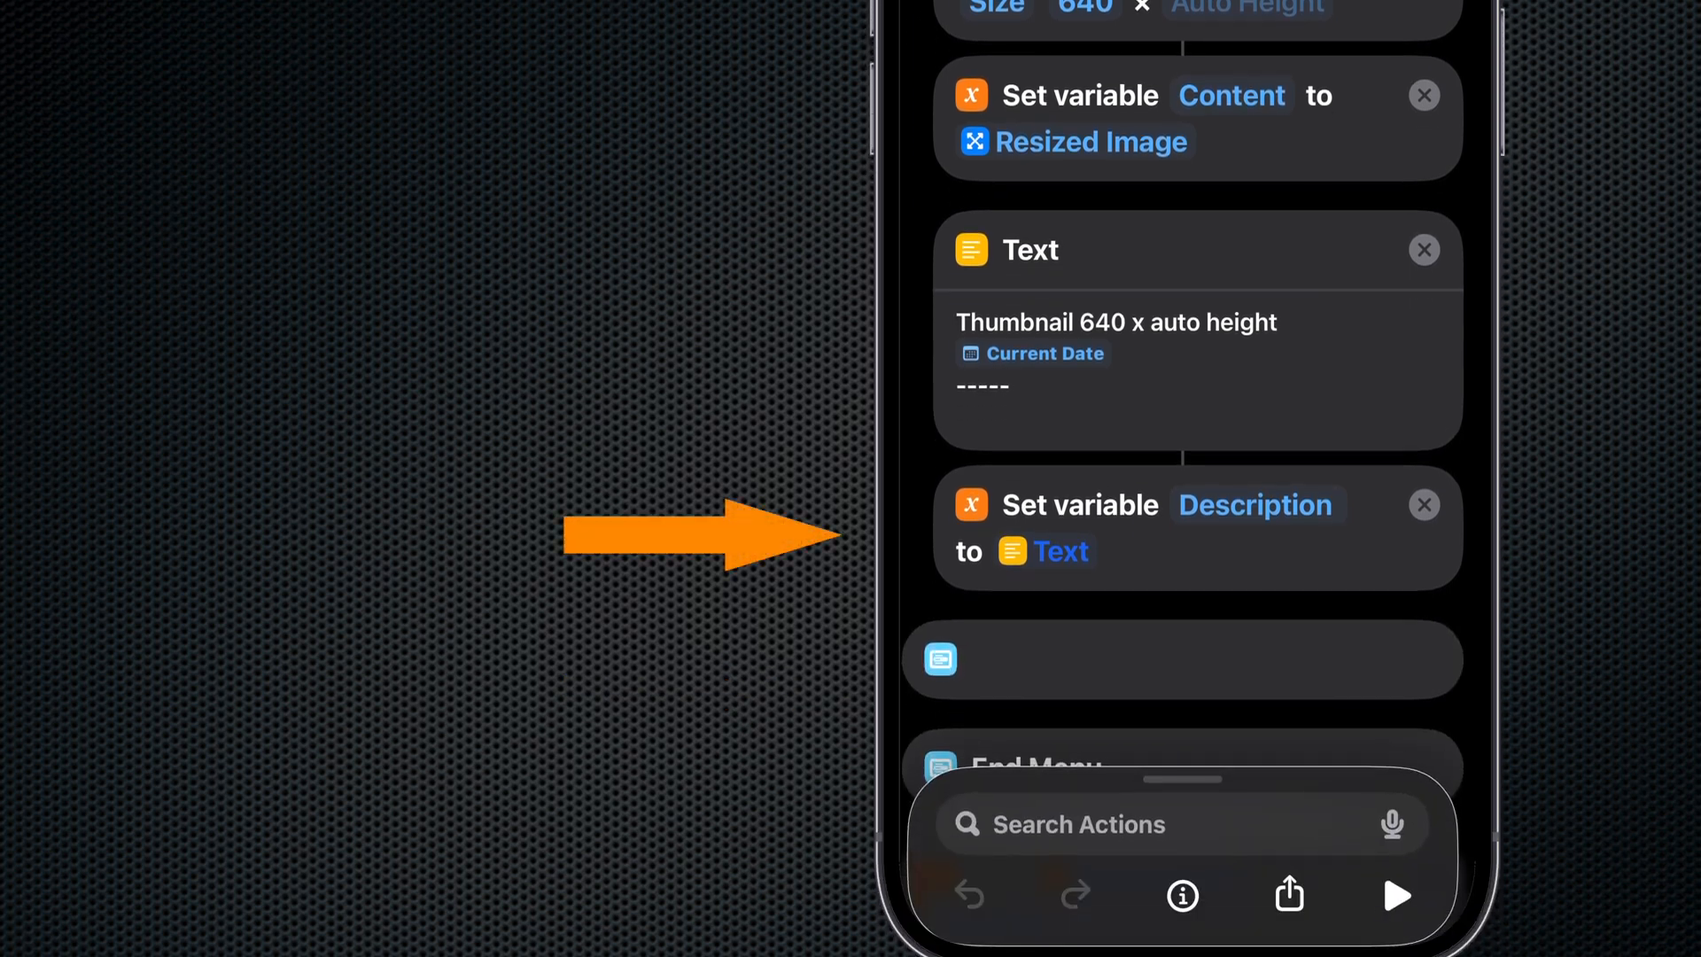
- Scroll through the Add extracted text? menu that appends the extracted text to Content
scroll("down", 3)
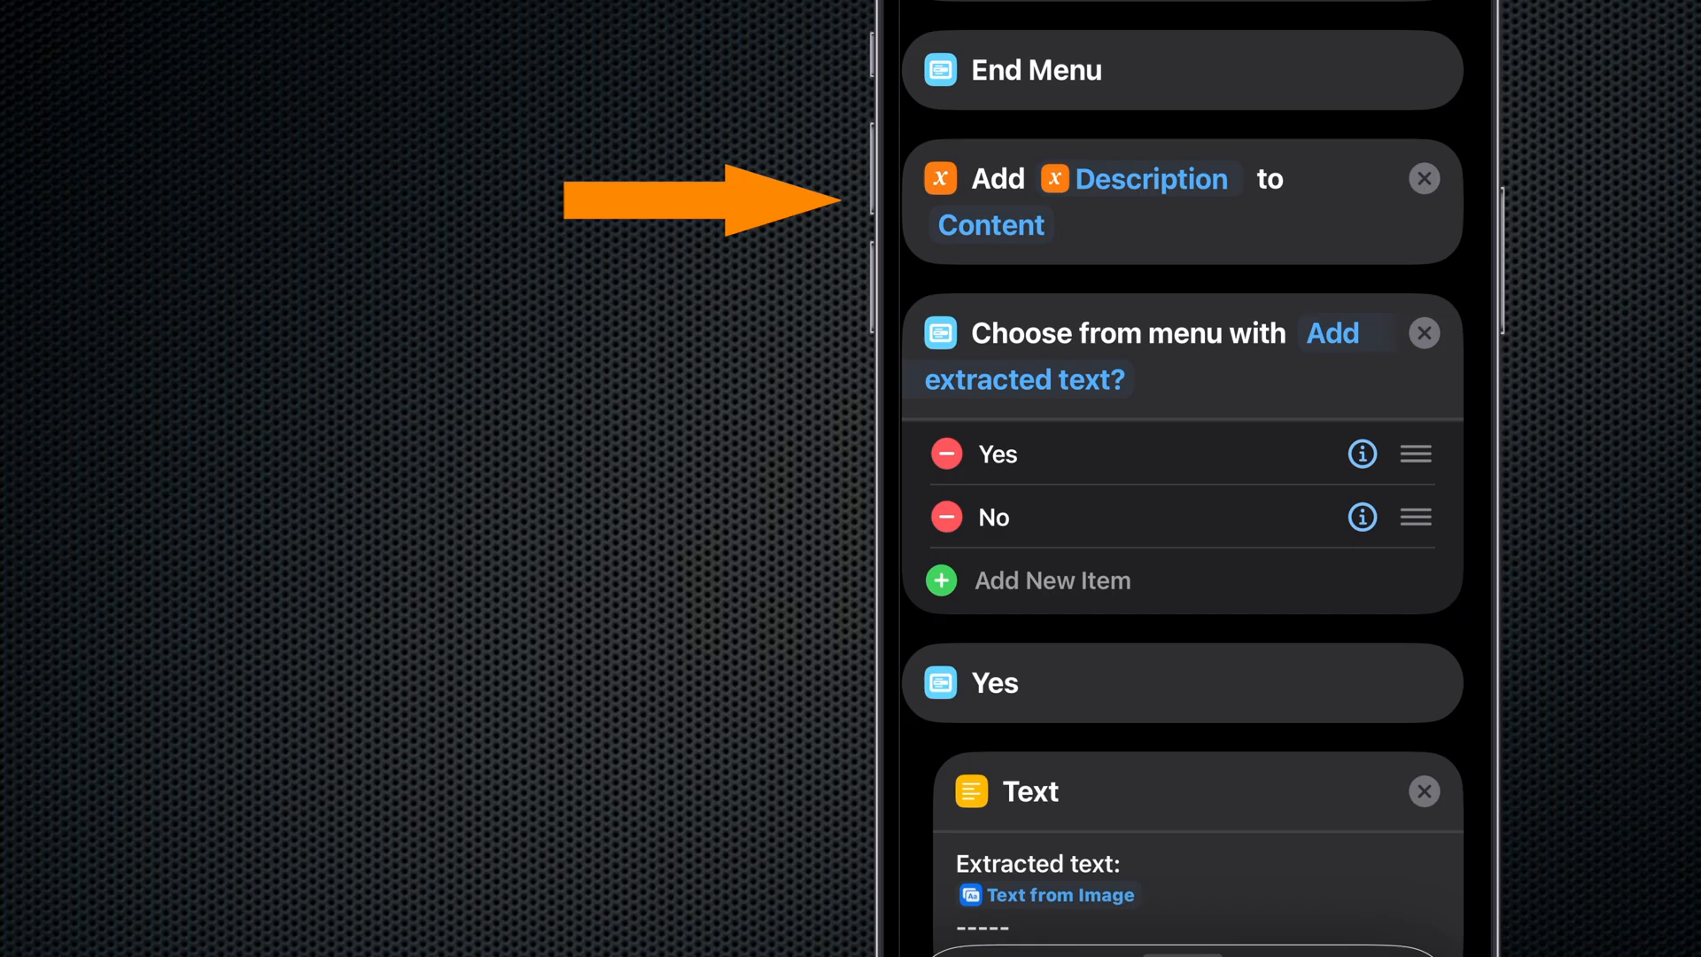
scroll("down", 3)
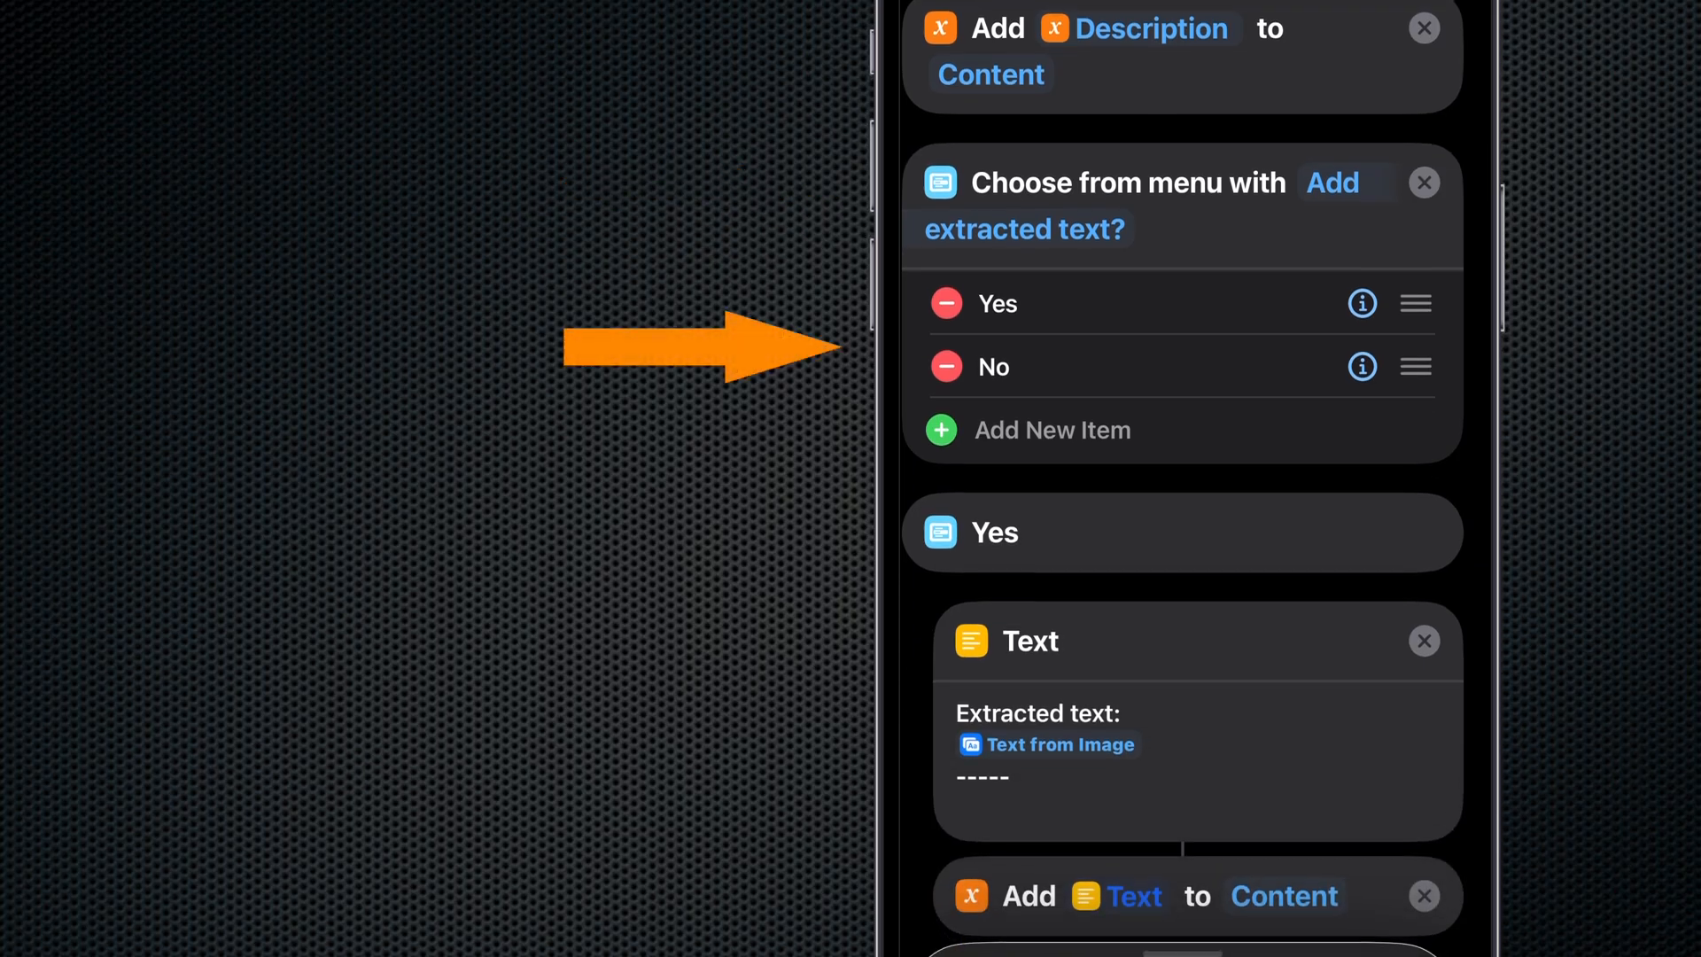
scroll("down", 3)
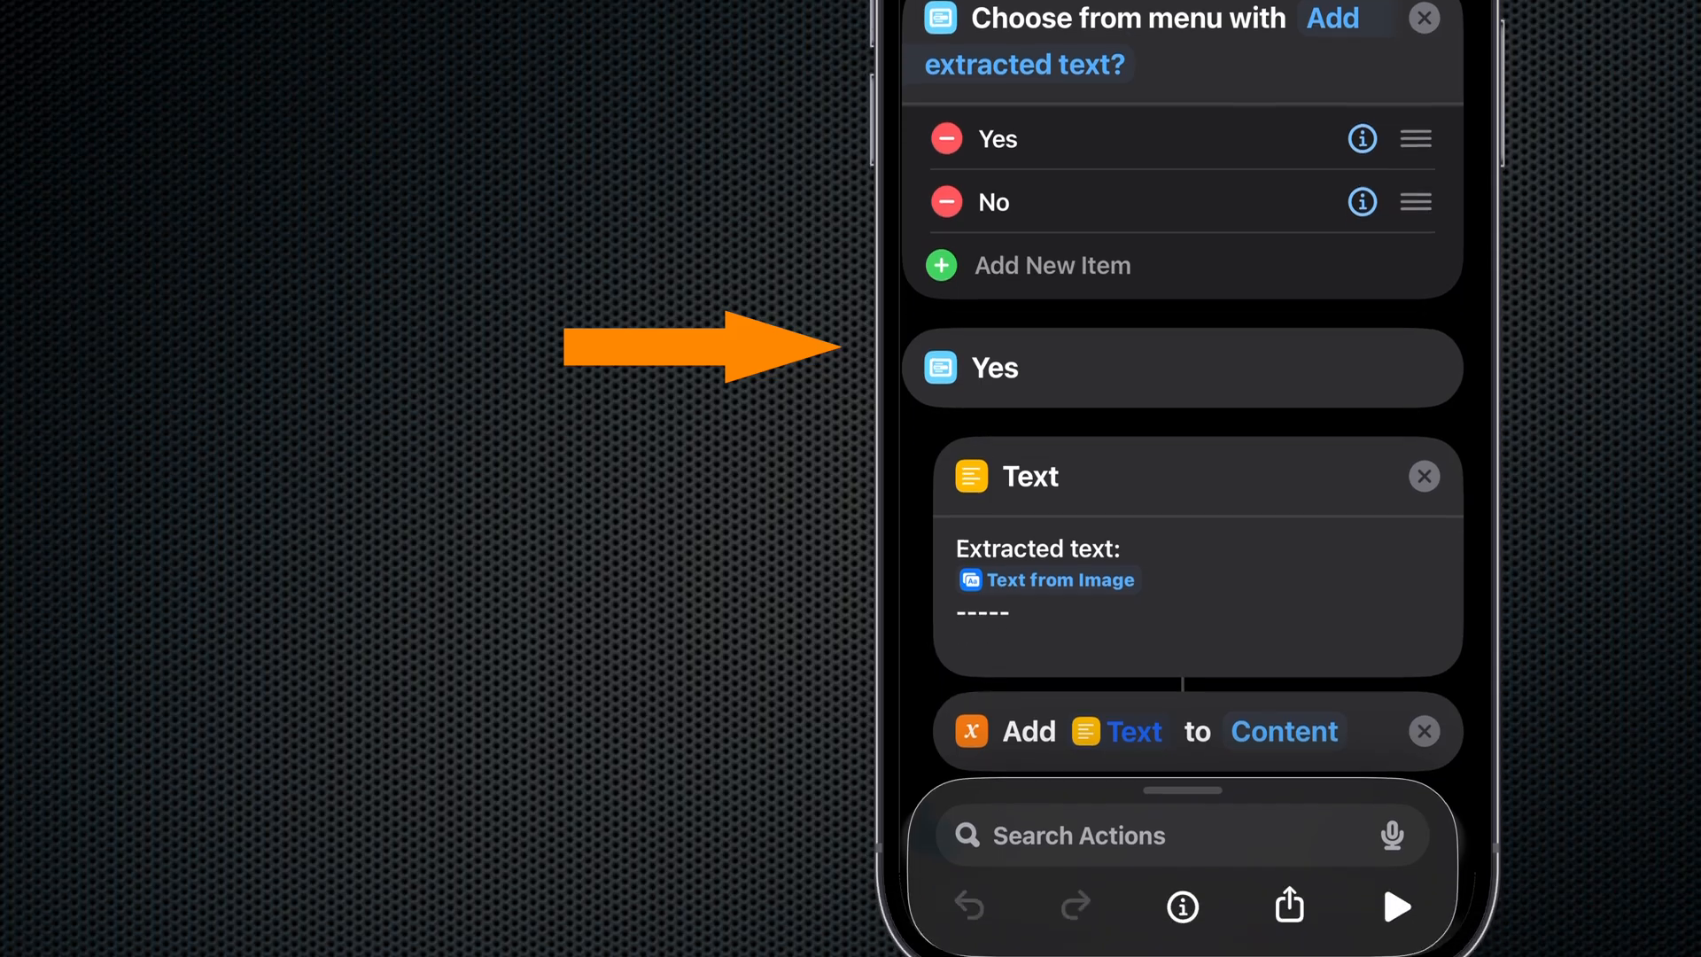
scroll("down", 3)
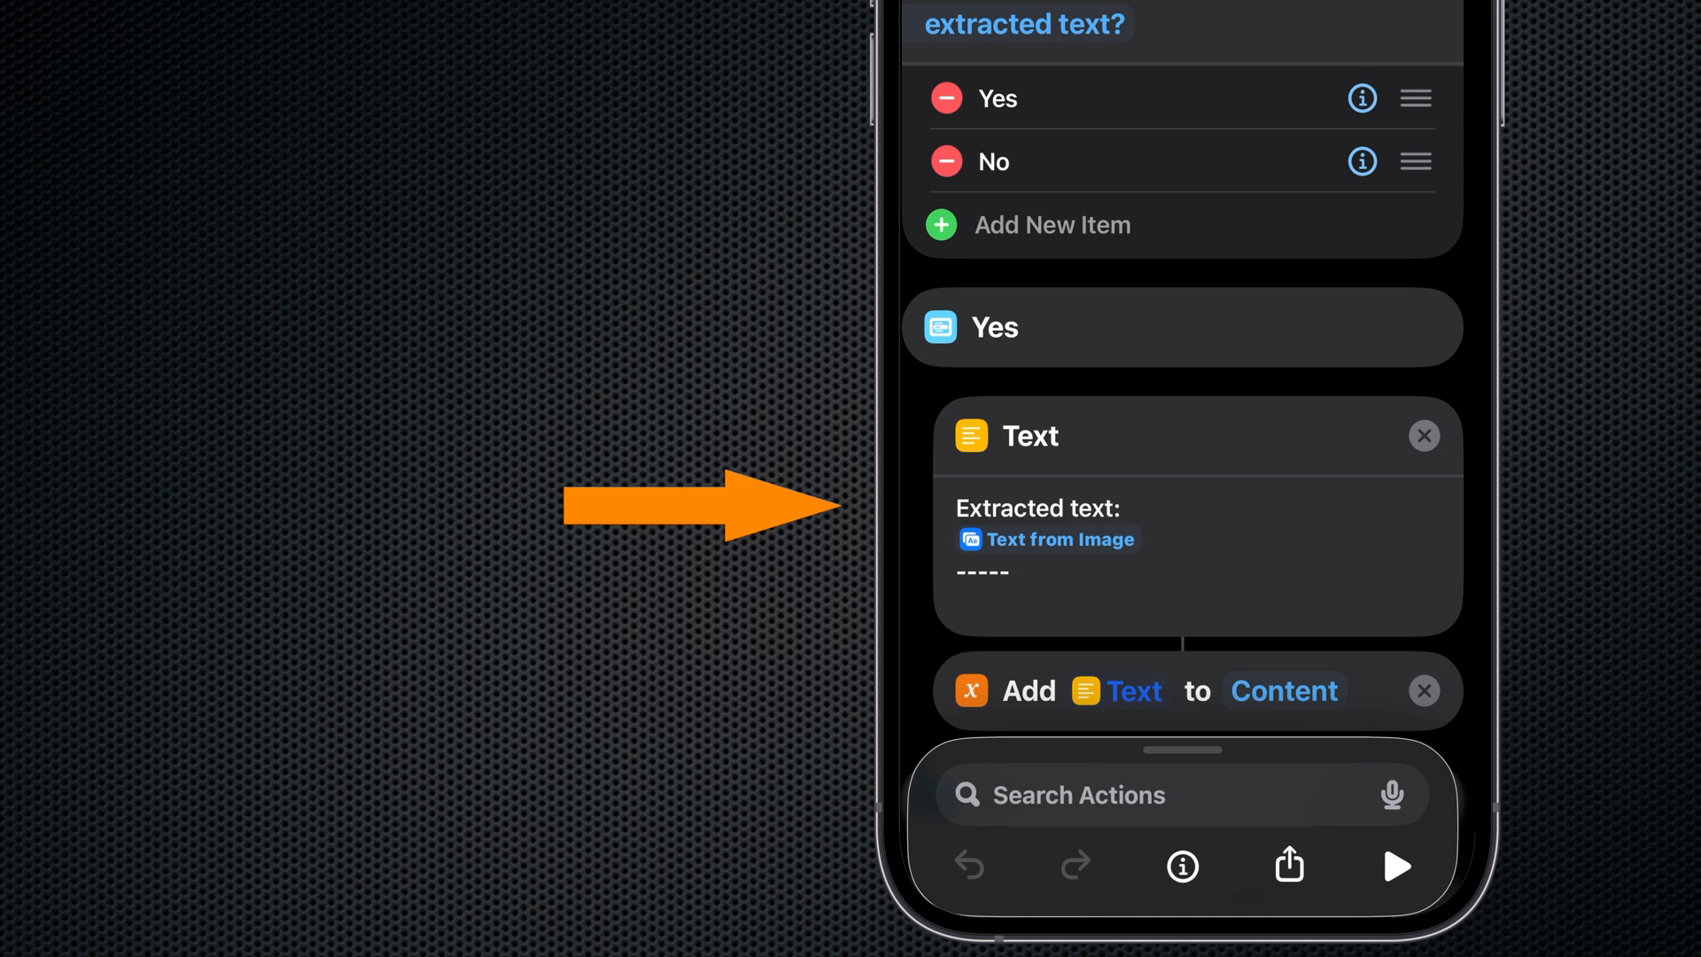
- Scroll past the If Location does not have any value block and the Copy Content to clipboard action
scroll("down", 3)
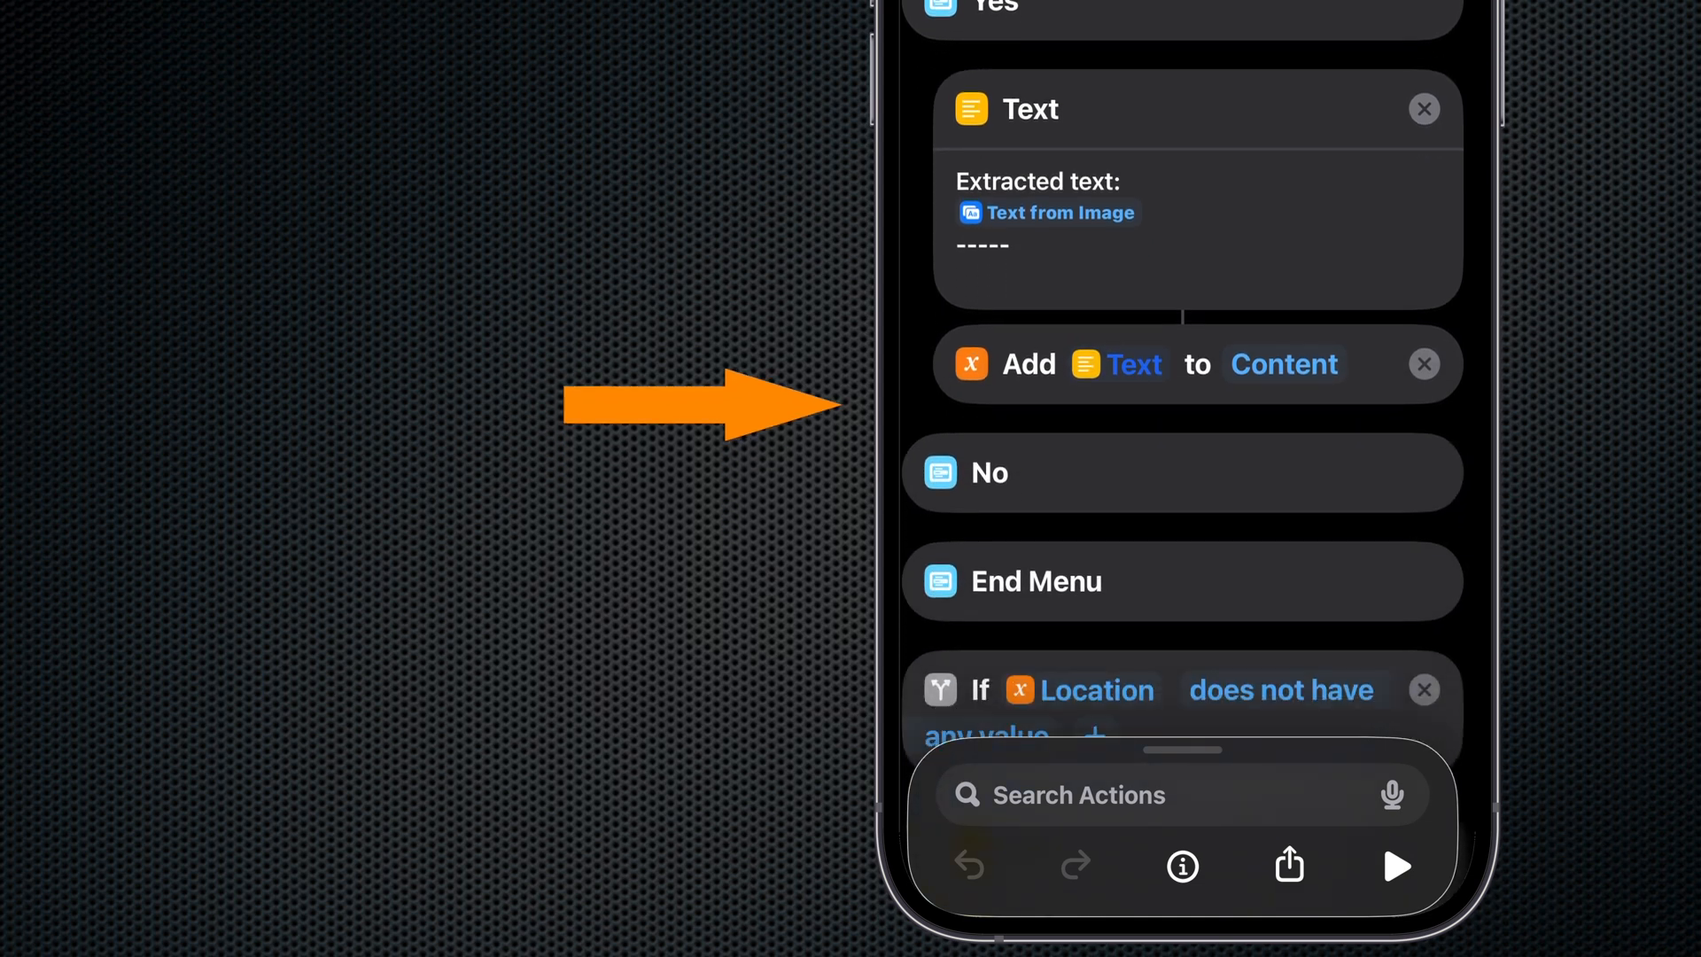
scroll("down", 3)
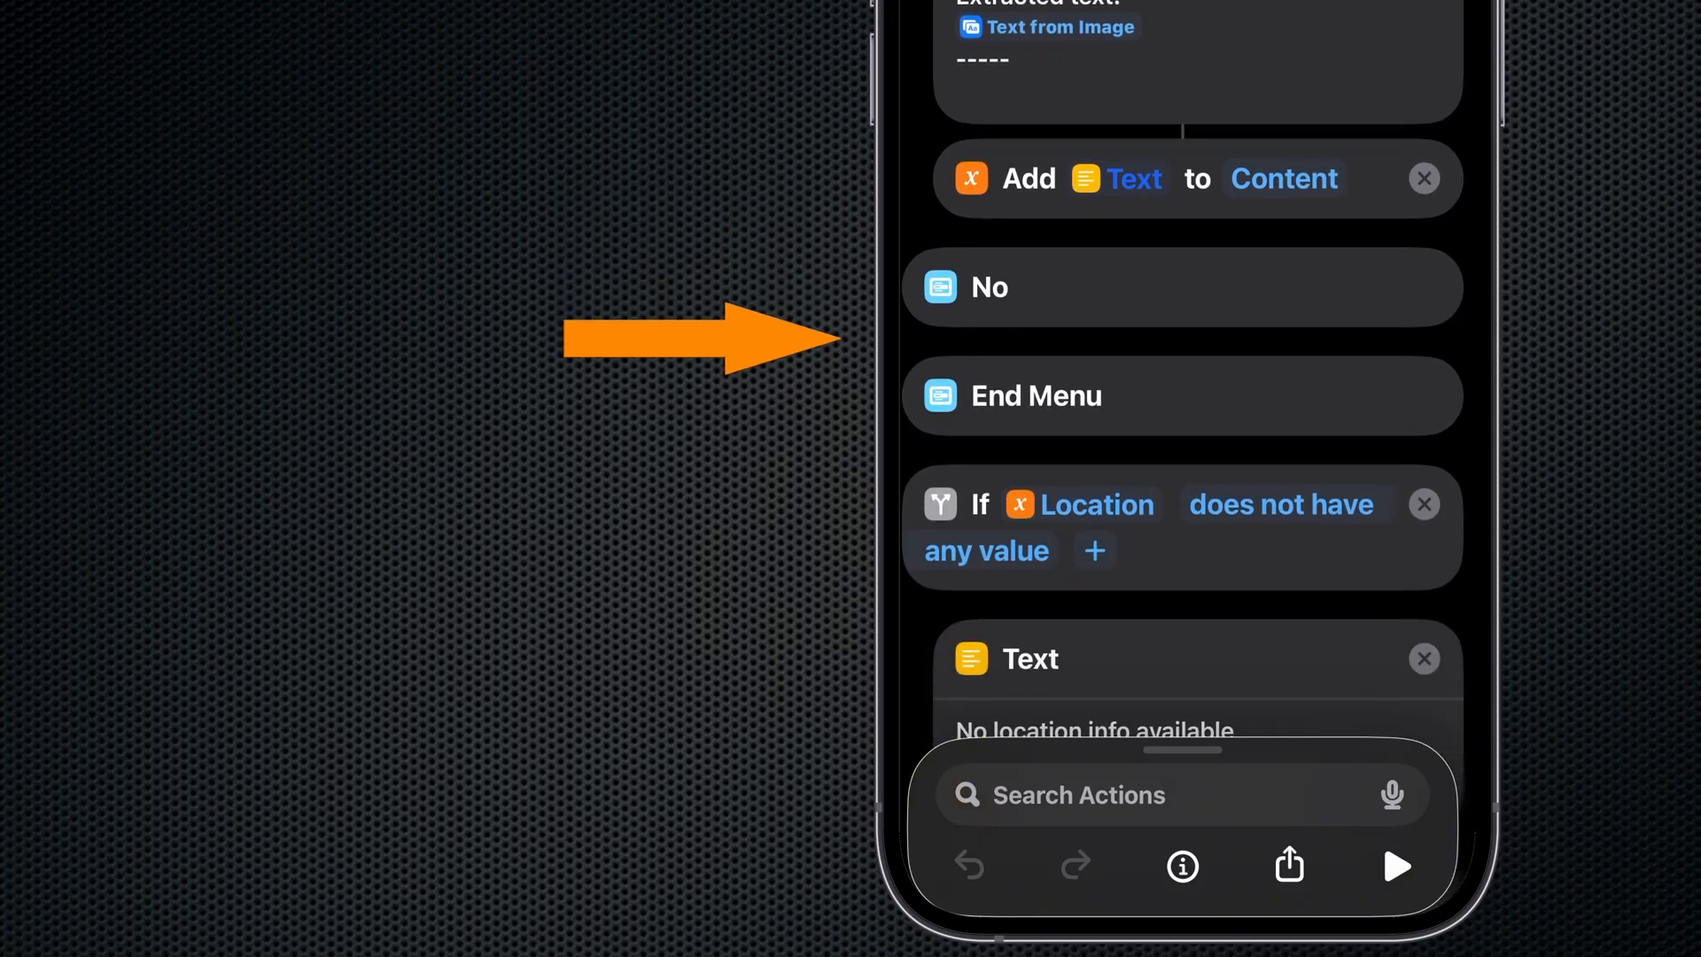
scroll("down", 3)
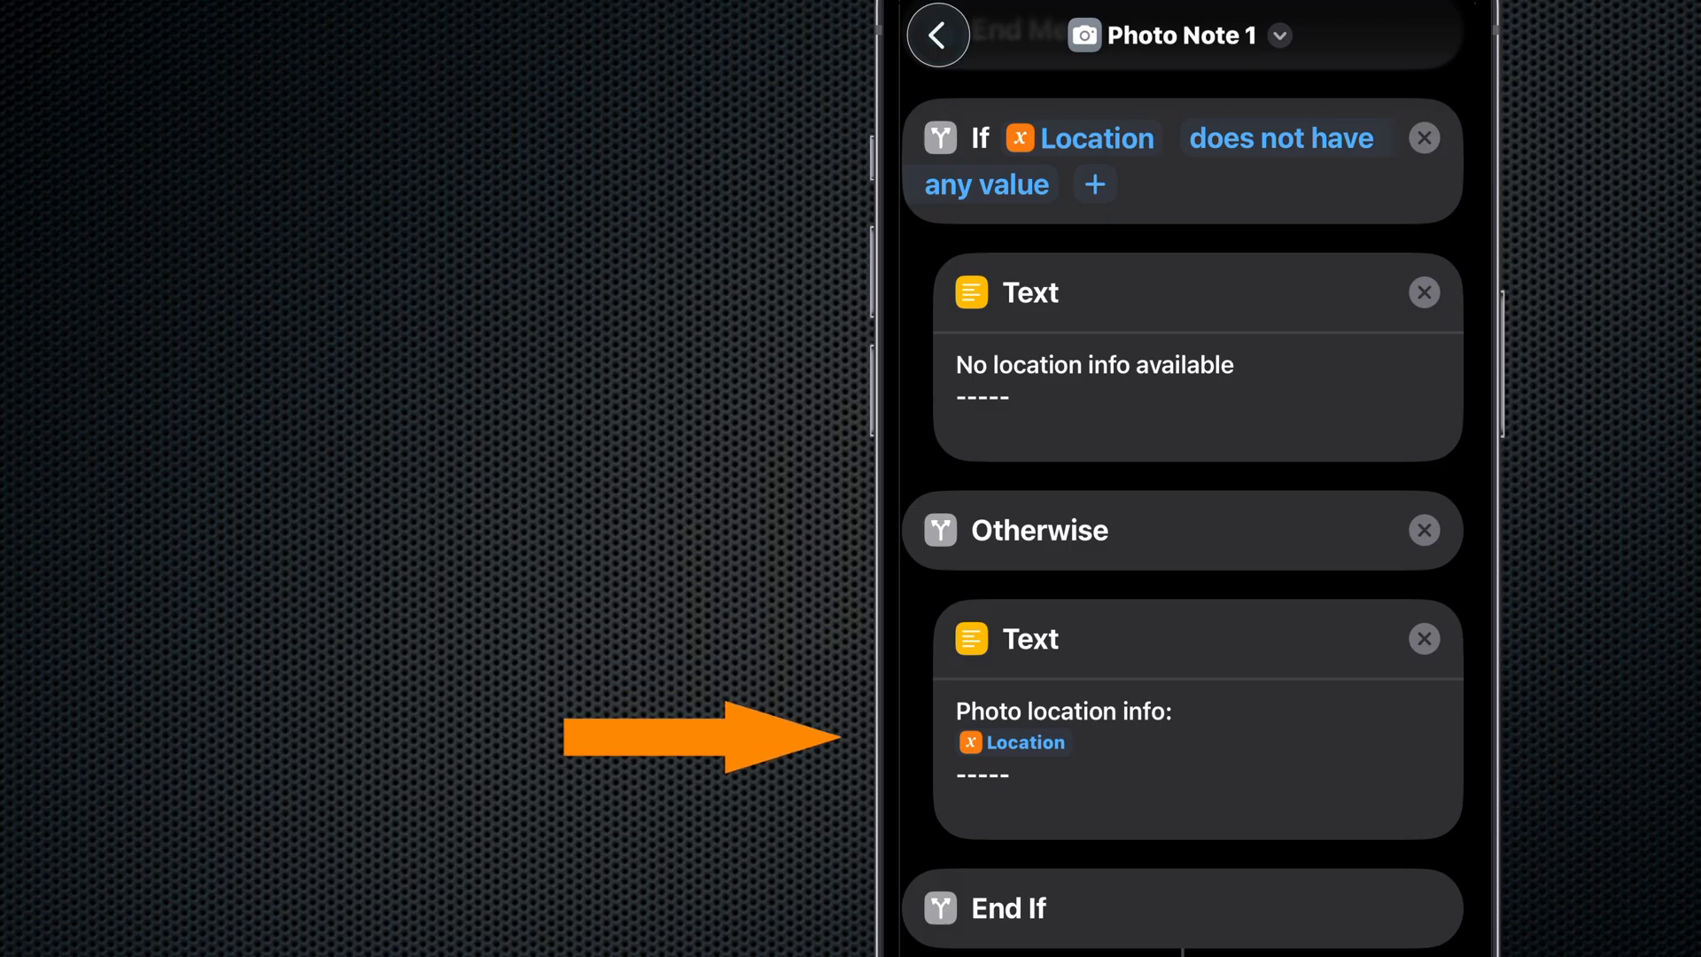
scroll("down", 3)
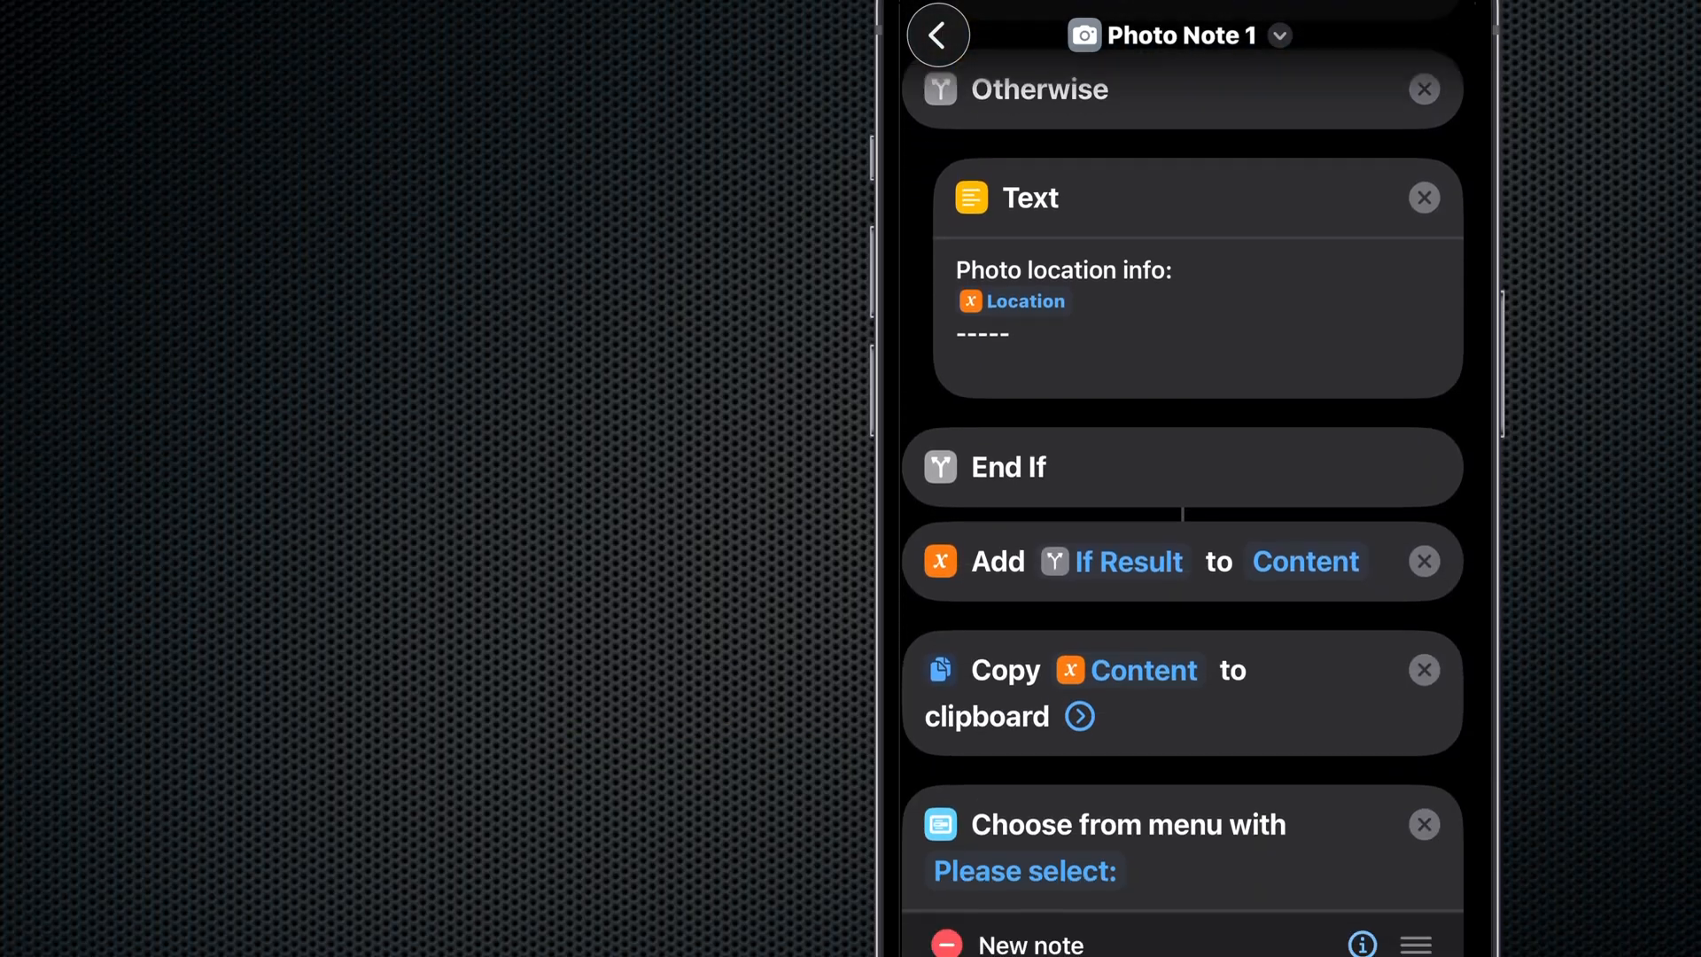
- Scroll to the New note case that asks for a title before creating the note
scroll("down", 3)
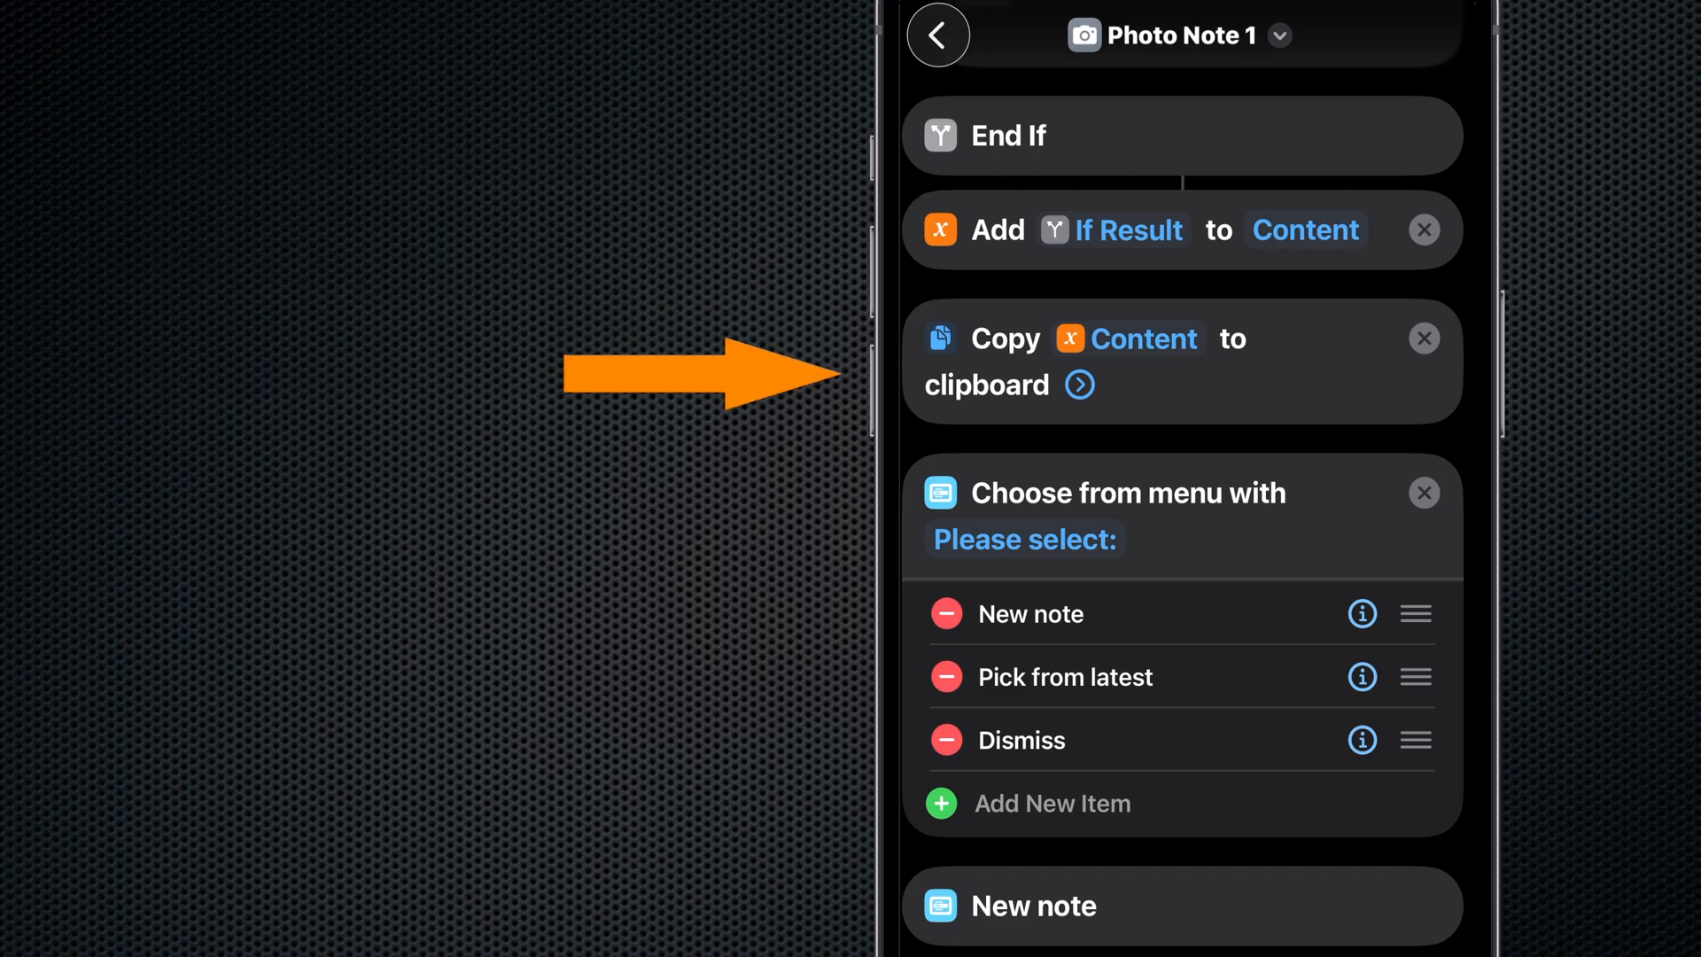
scroll("down", 3)
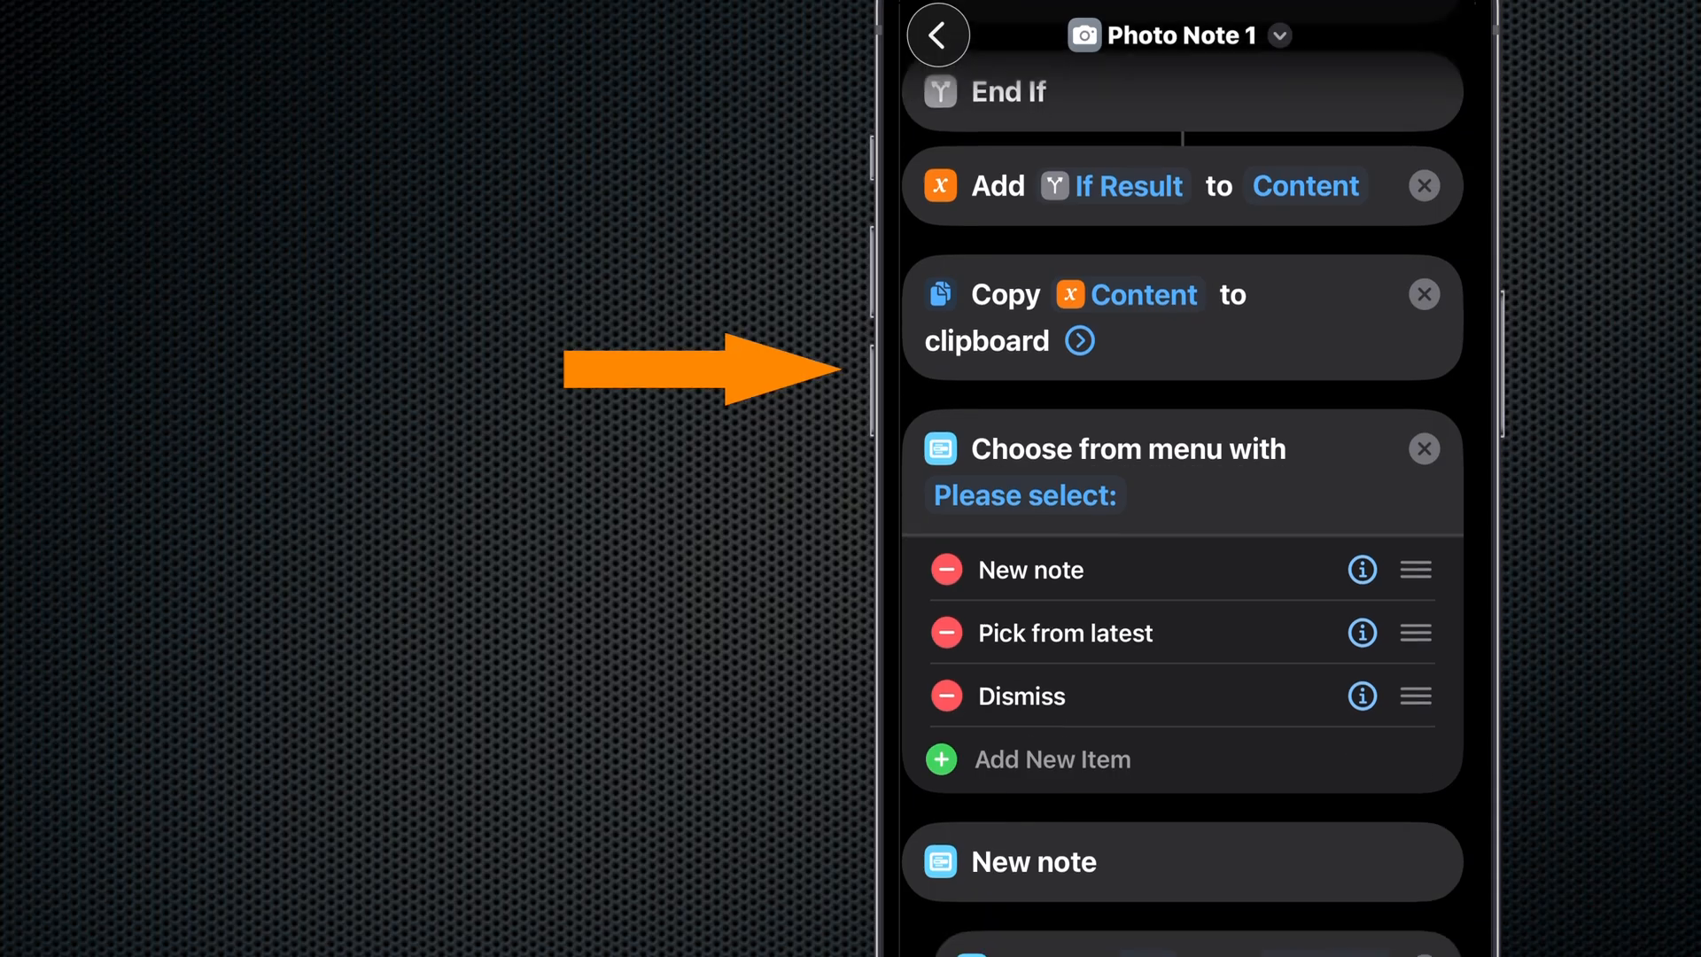
scroll("down", 3)
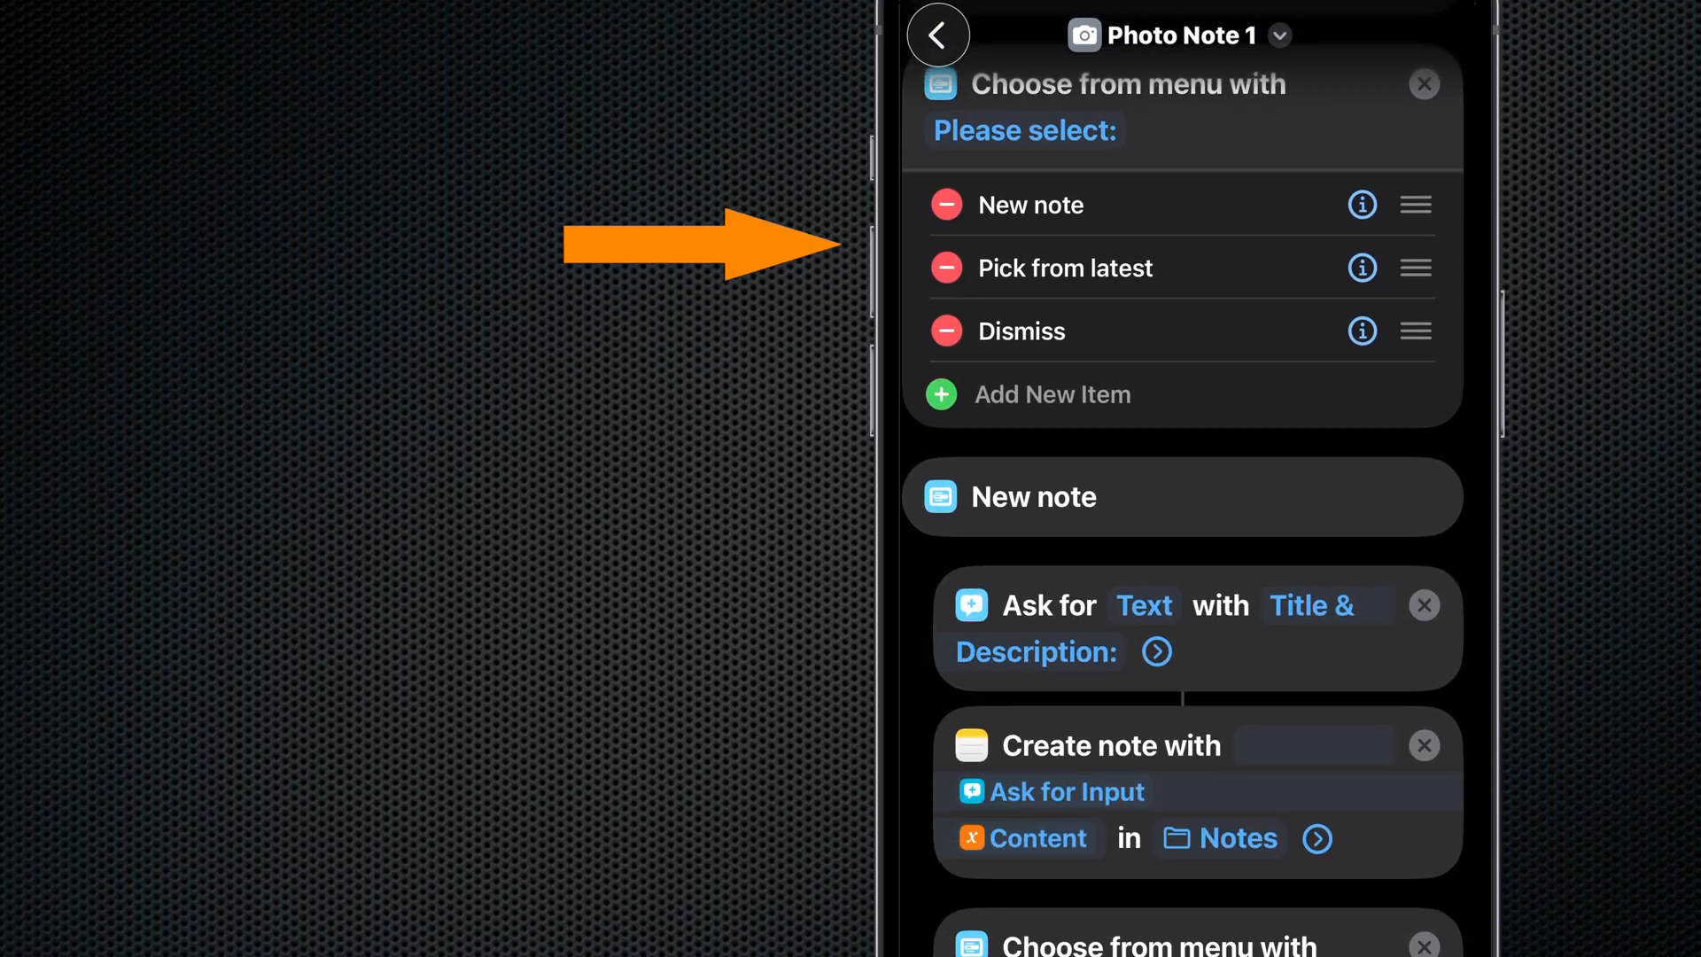
scroll("down", 3)
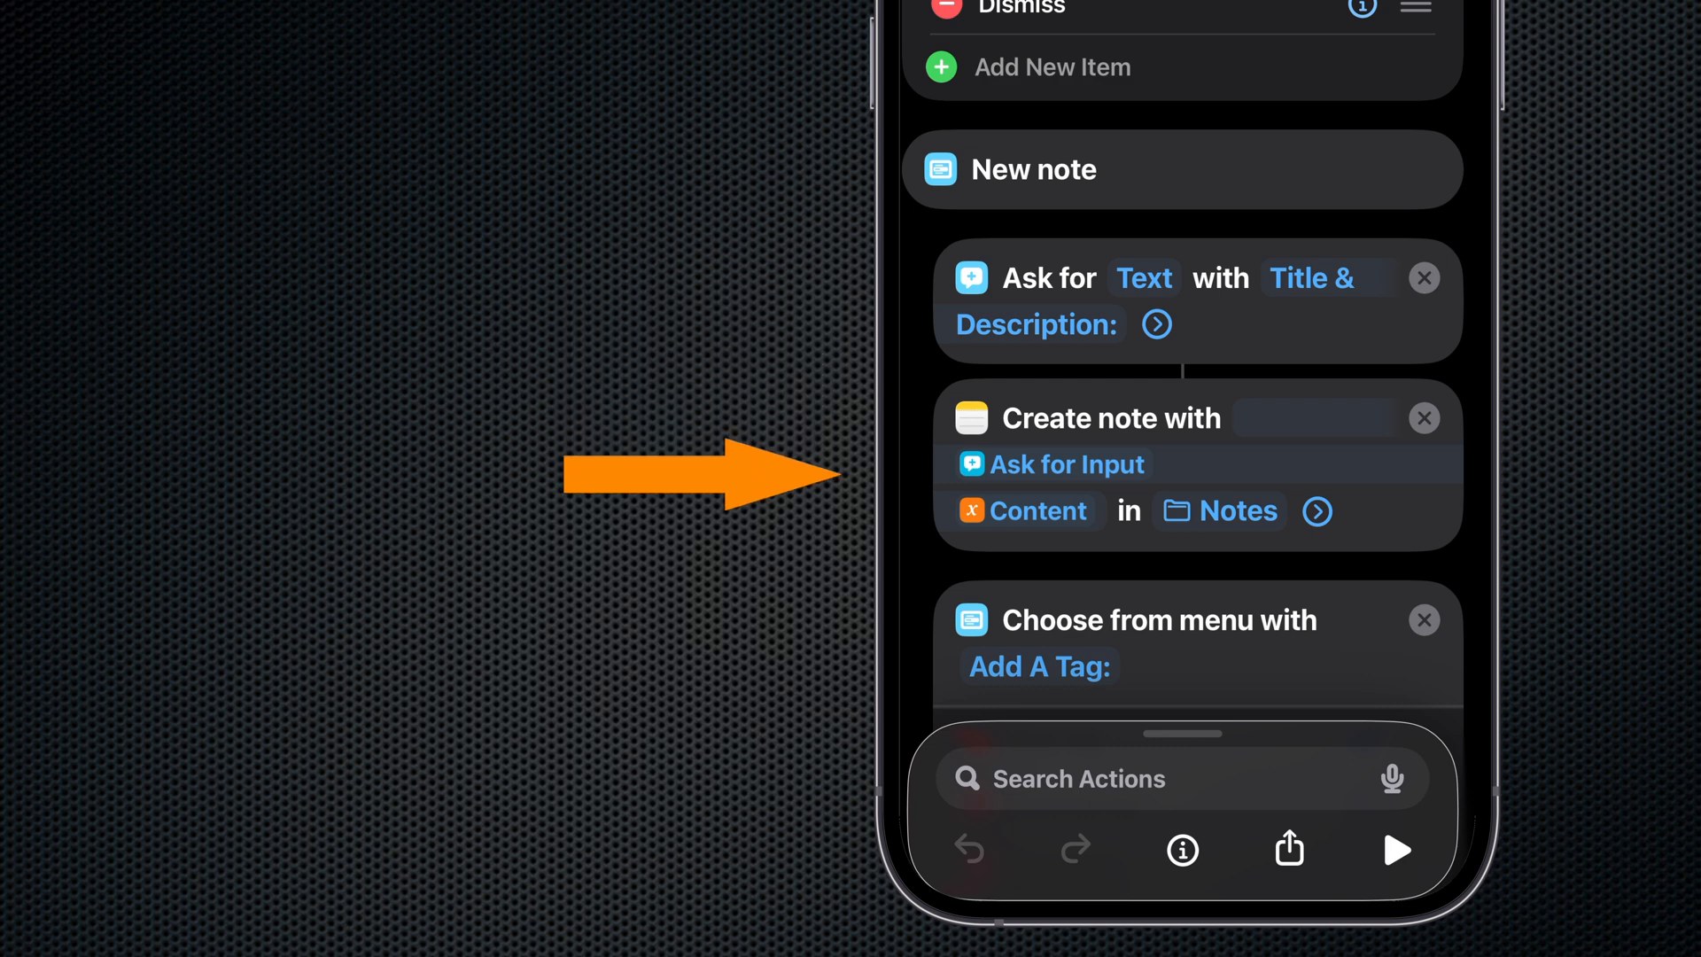
- Expand the Create note action to show Open When Run is off, then reach the Add A Tag menu
left_click(1318, 511)
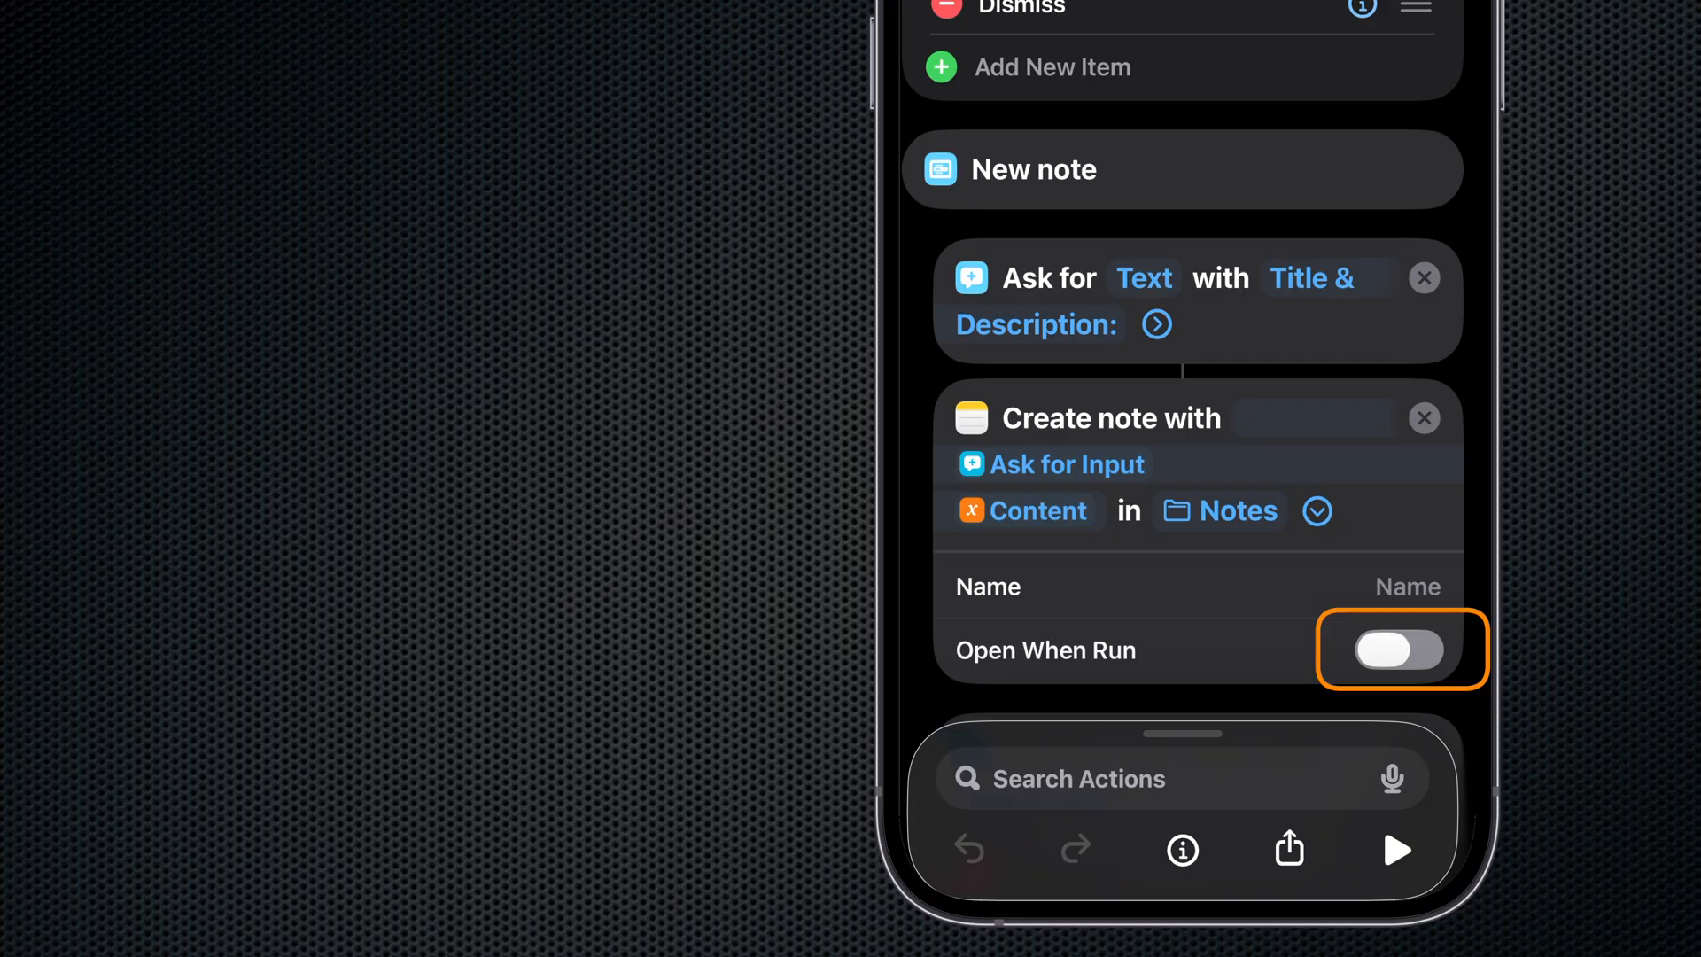
scroll("down", 3)
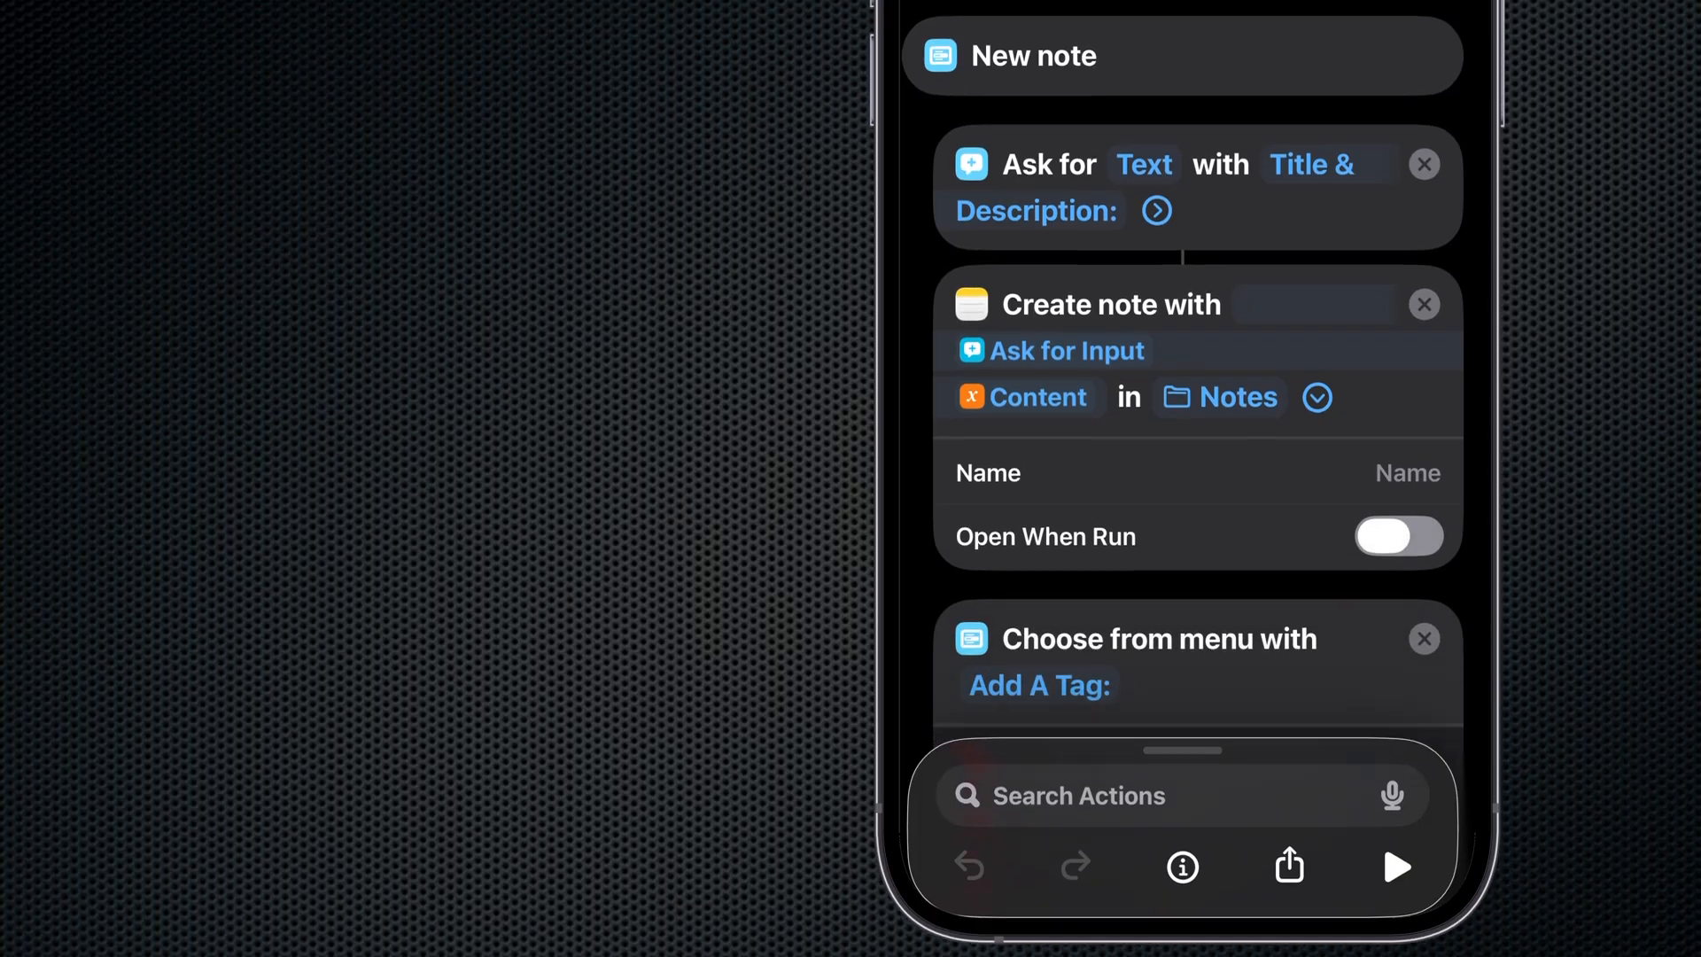
scroll("down", 3)
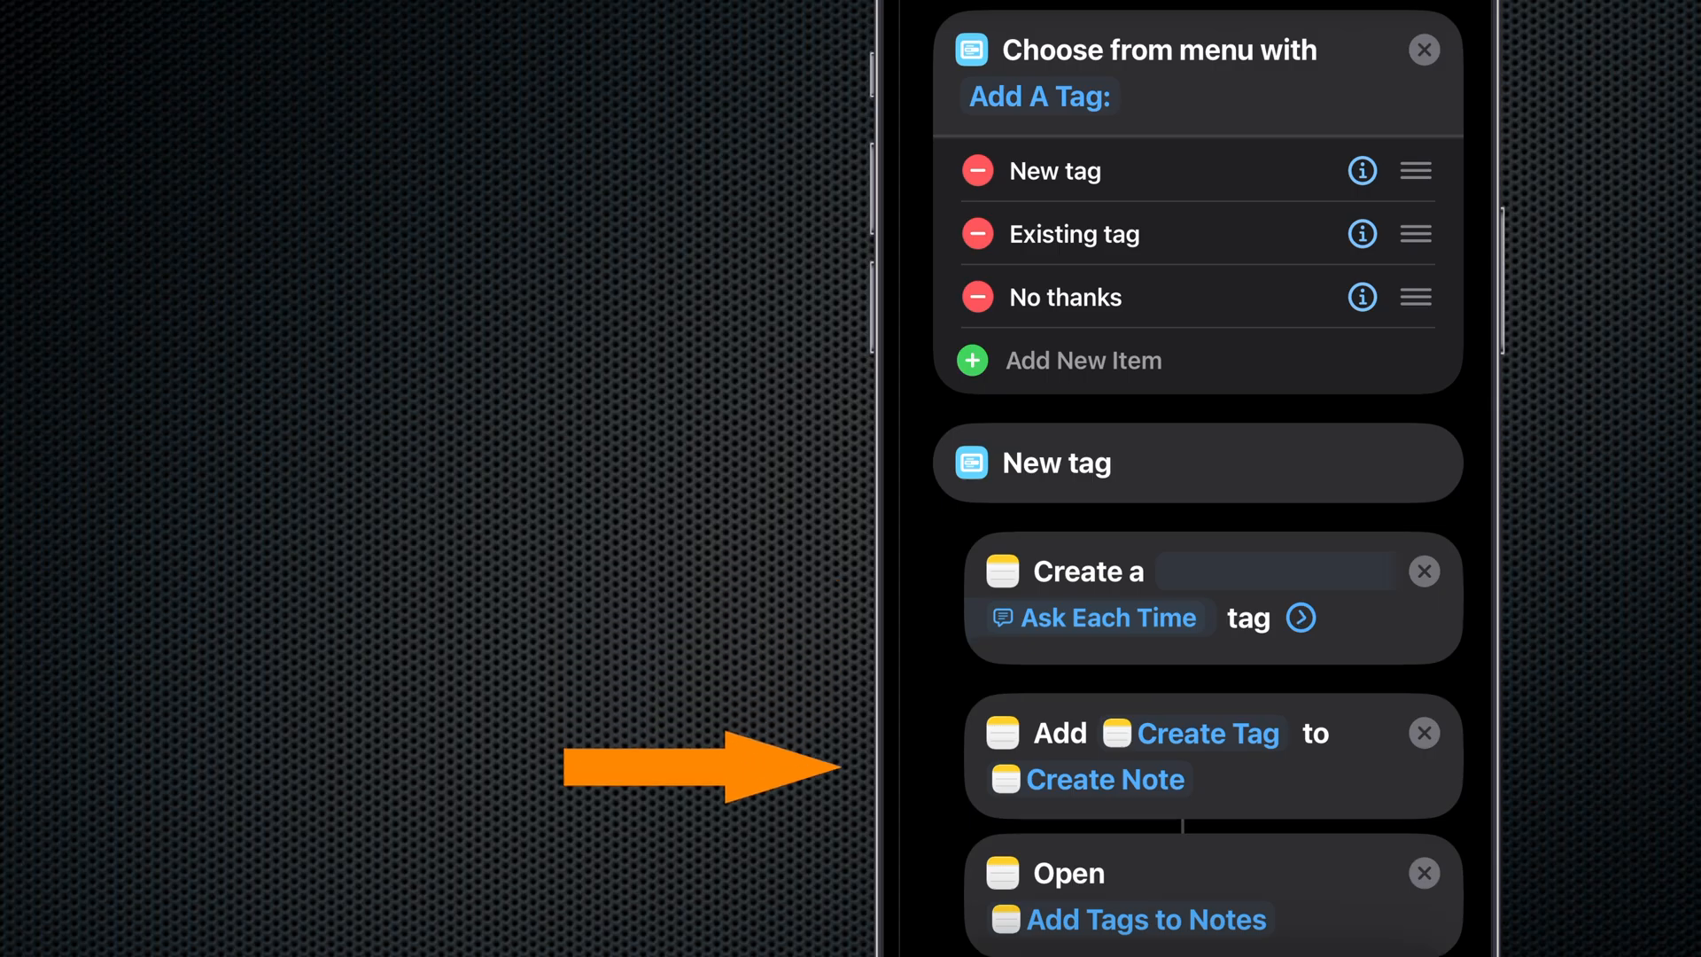
- Expand the Create a tag action's settings, then scroll past the Existing tag and No thanks cases to Pick from latest
left_click(1300, 617)
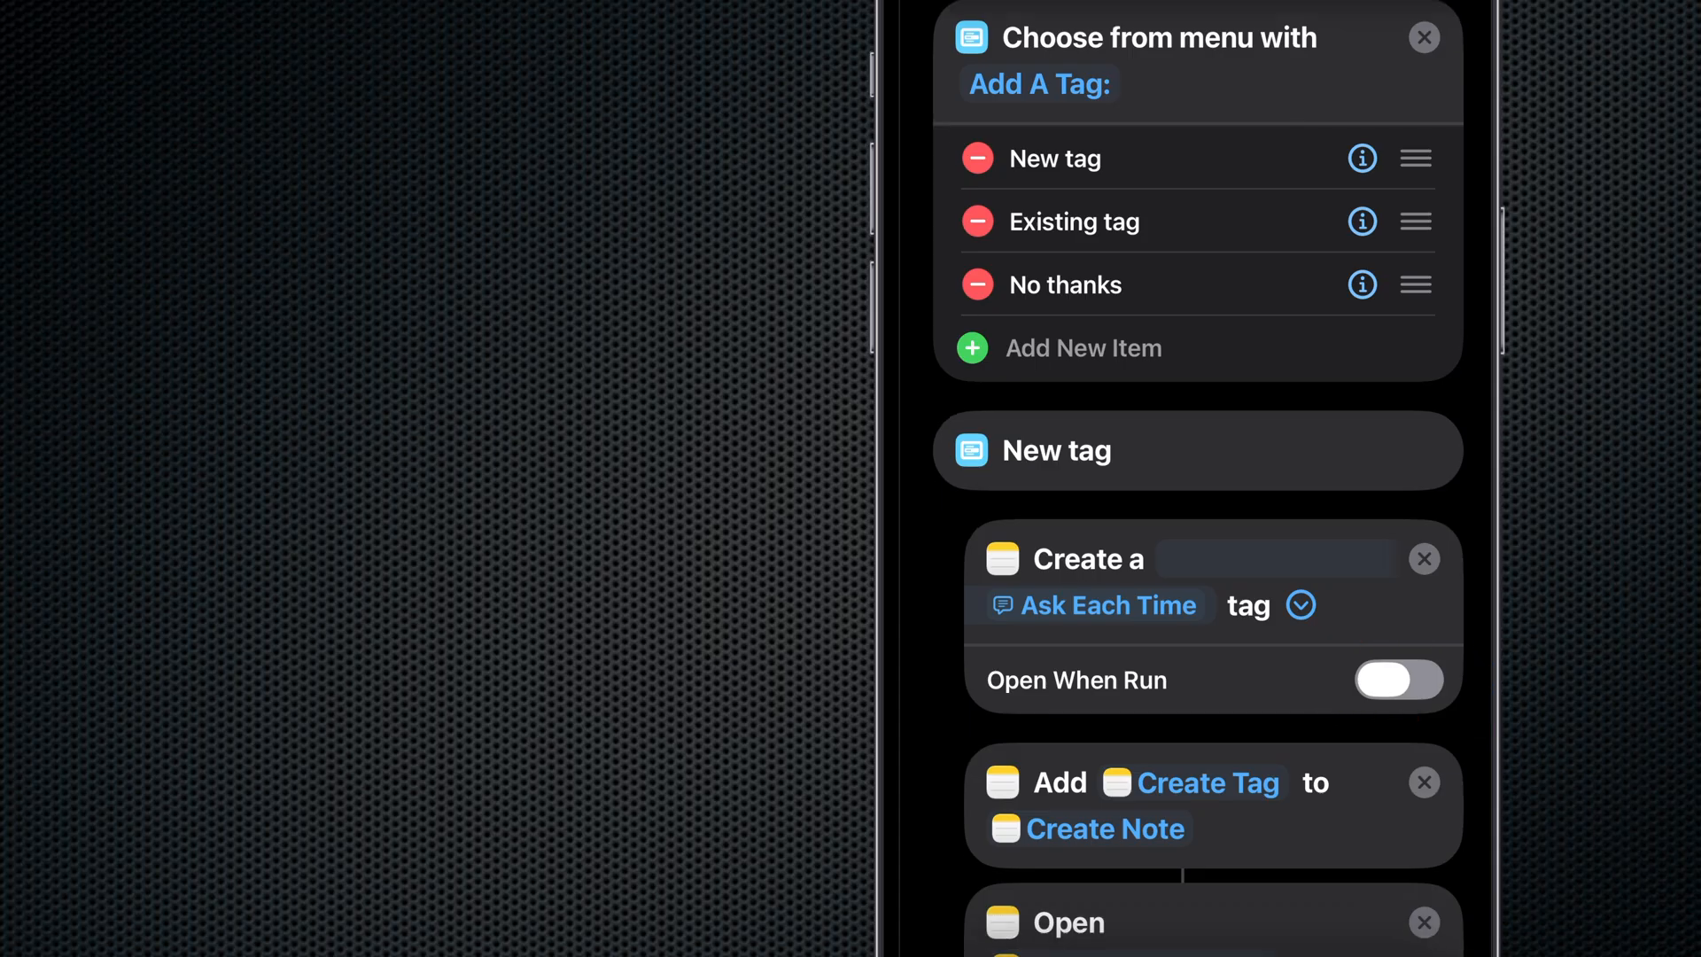
scroll("down", 3)
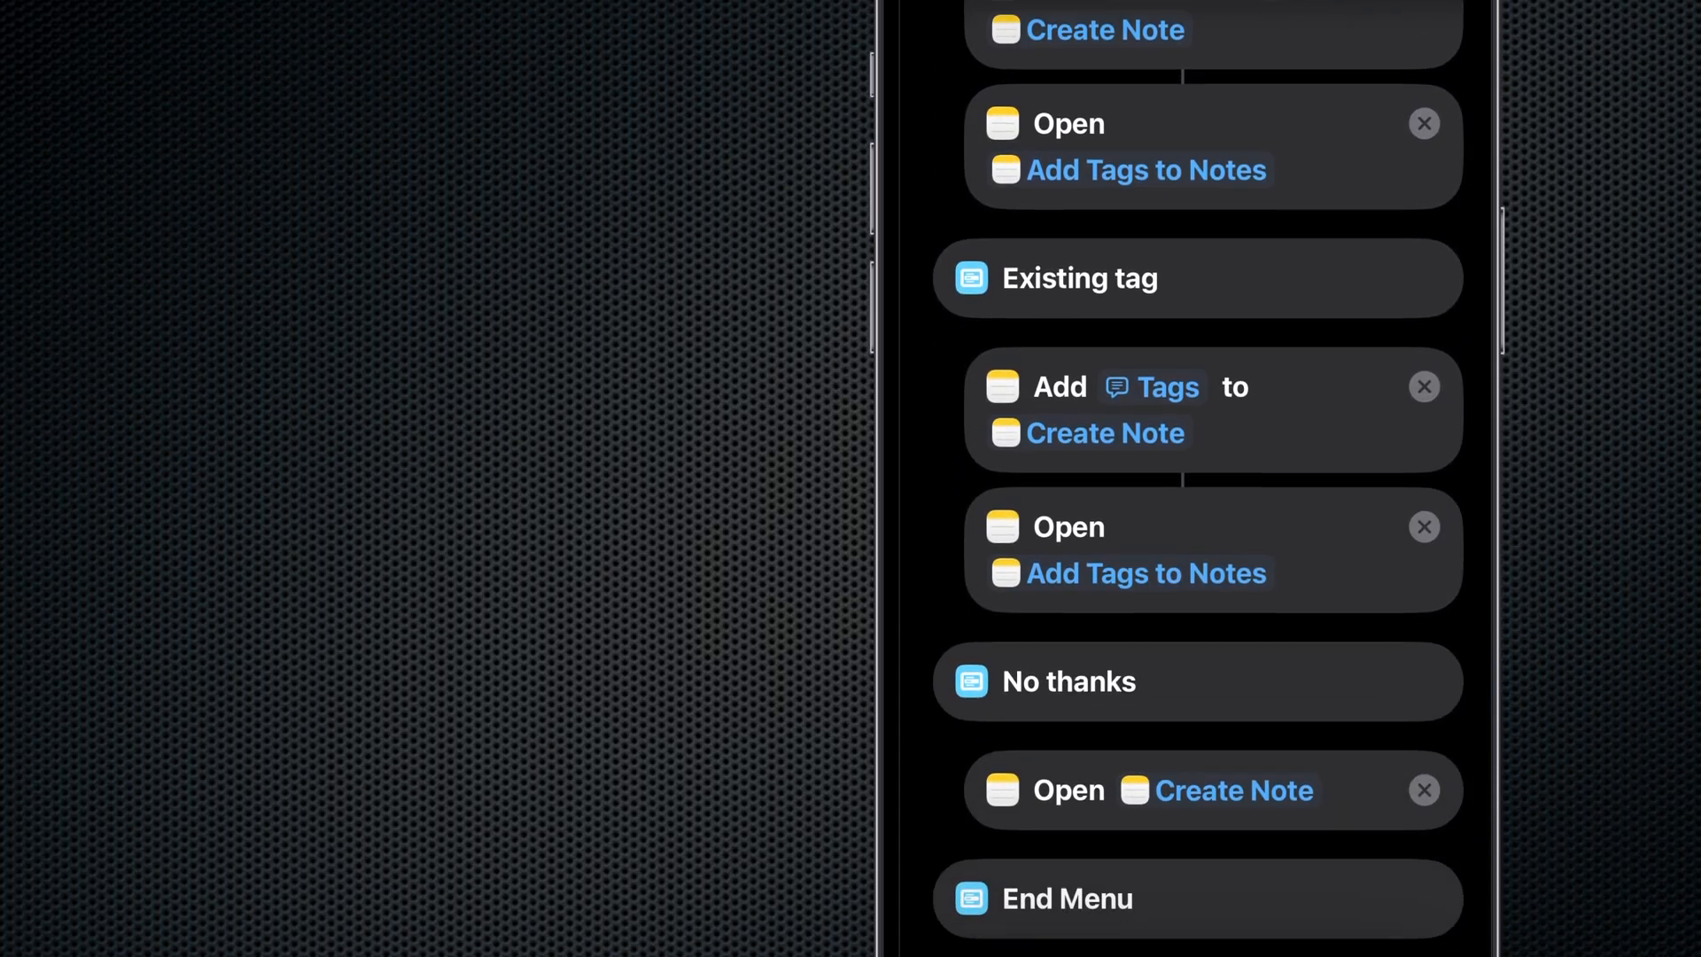
scroll("down", 3)
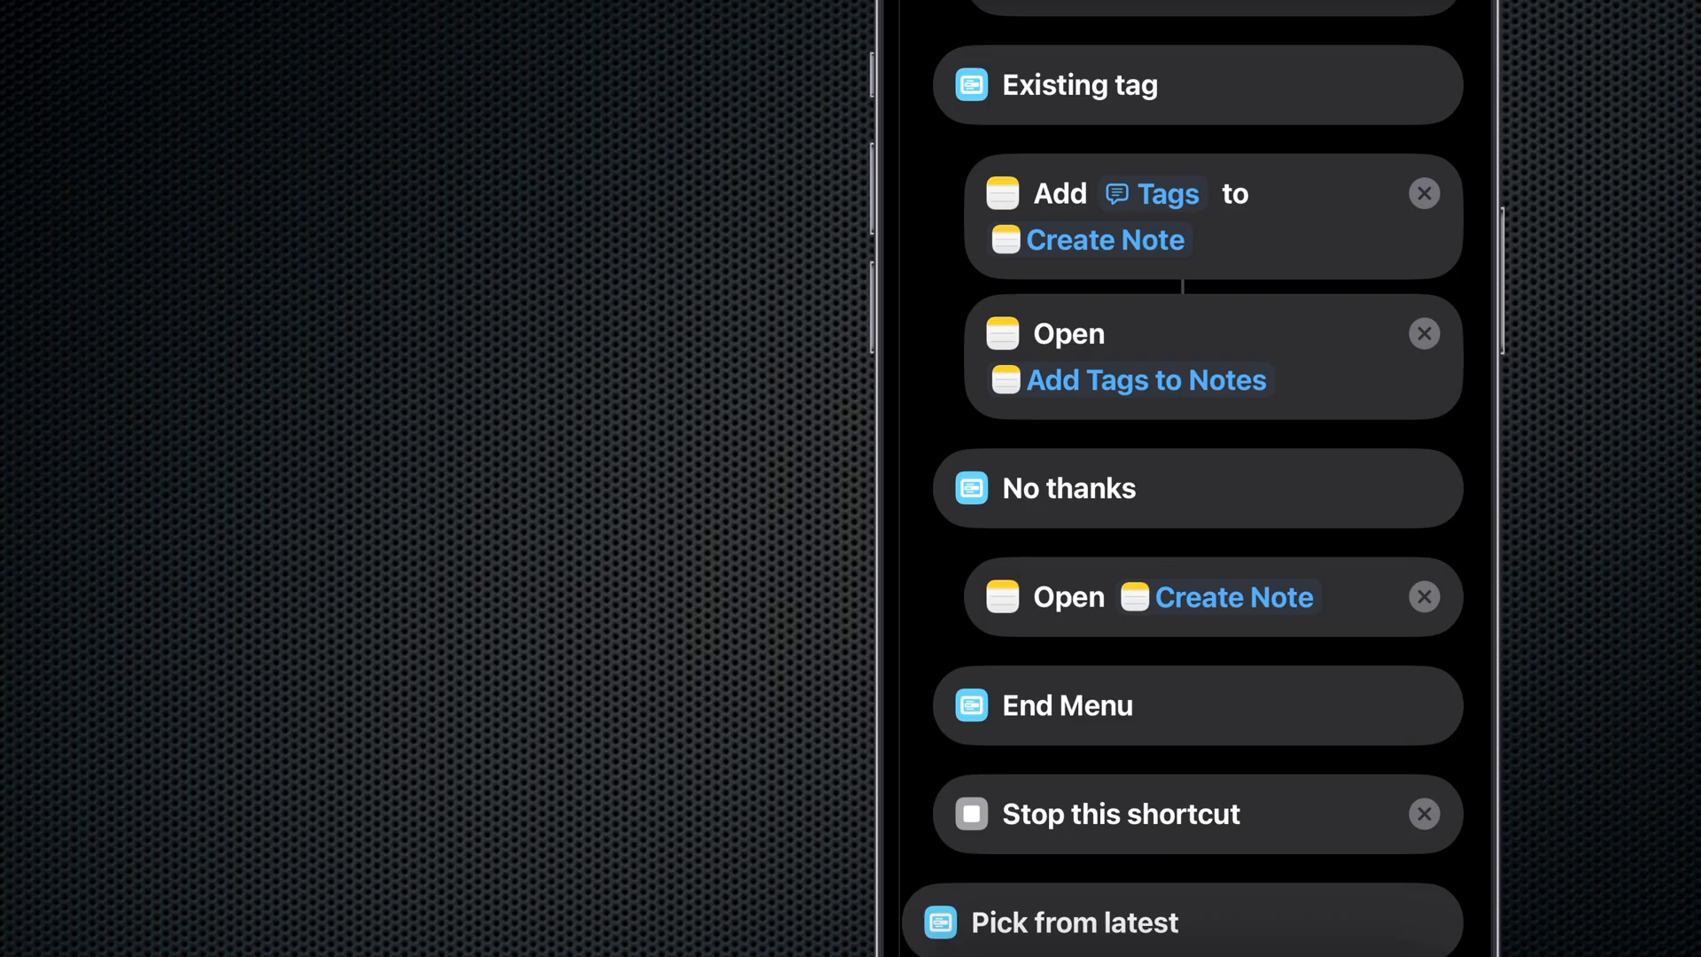
scroll("down", 3)
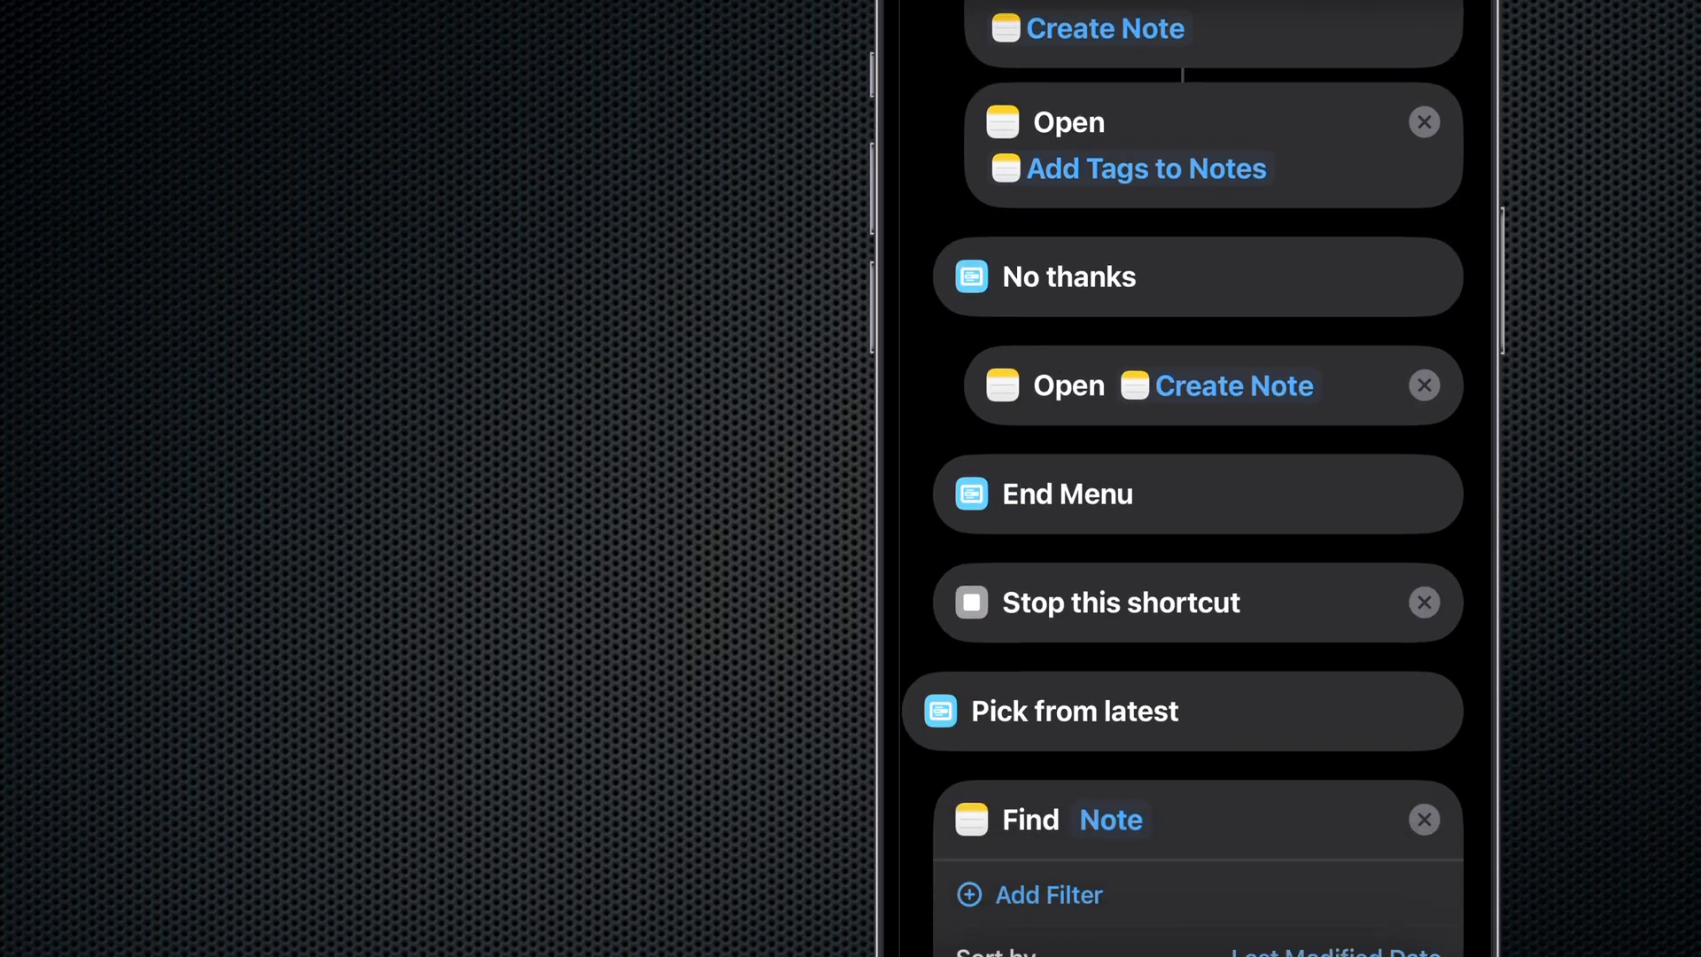
- Expand Choose from Note to show Prompt and Select Multiple, then scroll to the Dismiss case's alert
scroll("down", 3)
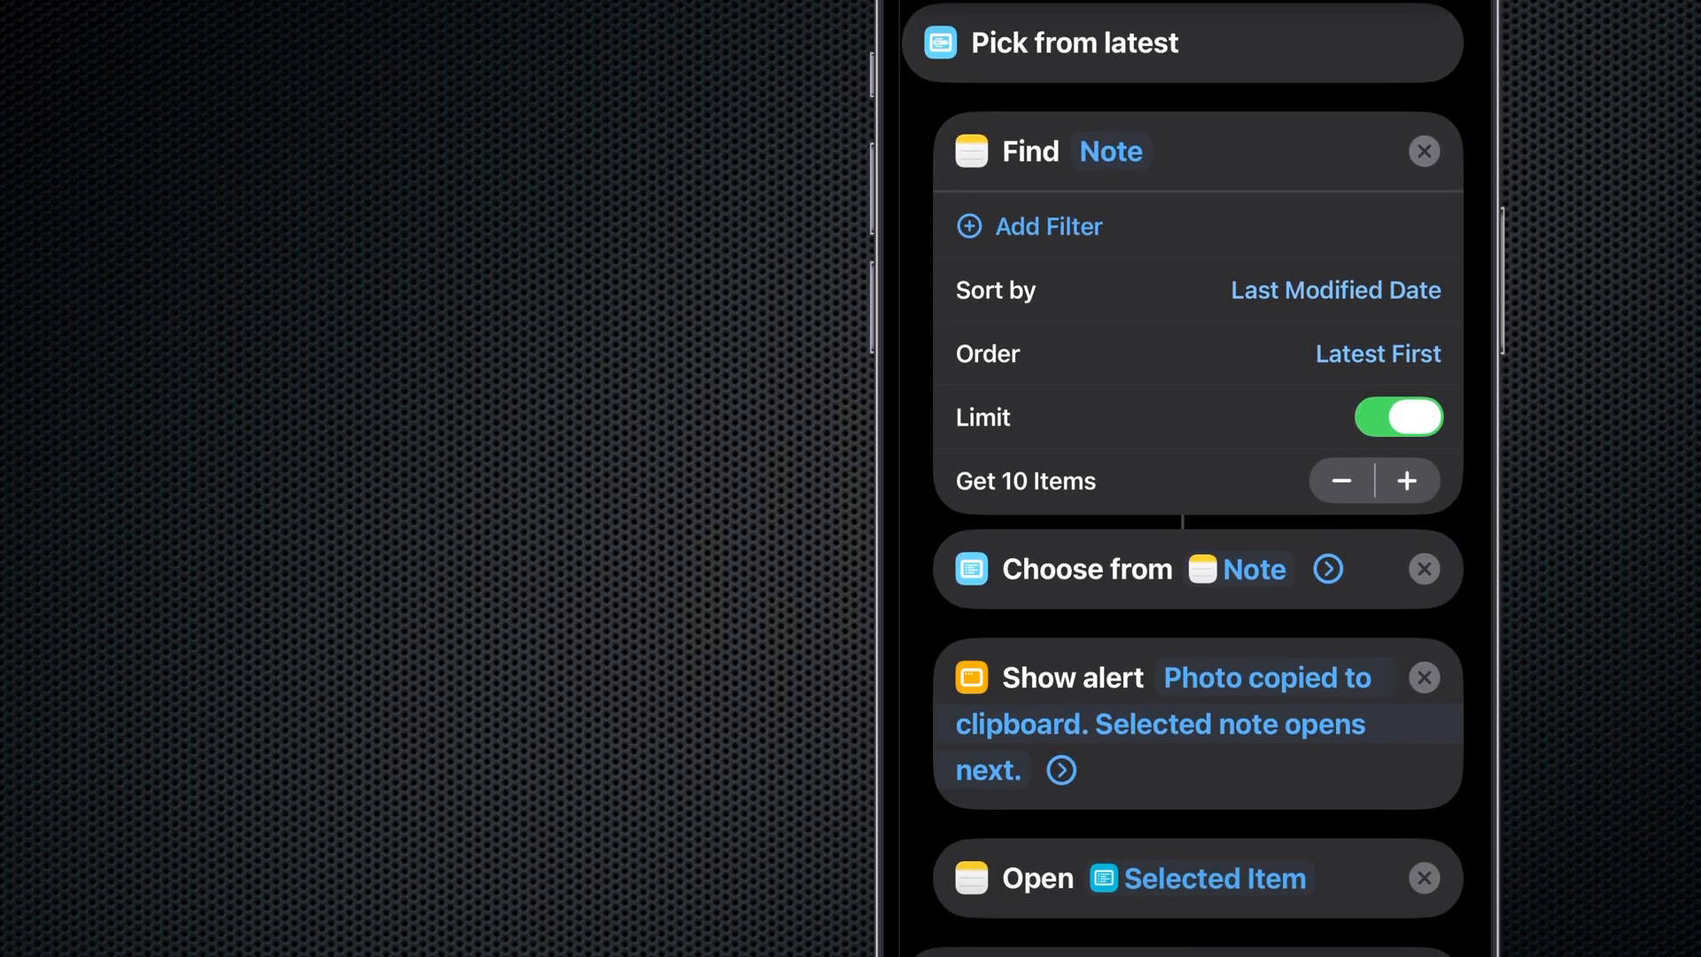
left_click(1329, 567)
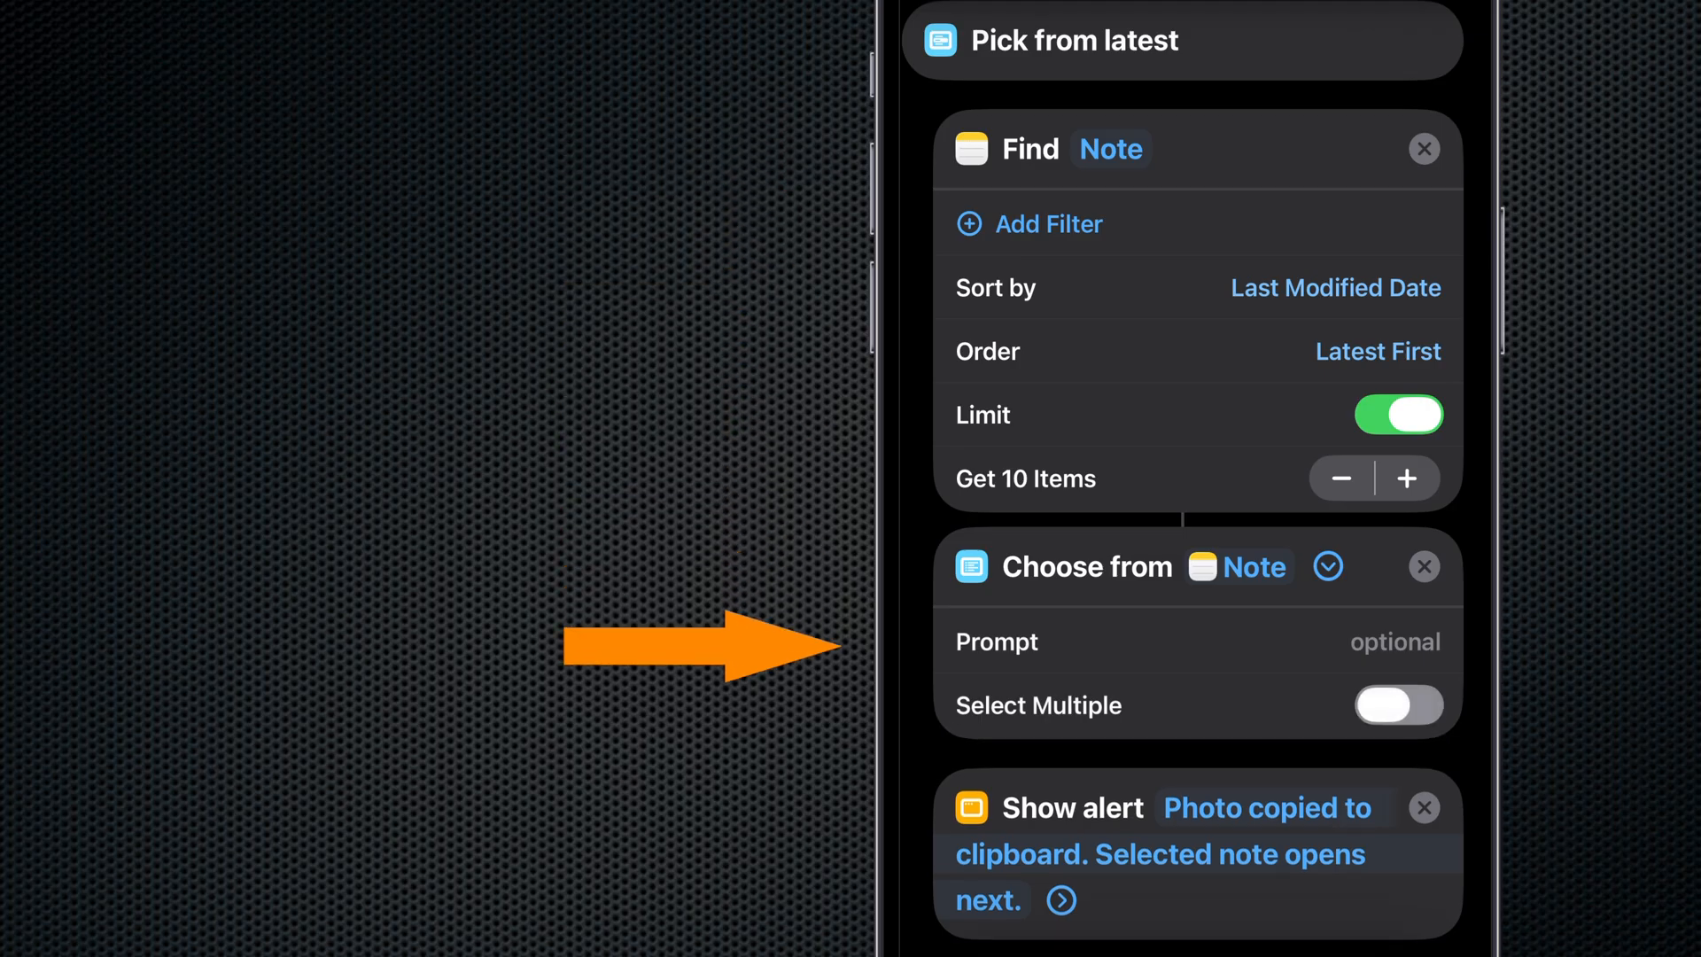
scroll("down", 3)
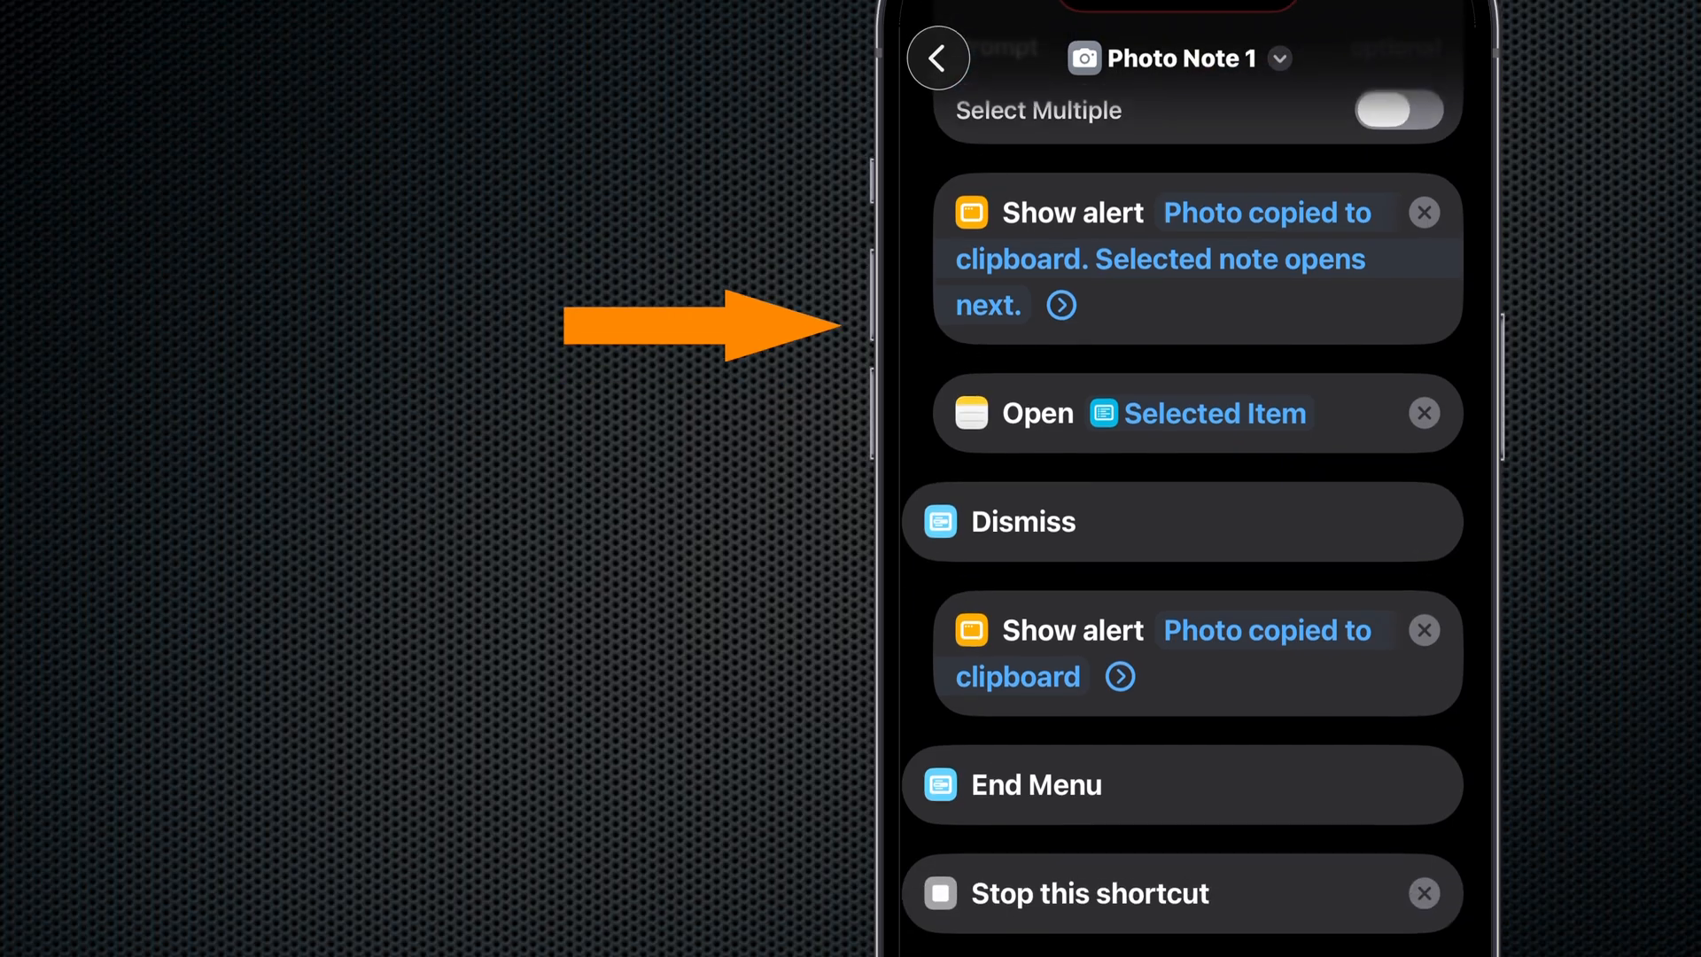